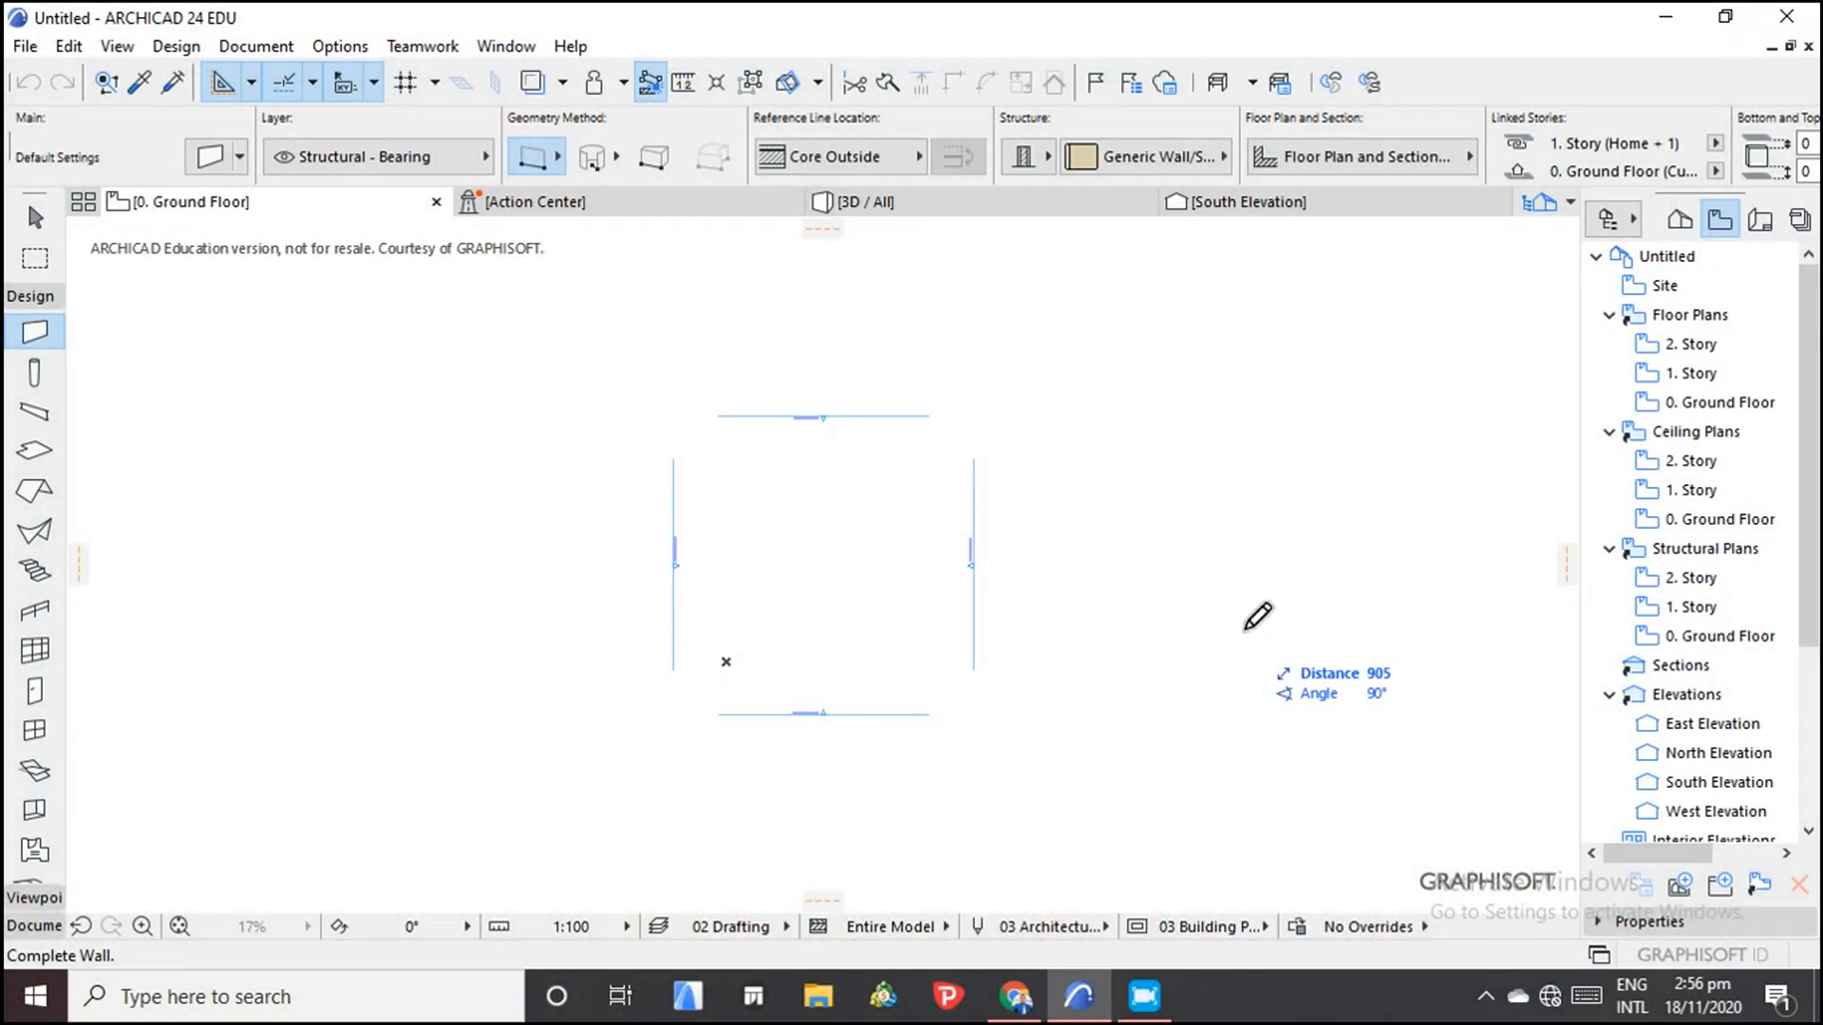
pyautogui.moveTo(1257, 621)
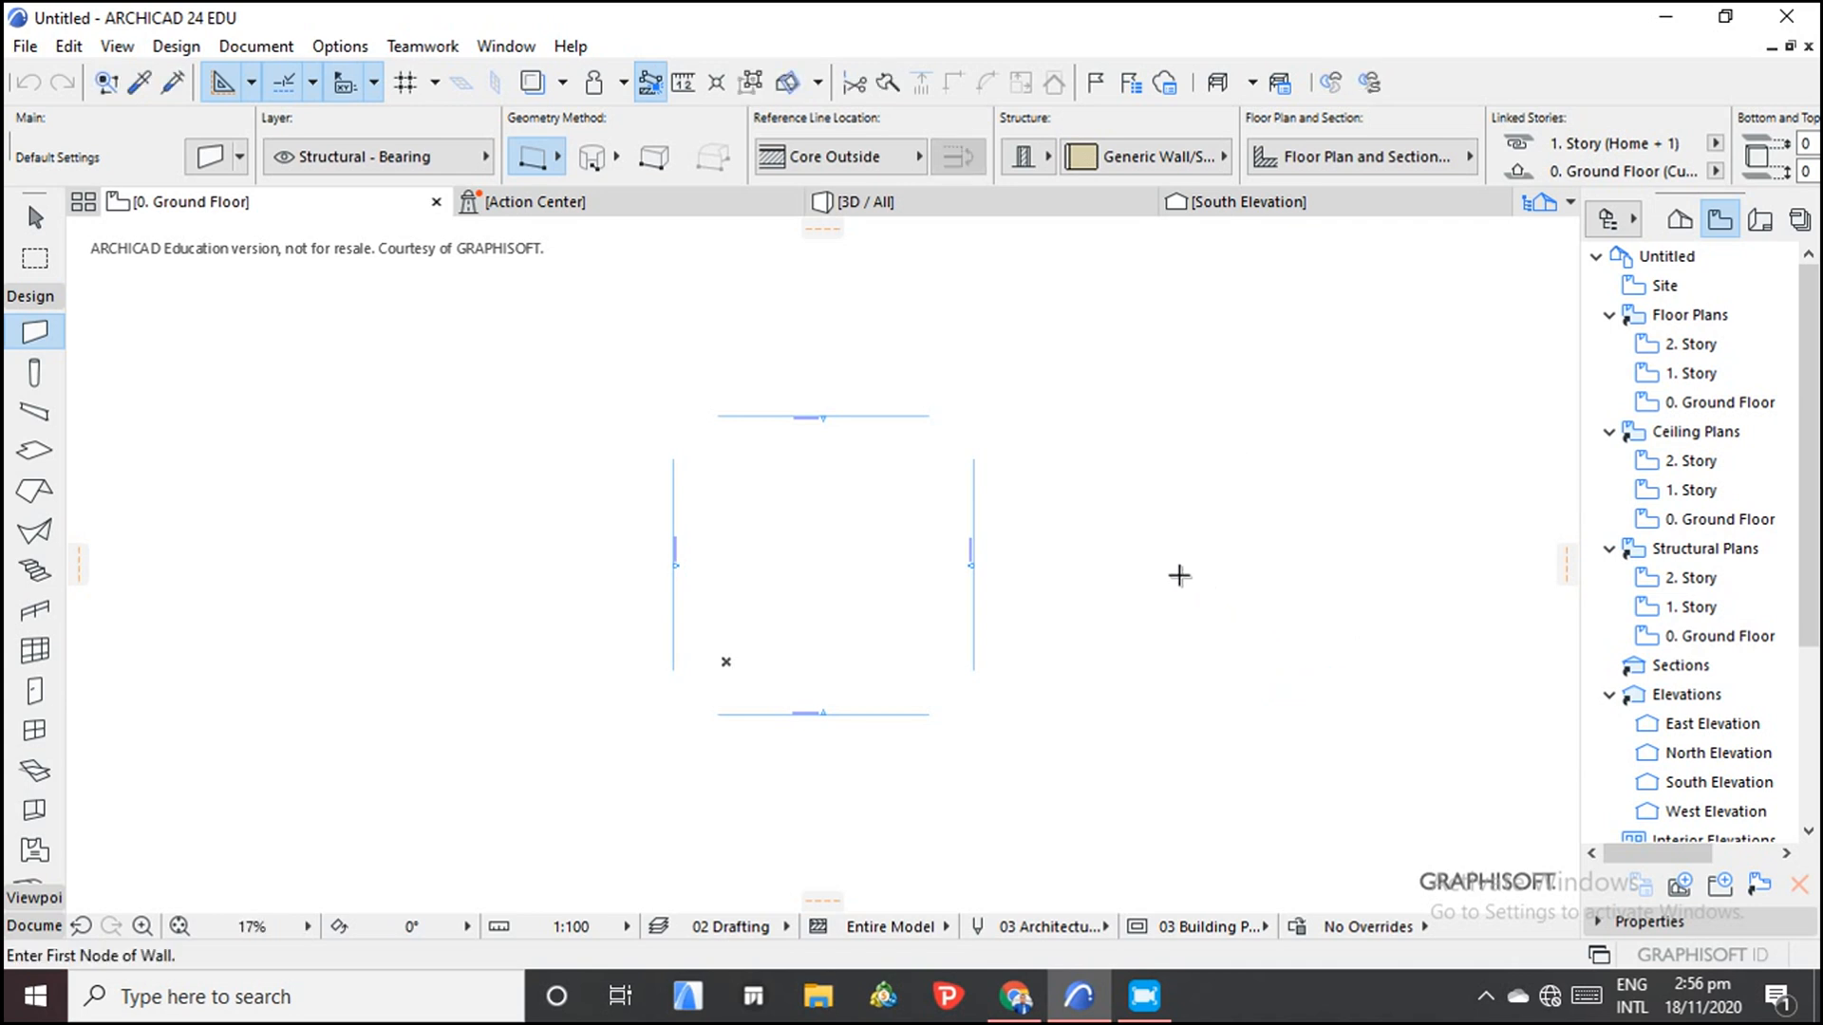
pyautogui.moveTo(1105, 534)
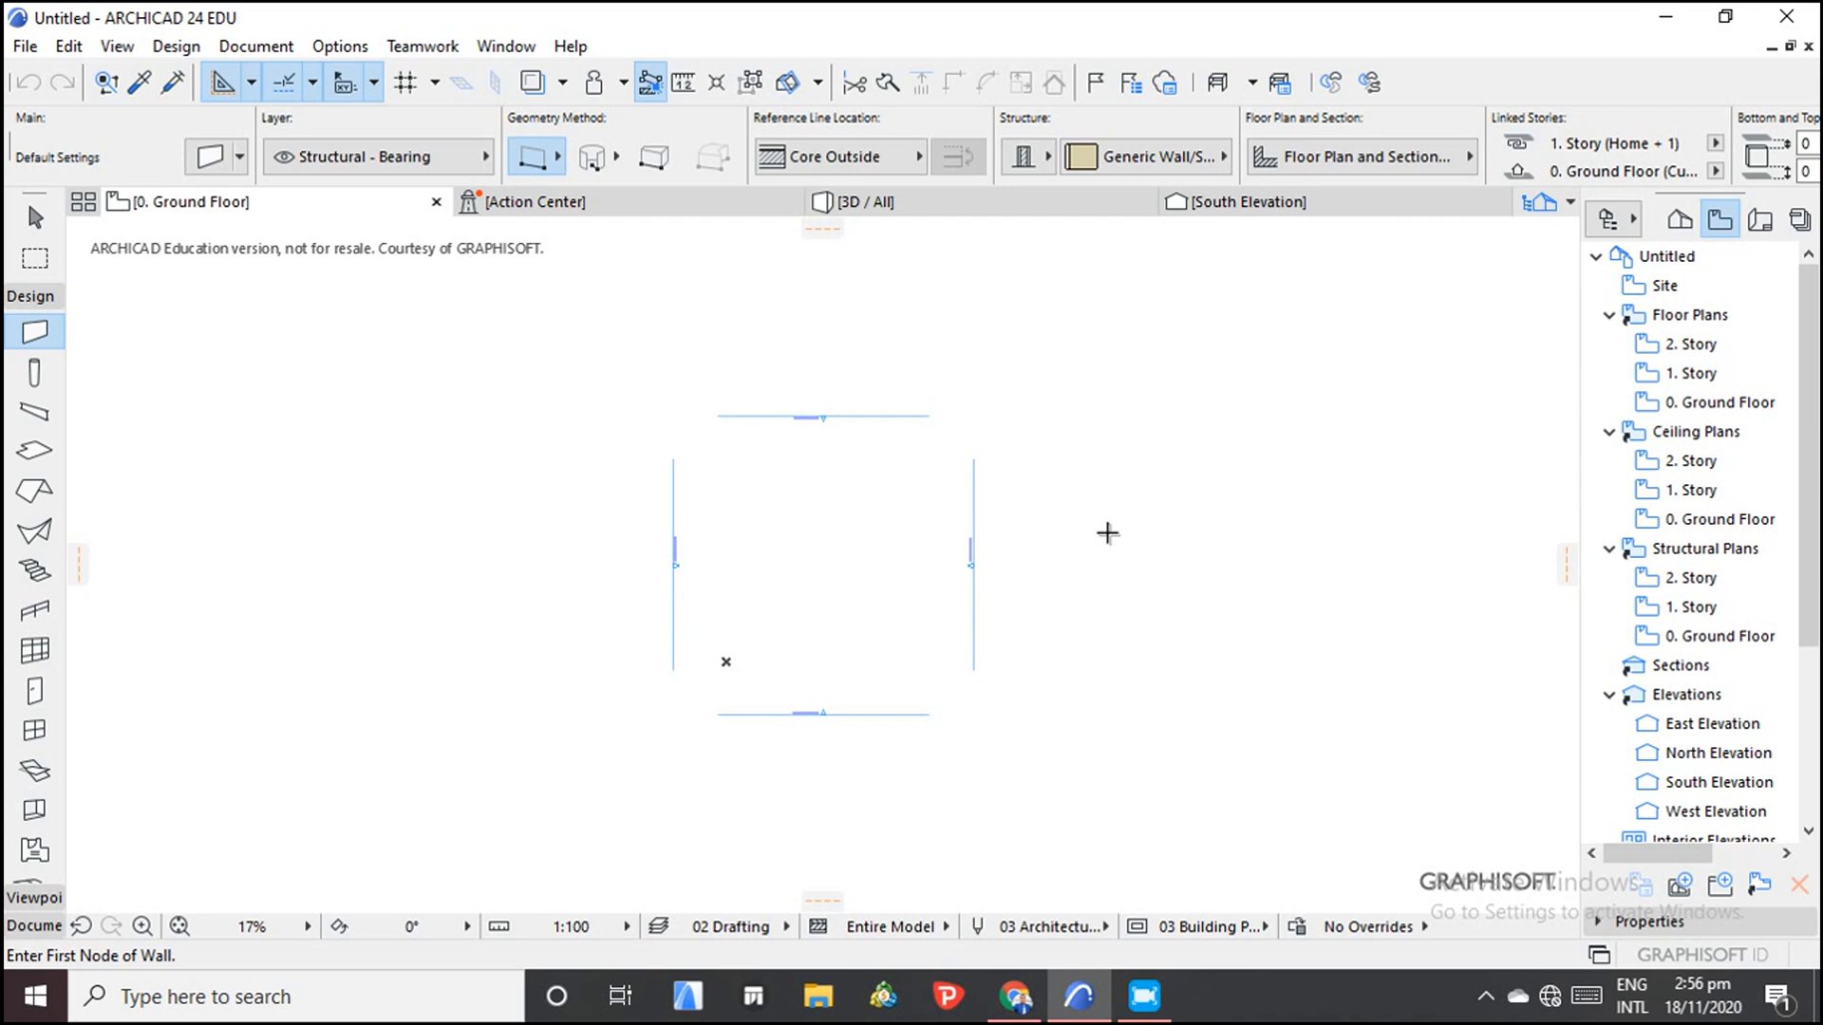
pyautogui.moveTo(984, 477)
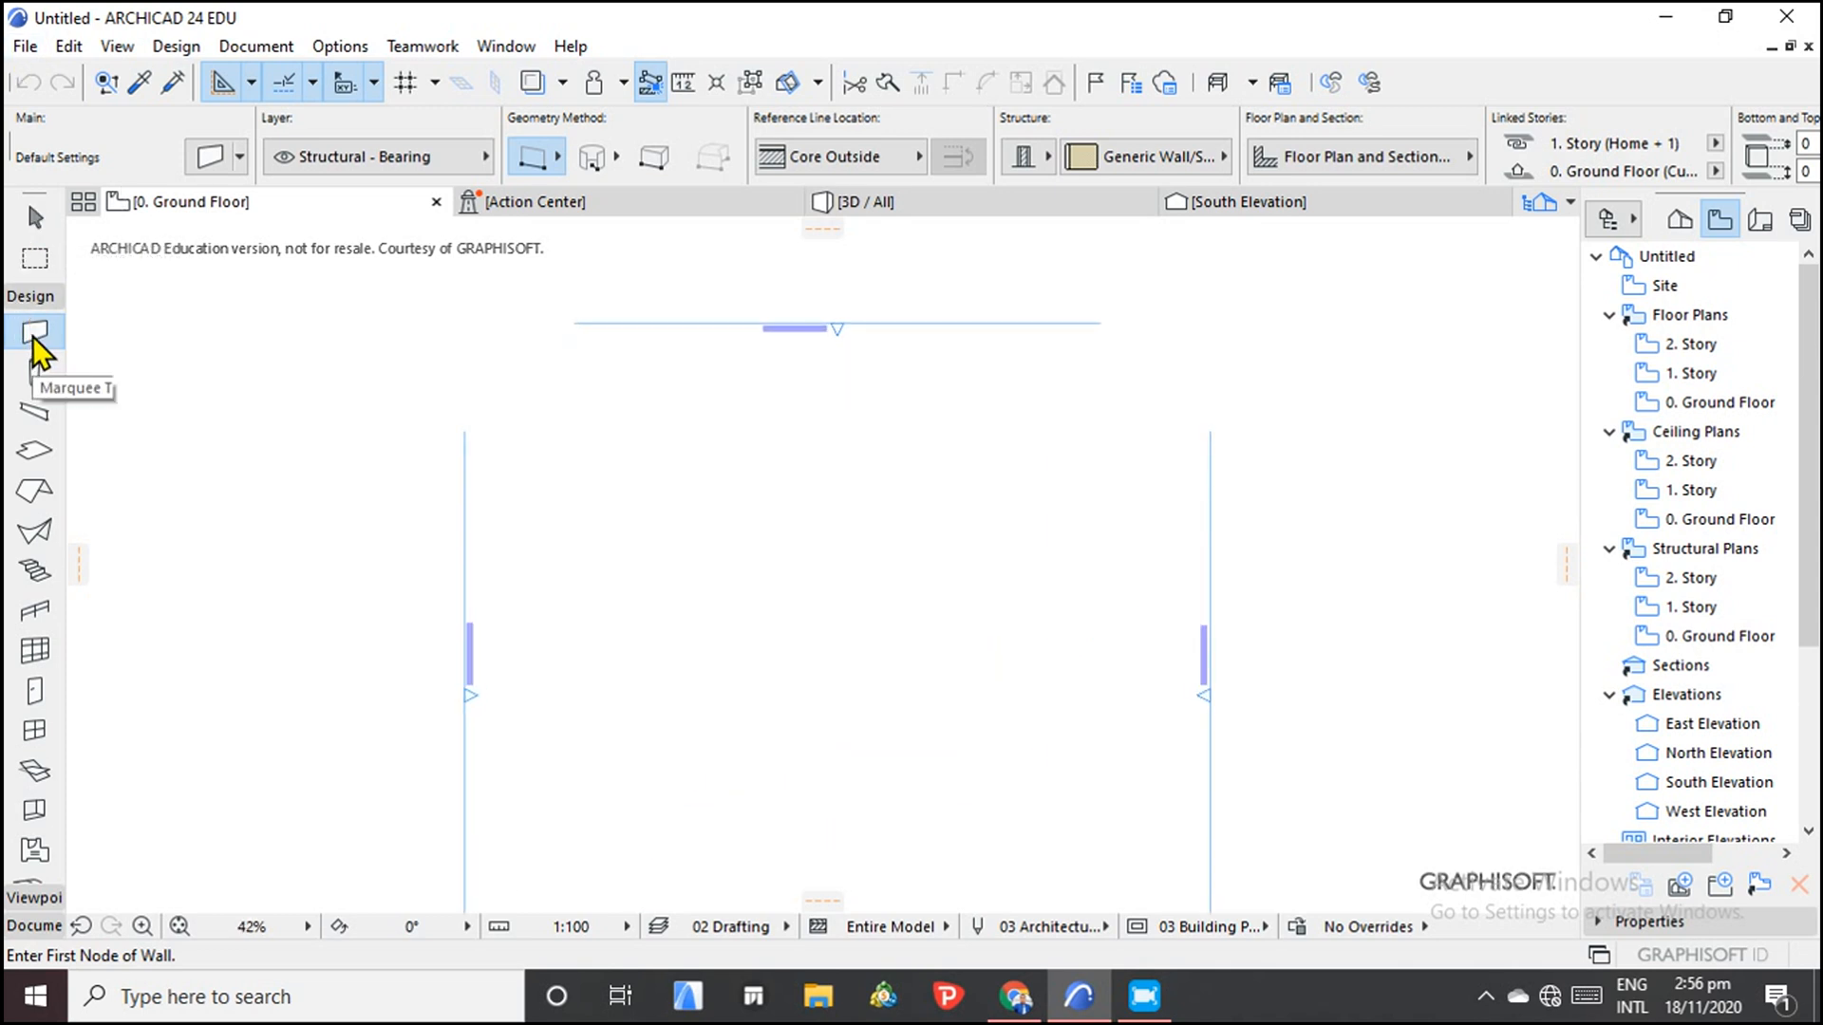
pyautogui.moveTo(58, 414)
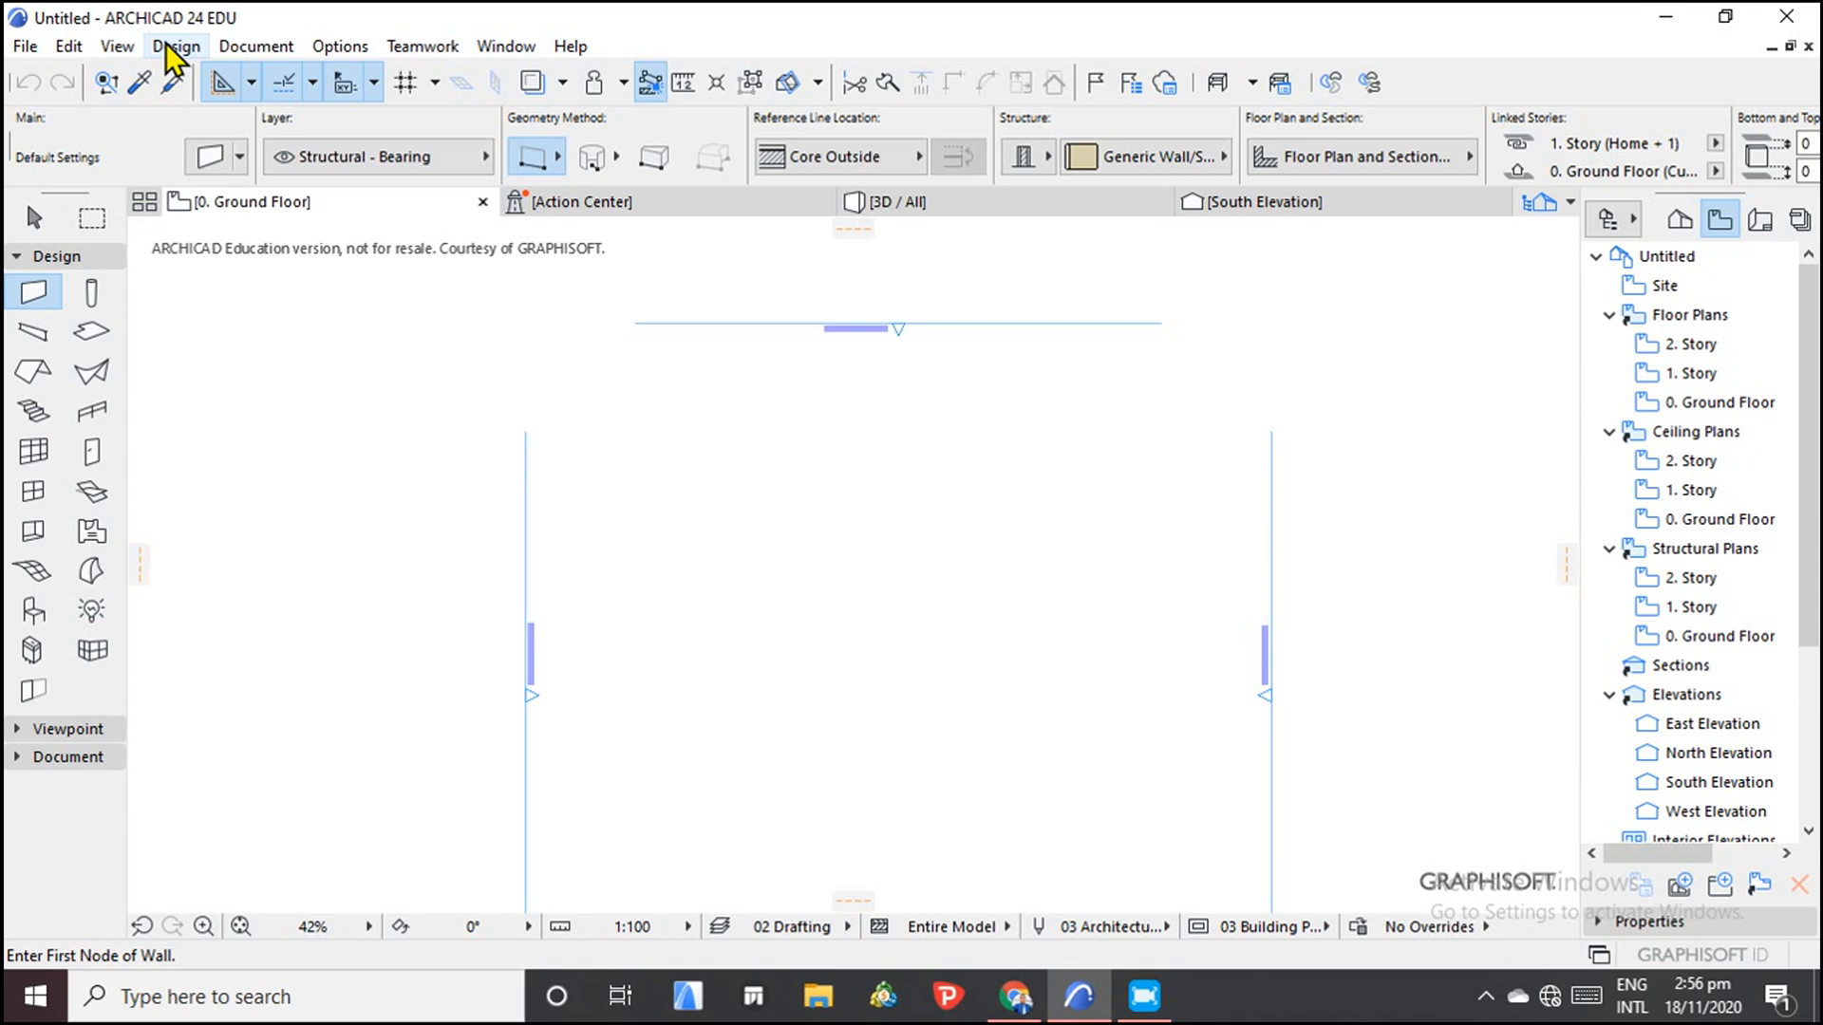
# Glance at the Design menu, then draw one horizontal straight wall on the ground floor plan.
pyautogui.click(176, 46)
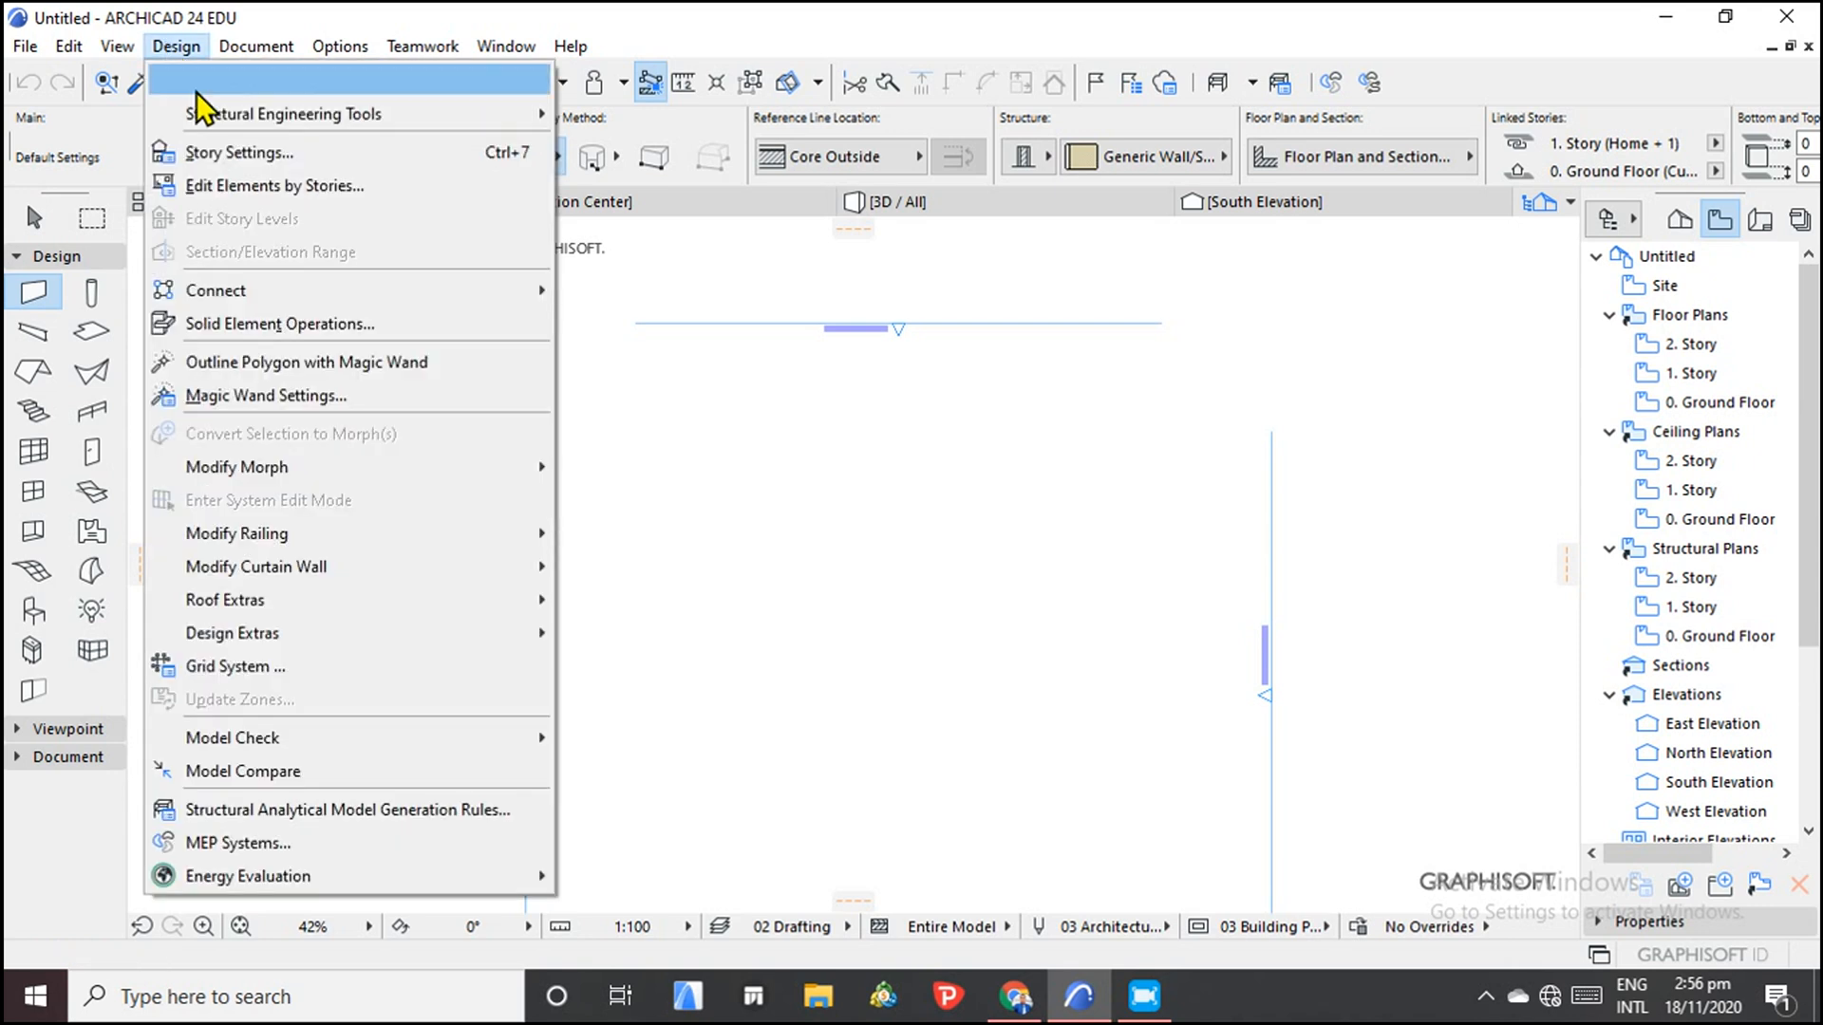
pyautogui.moveTo(243, 79)
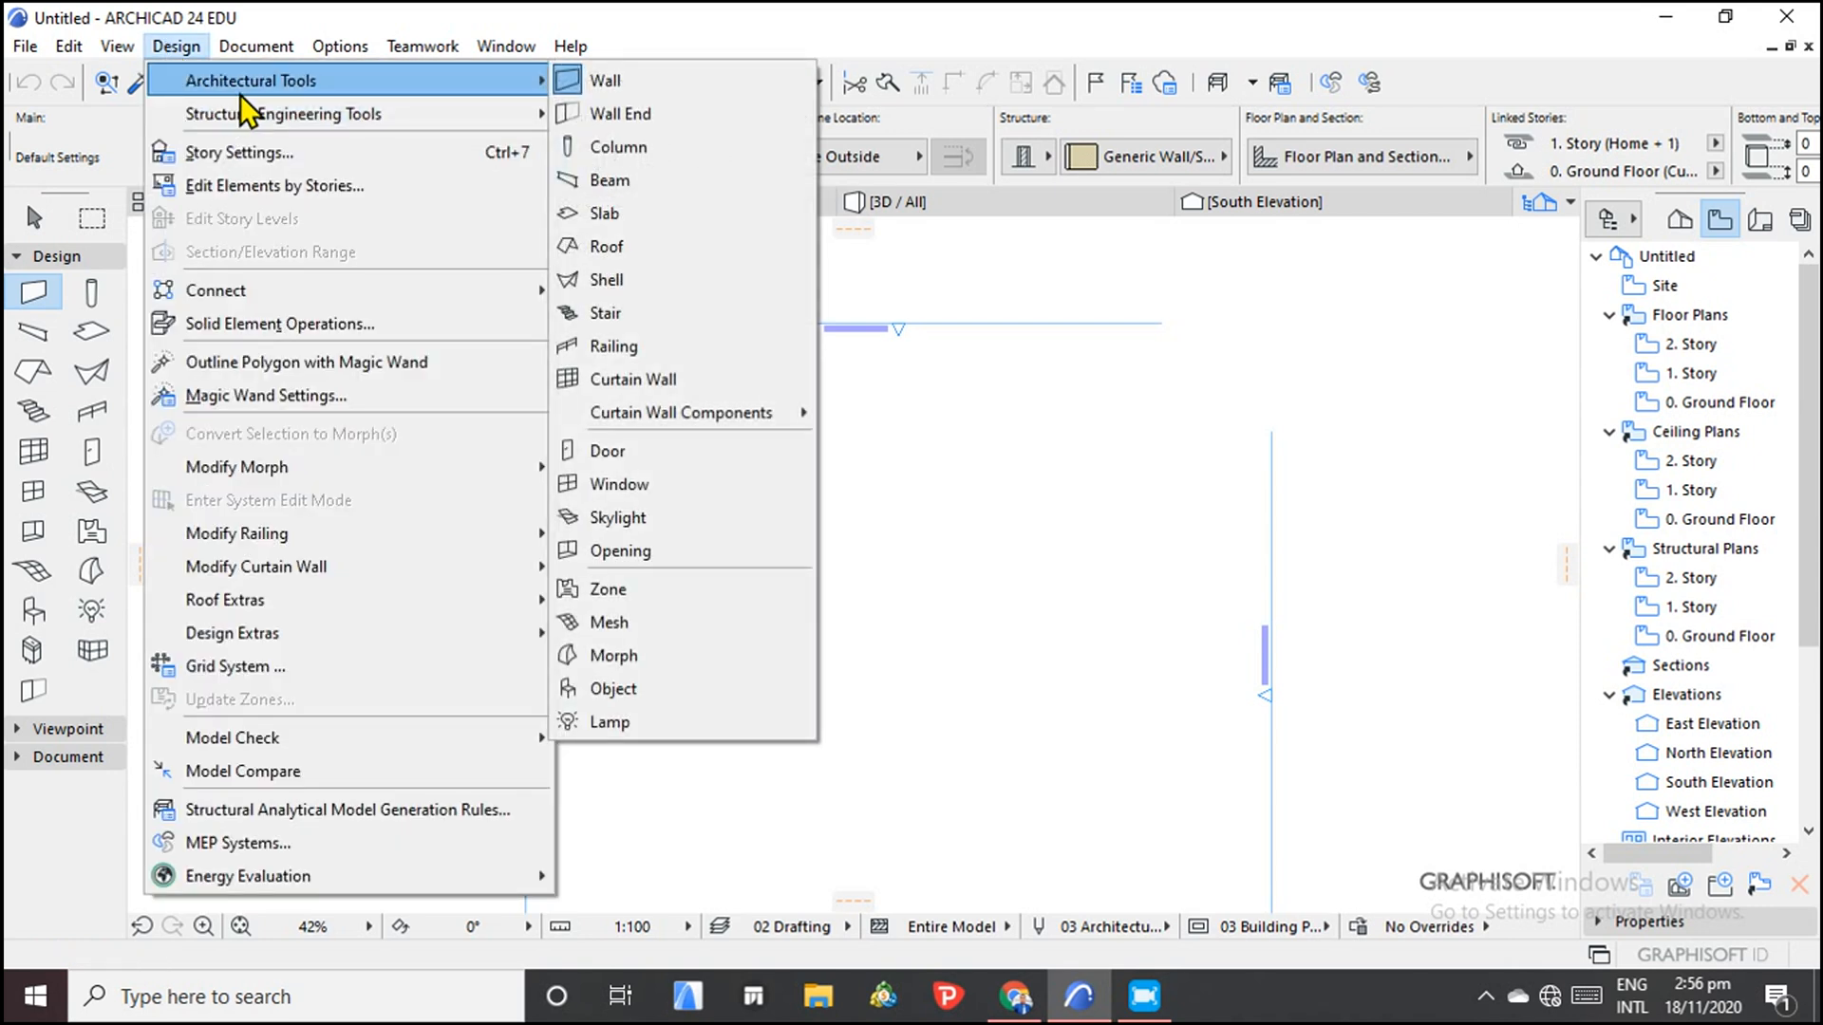
pyautogui.moveTo(227, 91)
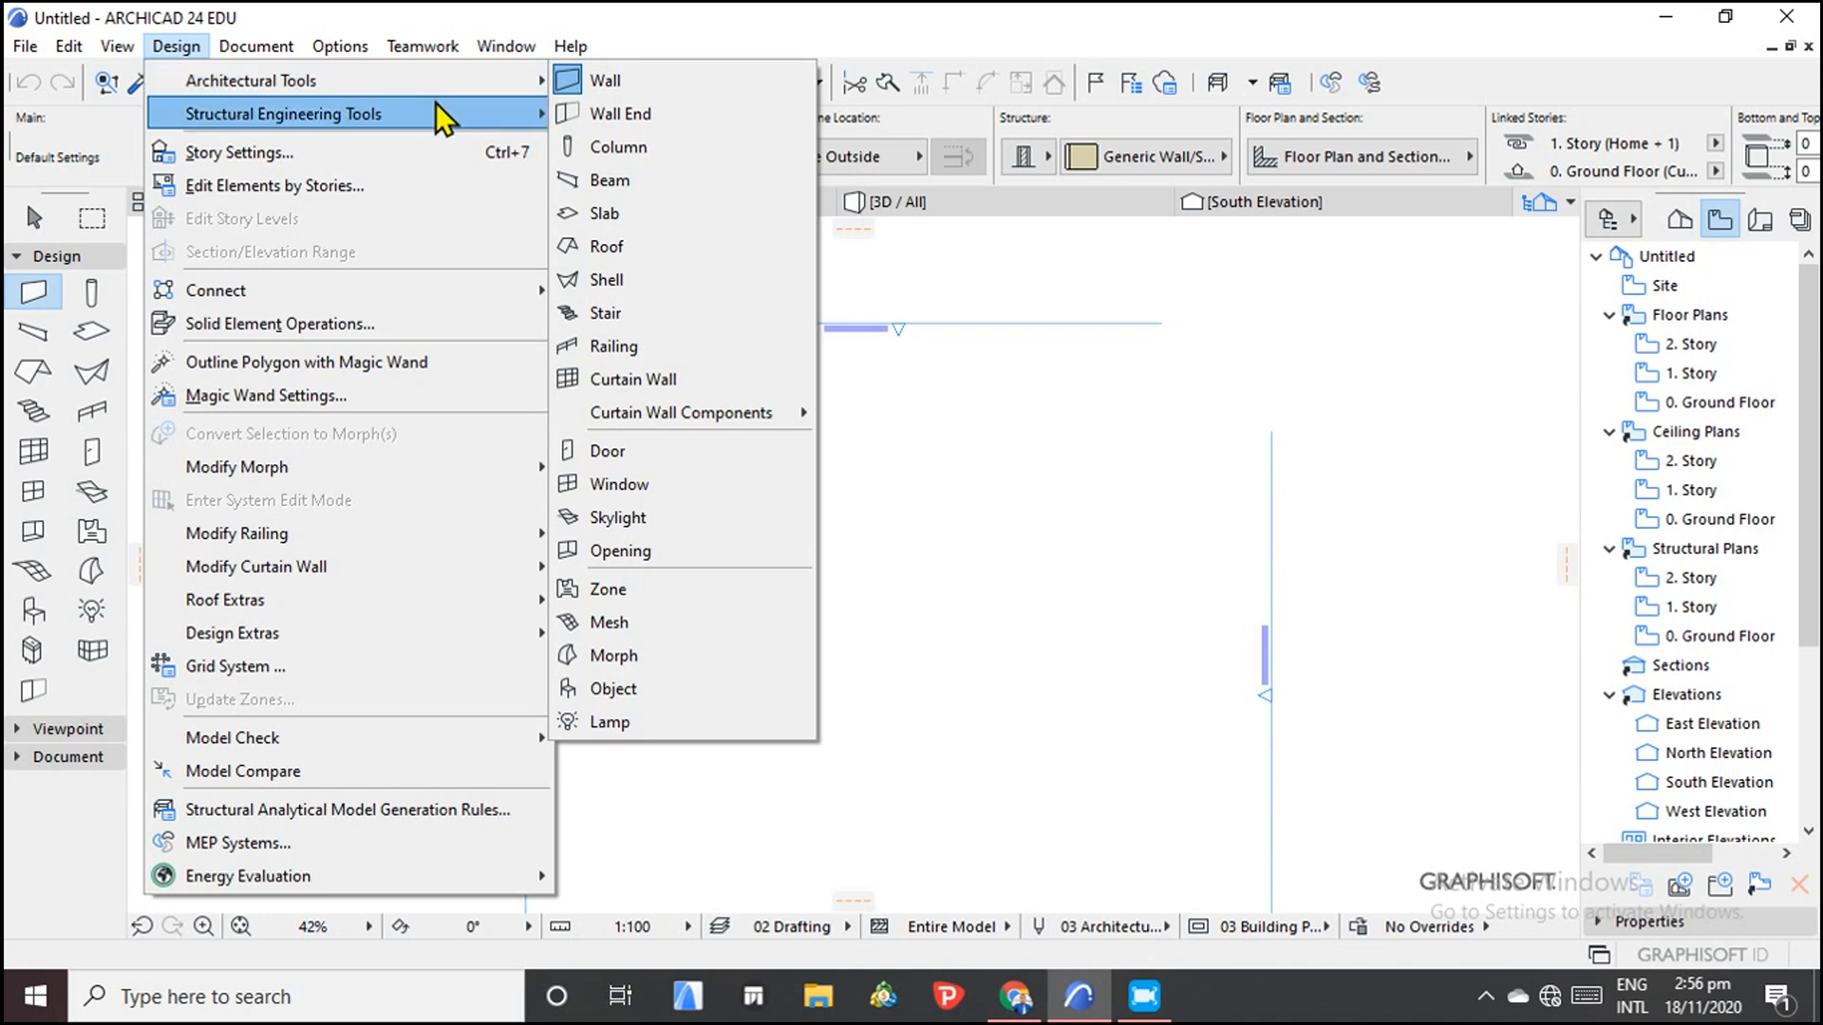
pyautogui.click(606, 80)
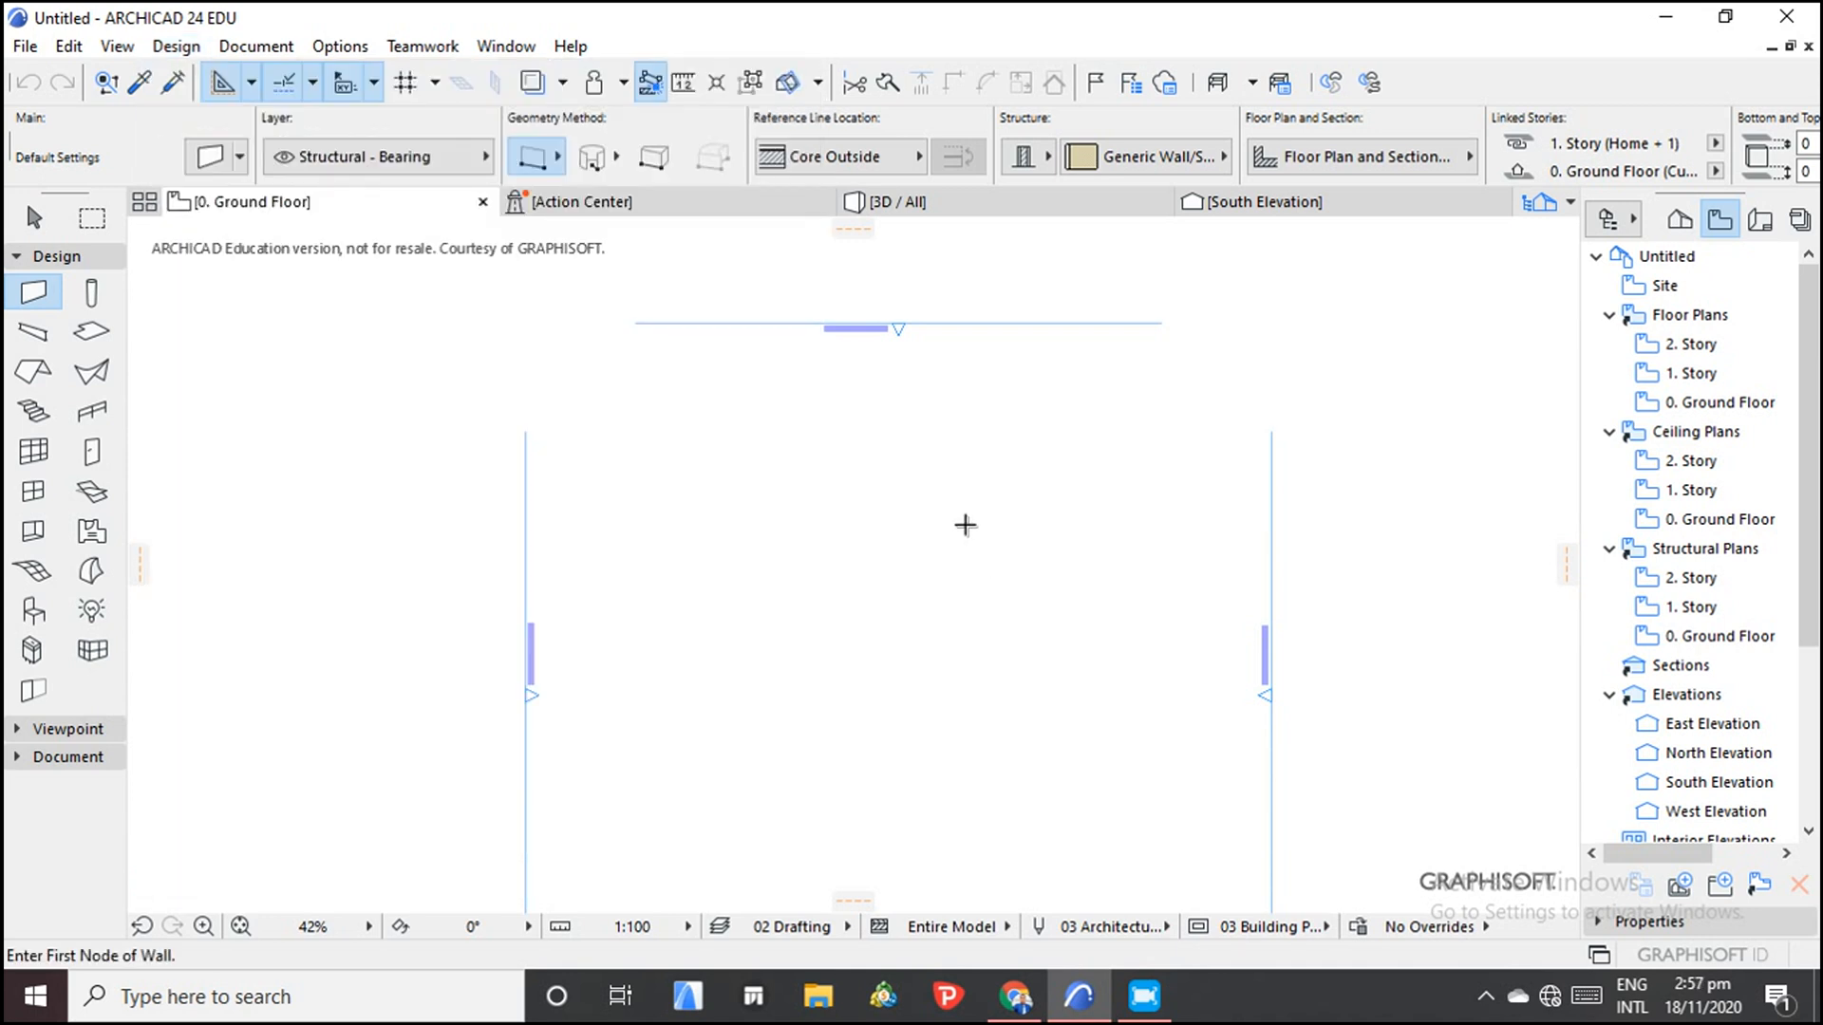
pyautogui.moveTo(222, 237)
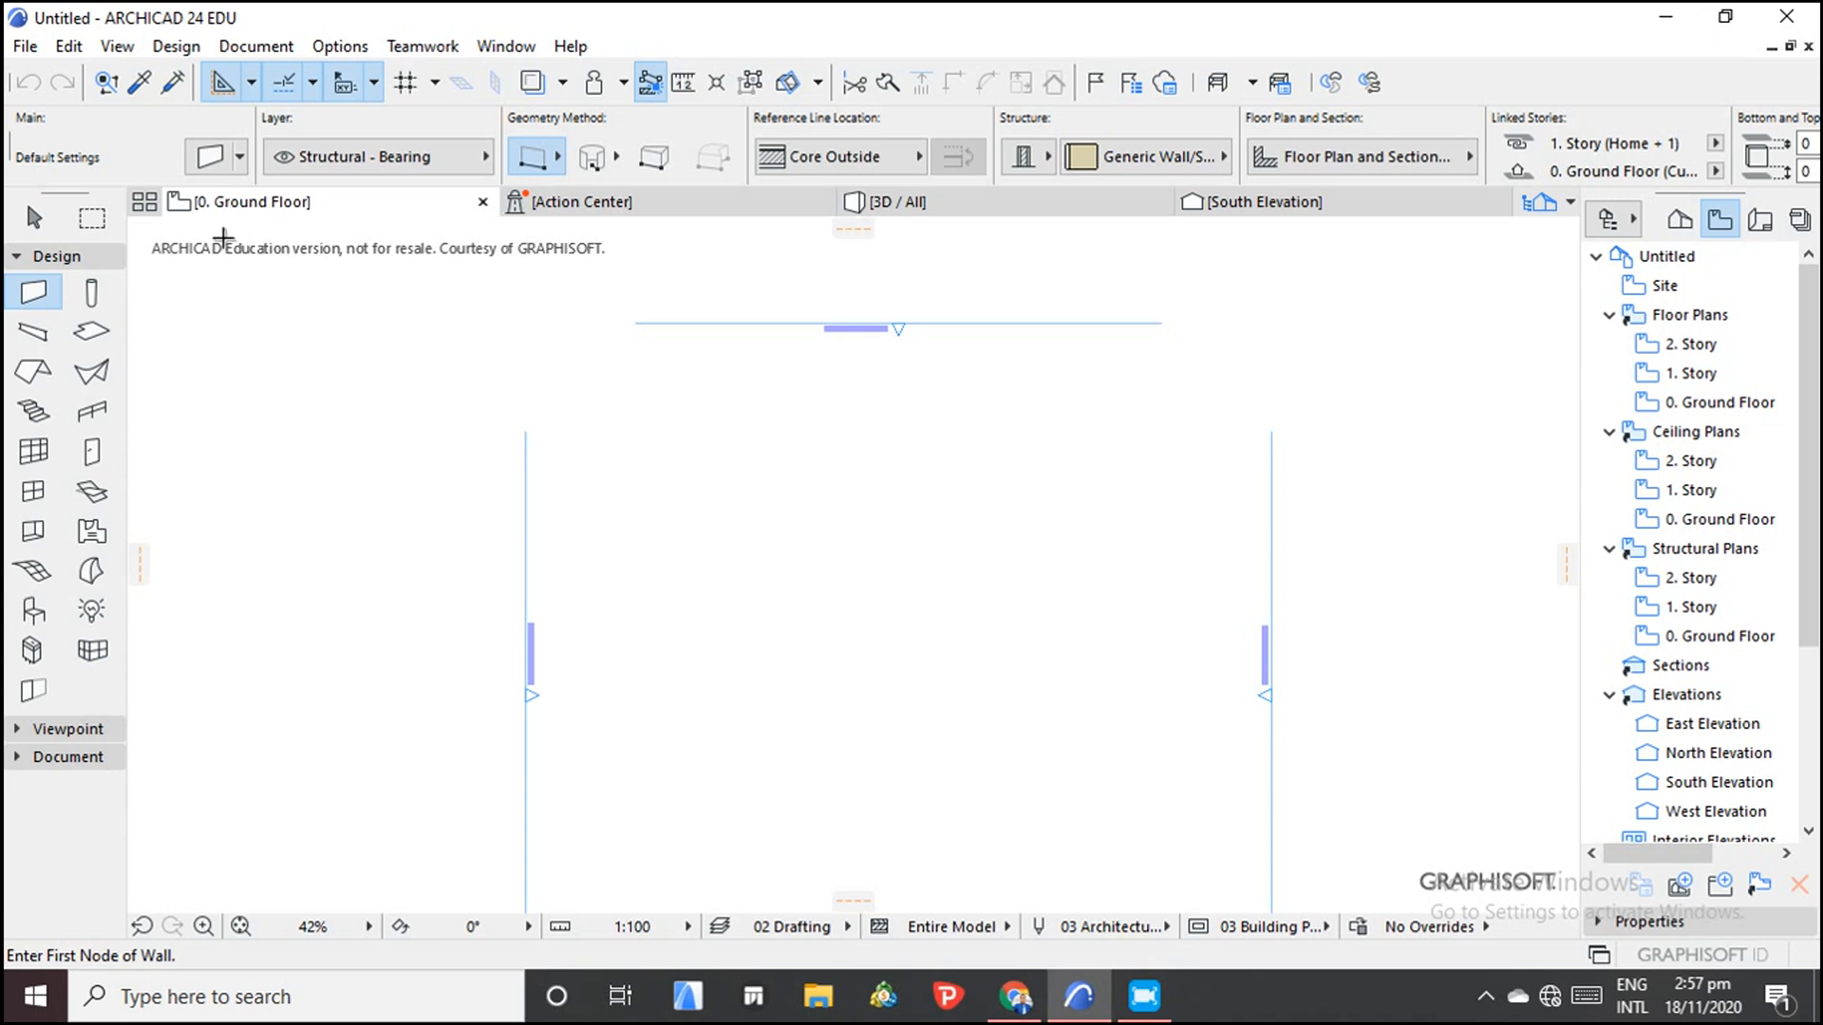
pyautogui.moveTo(643, 498)
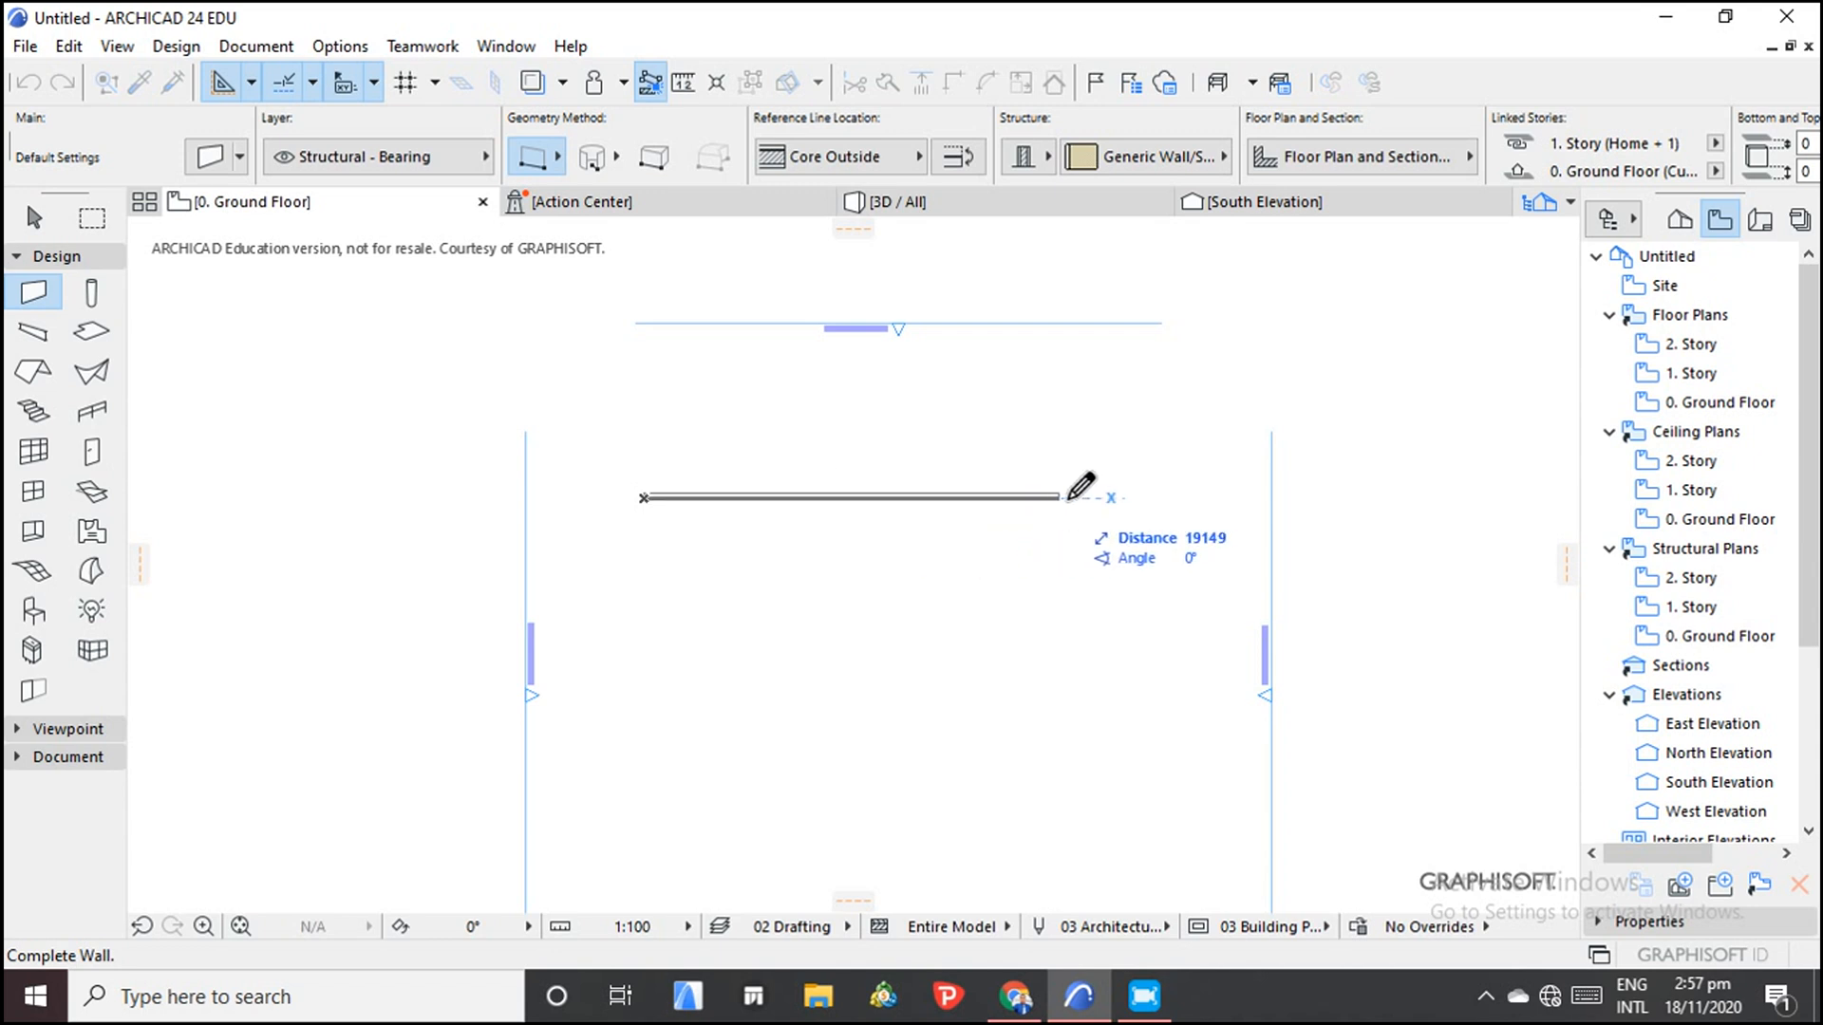
pyautogui.moveTo(1213, 483)
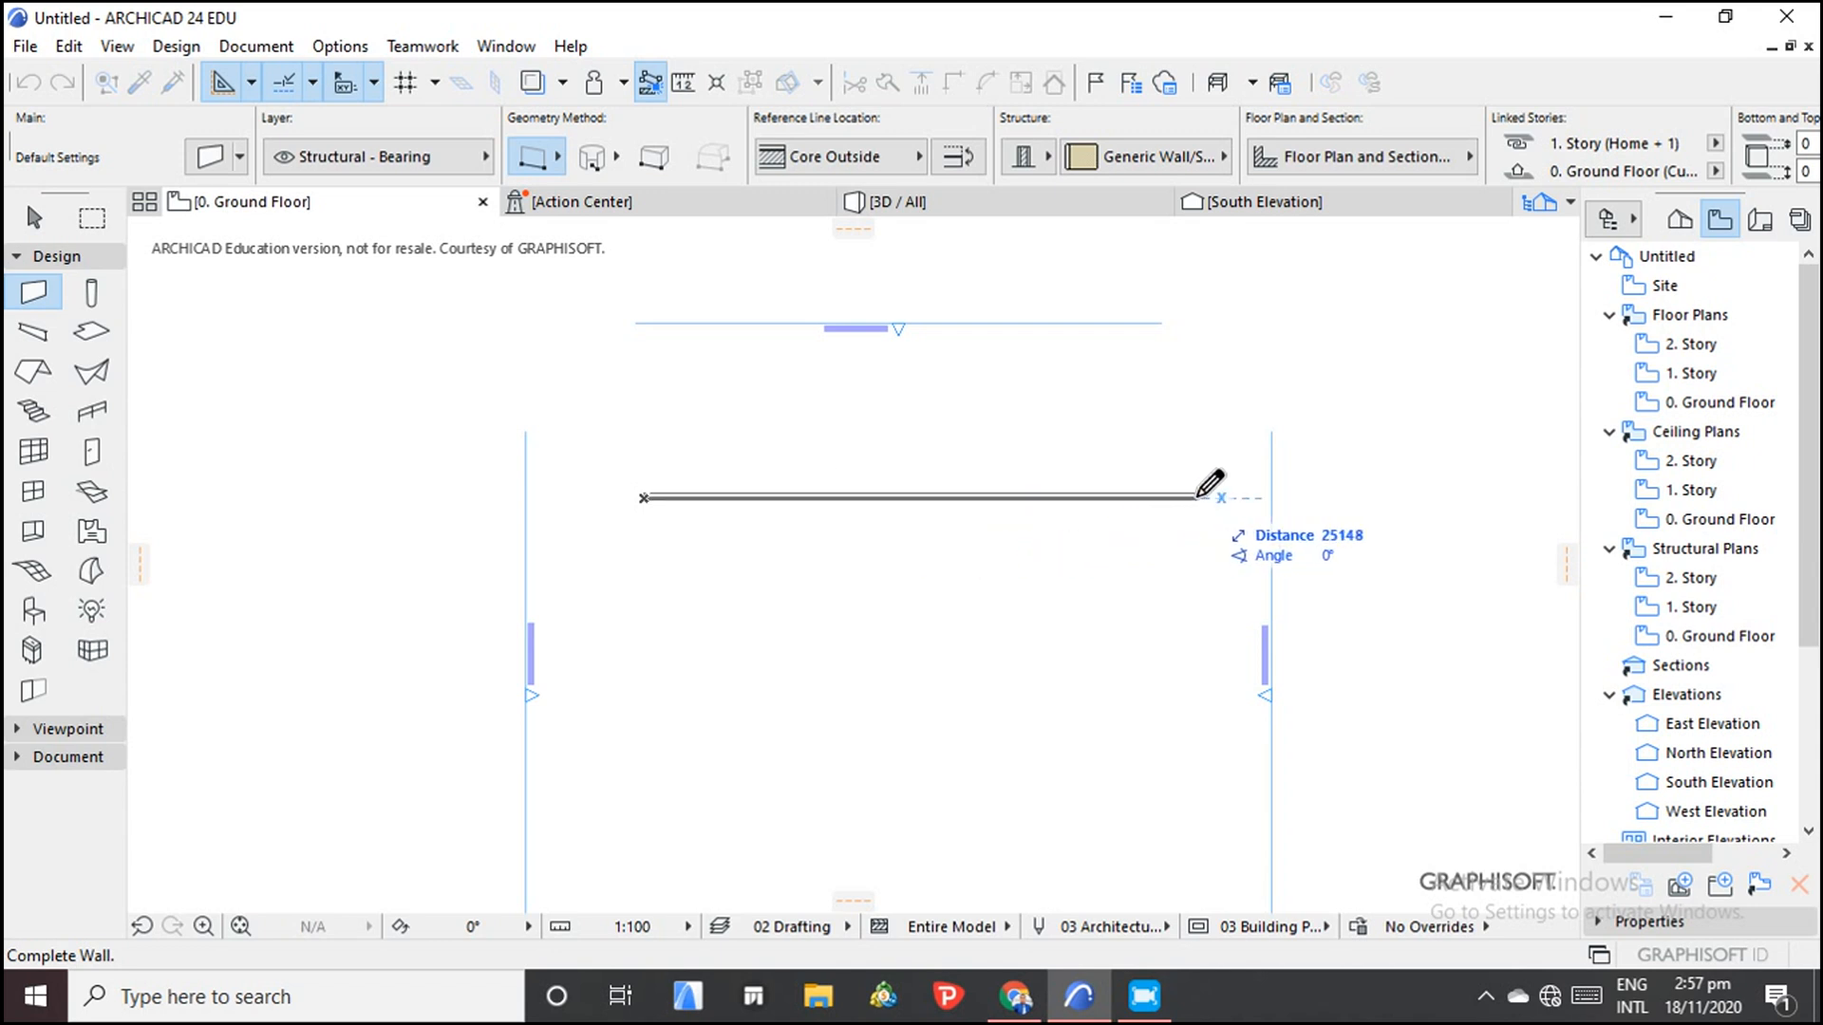
pyautogui.moveTo(918, 483)
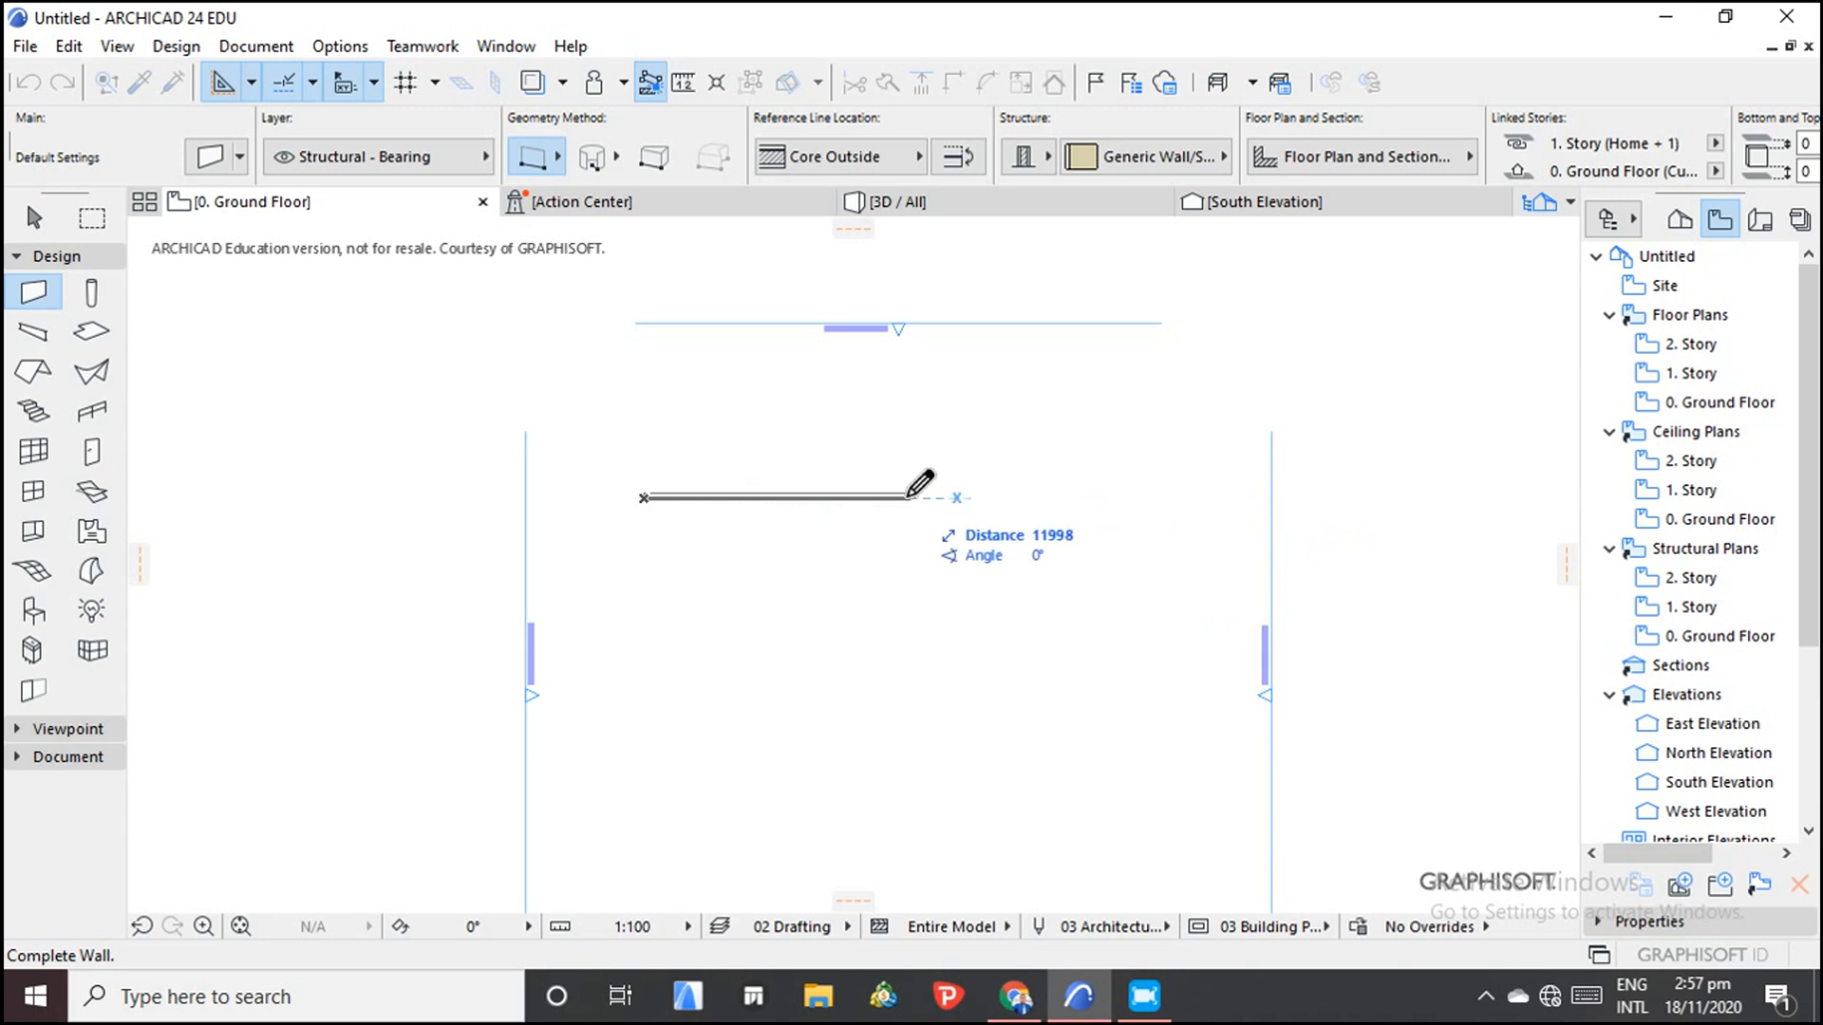
pyautogui.moveTo(860, 486)
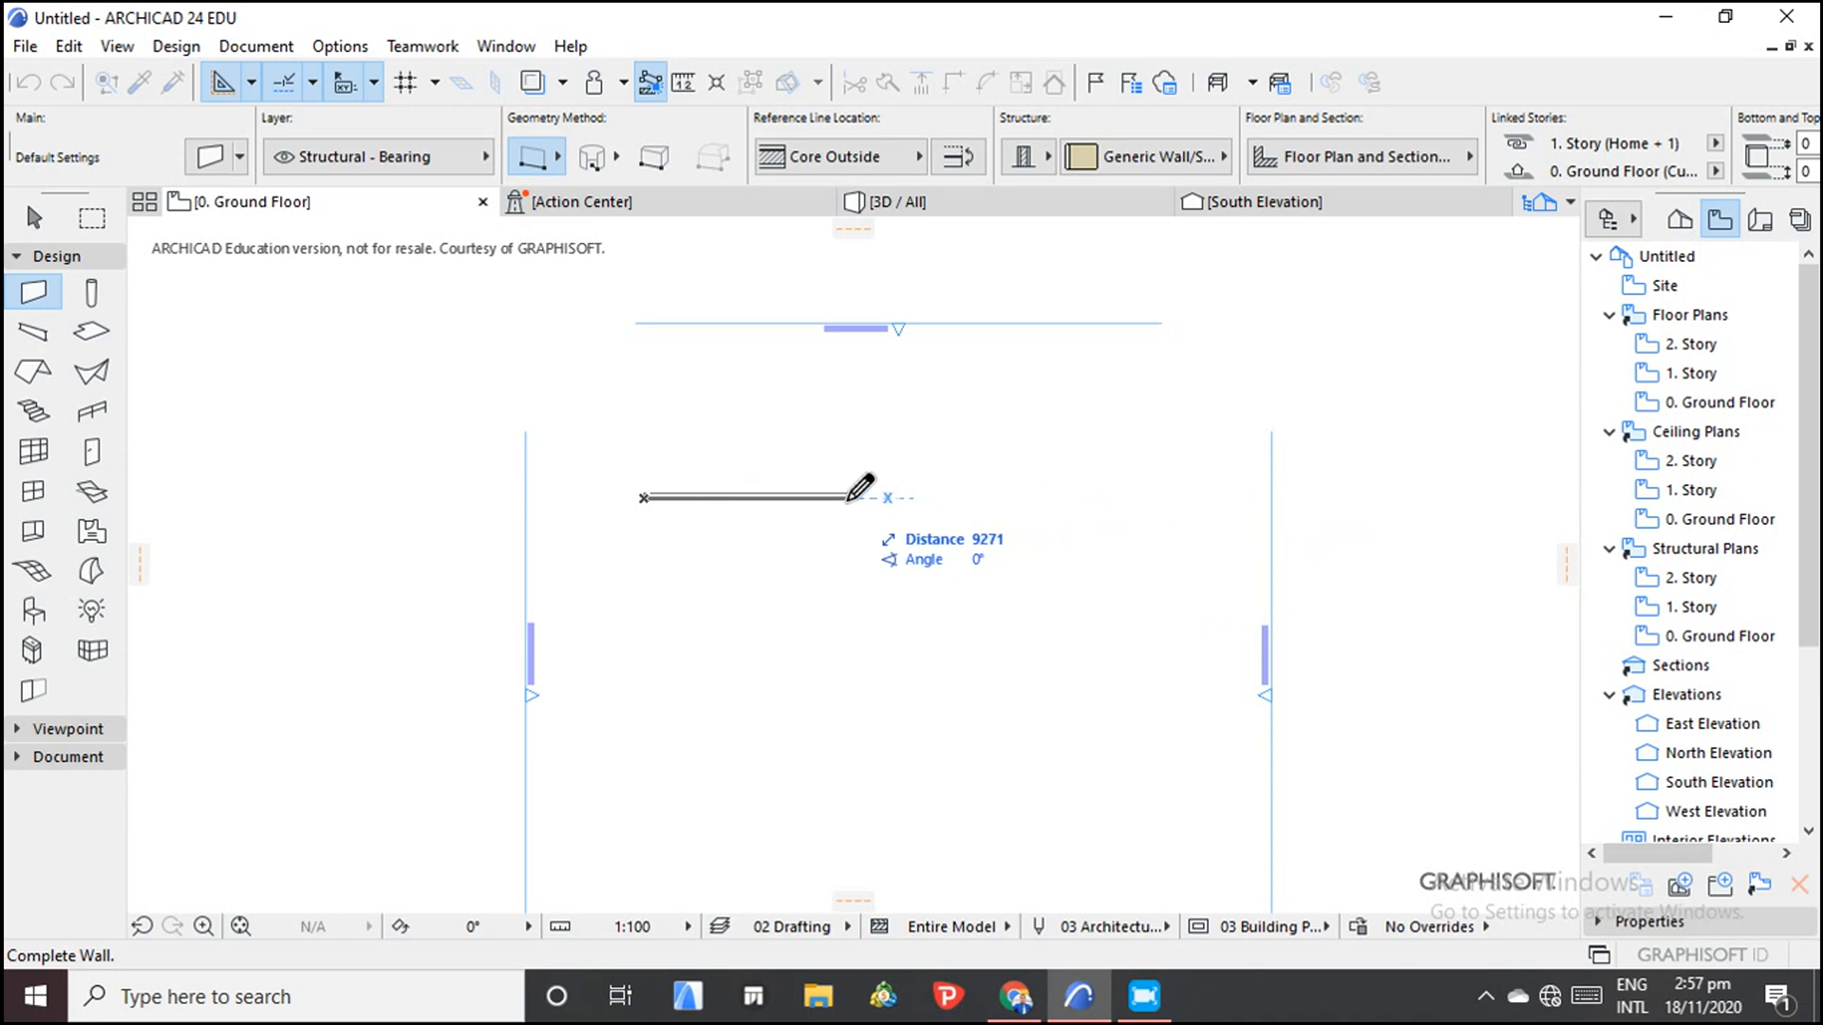
pyautogui.moveTo(781, 487)
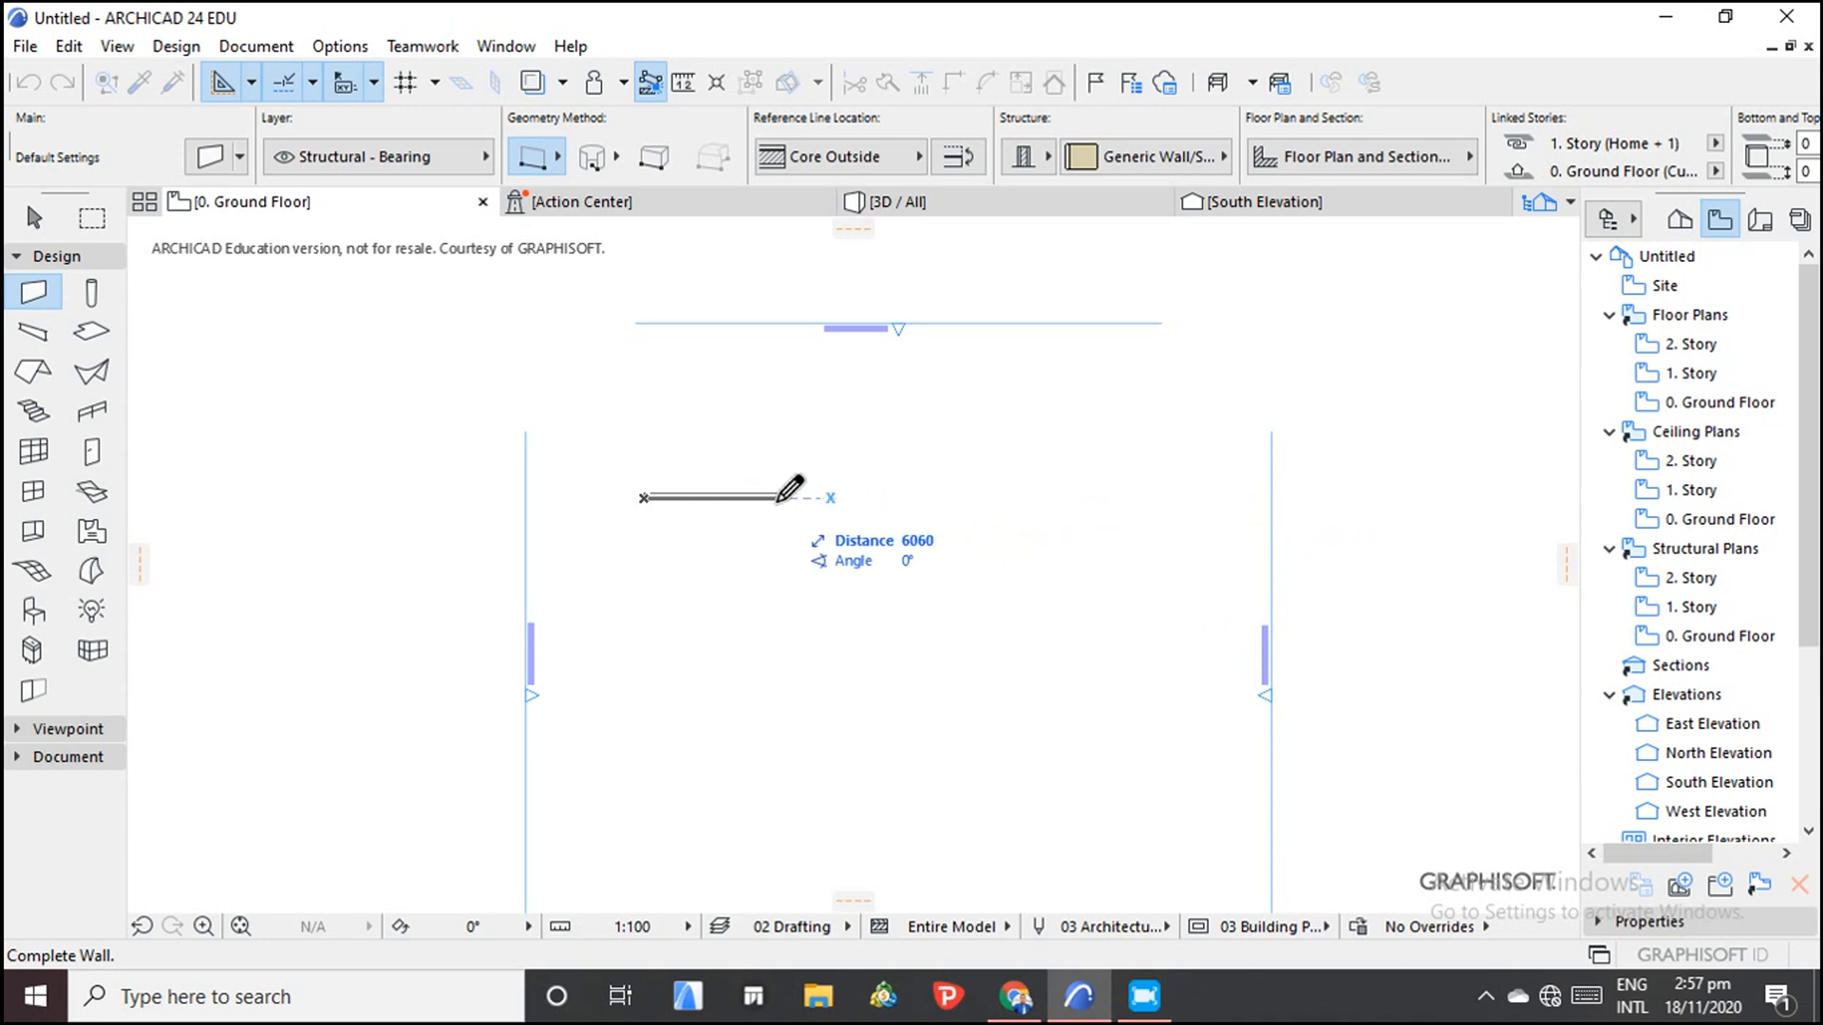
pyautogui.moveTo(838, 488)
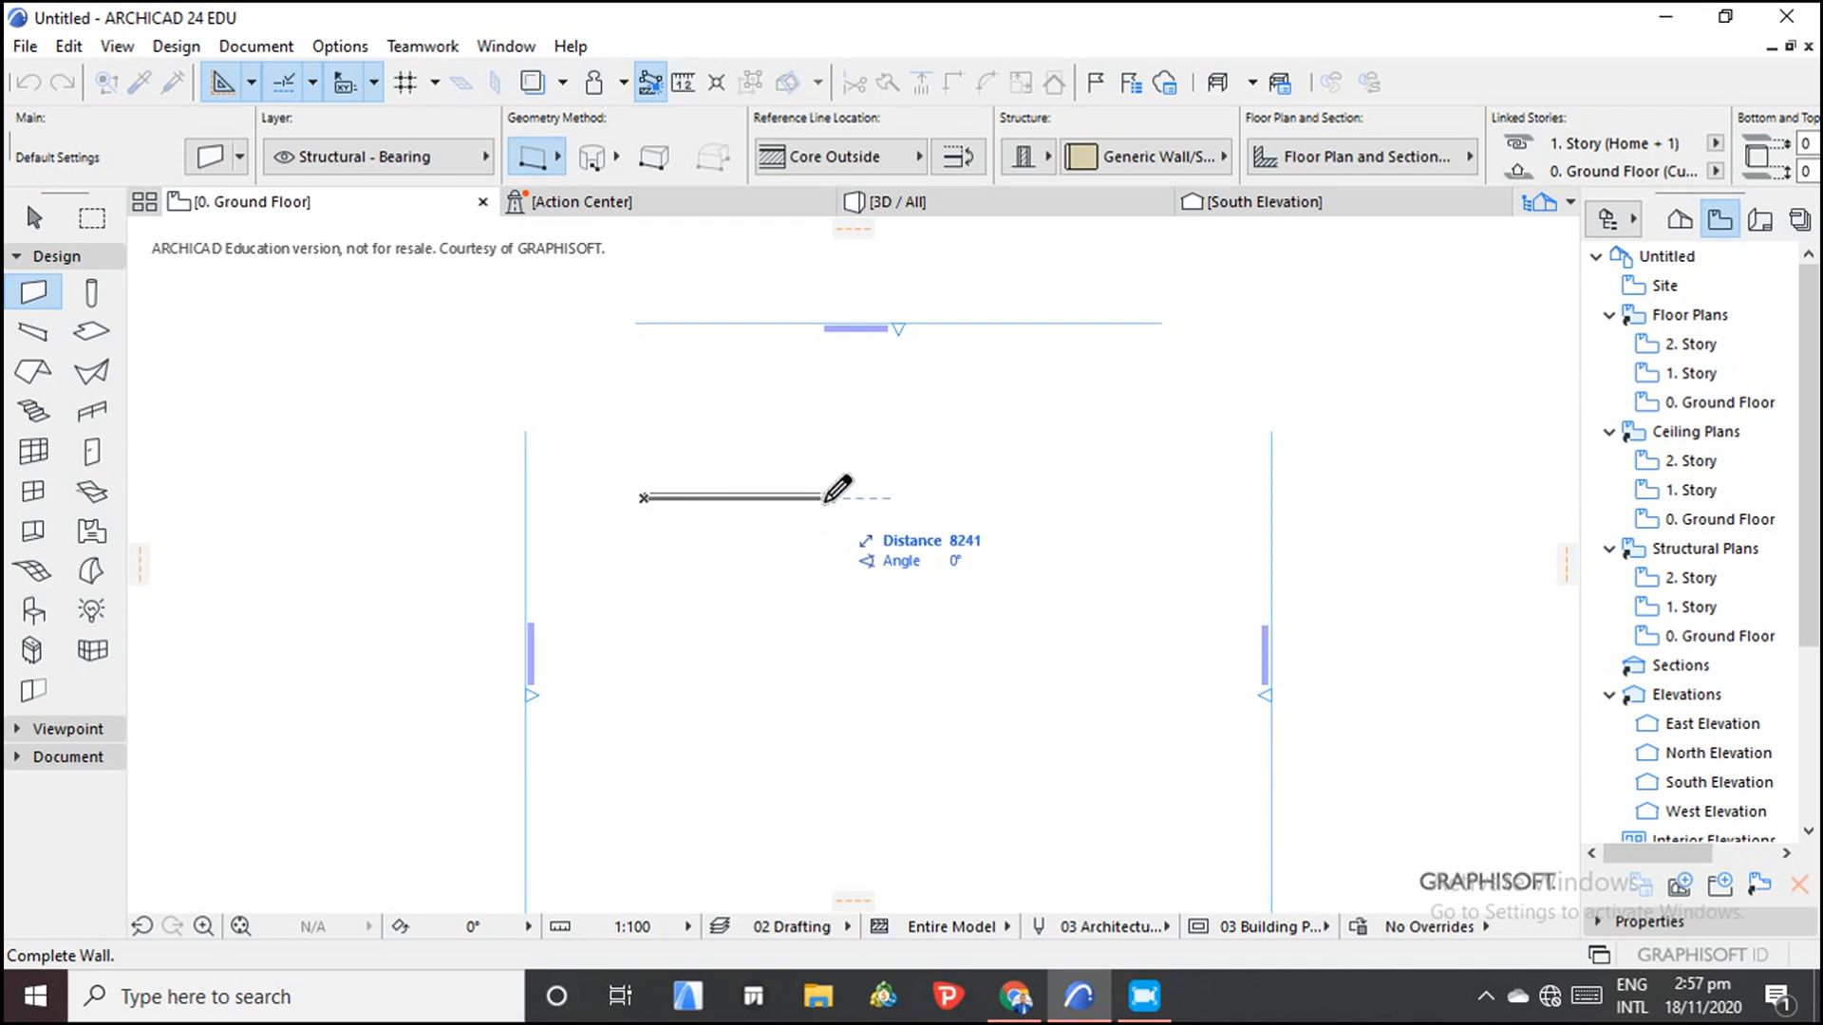
pyautogui.click(834, 495)
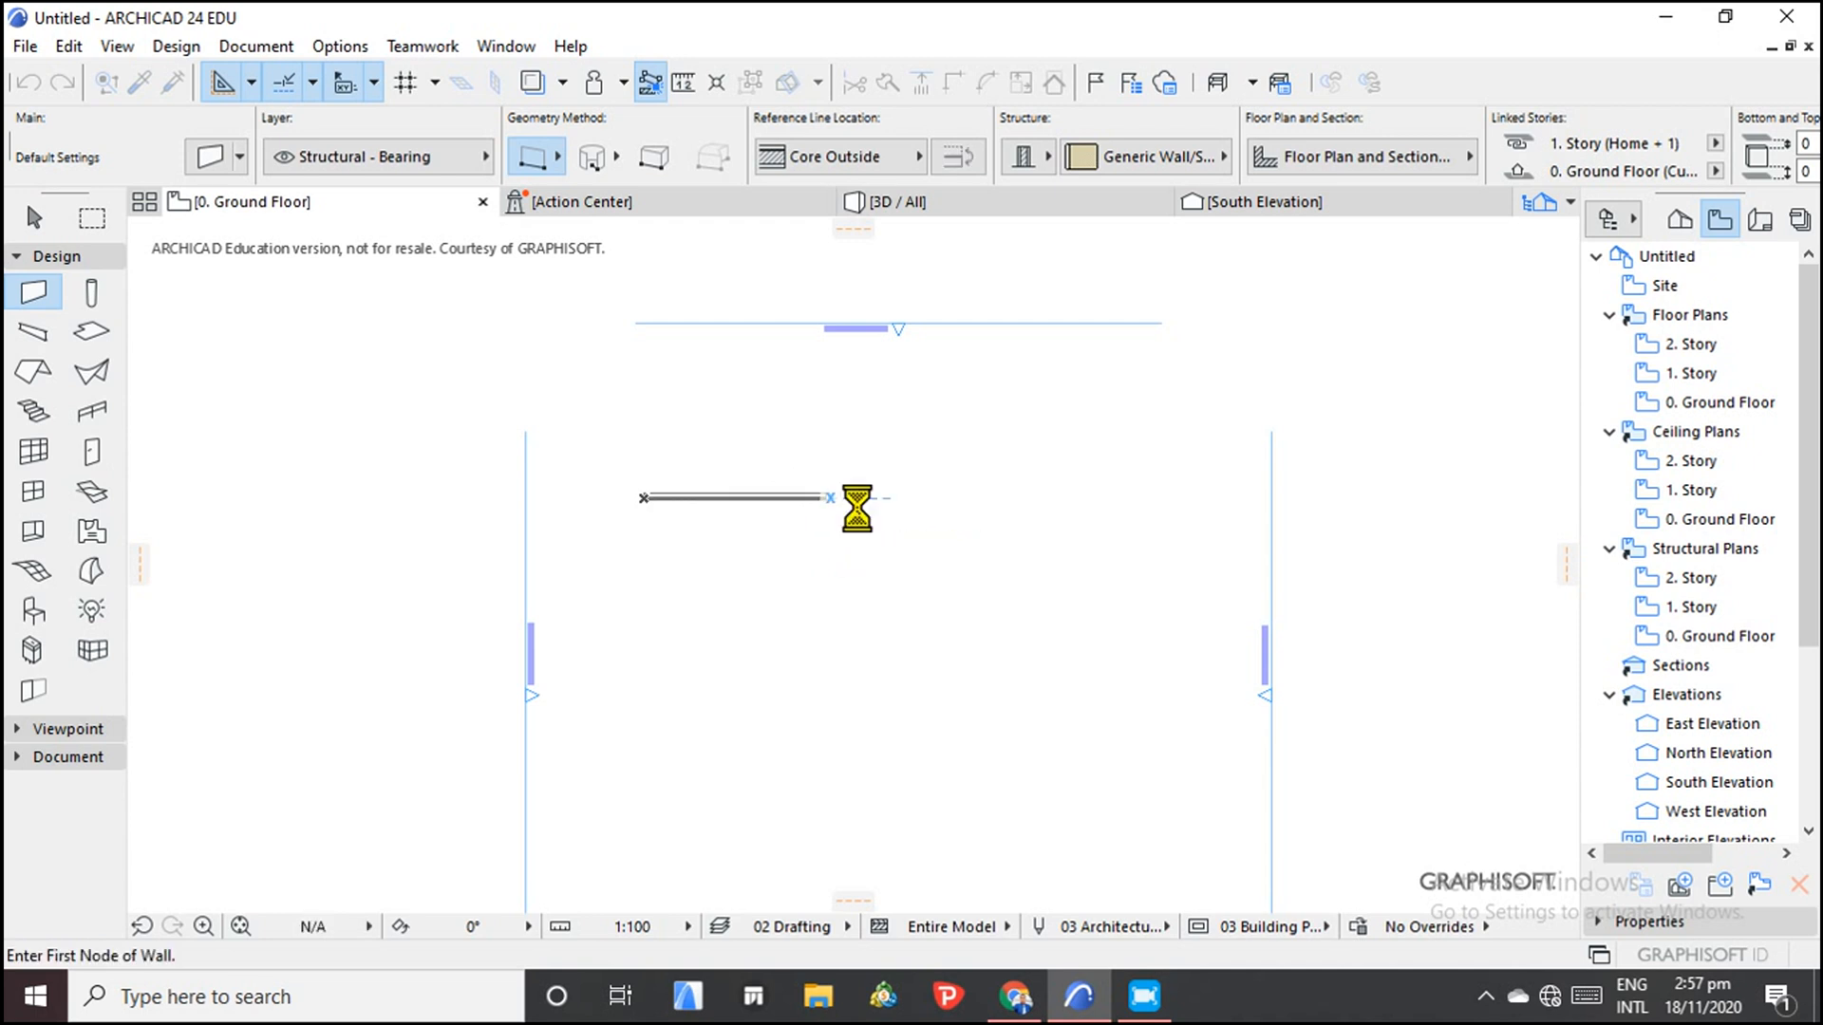
pyautogui.scroll(3)
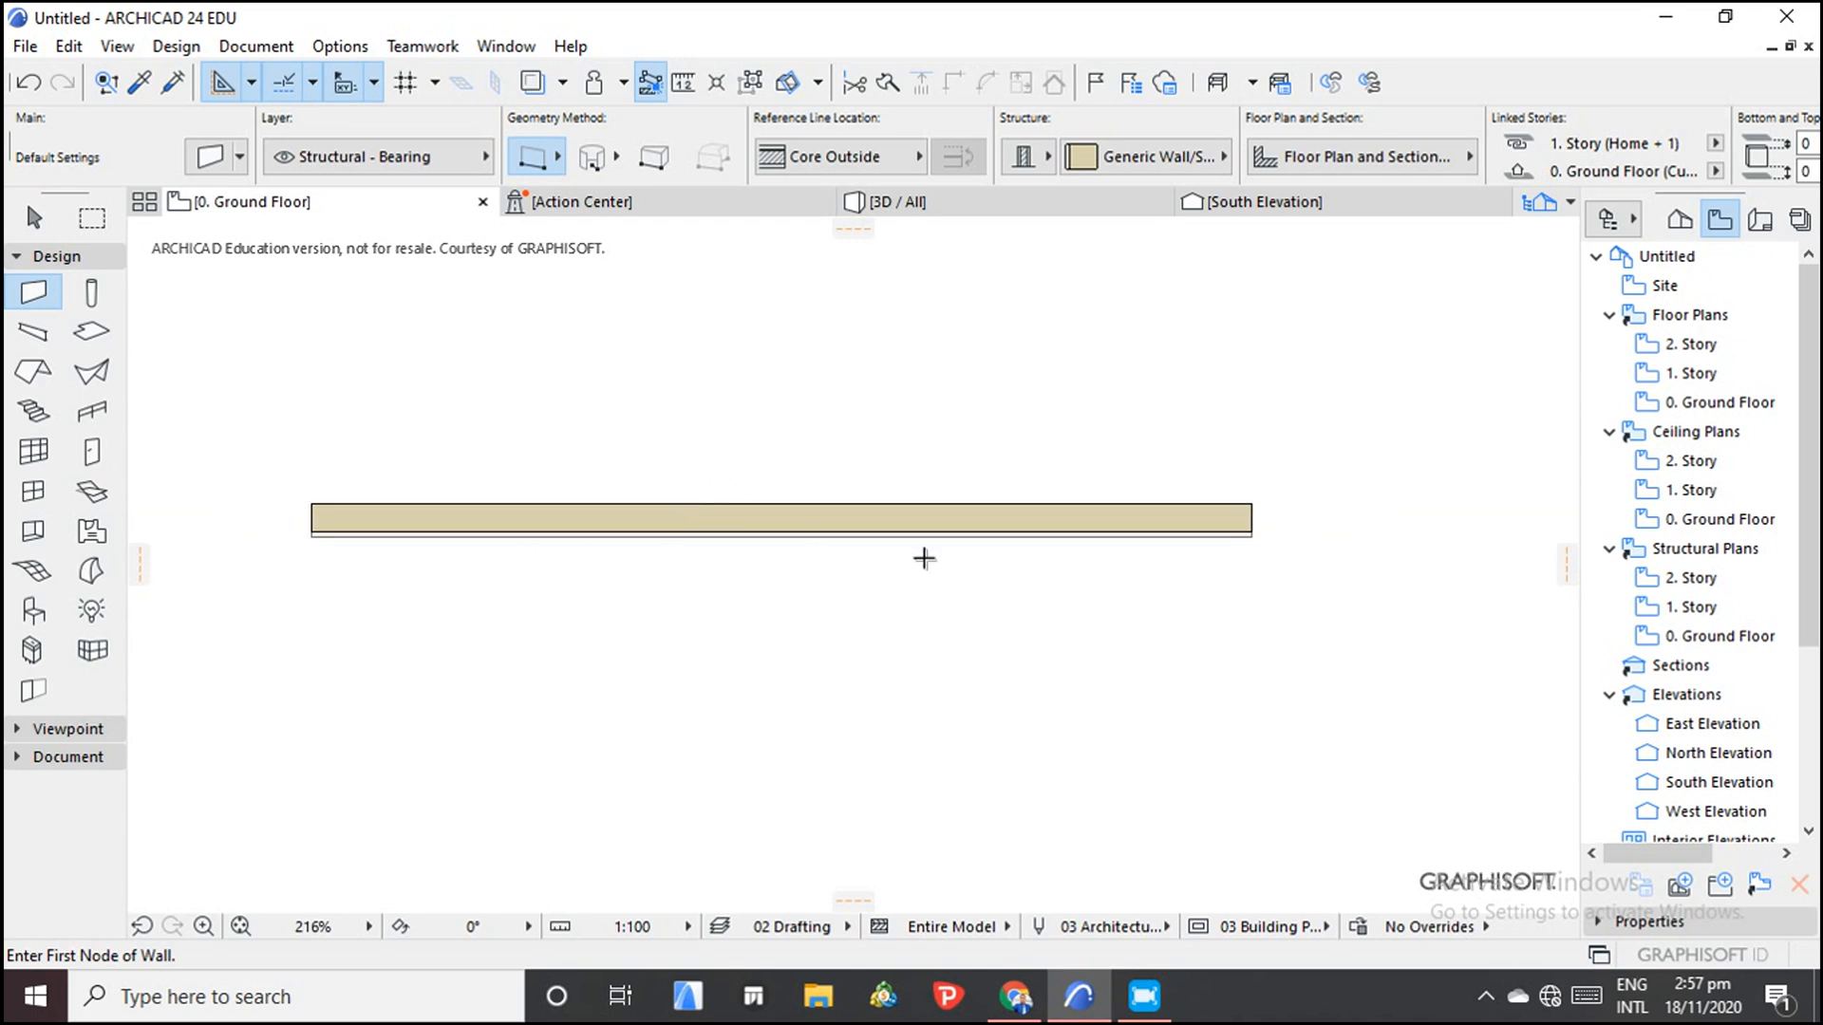
pyautogui.moveTo(560, 183)
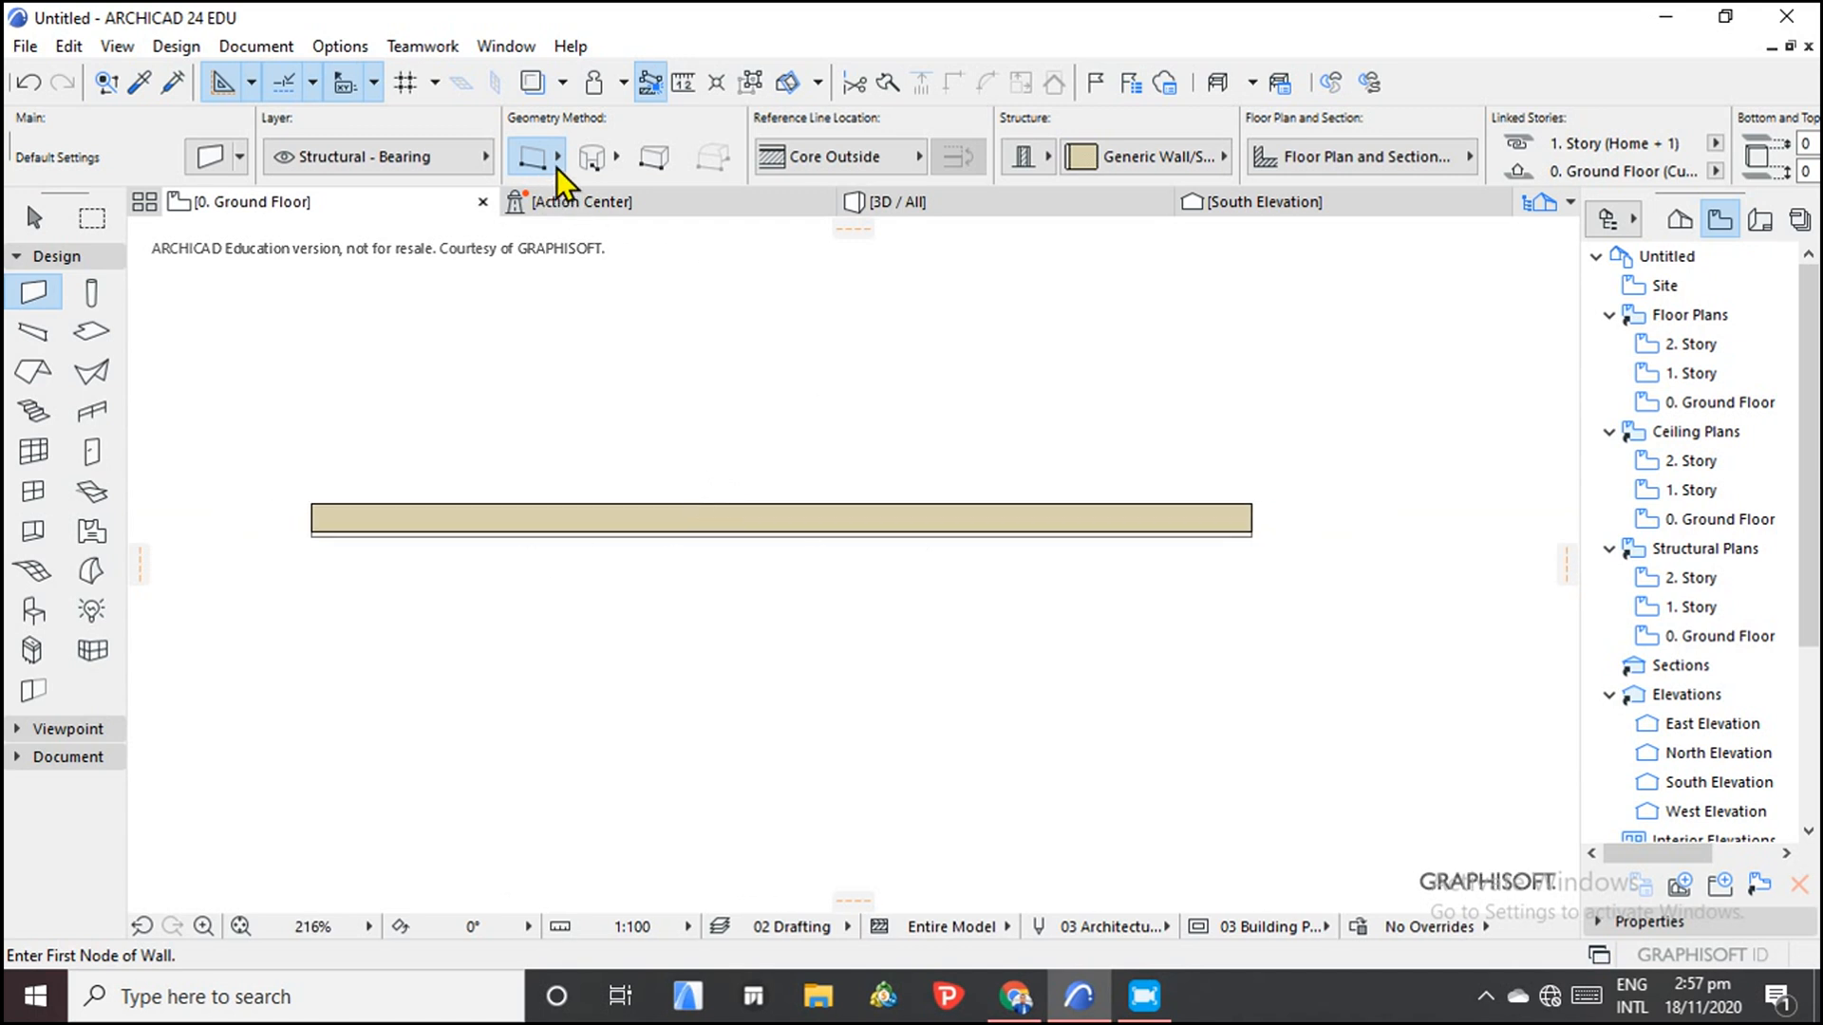
pyautogui.moveTo(534, 155)
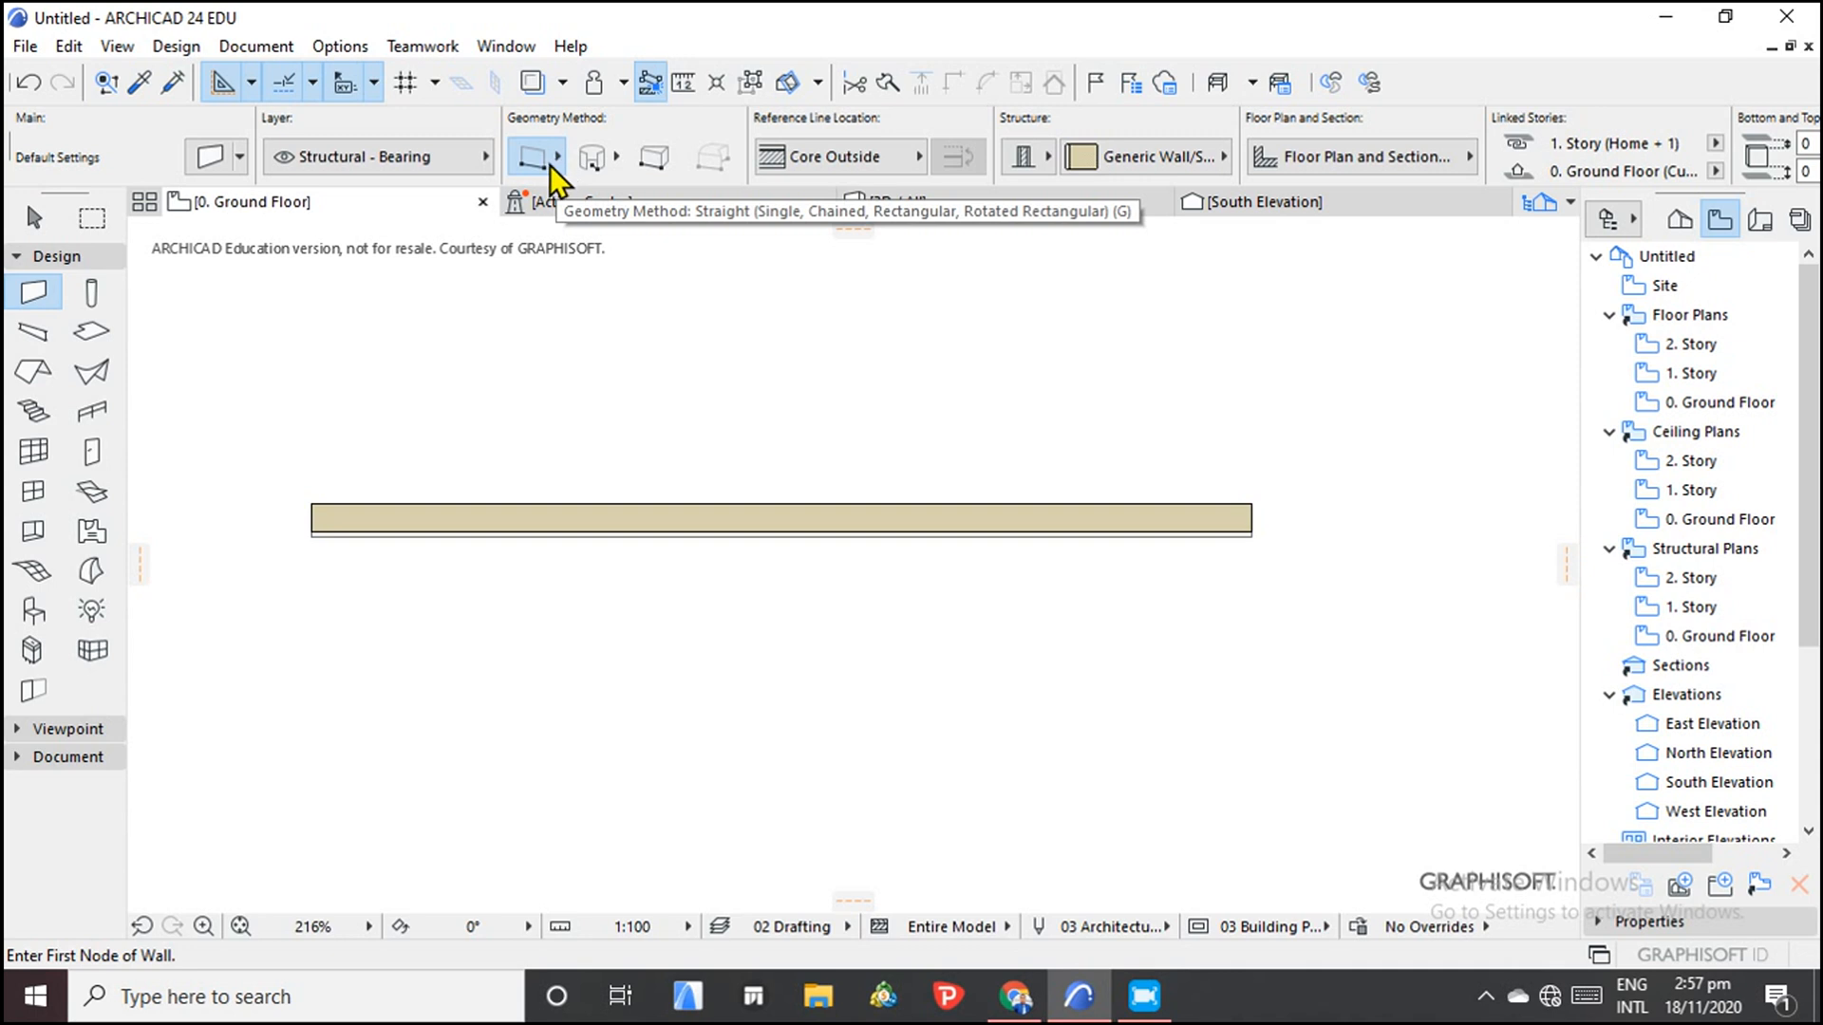
pyautogui.moveTo(564, 174)
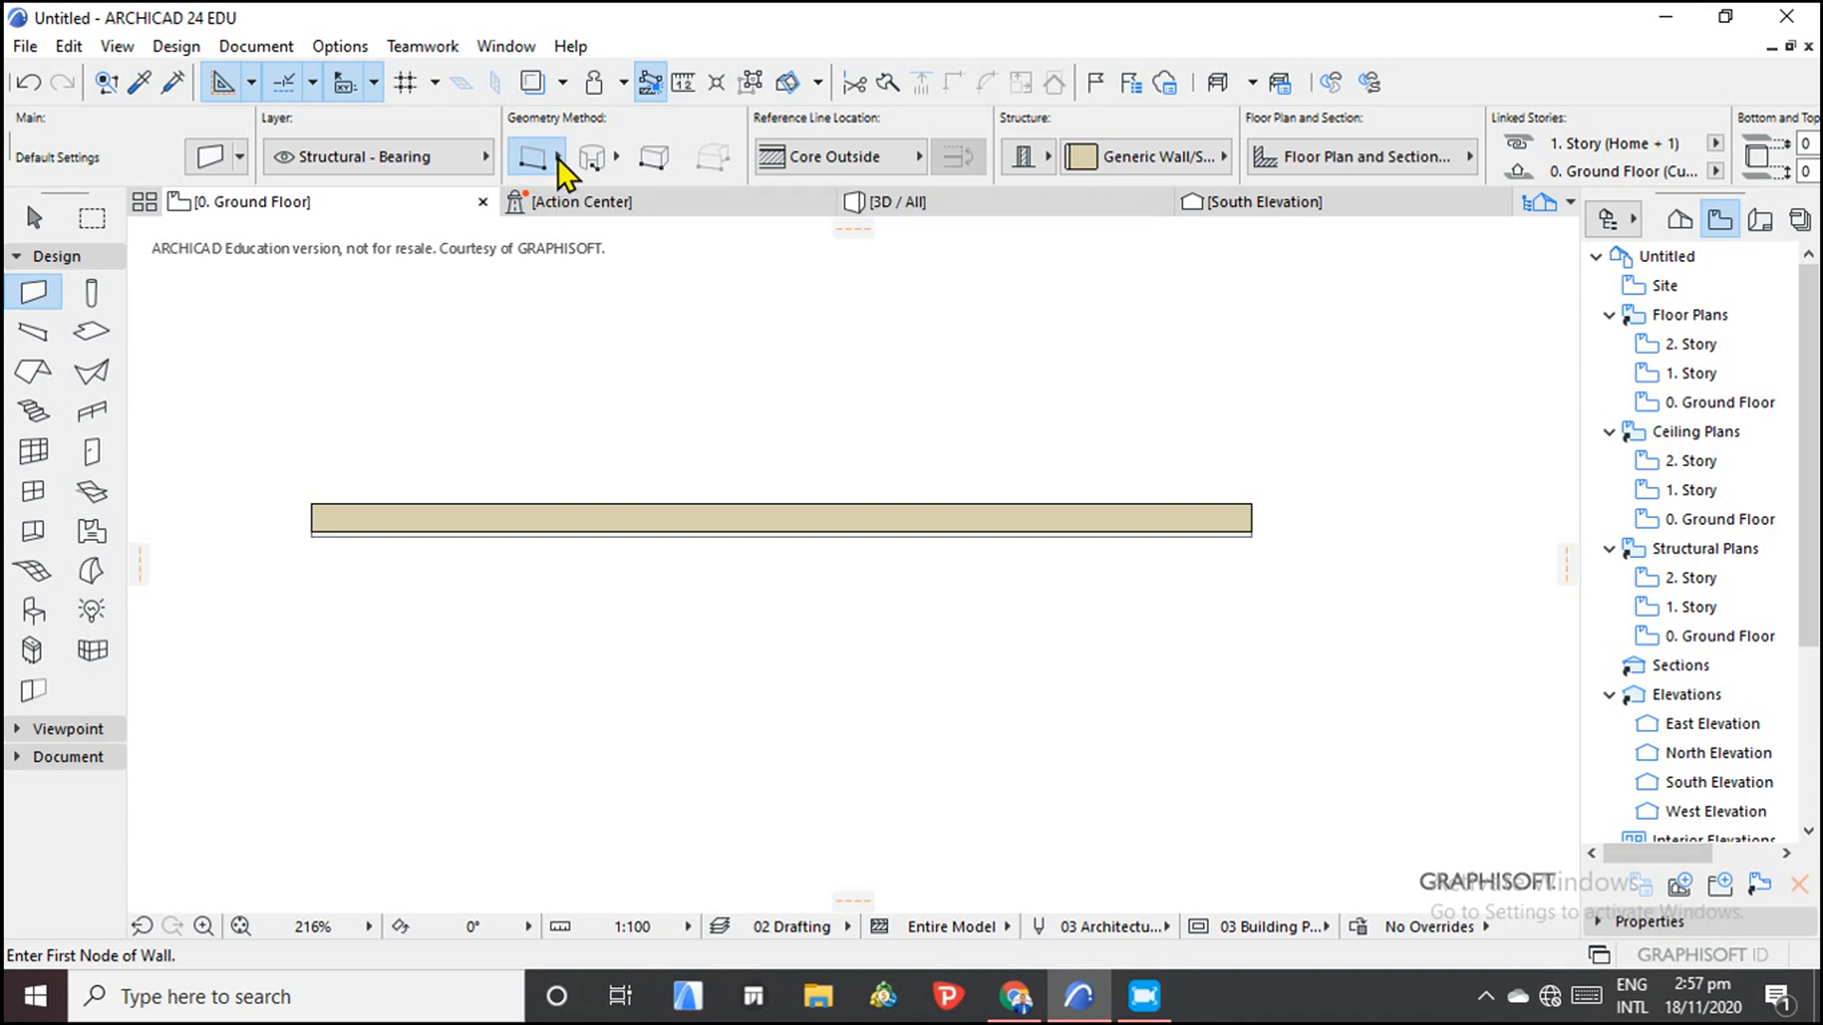
pyautogui.moveTo(511, 156)
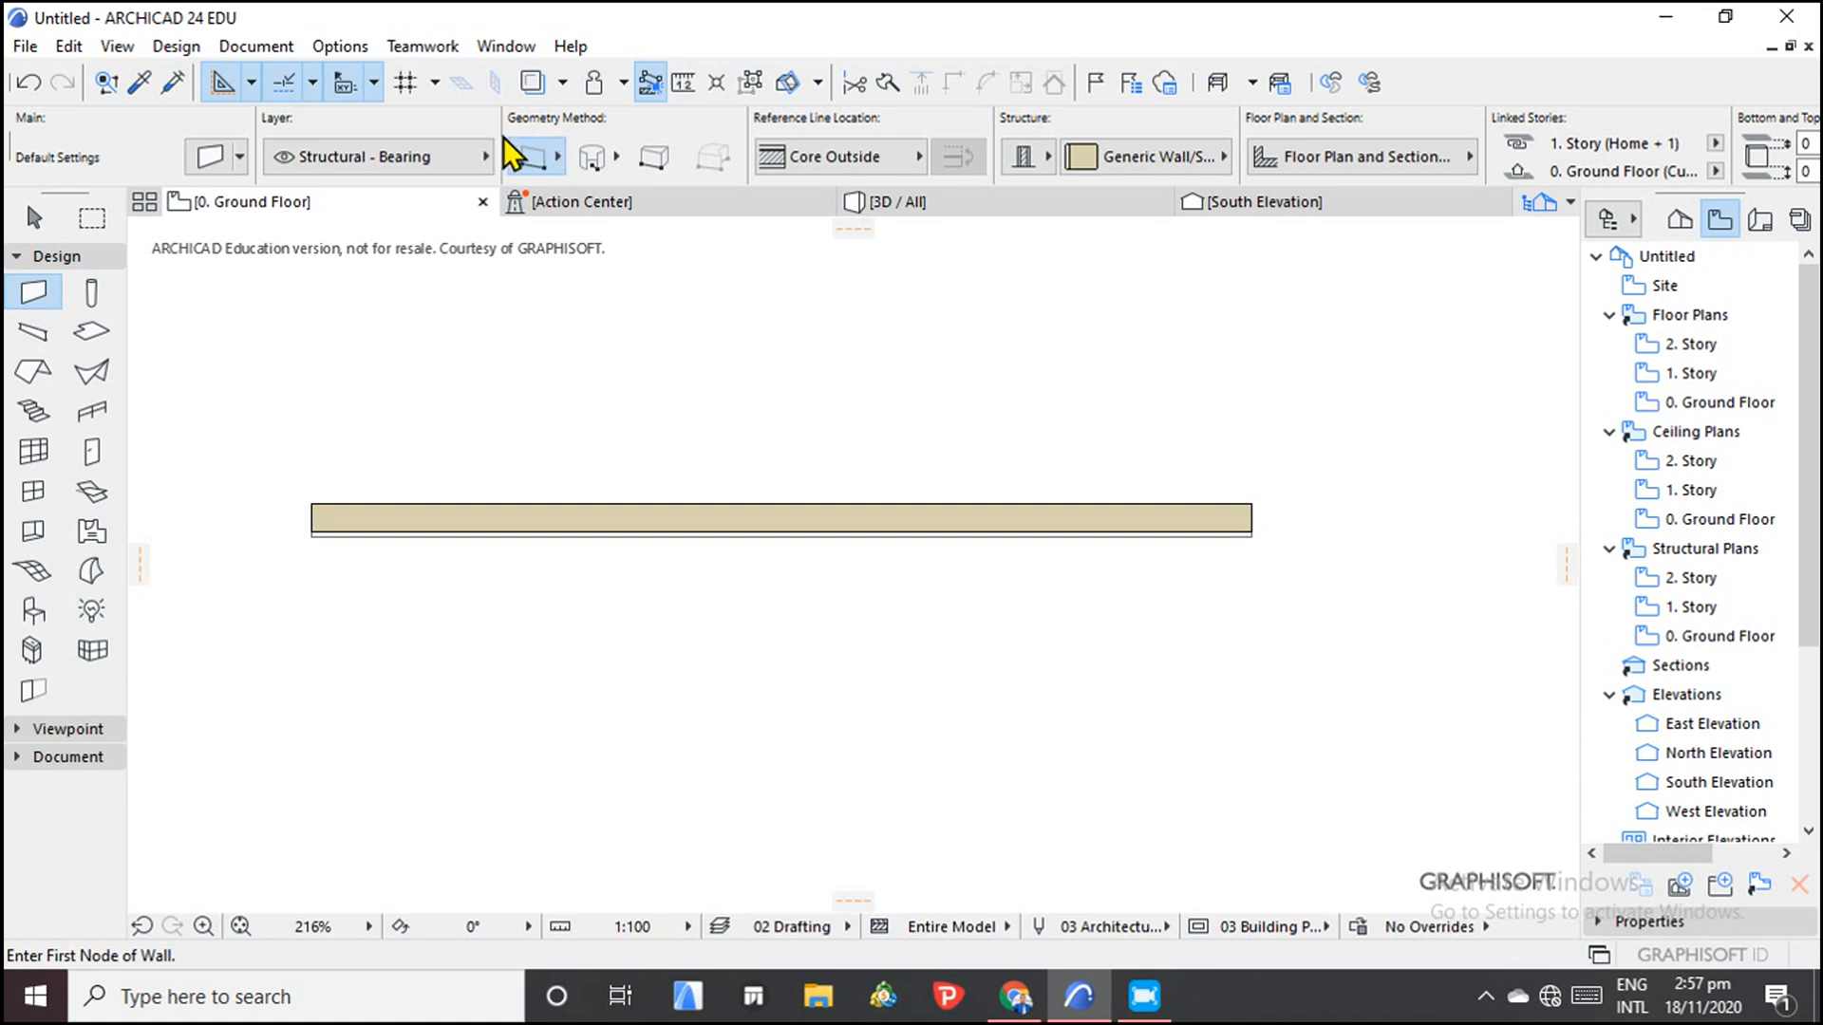
pyautogui.moveTo(549, 139)
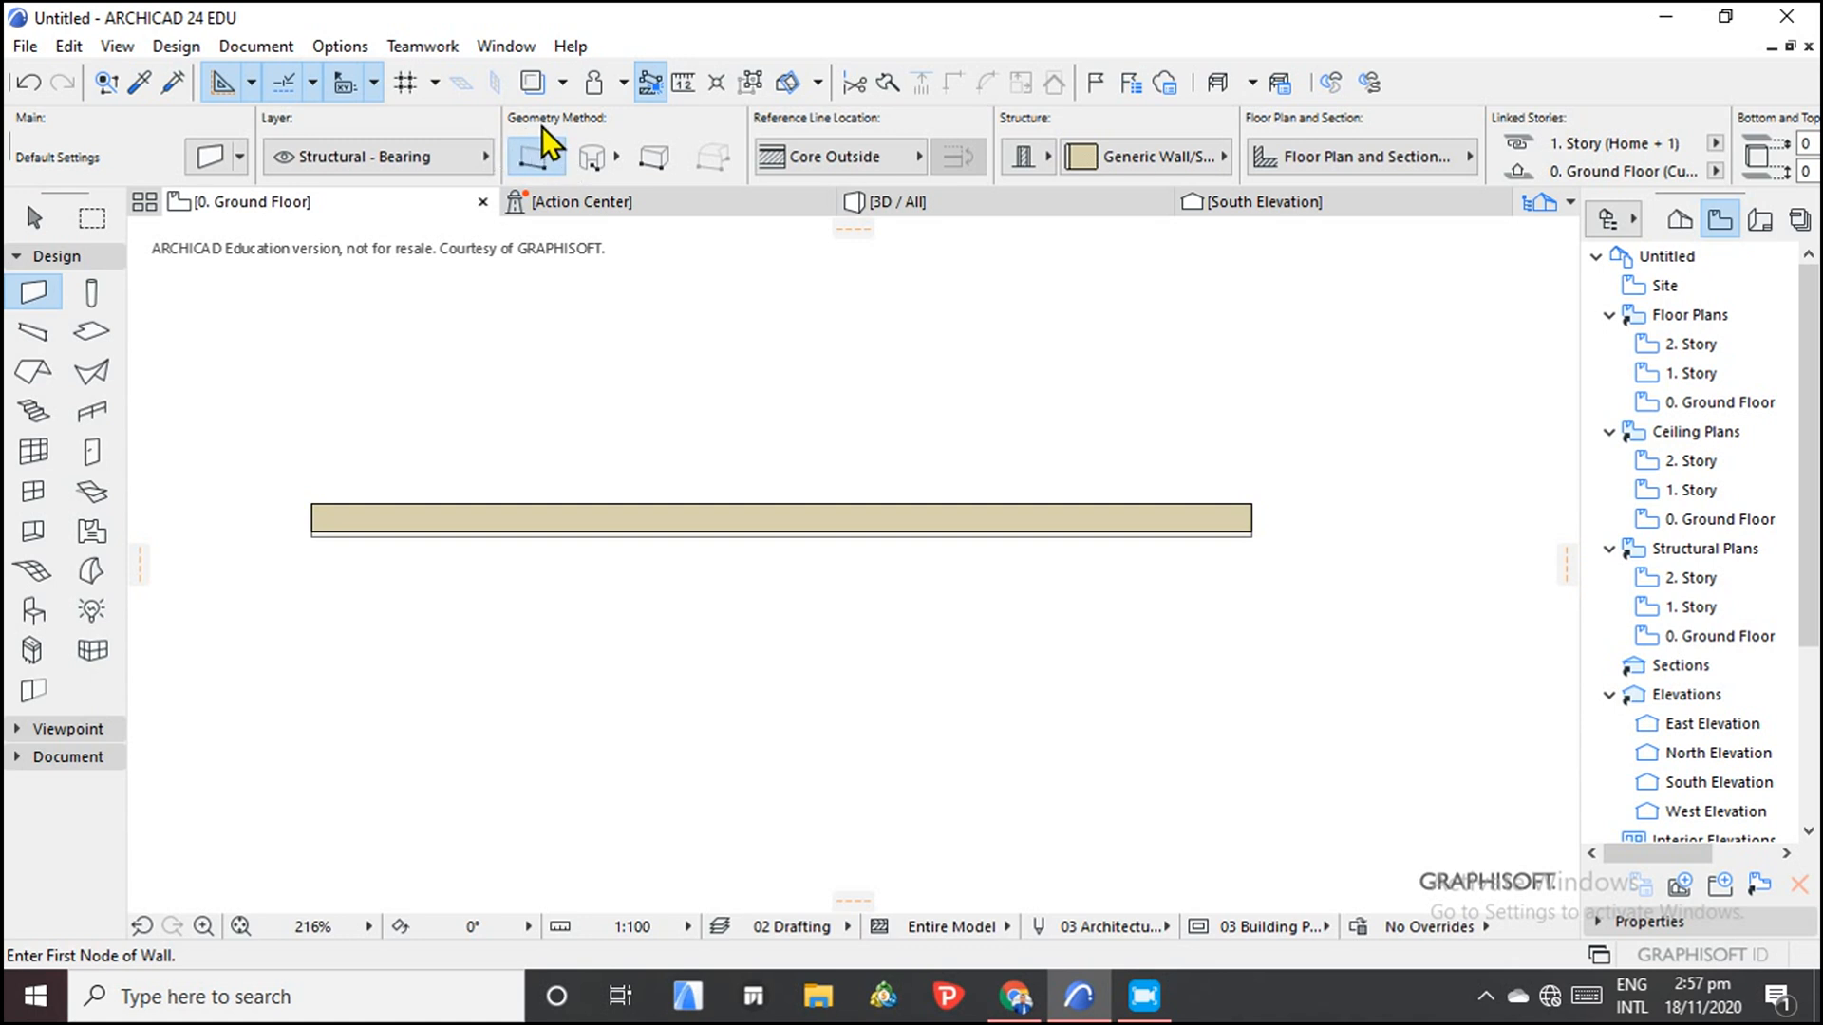
pyautogui.moveTo(537, 155)
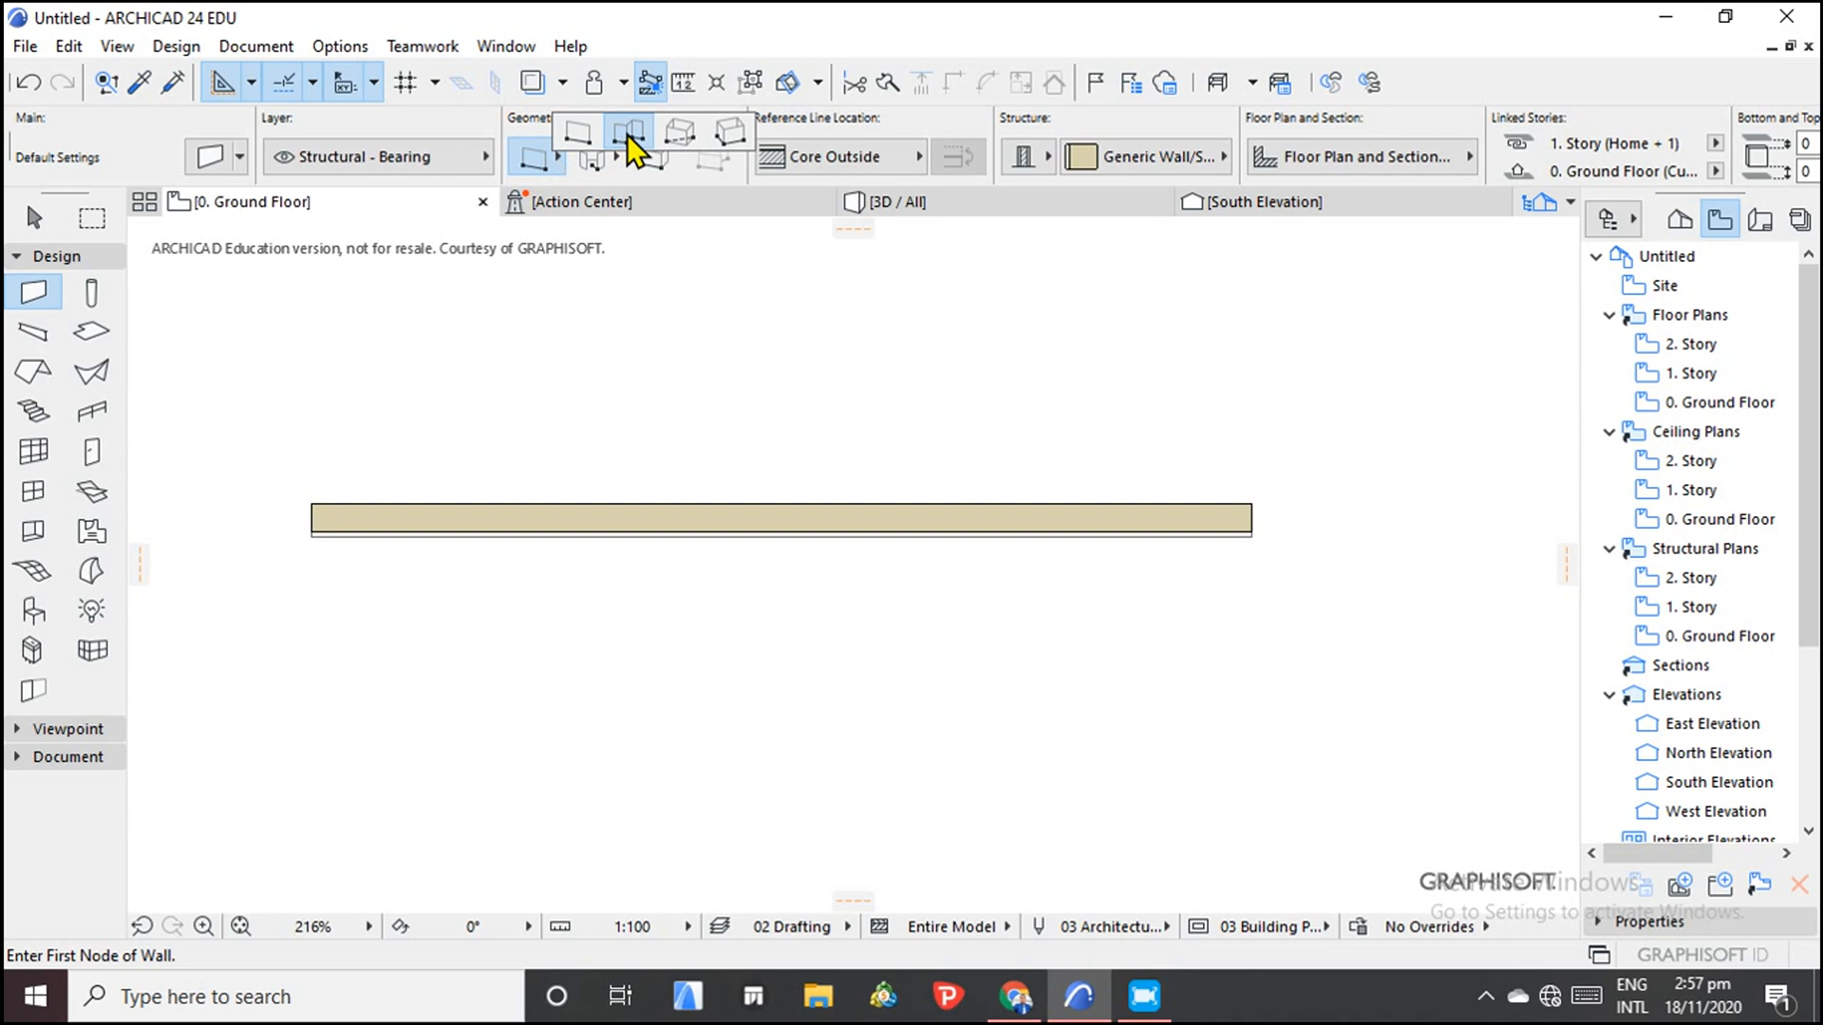
pyautogui.moveTo(677, 130)
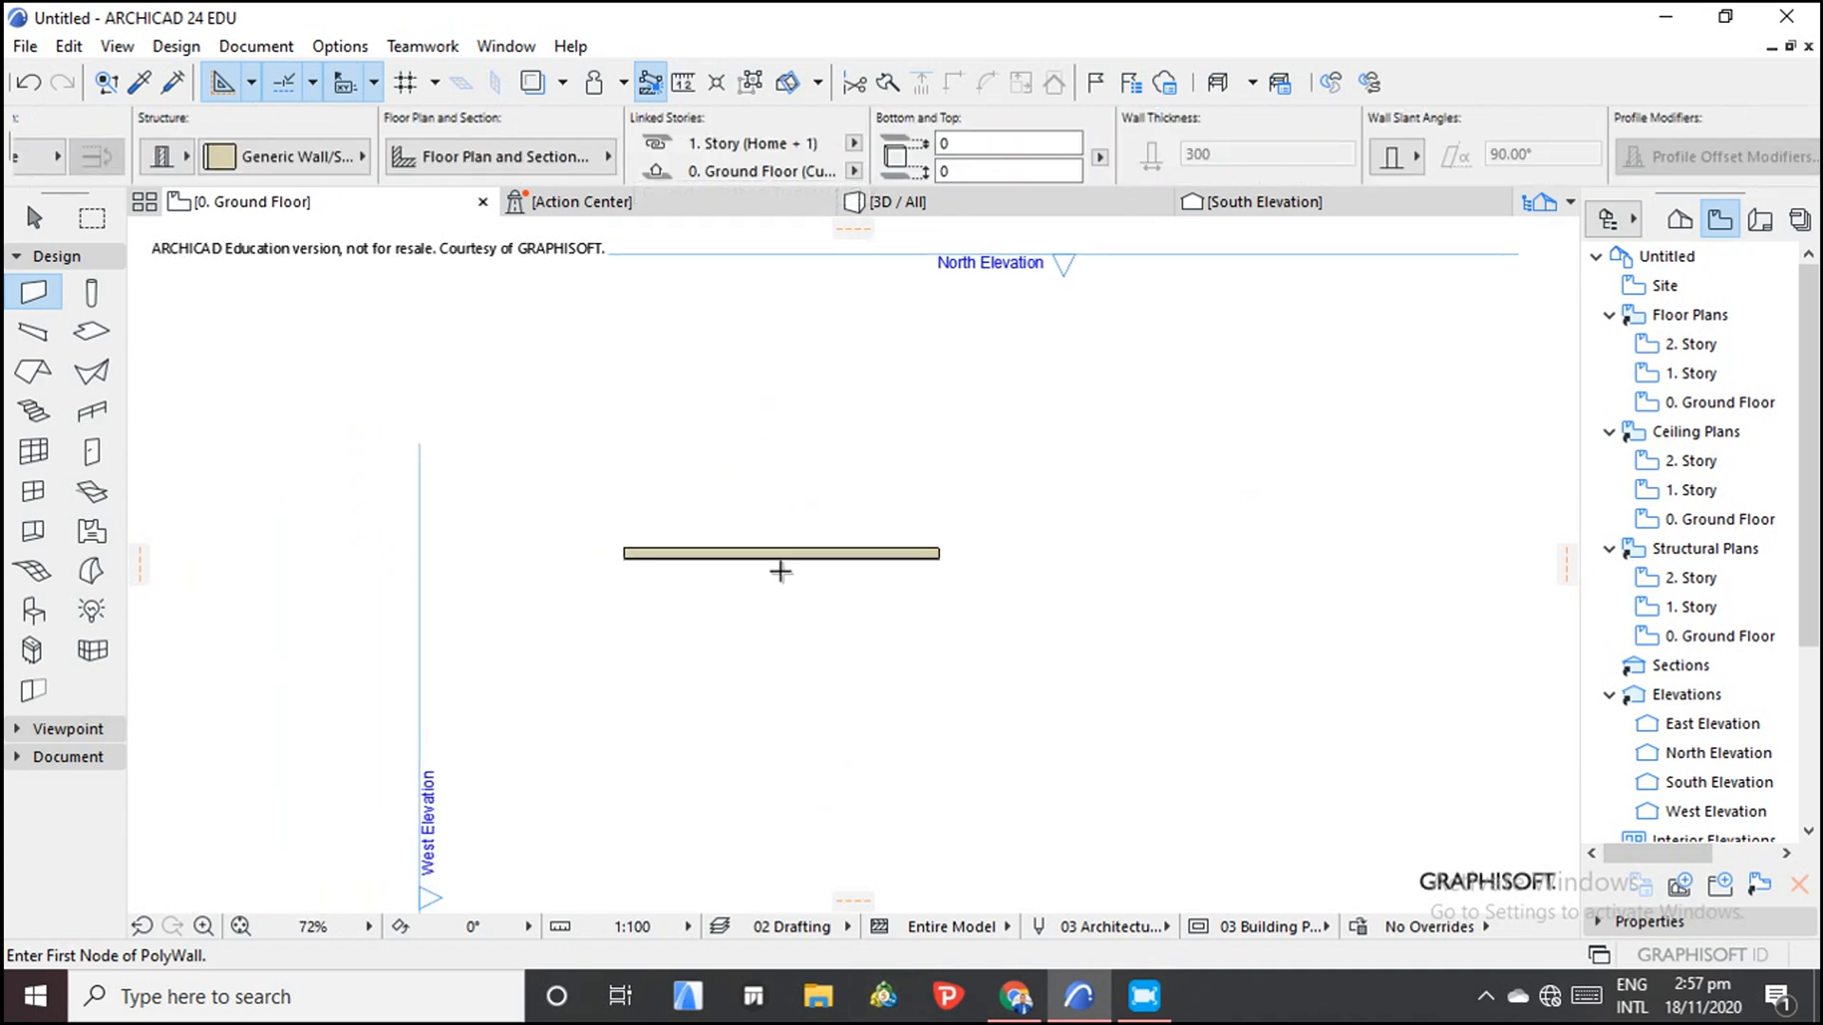
# Start a chained wall below the straight wall and place its first vertical segment.
pyautogui.click(780, 553)
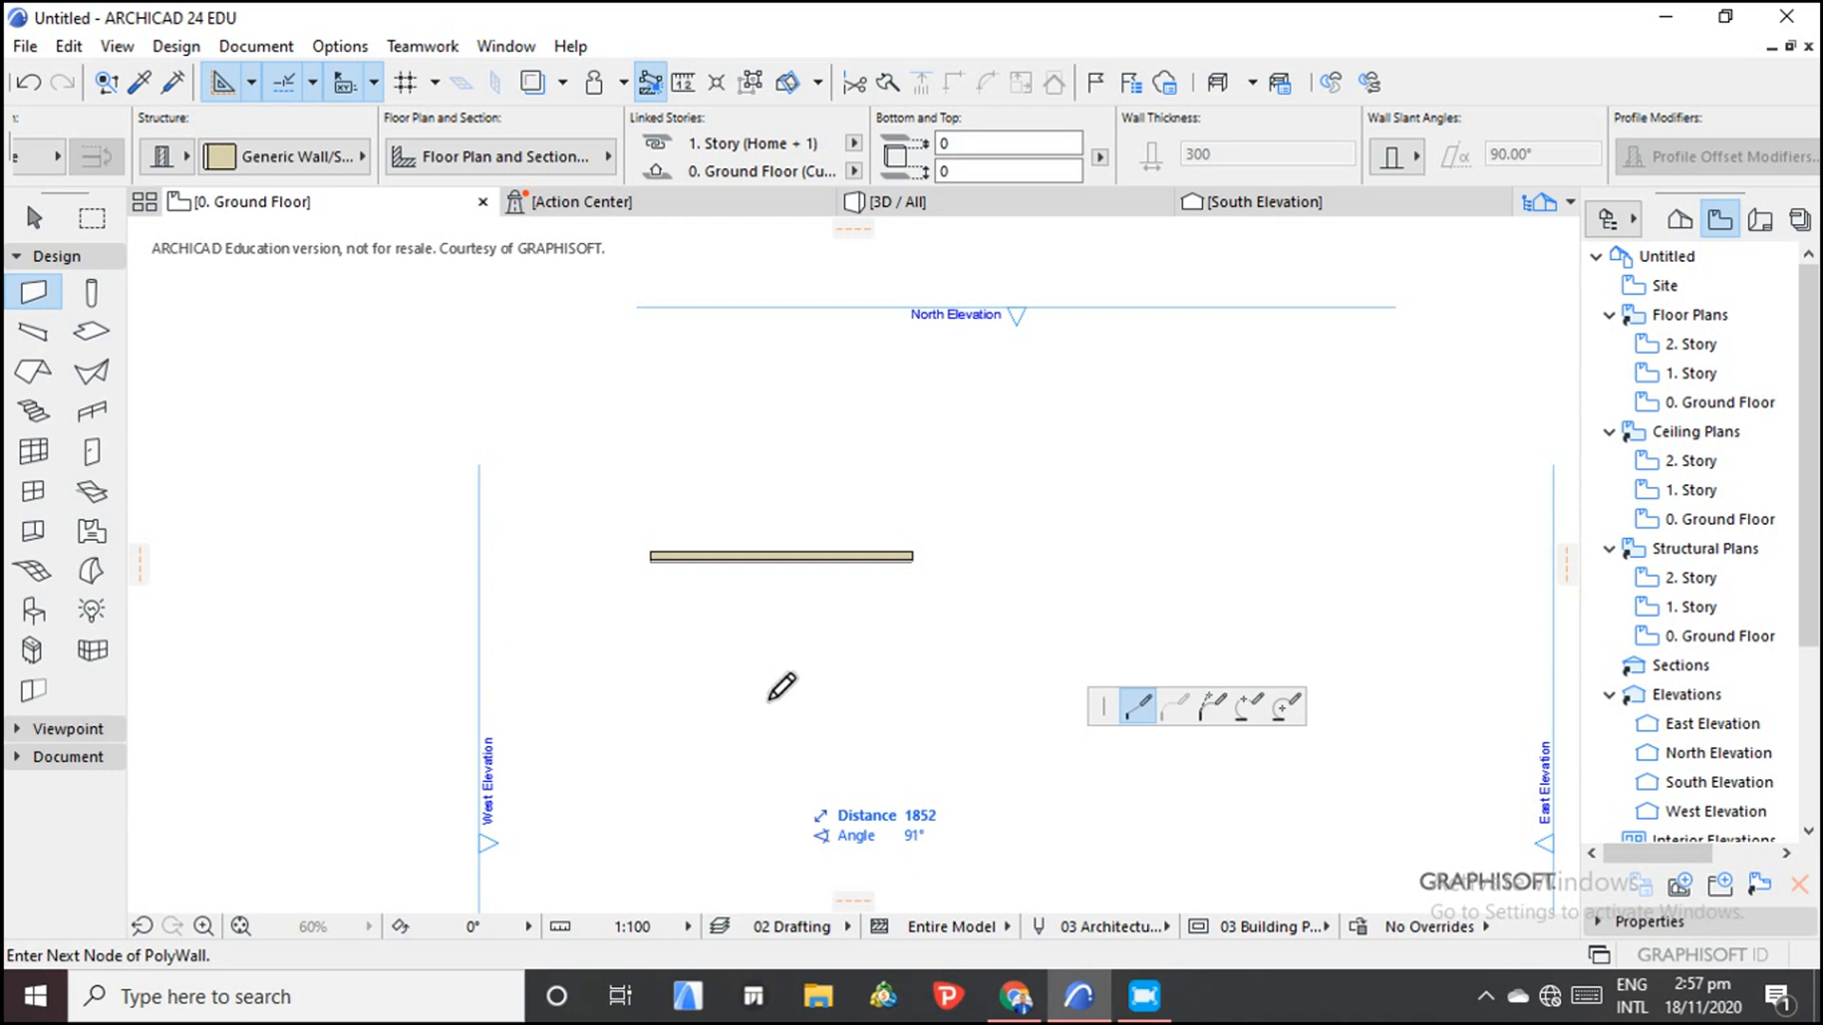
pyautogui.click(778, 818)
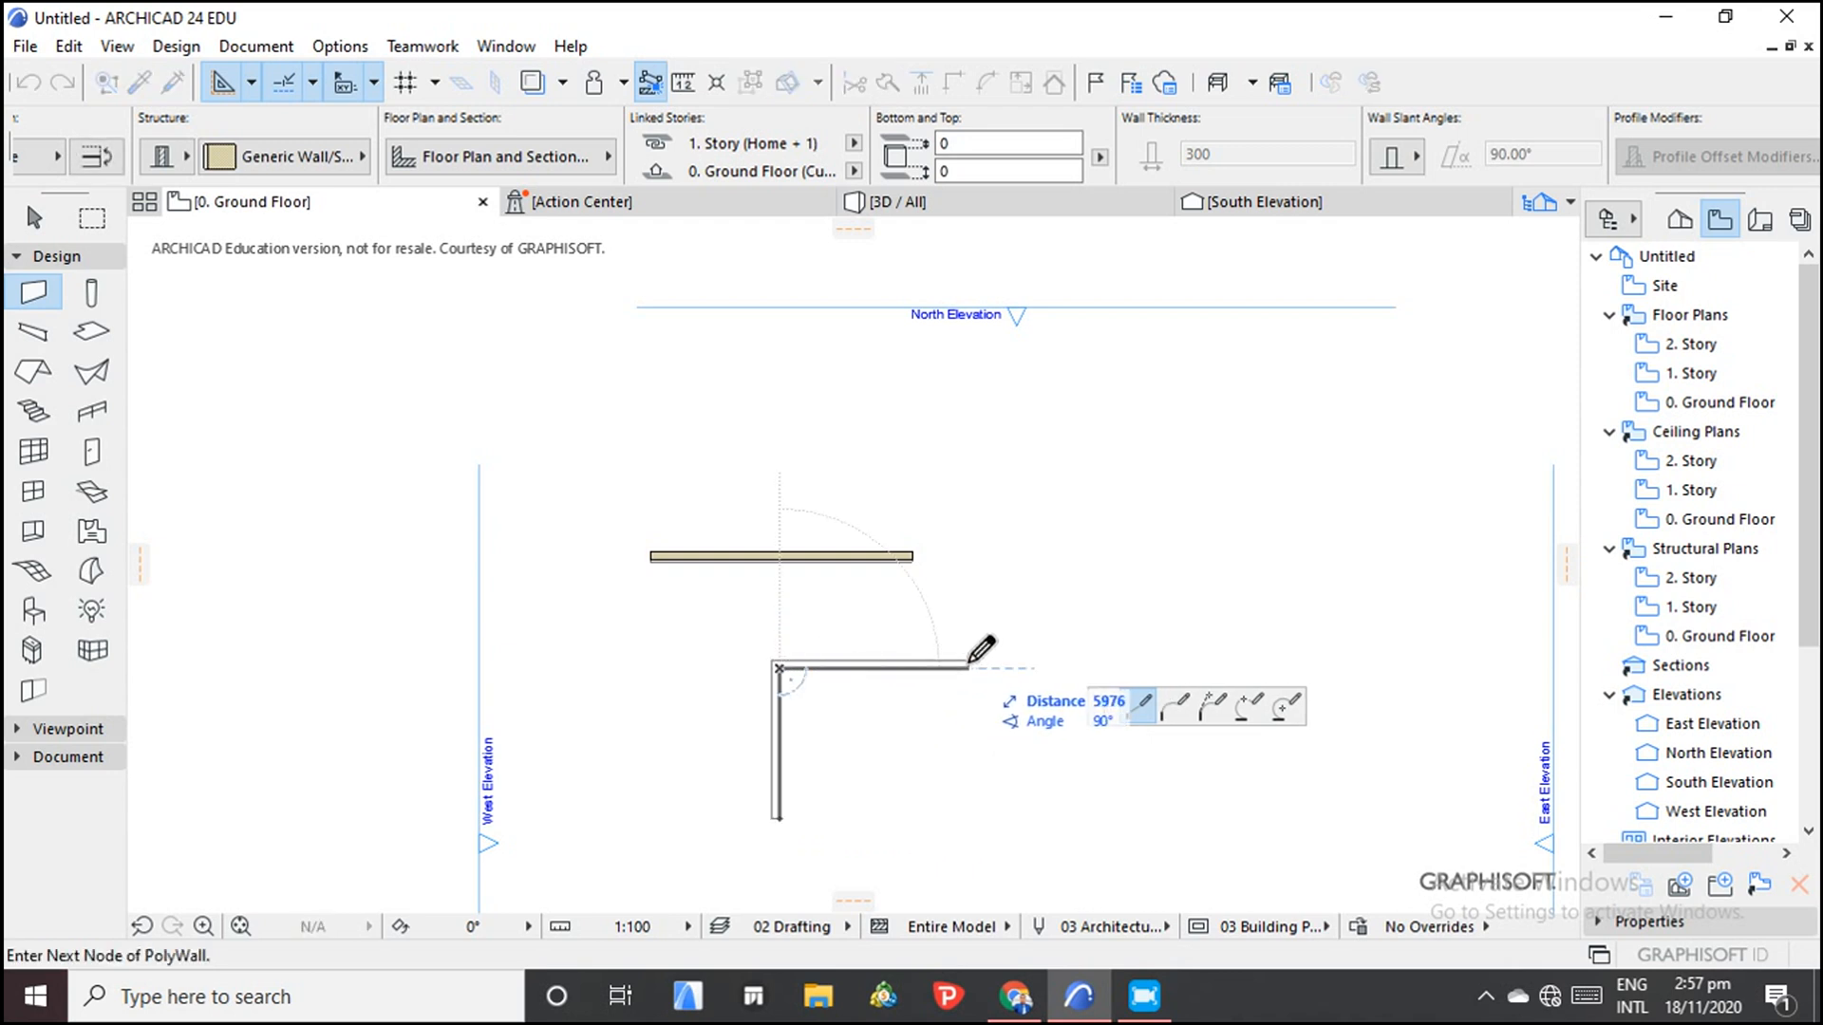
pyautogui.moveTo(977, 523)
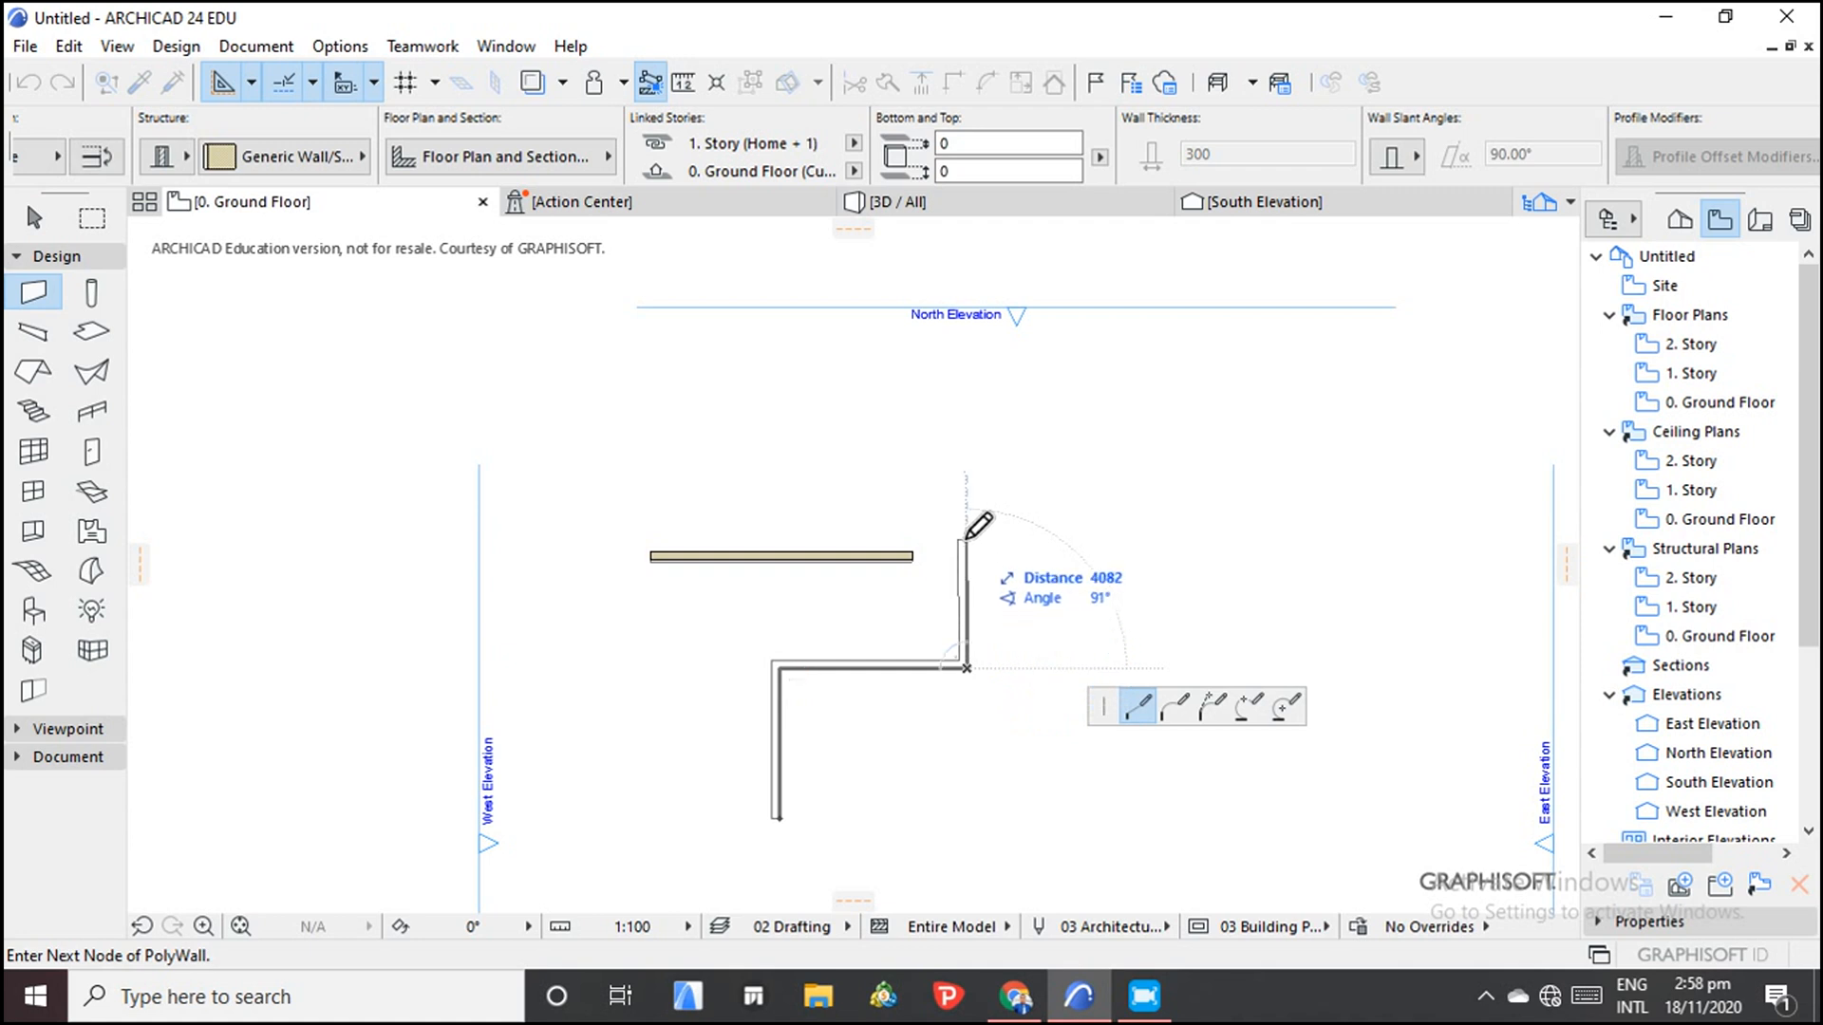
pyautogui.moveTo(968, 479)
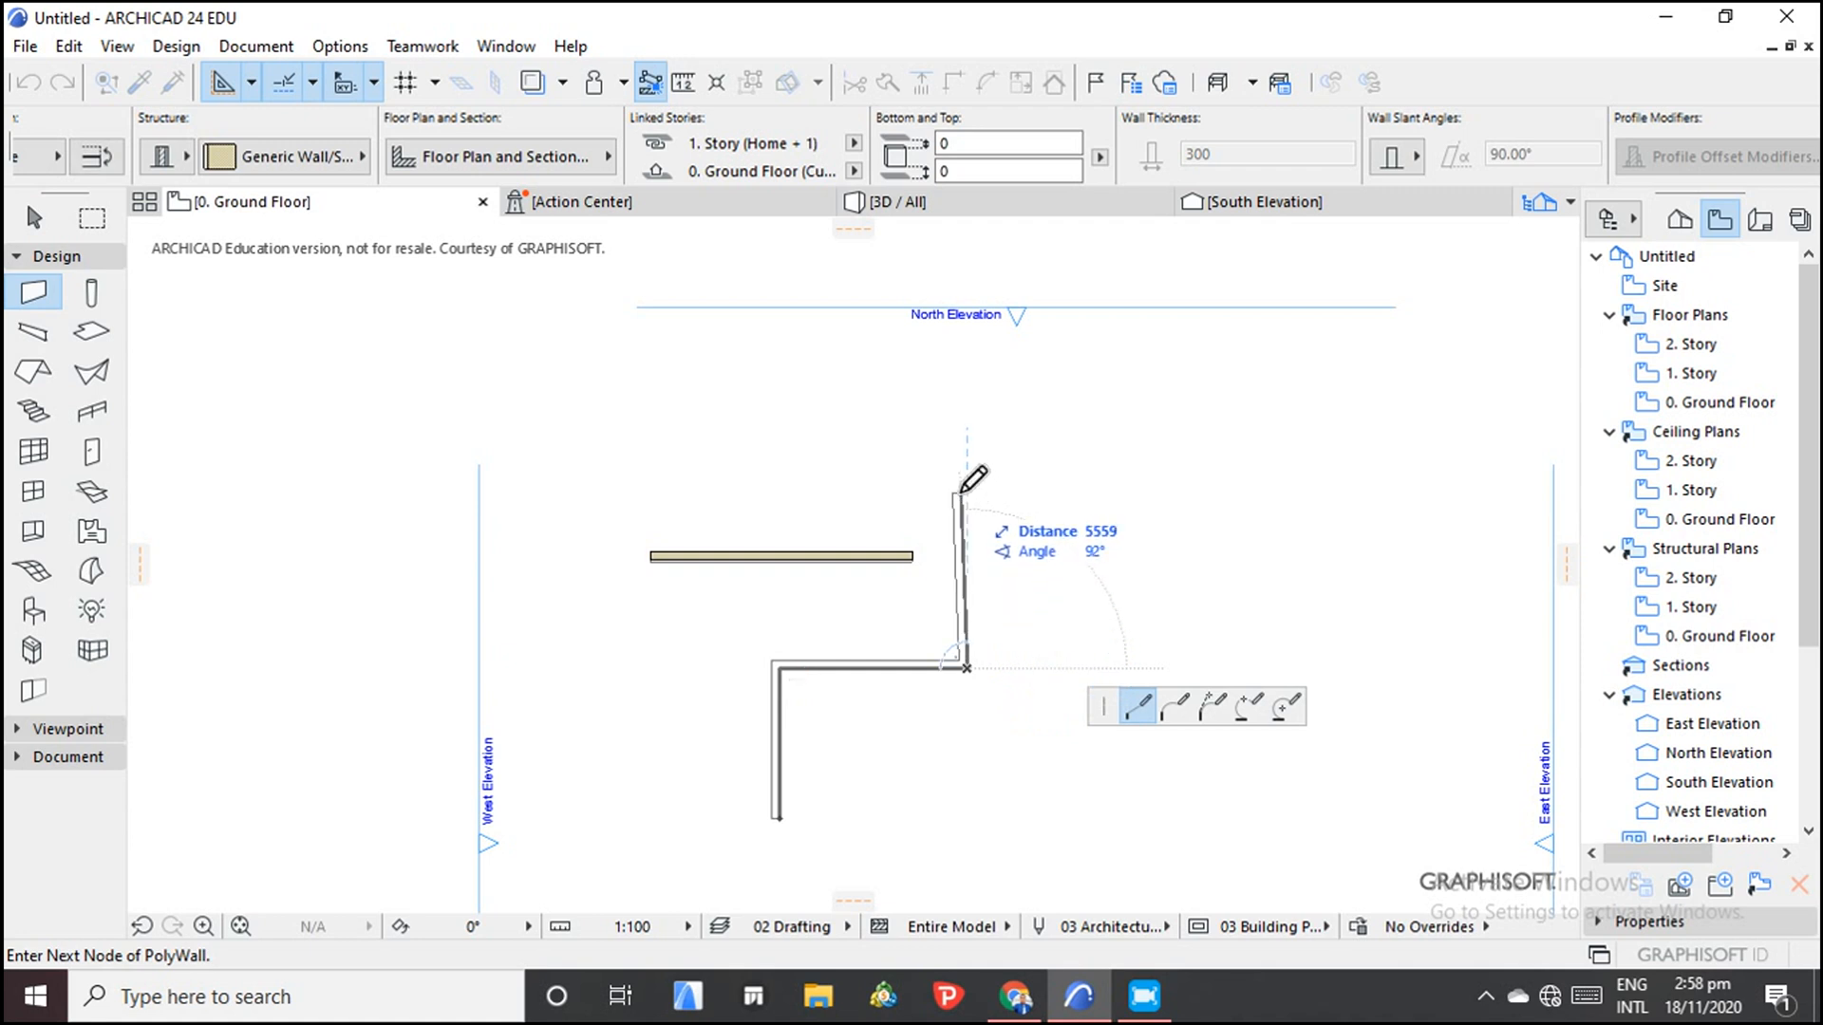
pyautogui.moveTo(974, 477)
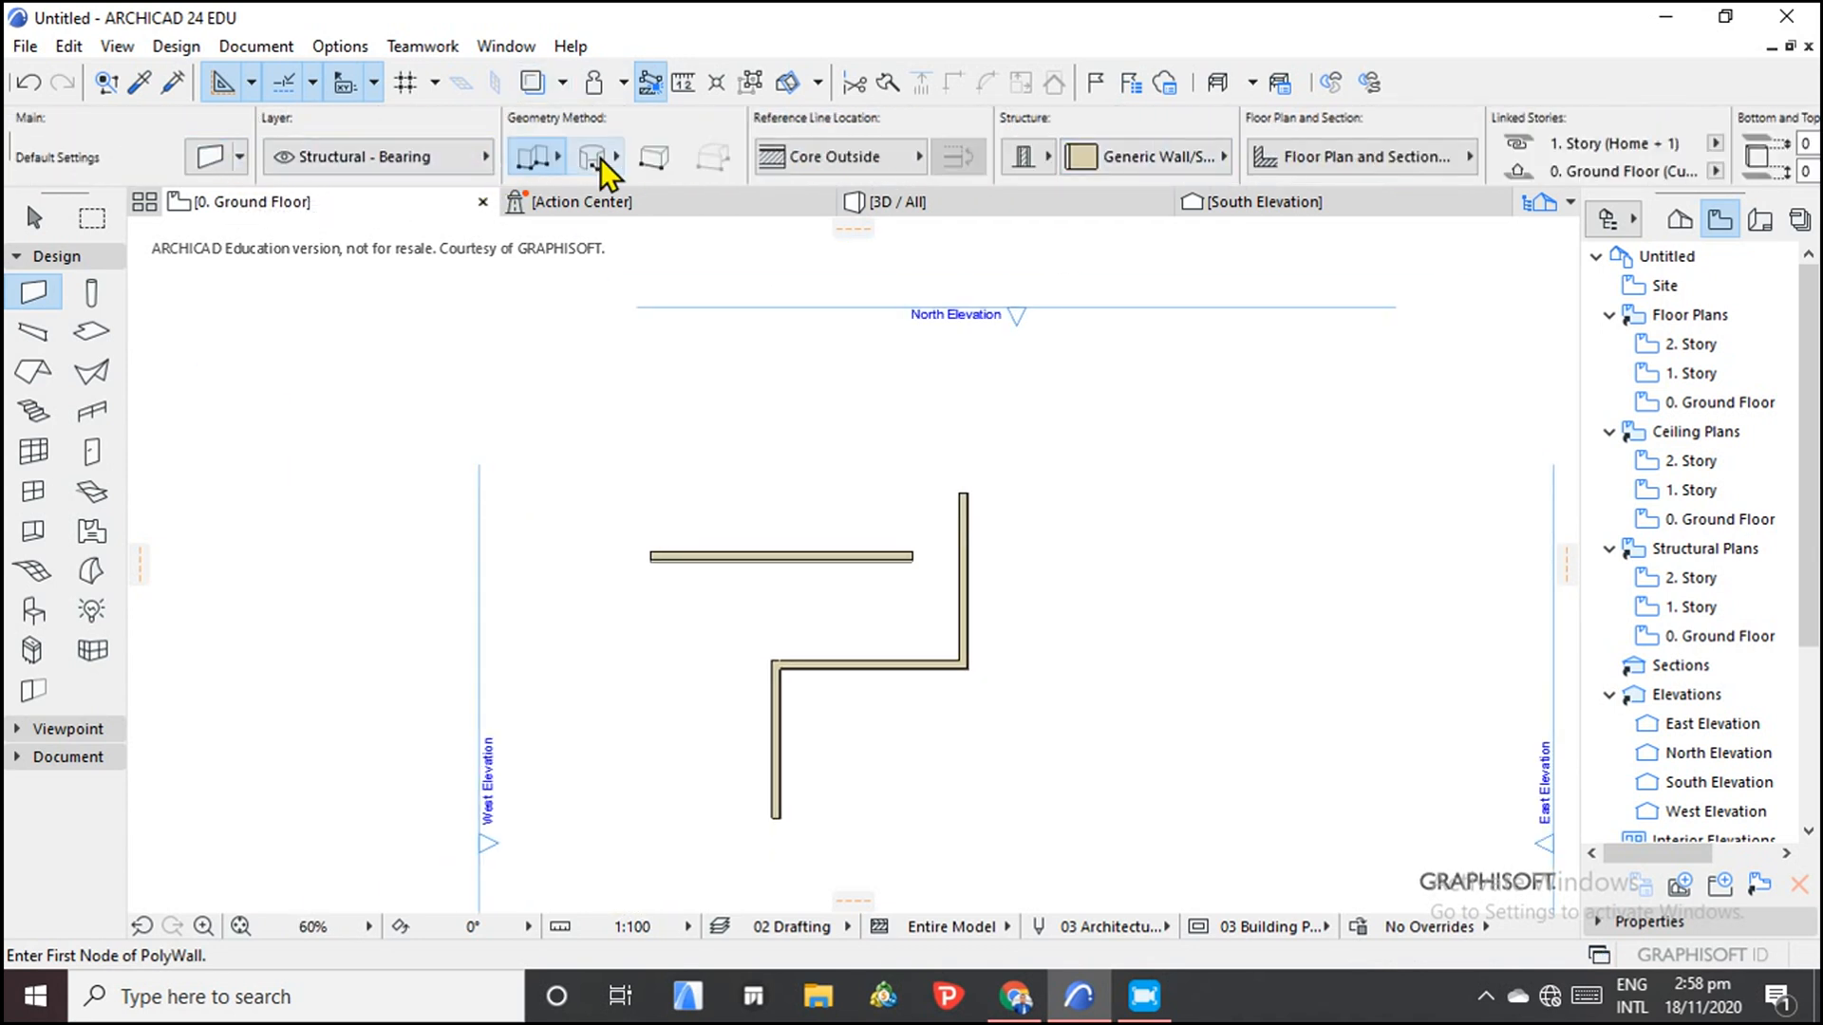
pyautogui.moveTo(596, 156)
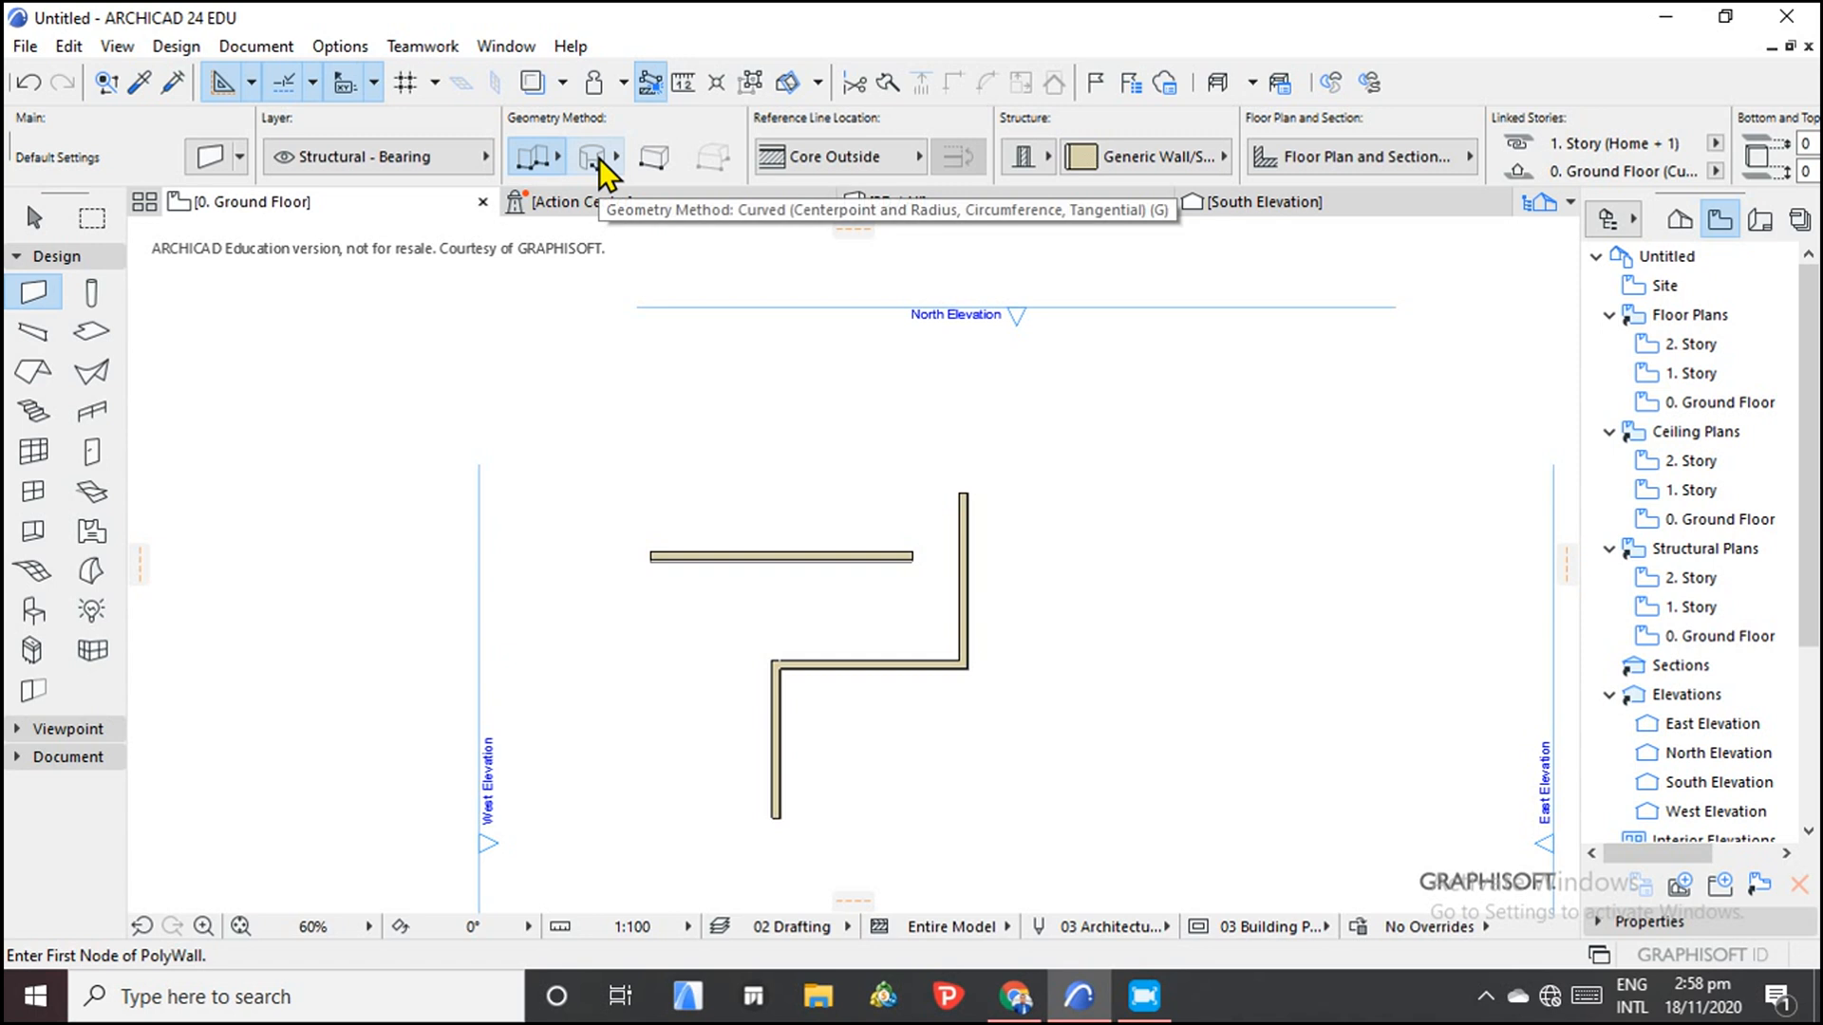
pyautogui.moveTo(653, 157)
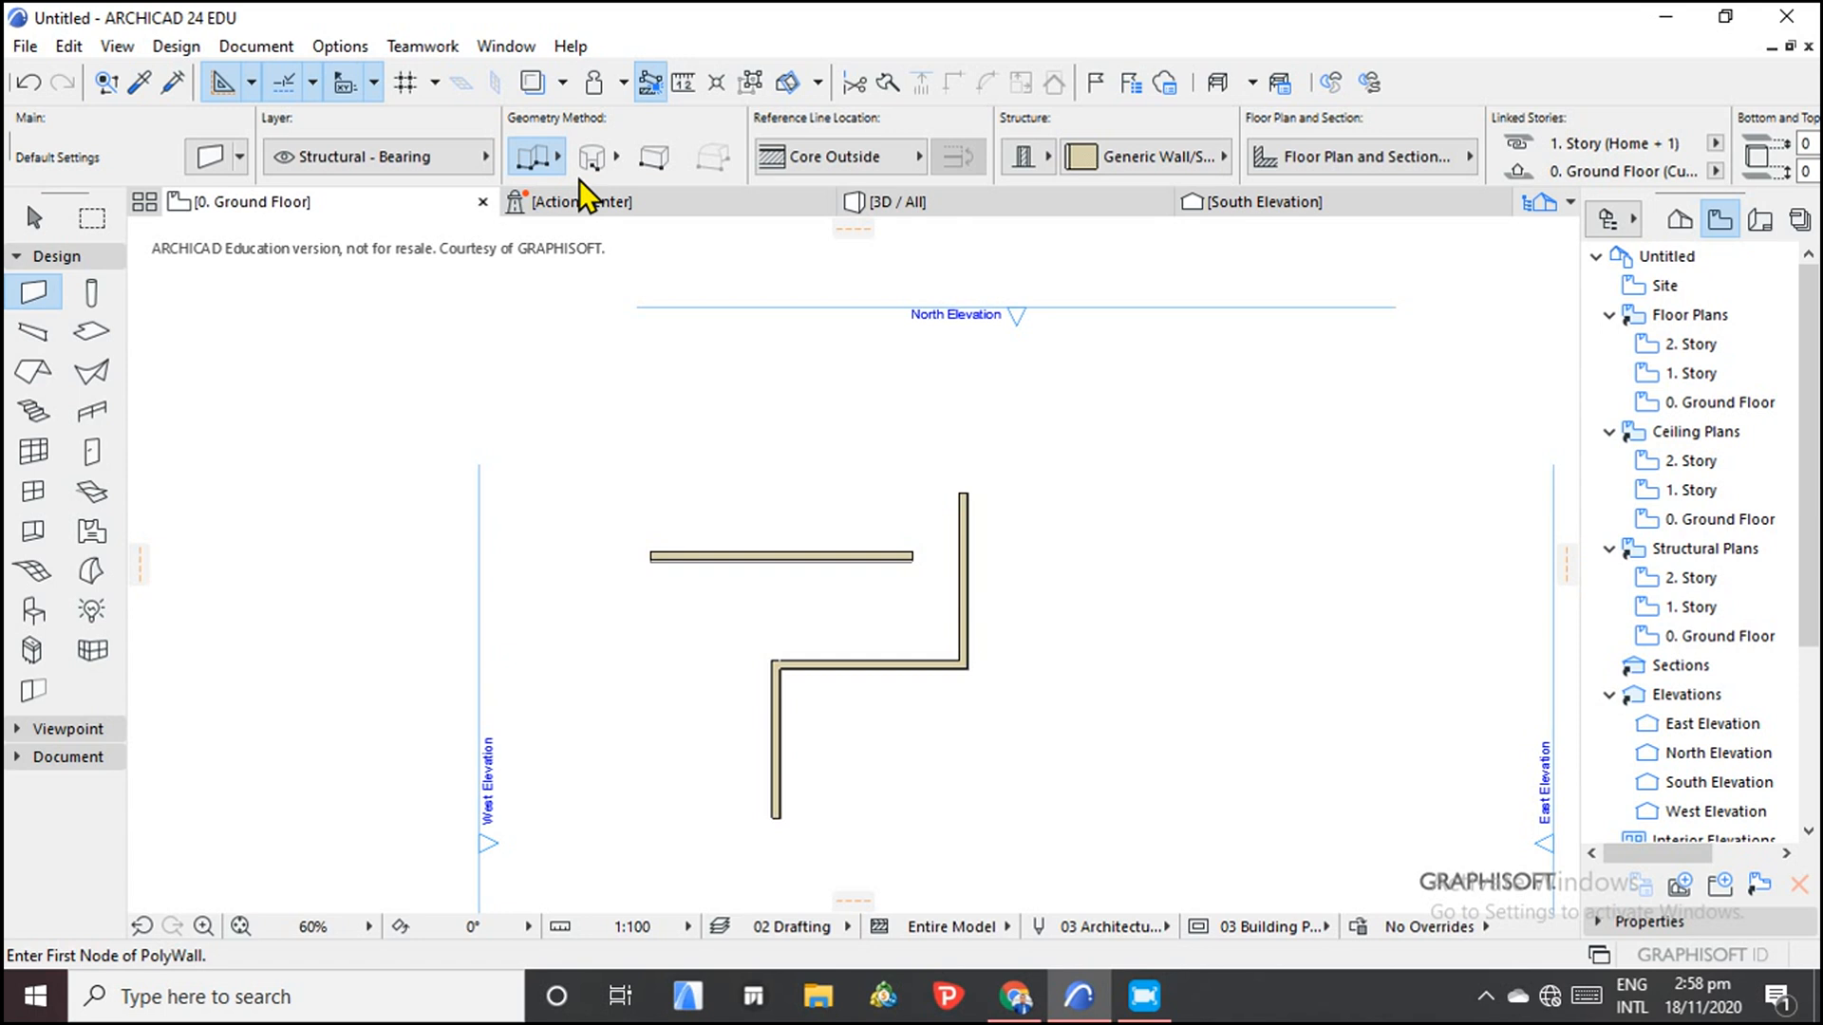
pyautogui.moveTo(586, 192)
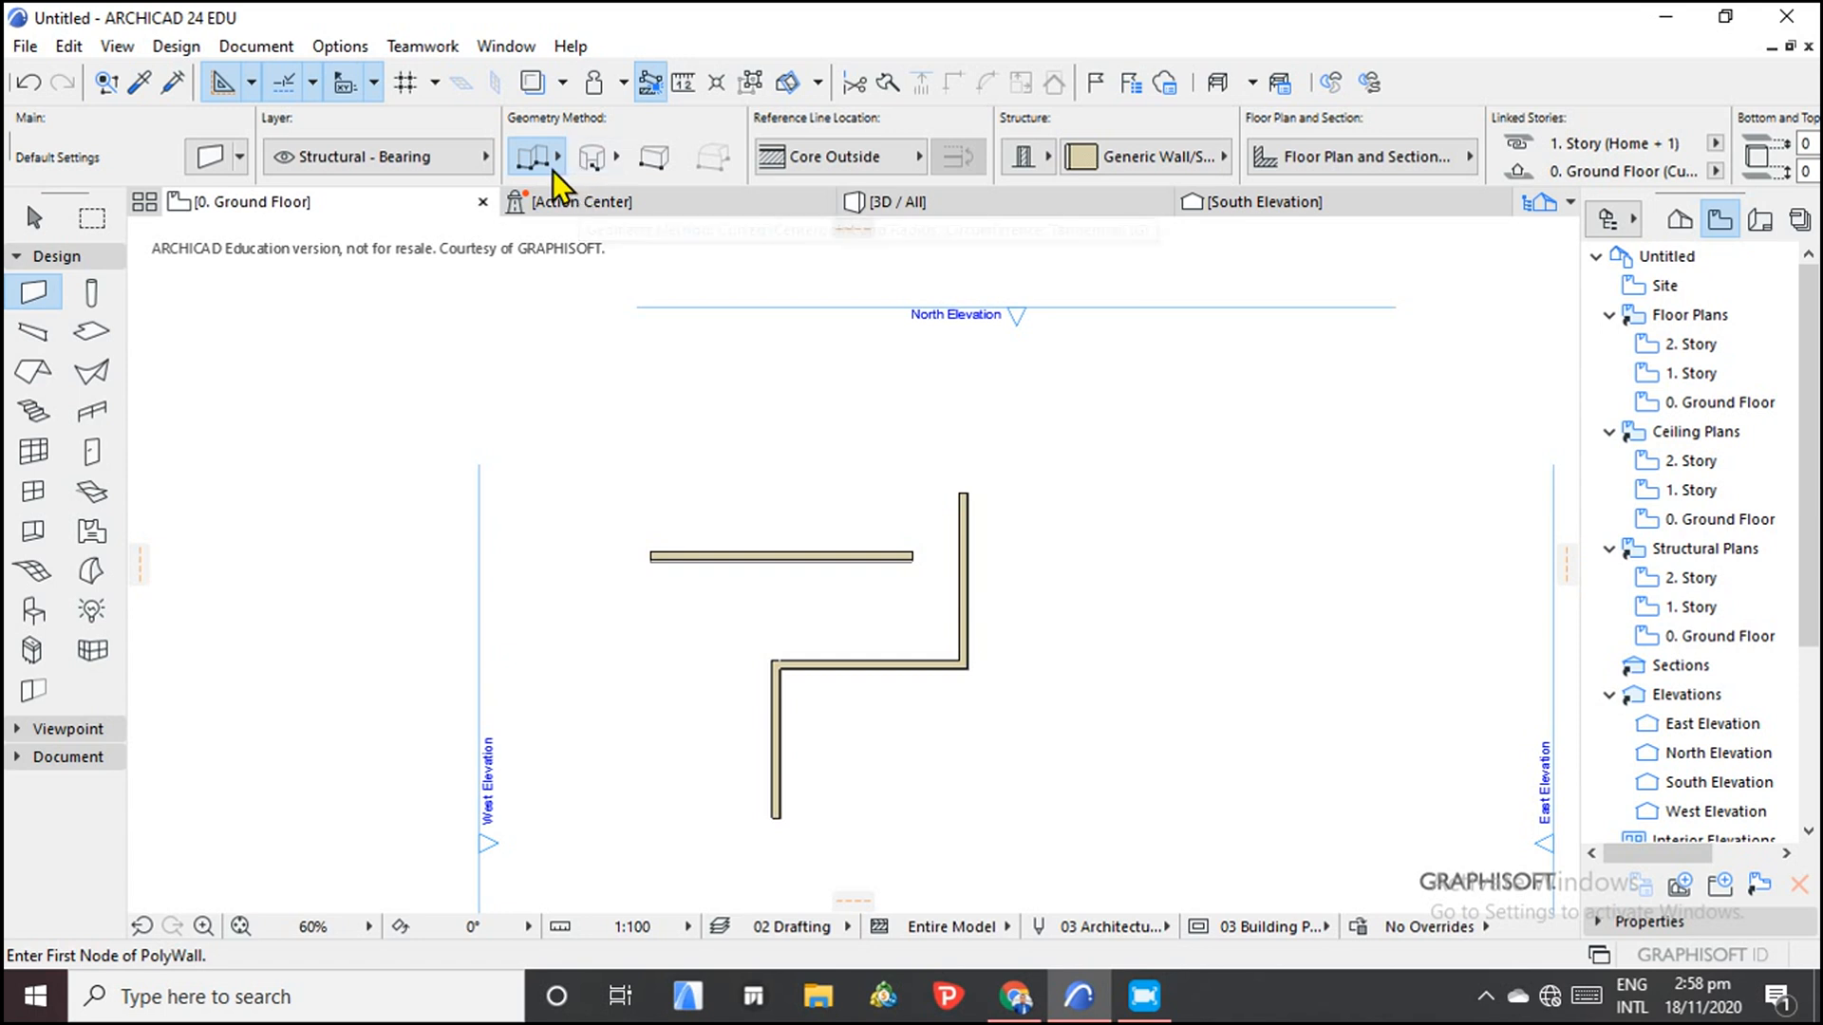
pyautogui.moveTo(529, 157)
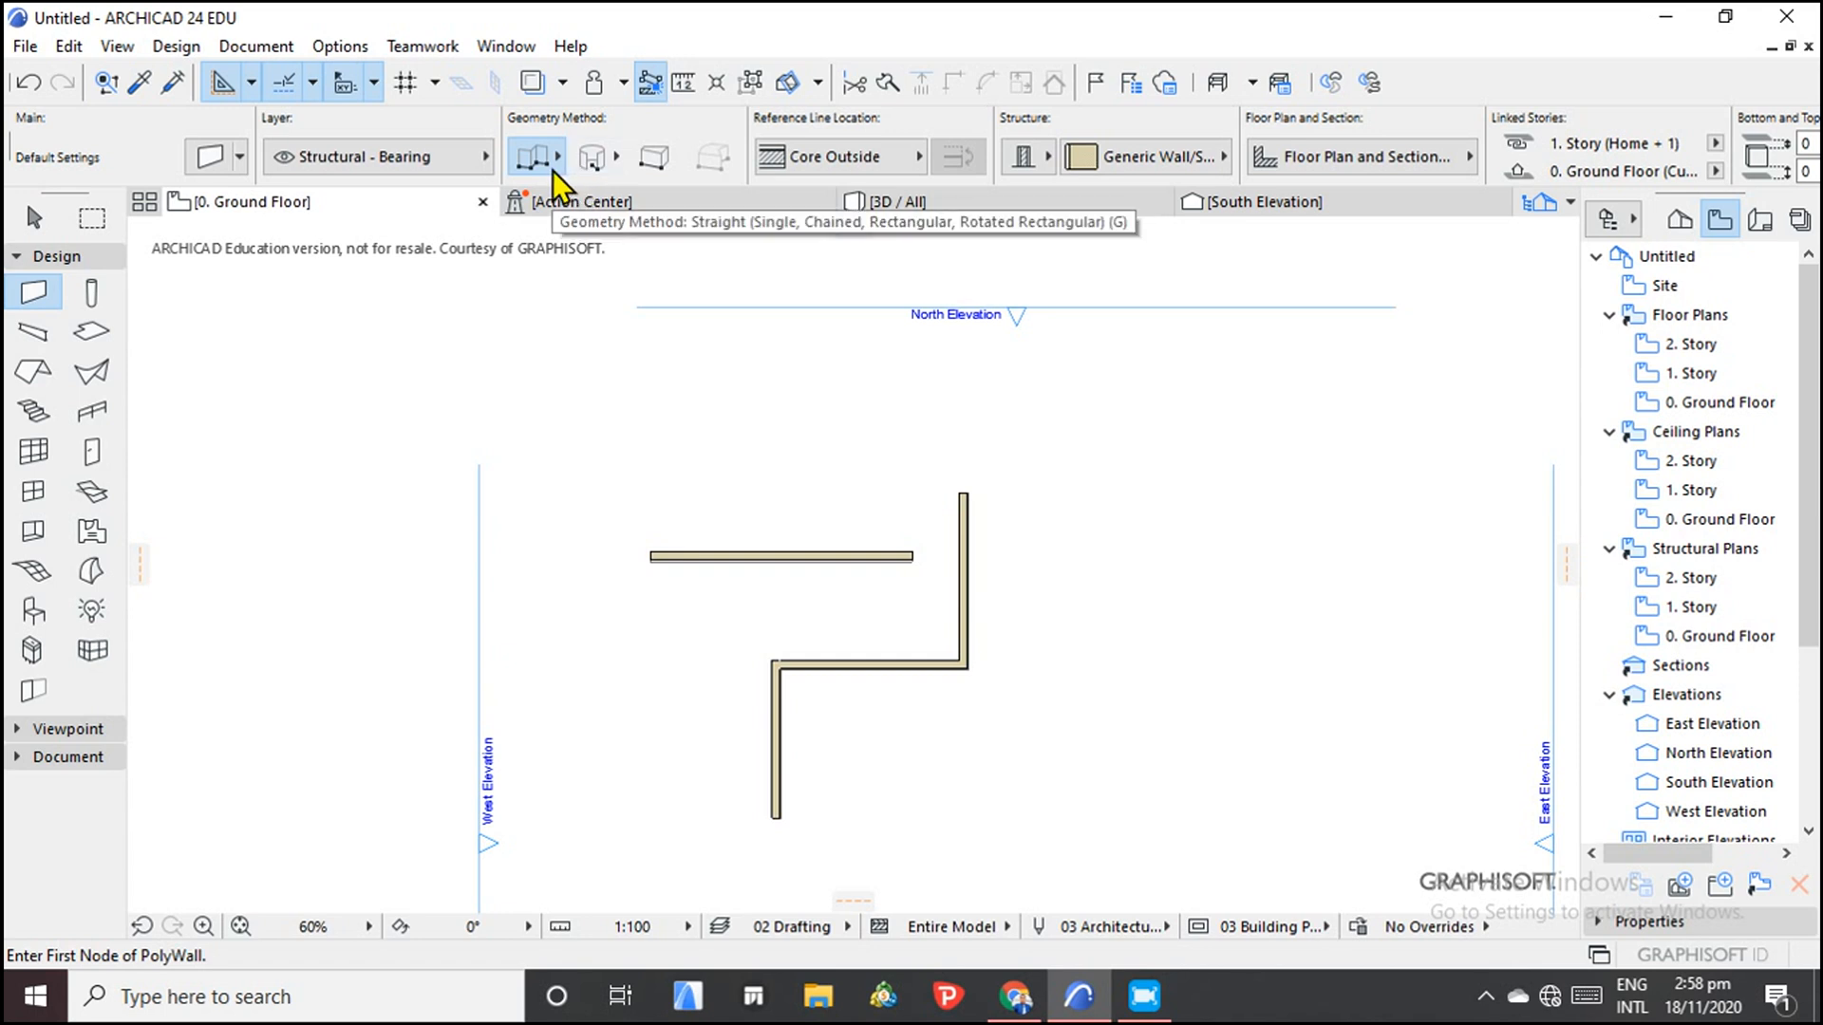
pyautogui.moveTo(678, 599)
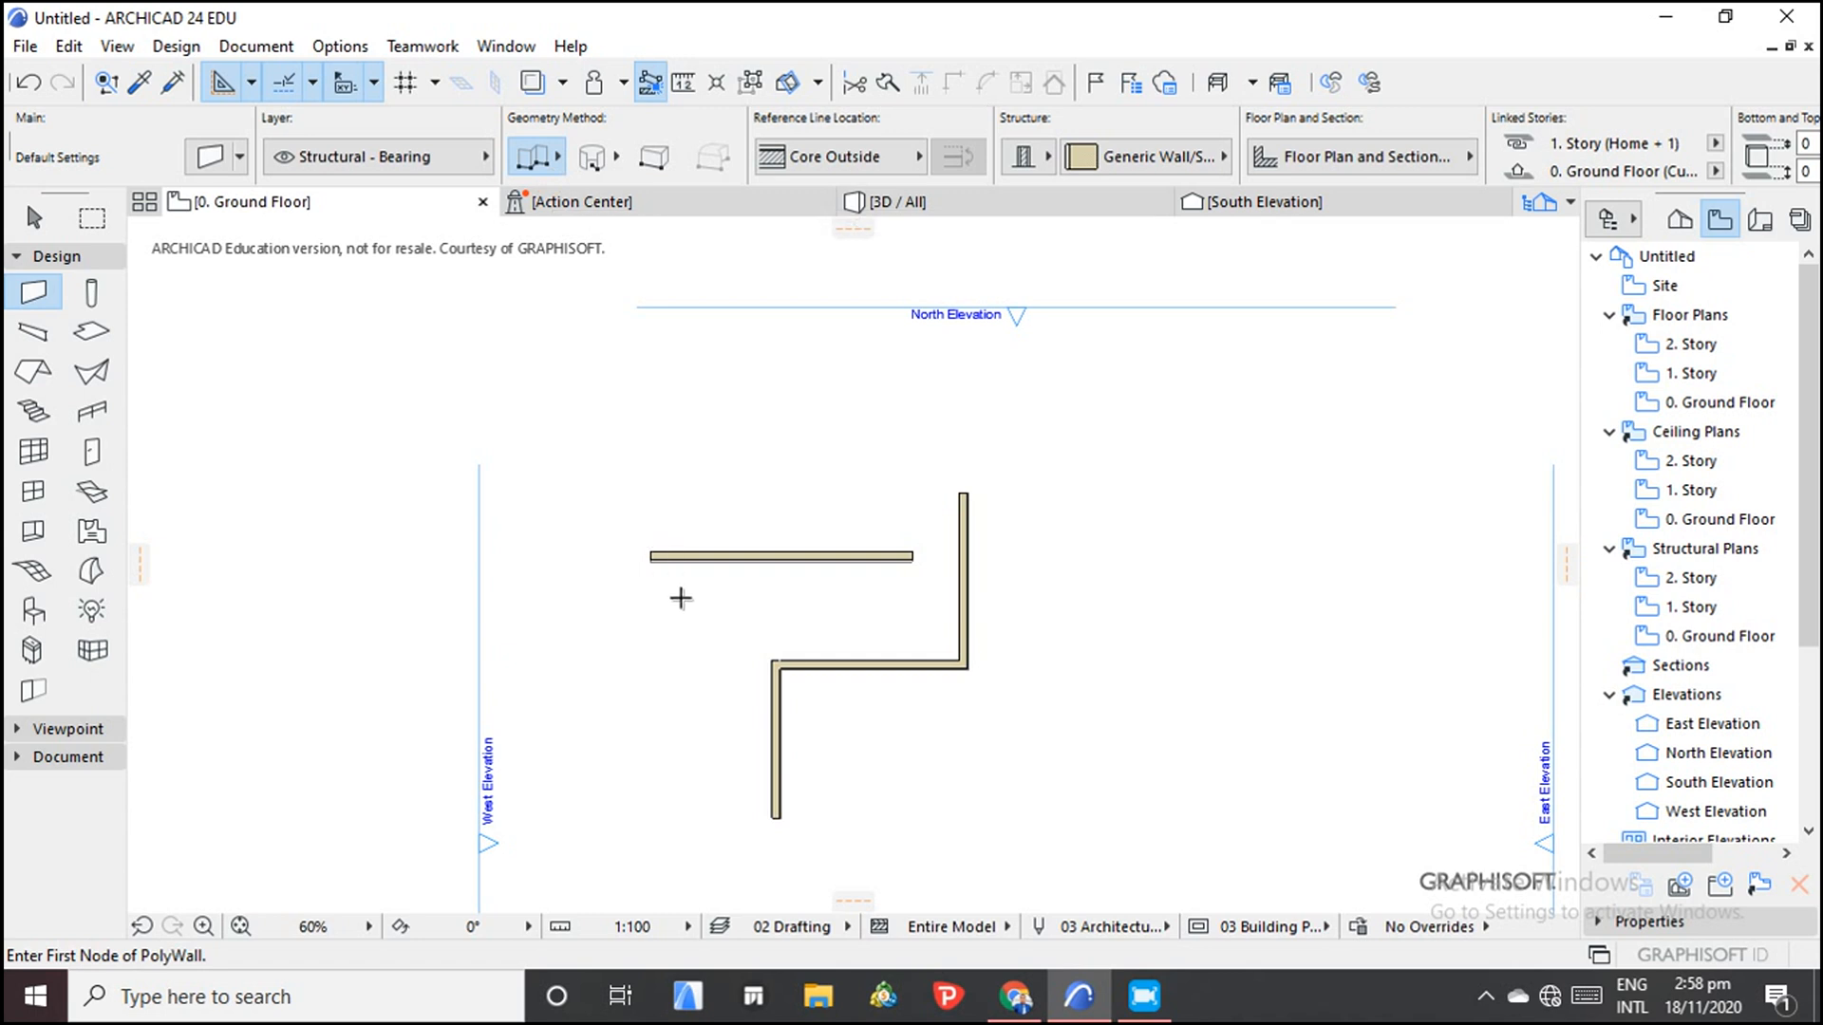
pyautogui.moveTo(686, 550)
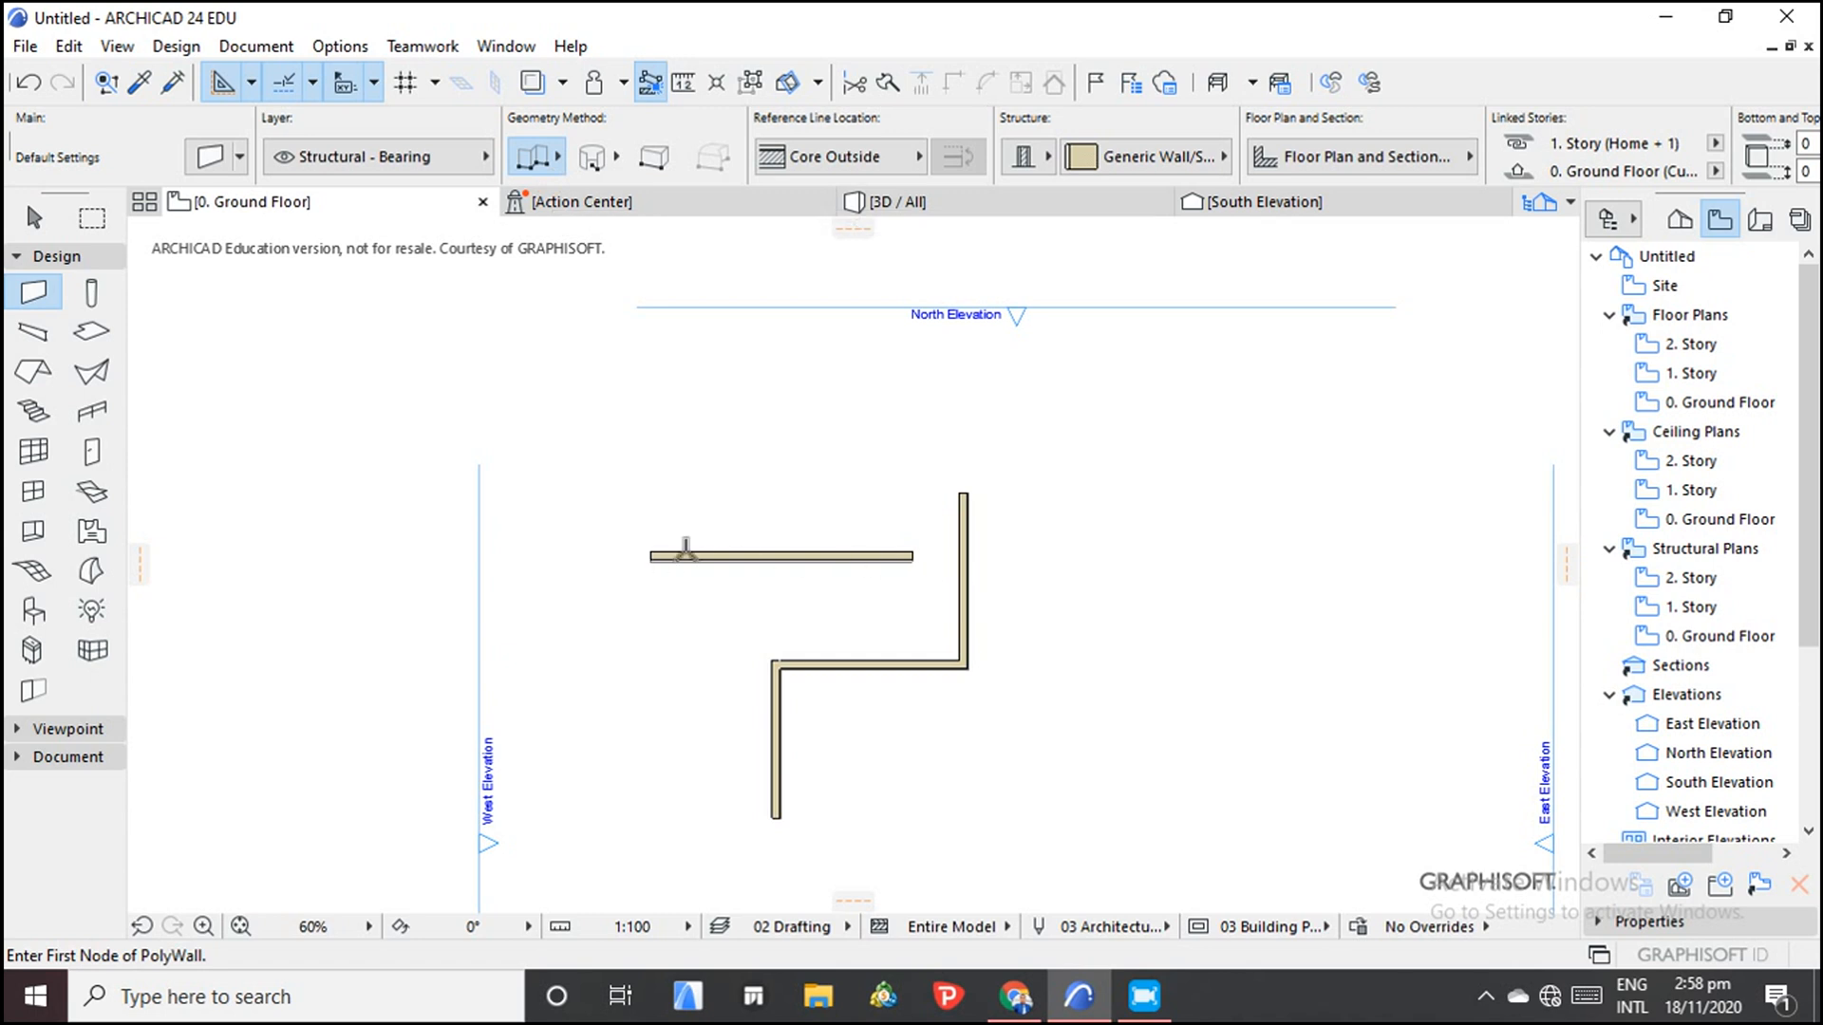
pyautogui.moveTo(555, 171)
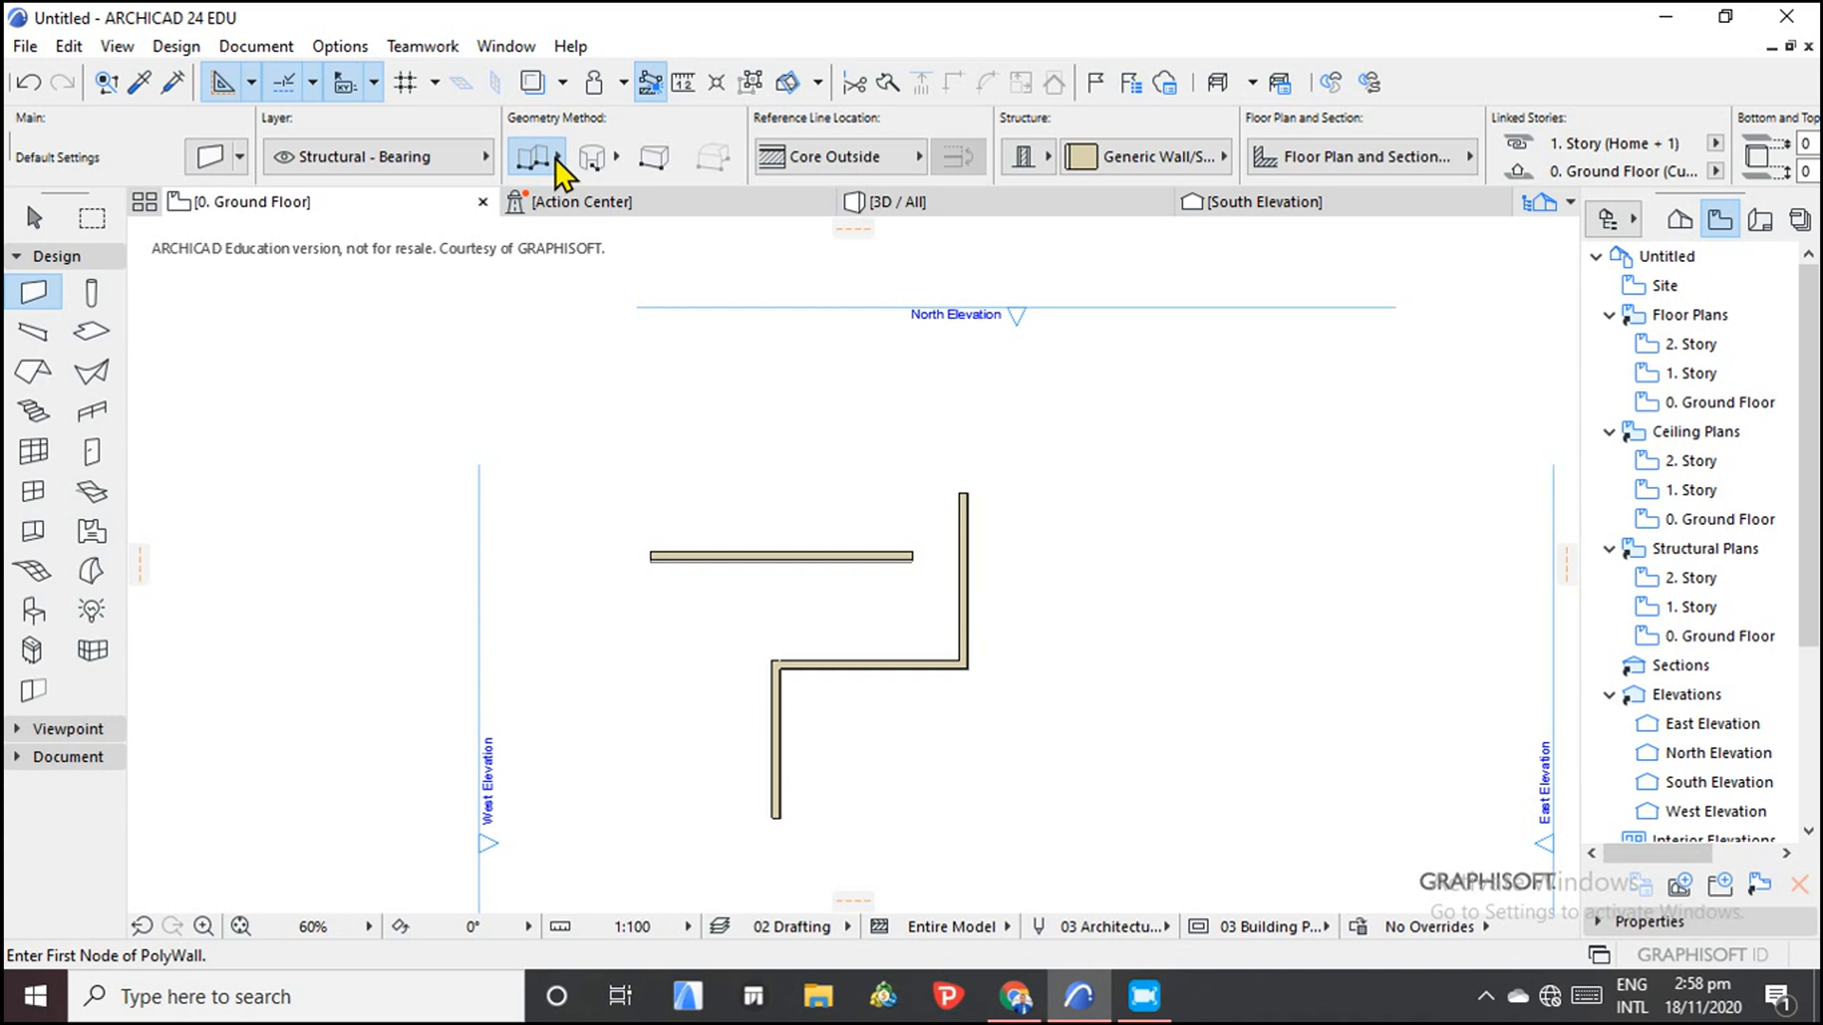
# Switch to the Rectangular geometry method and draw a wall rectangle right of the chained wall.
pyautogui.click(534, 155)
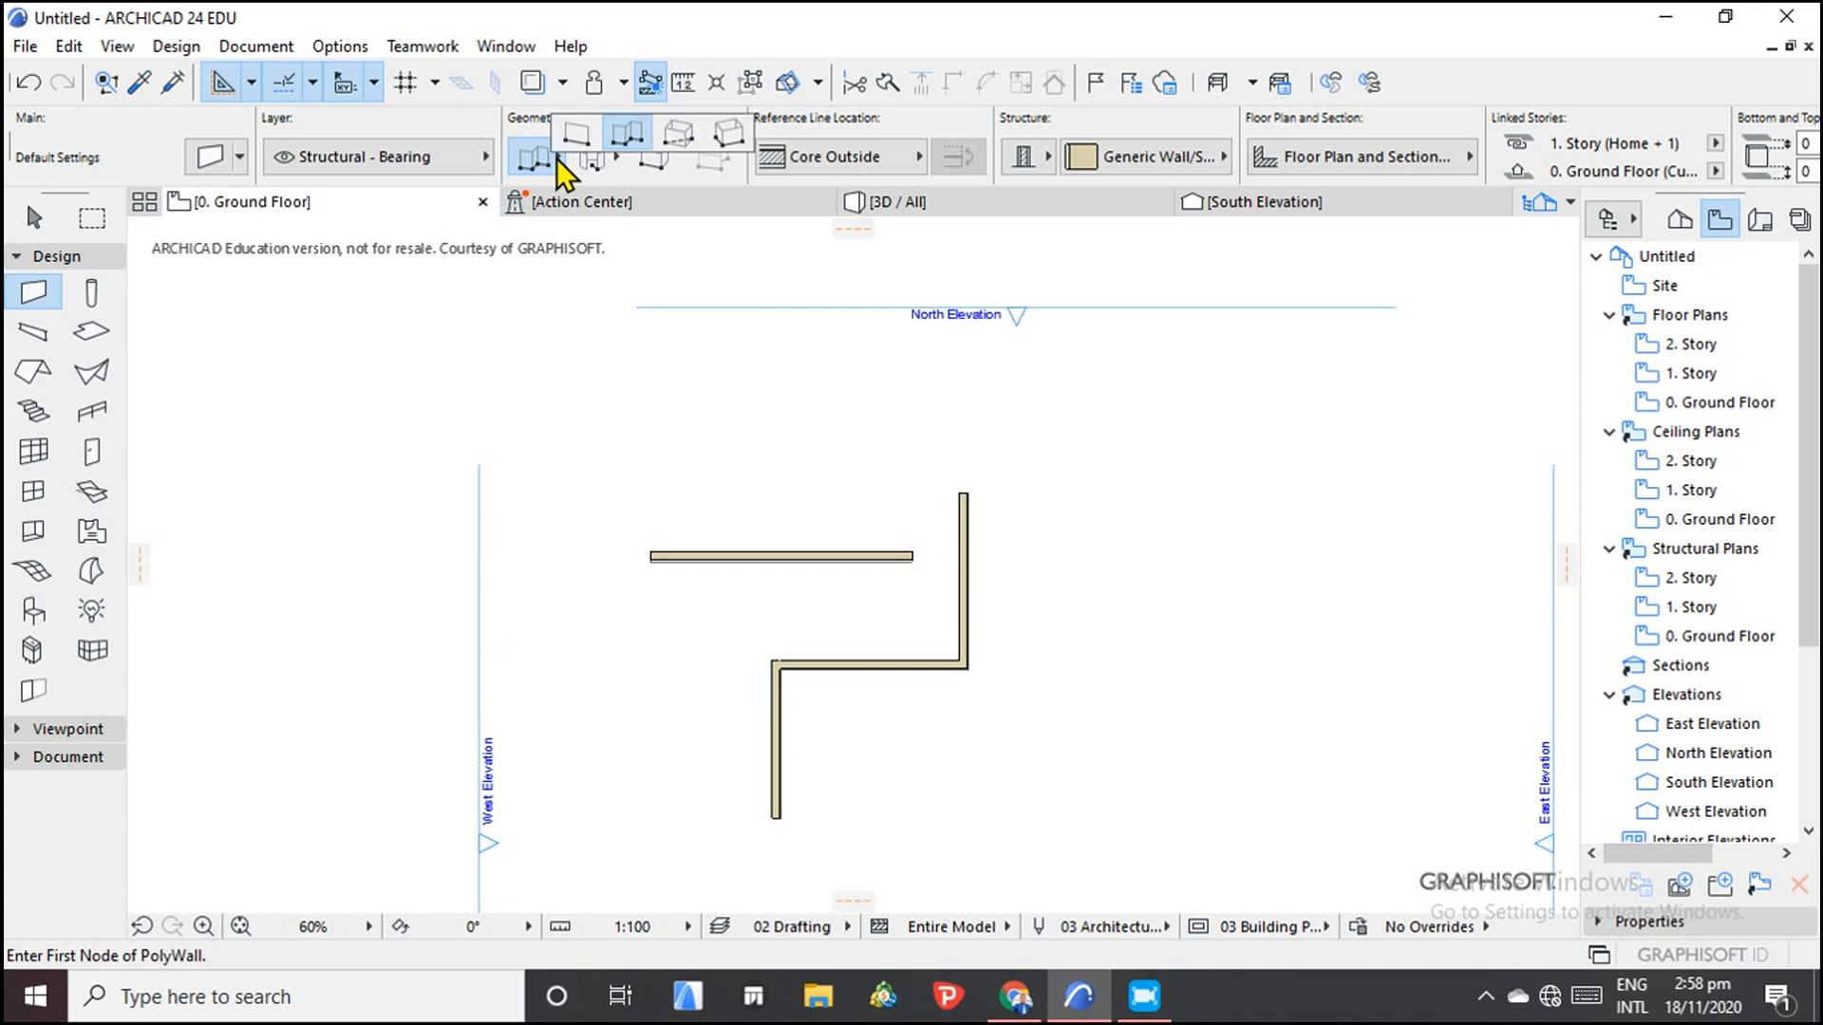
pyautogui.click(571, 139)
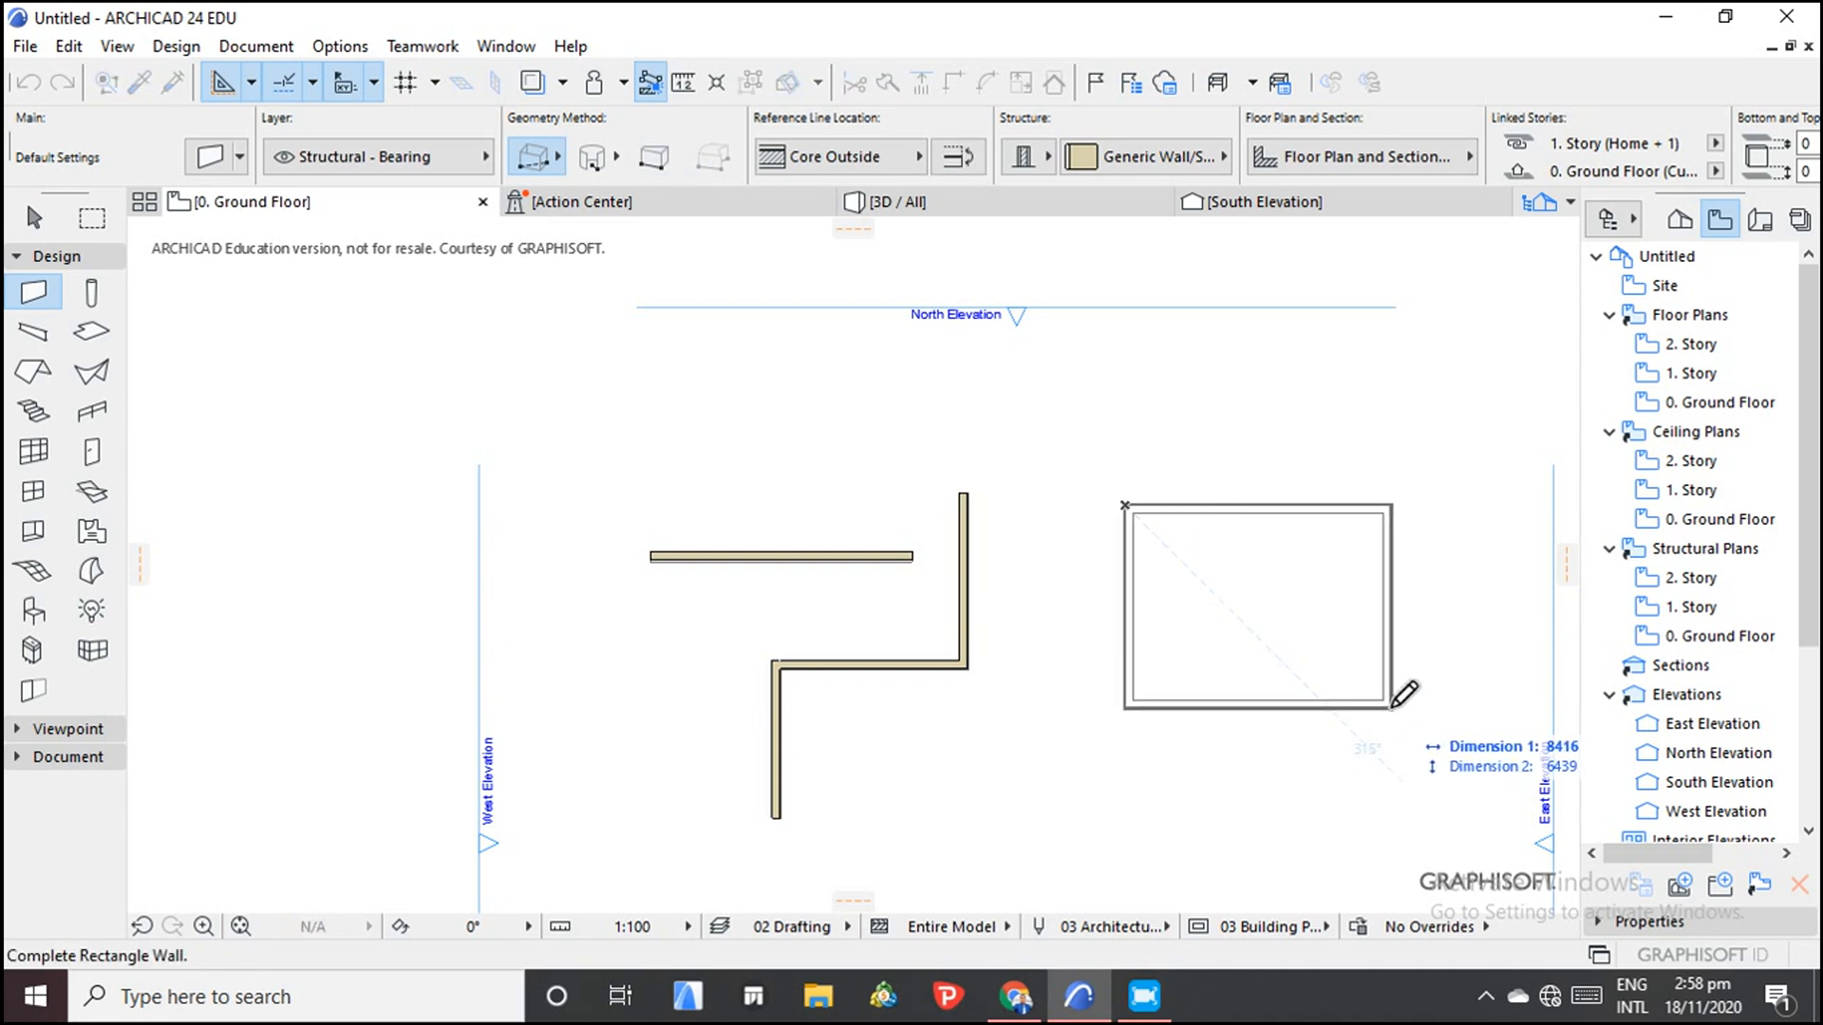
pyautogui.click(1402, 695)
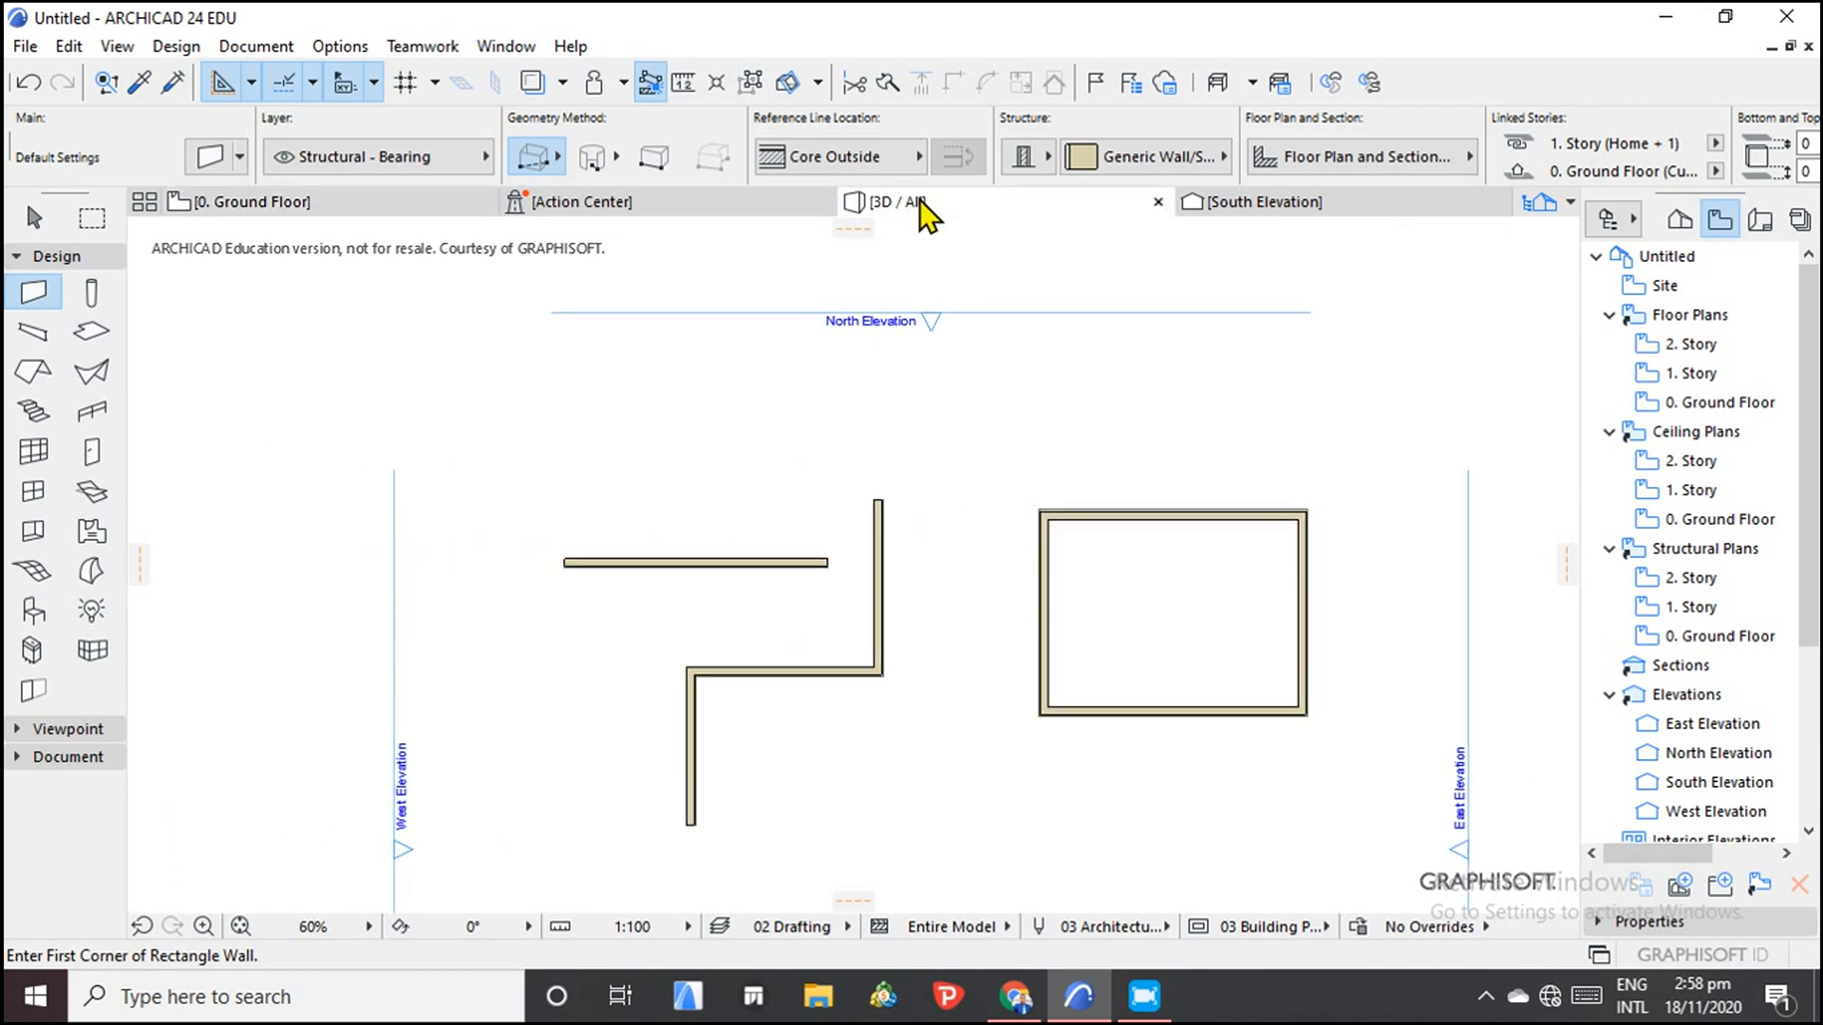
# Open the 3D / All view to see the straight, chained and rectangular walls.
pyautogui.click(889, 201)
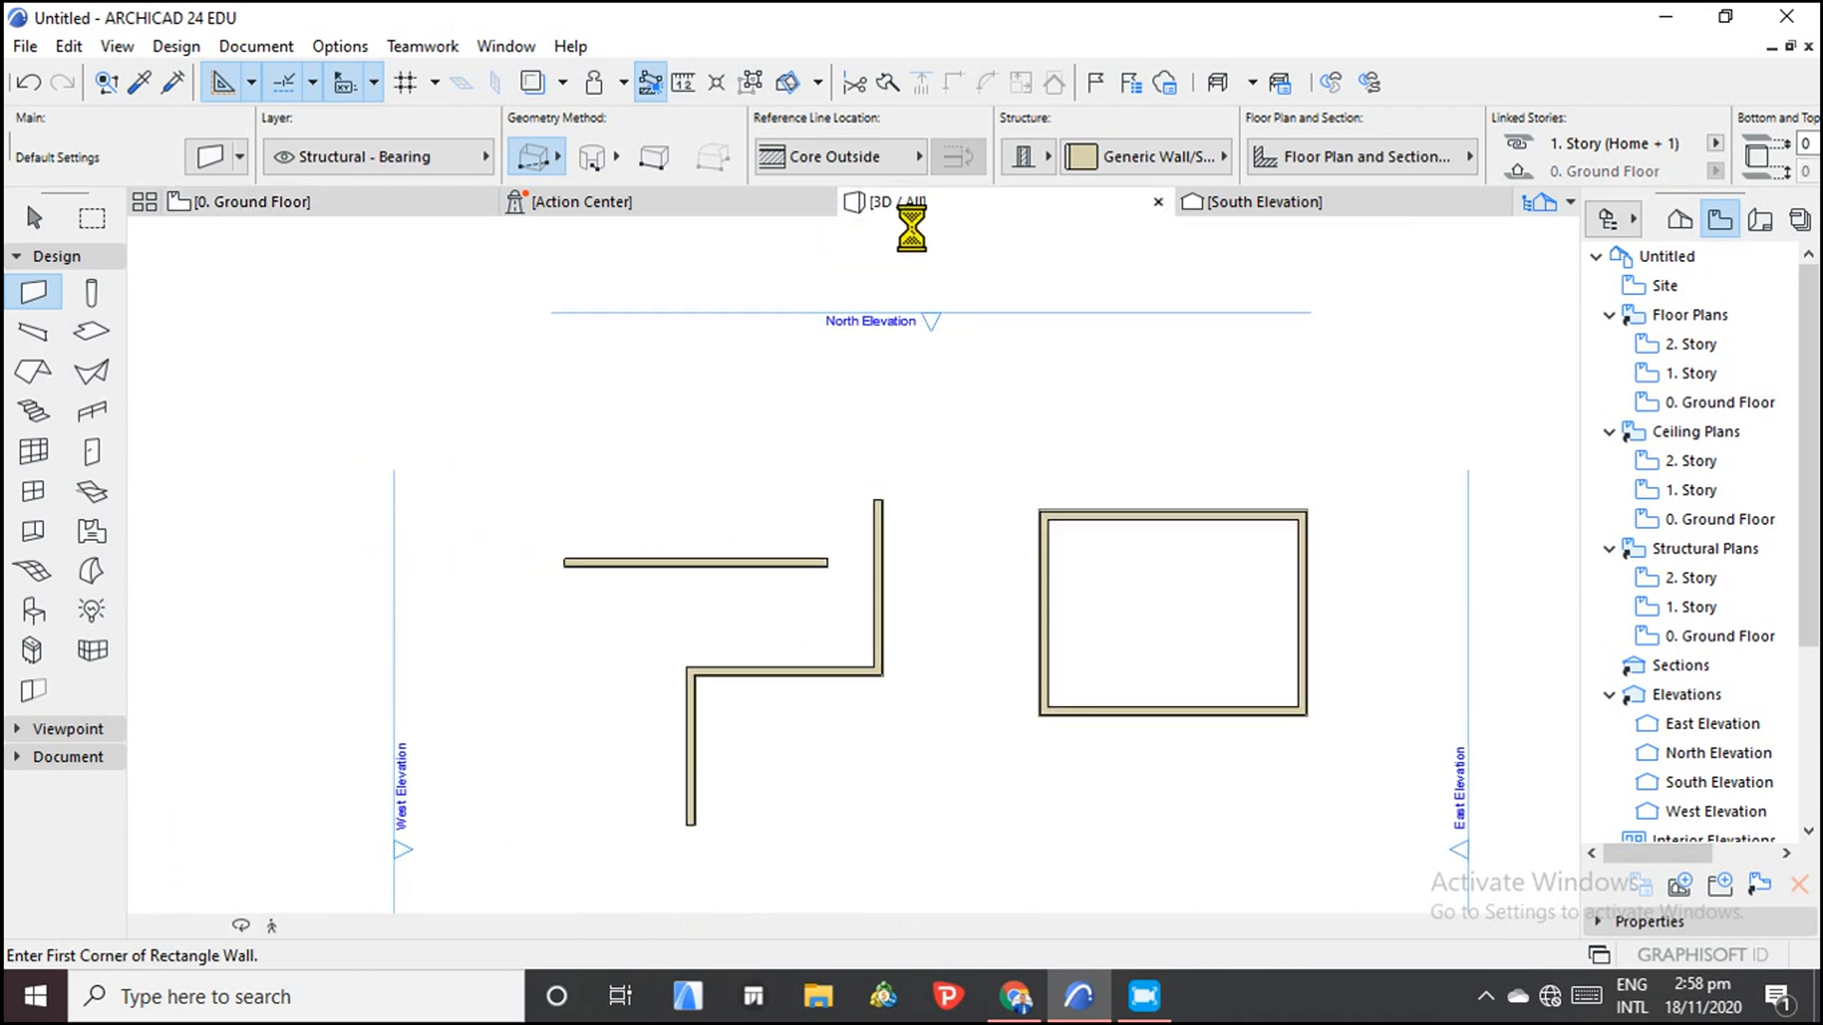
pyautogui.click(886, 202)
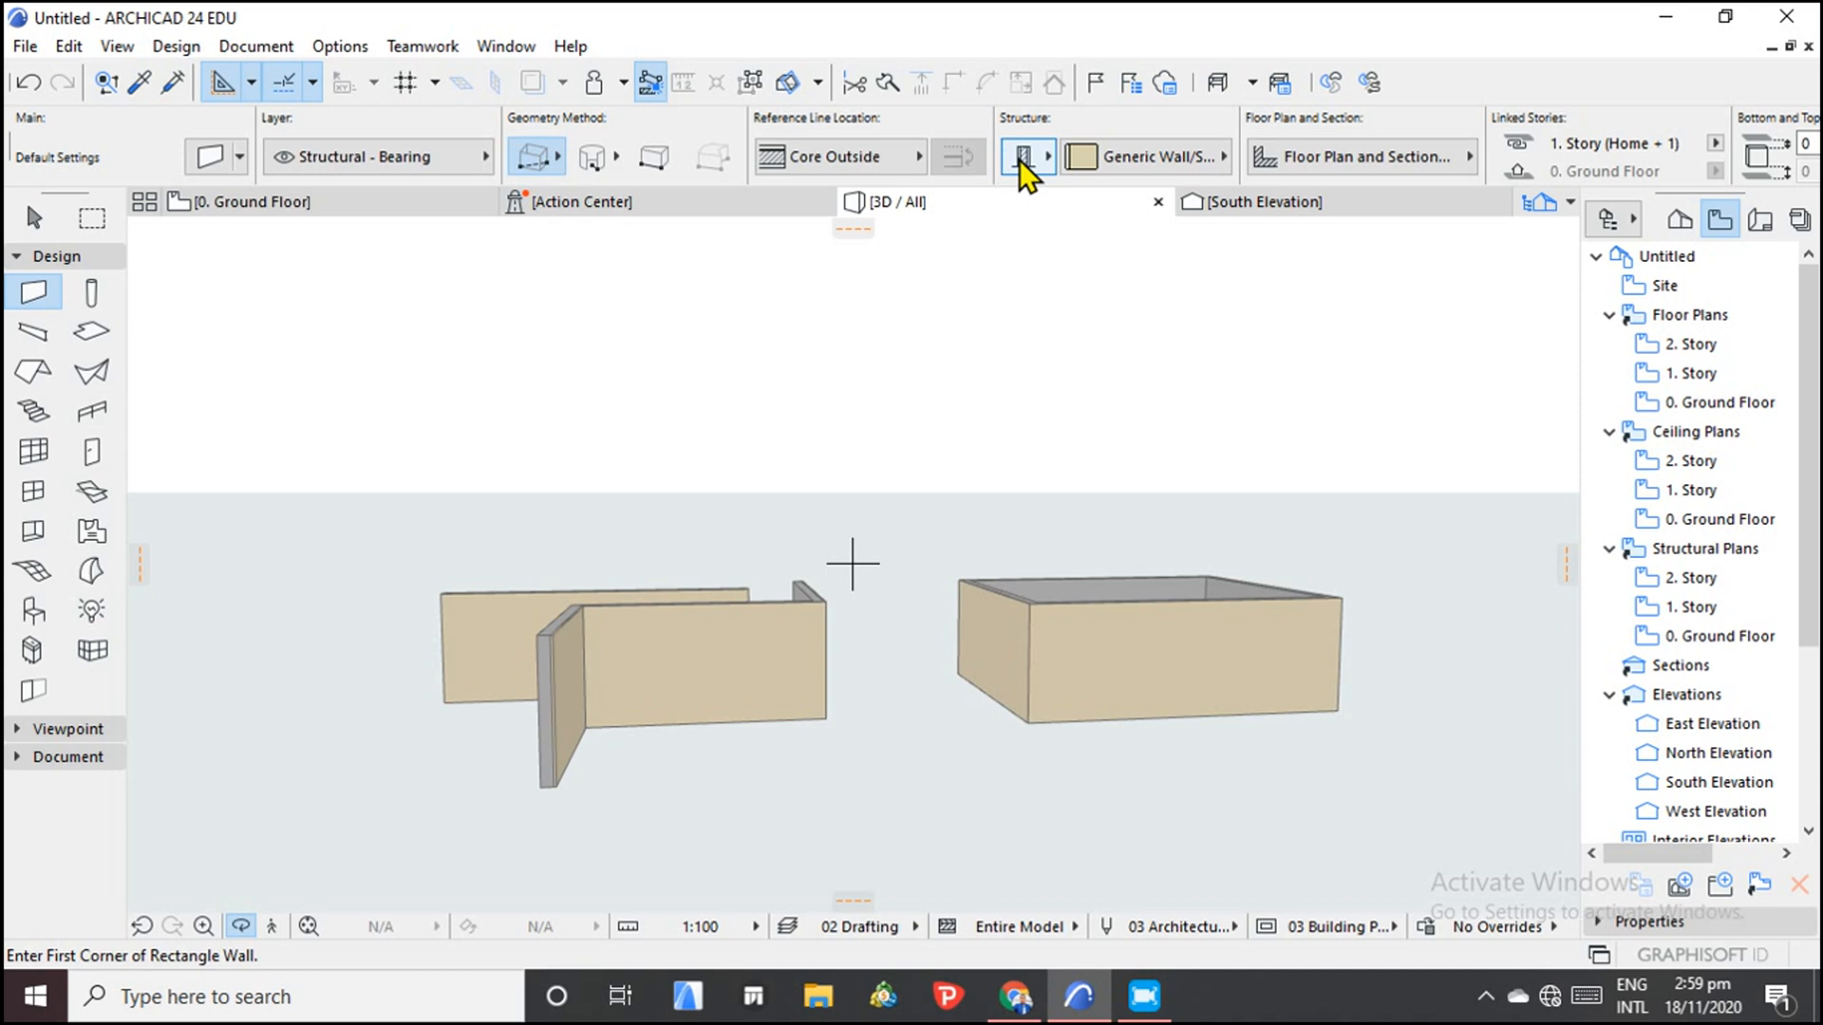
pyautogui.moveTo(1032, 162)
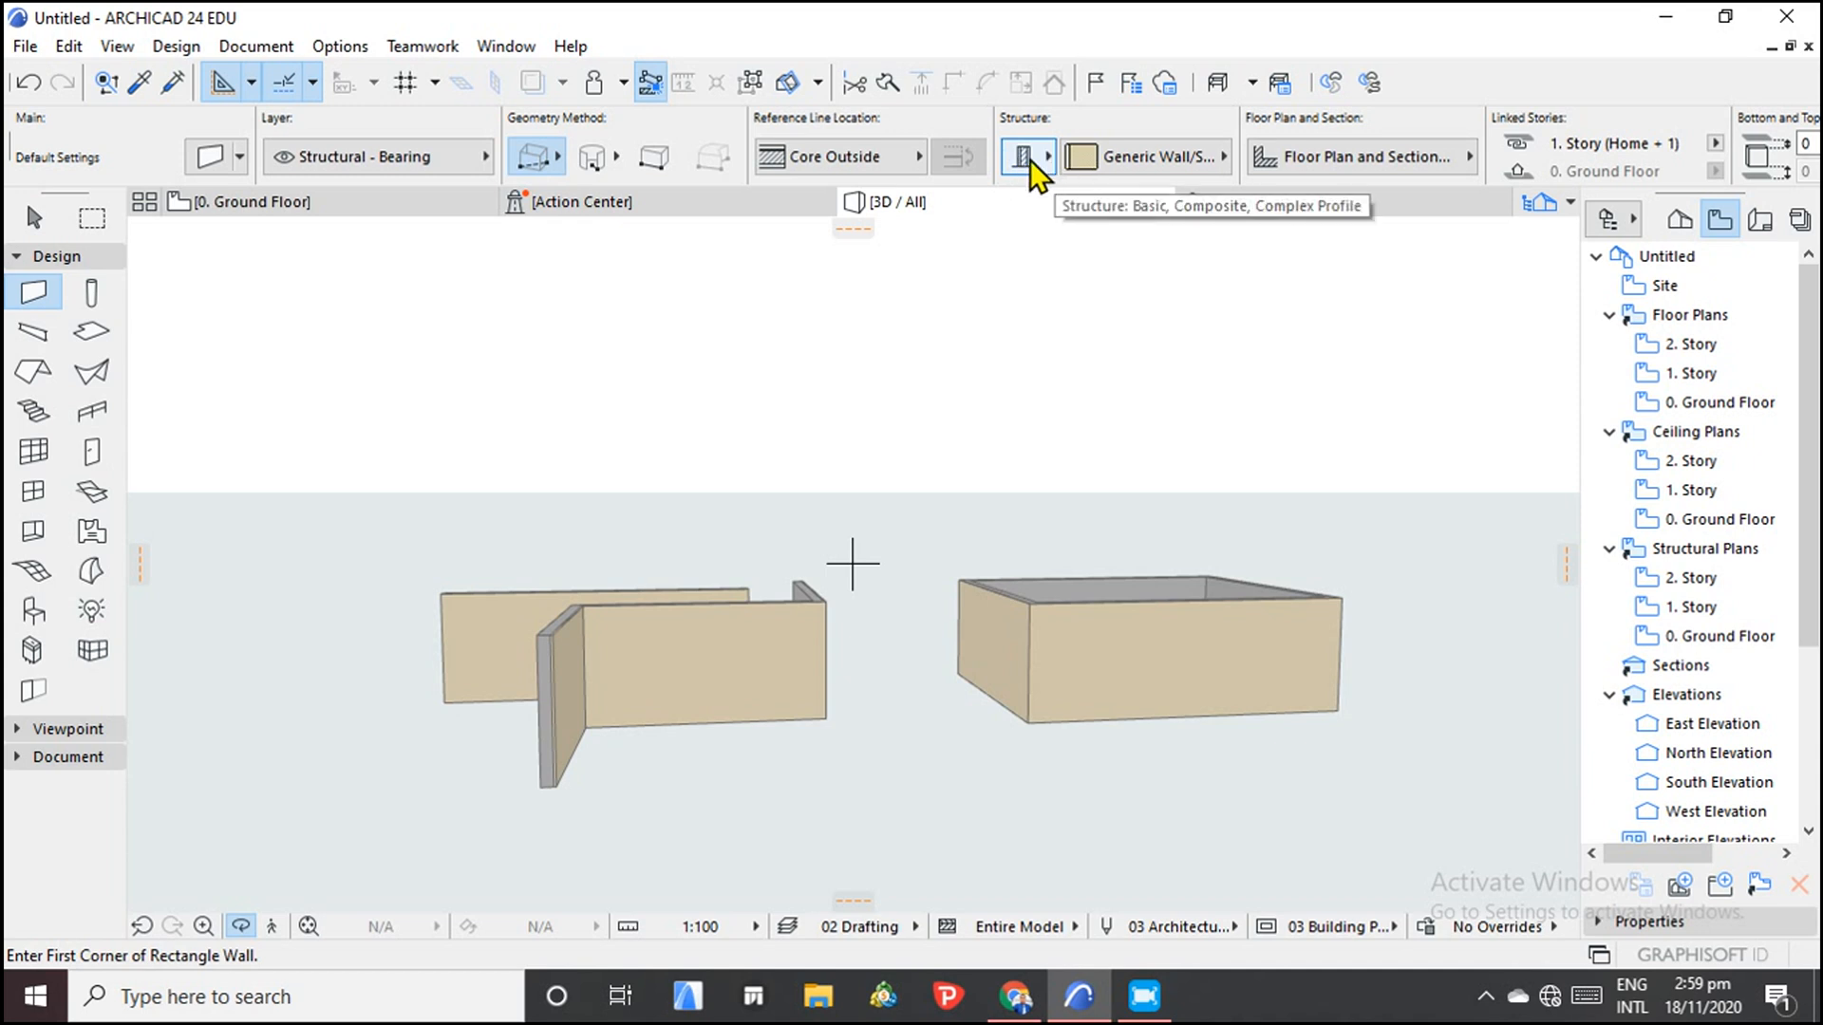
pyautogui.moveTo(1047, 175)
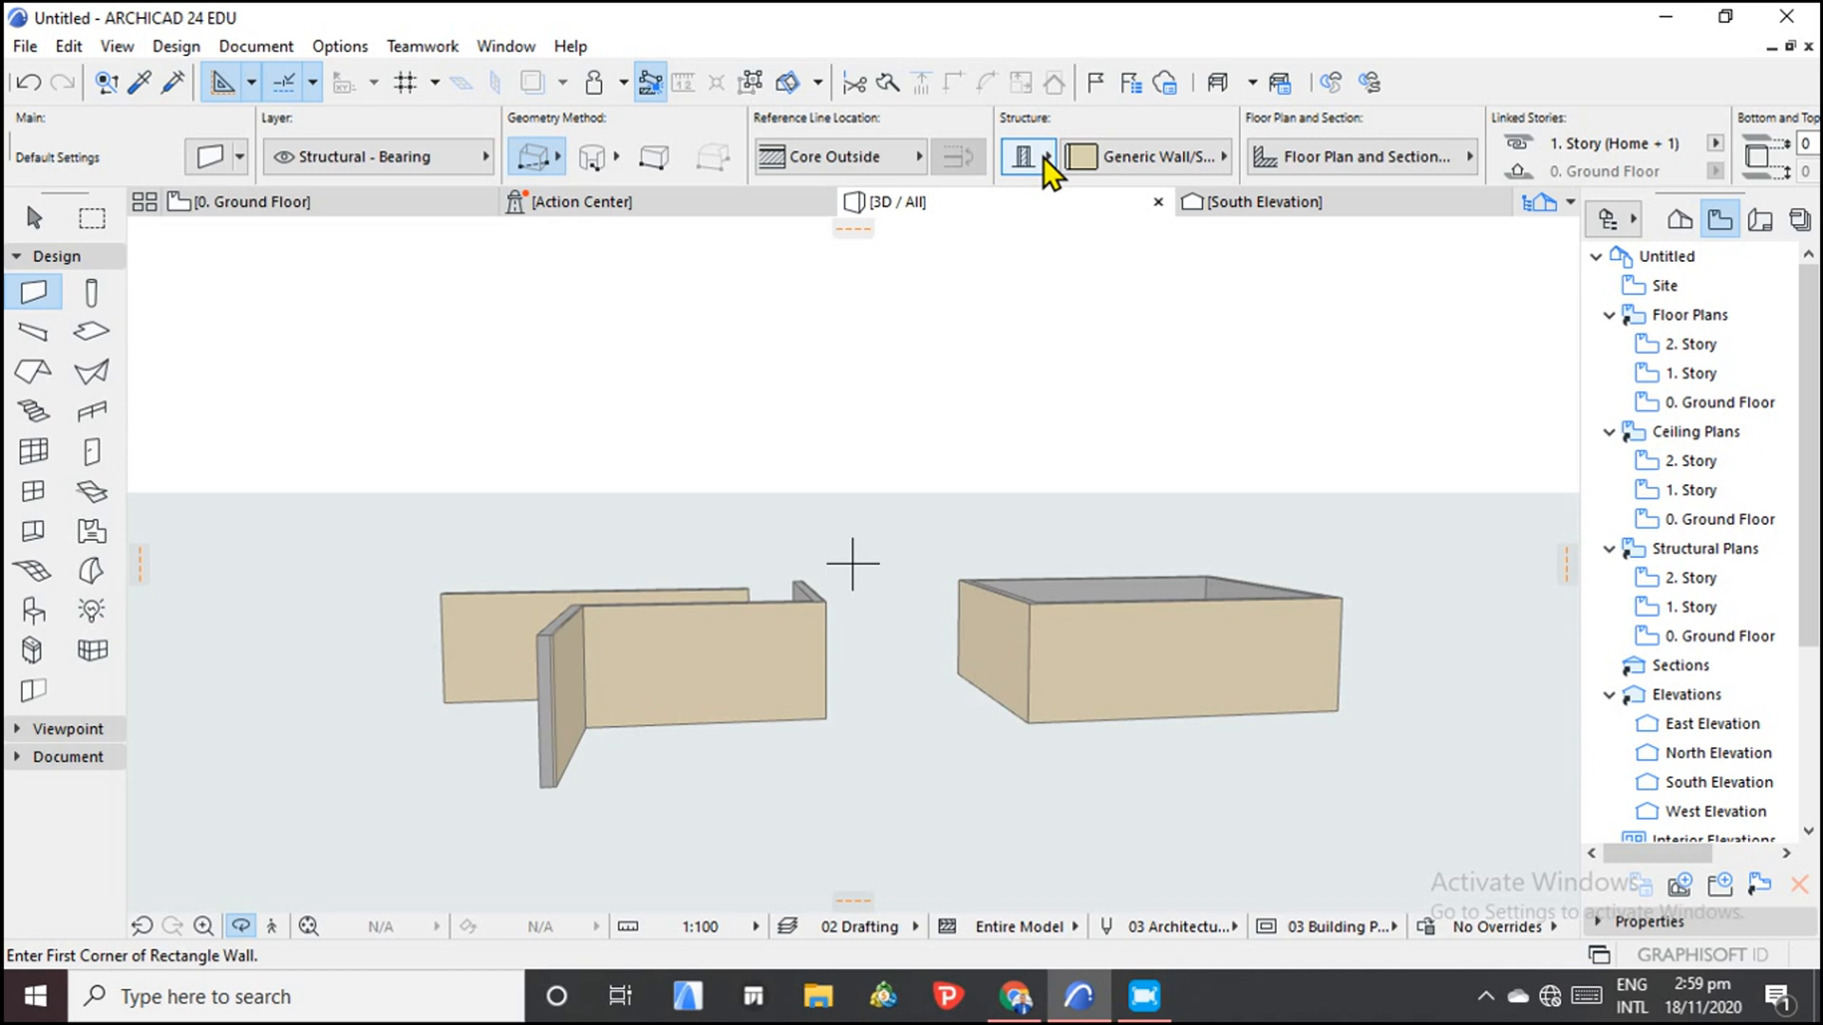
# Set new walls to Composite structure with a Center reference line, back on Ground Floor.
pyautogui.click(1057, 155)
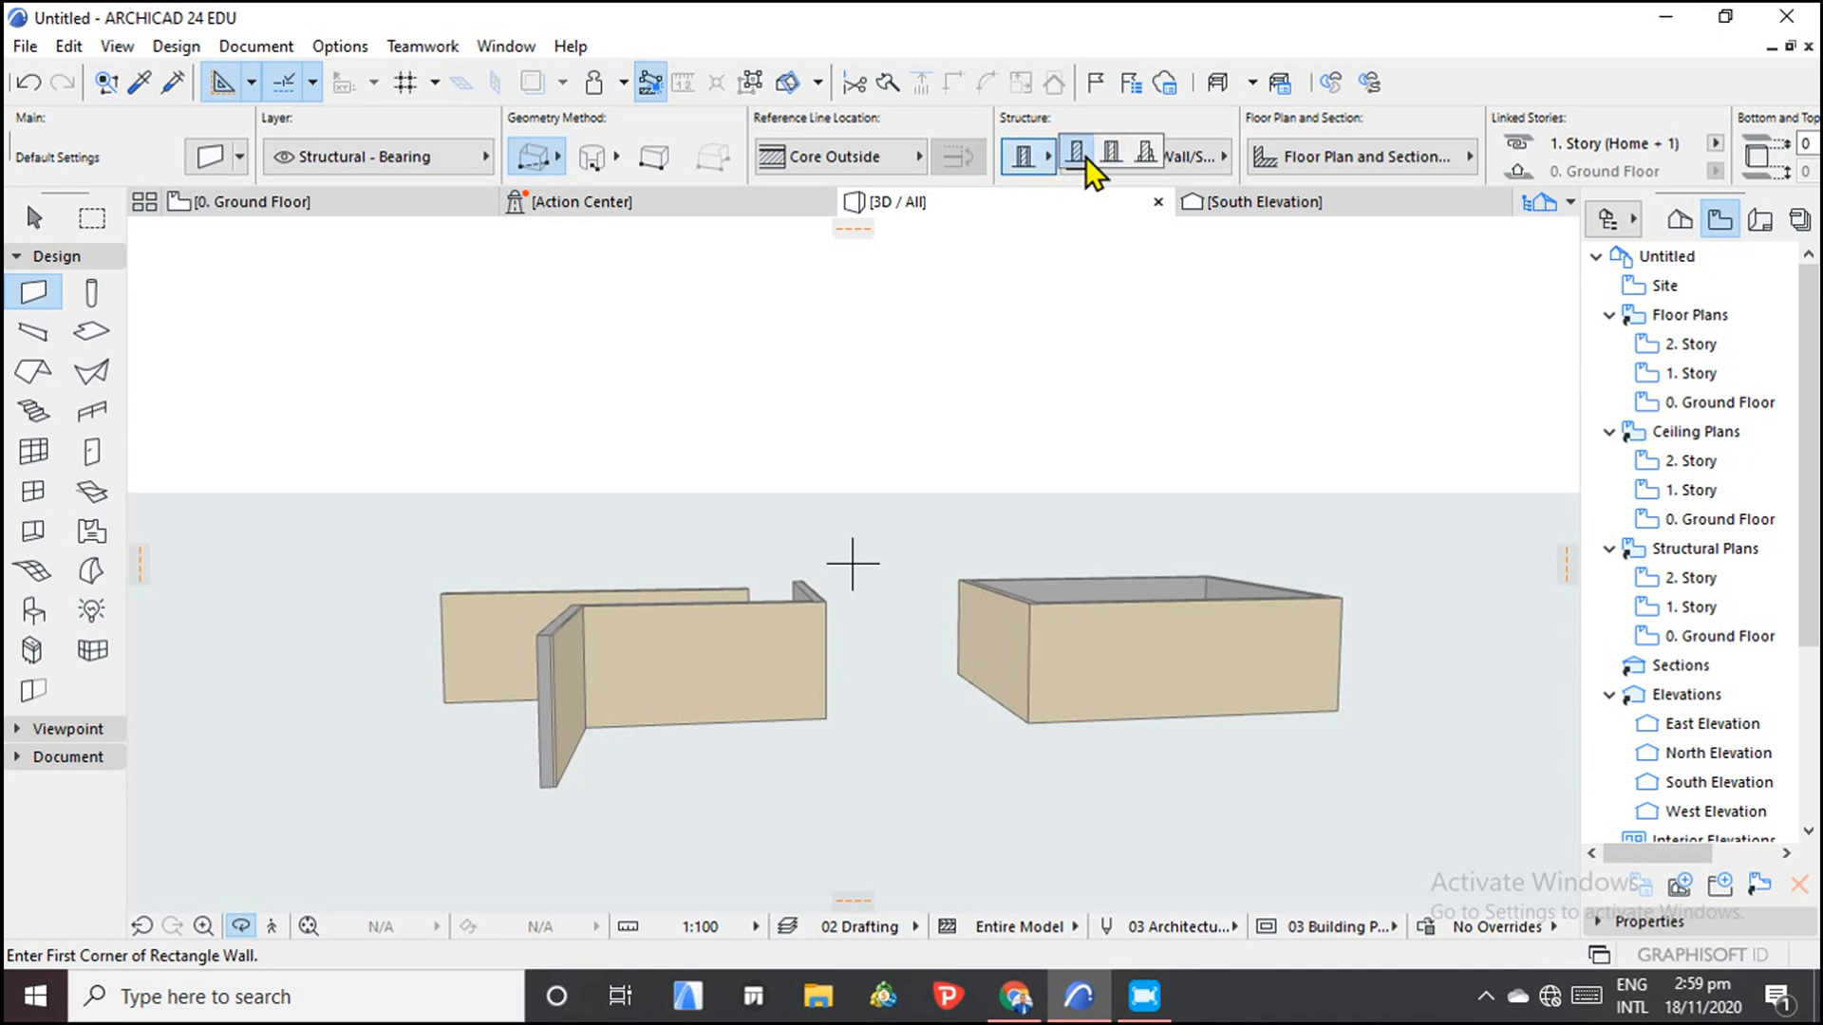
pyautogui.click(1020, 154)
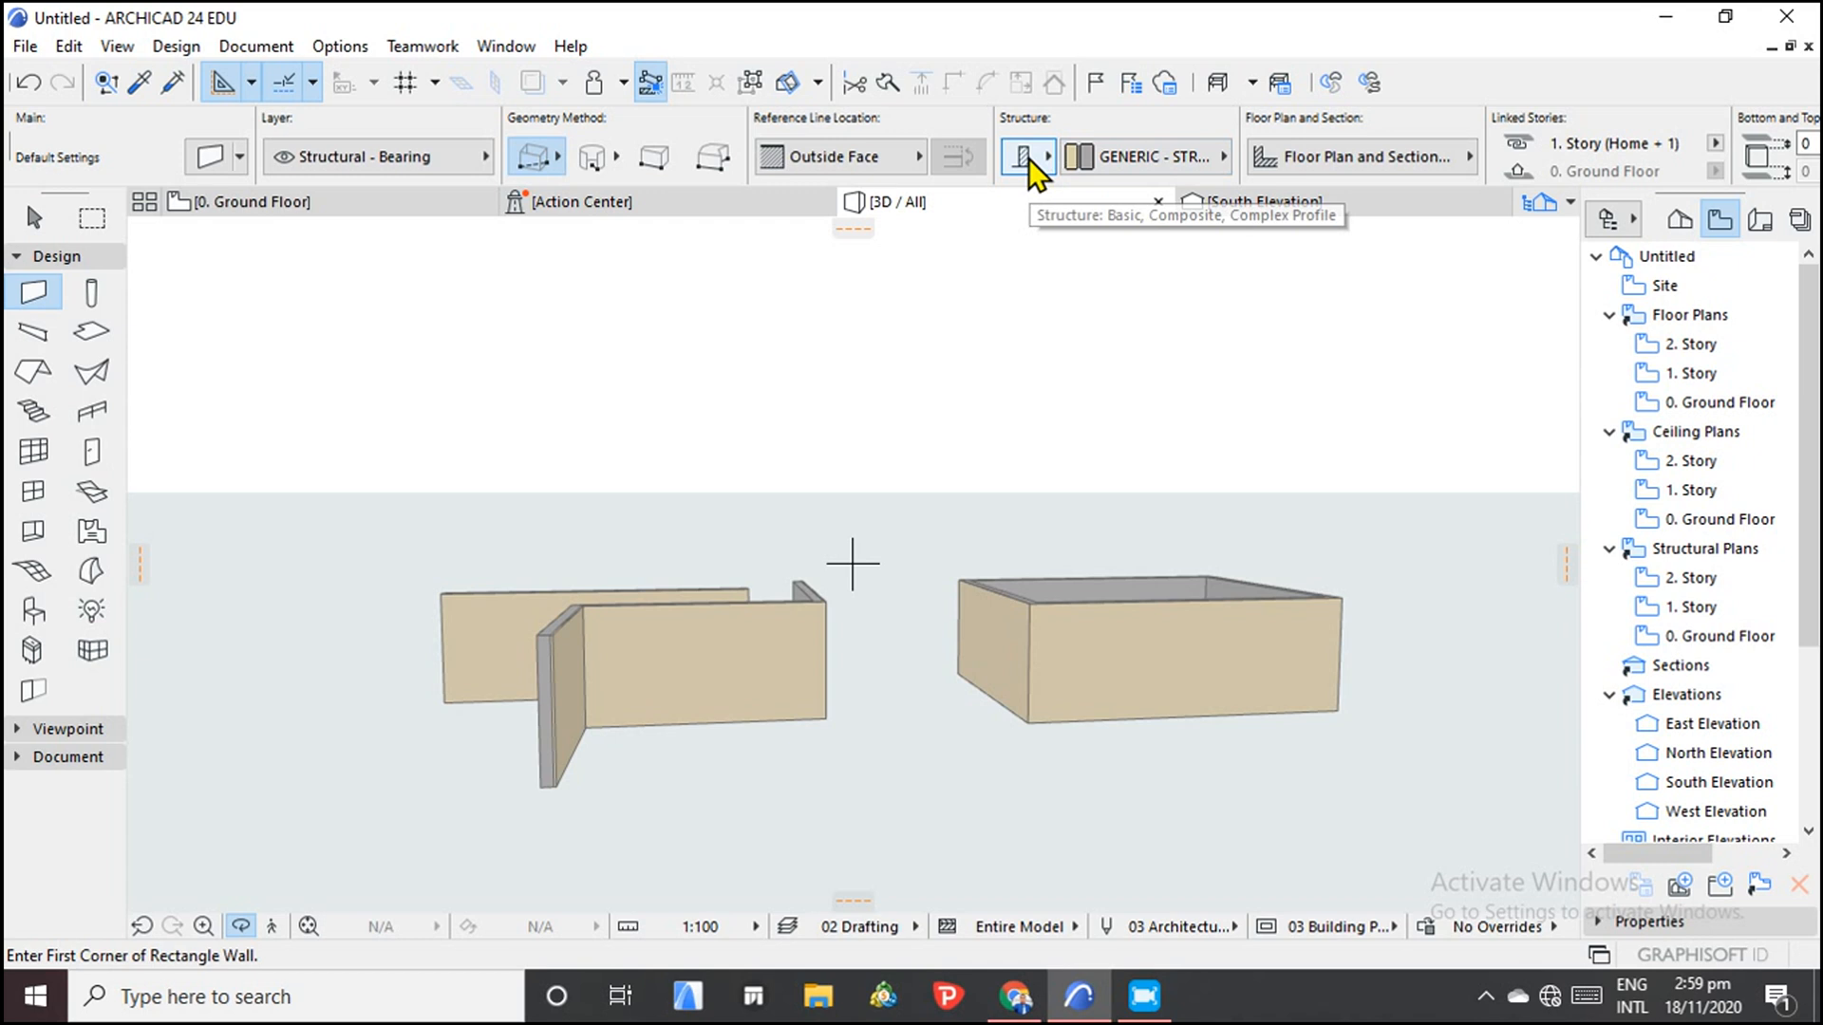
pyautogui.moveTo(839, 156)
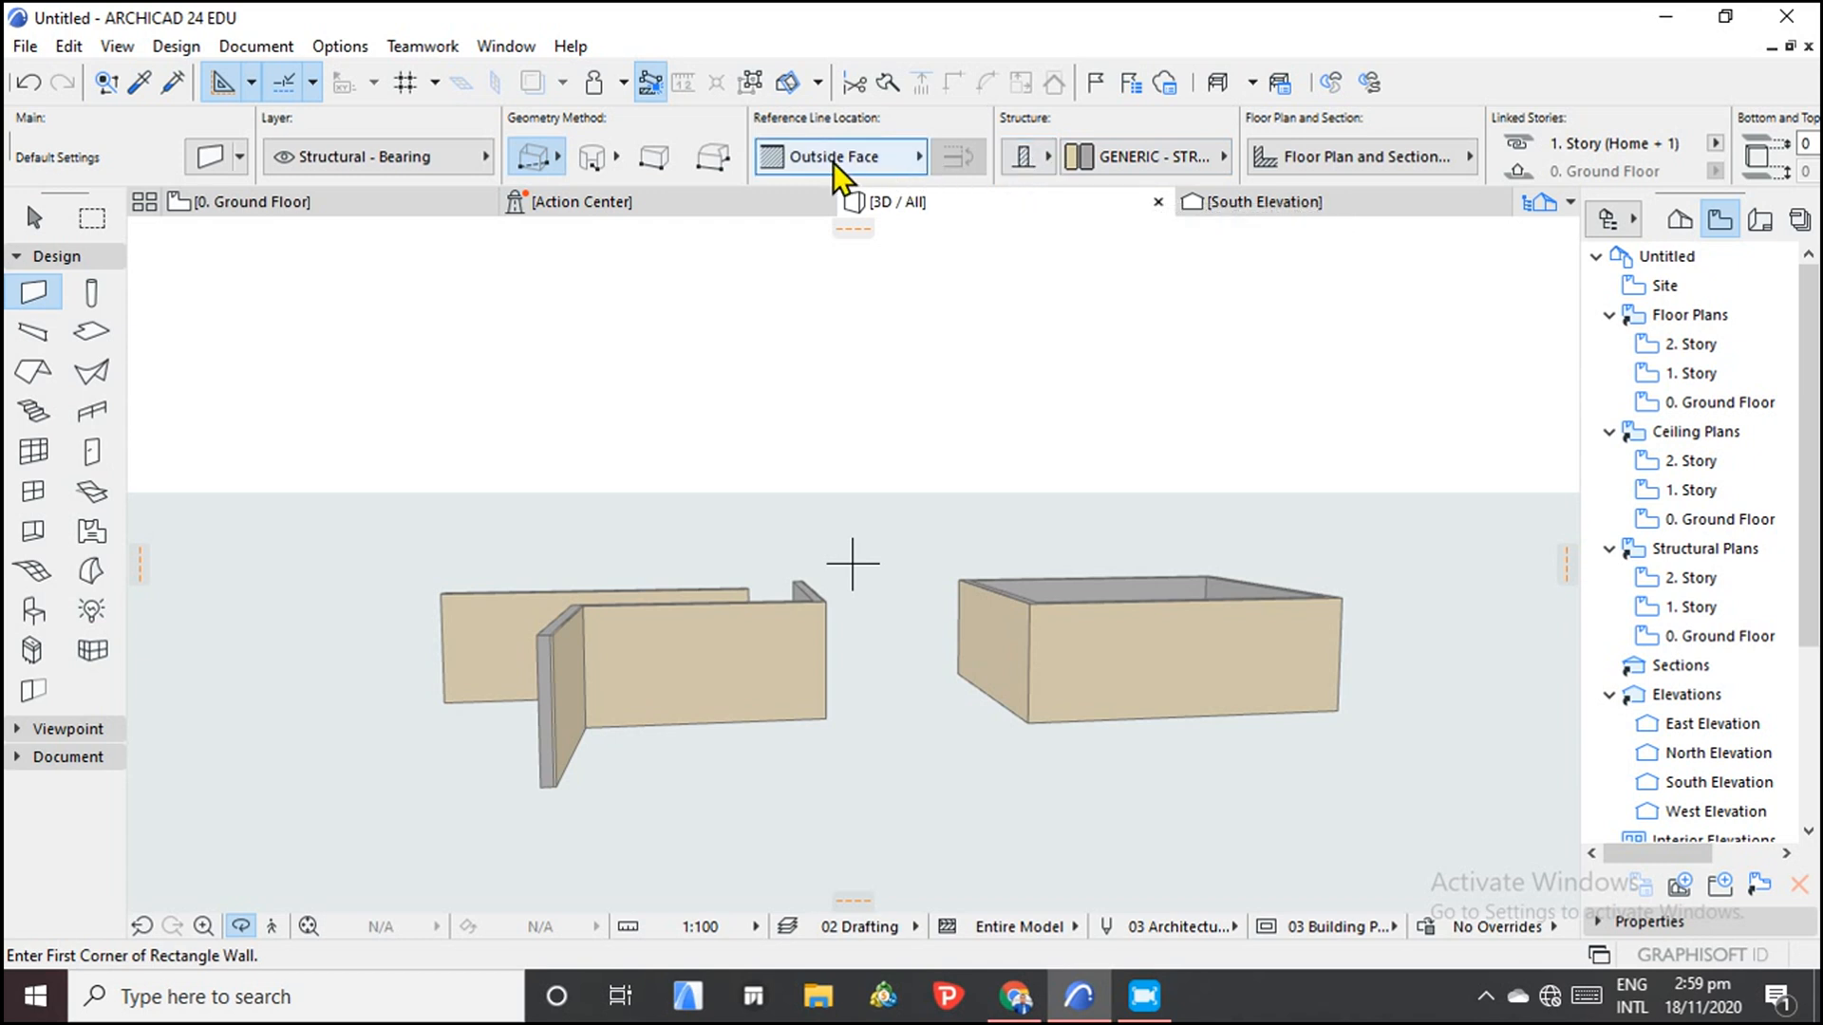
pyautogui.moveTo(831, 139)
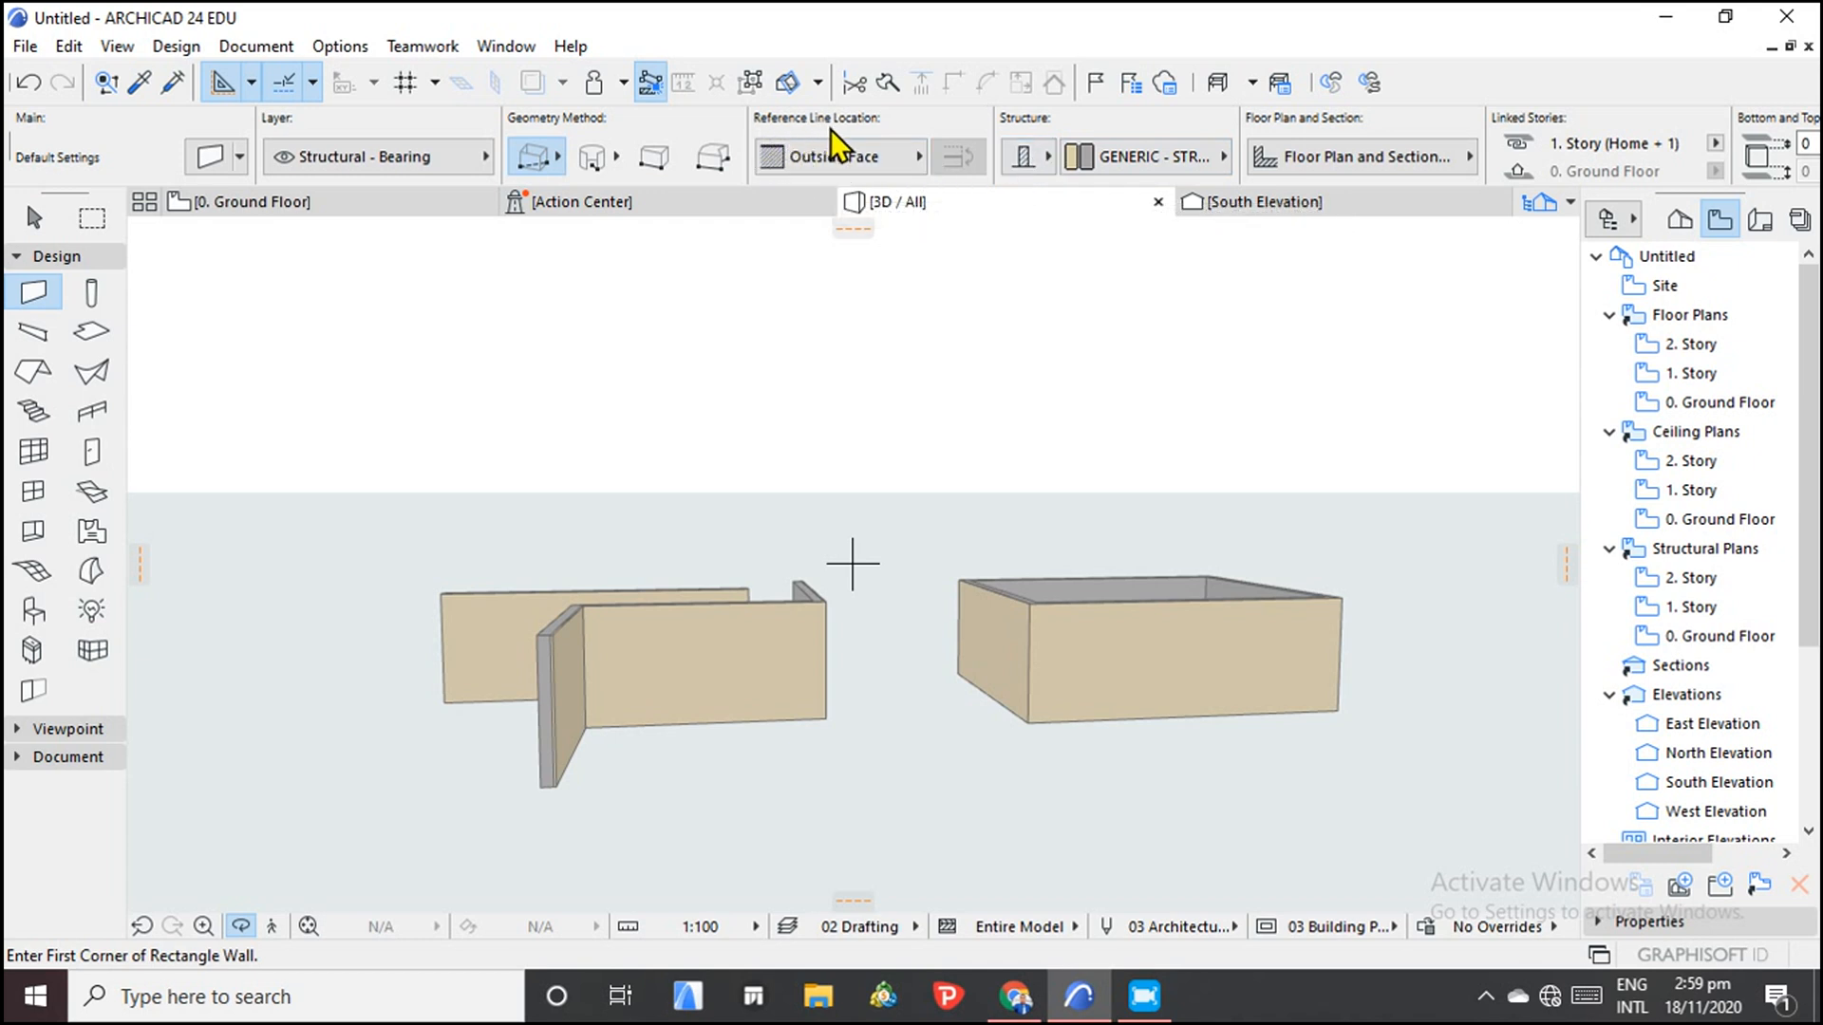
pyautogui.click(919, 156)
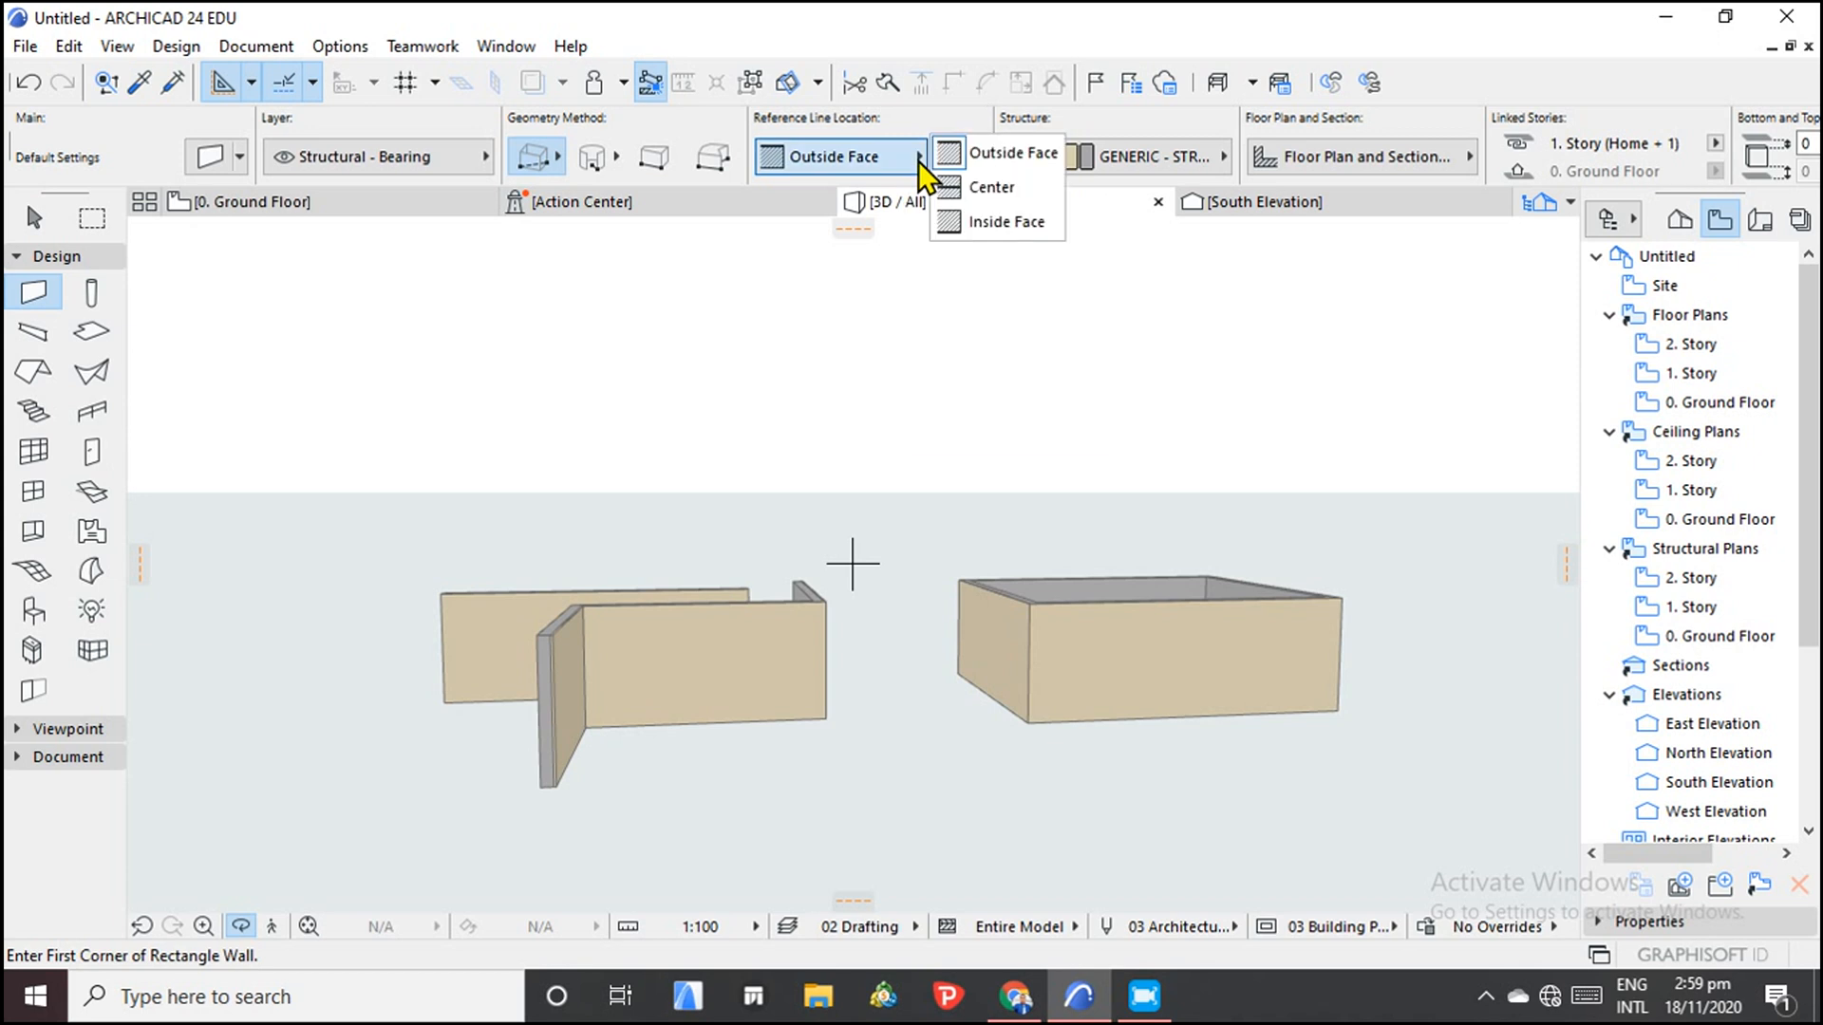
pyautogui.click(990, 187)
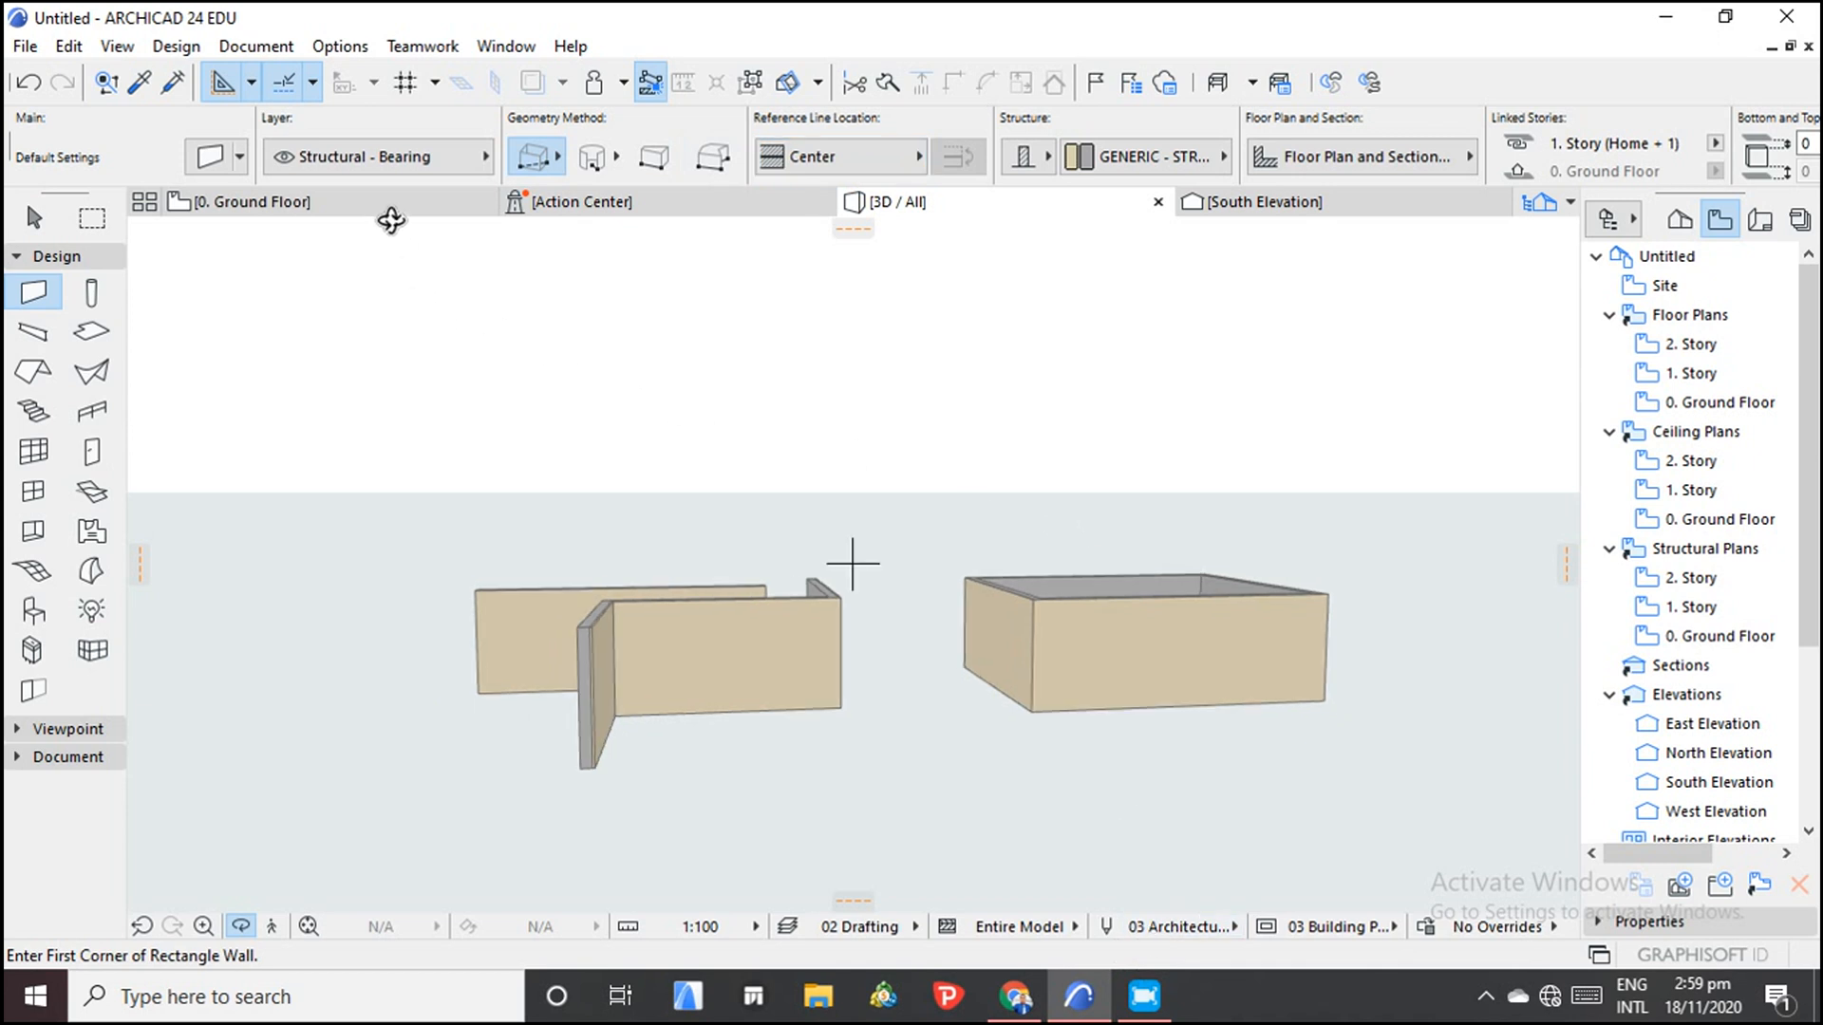
pyautogui.click(250, 201)
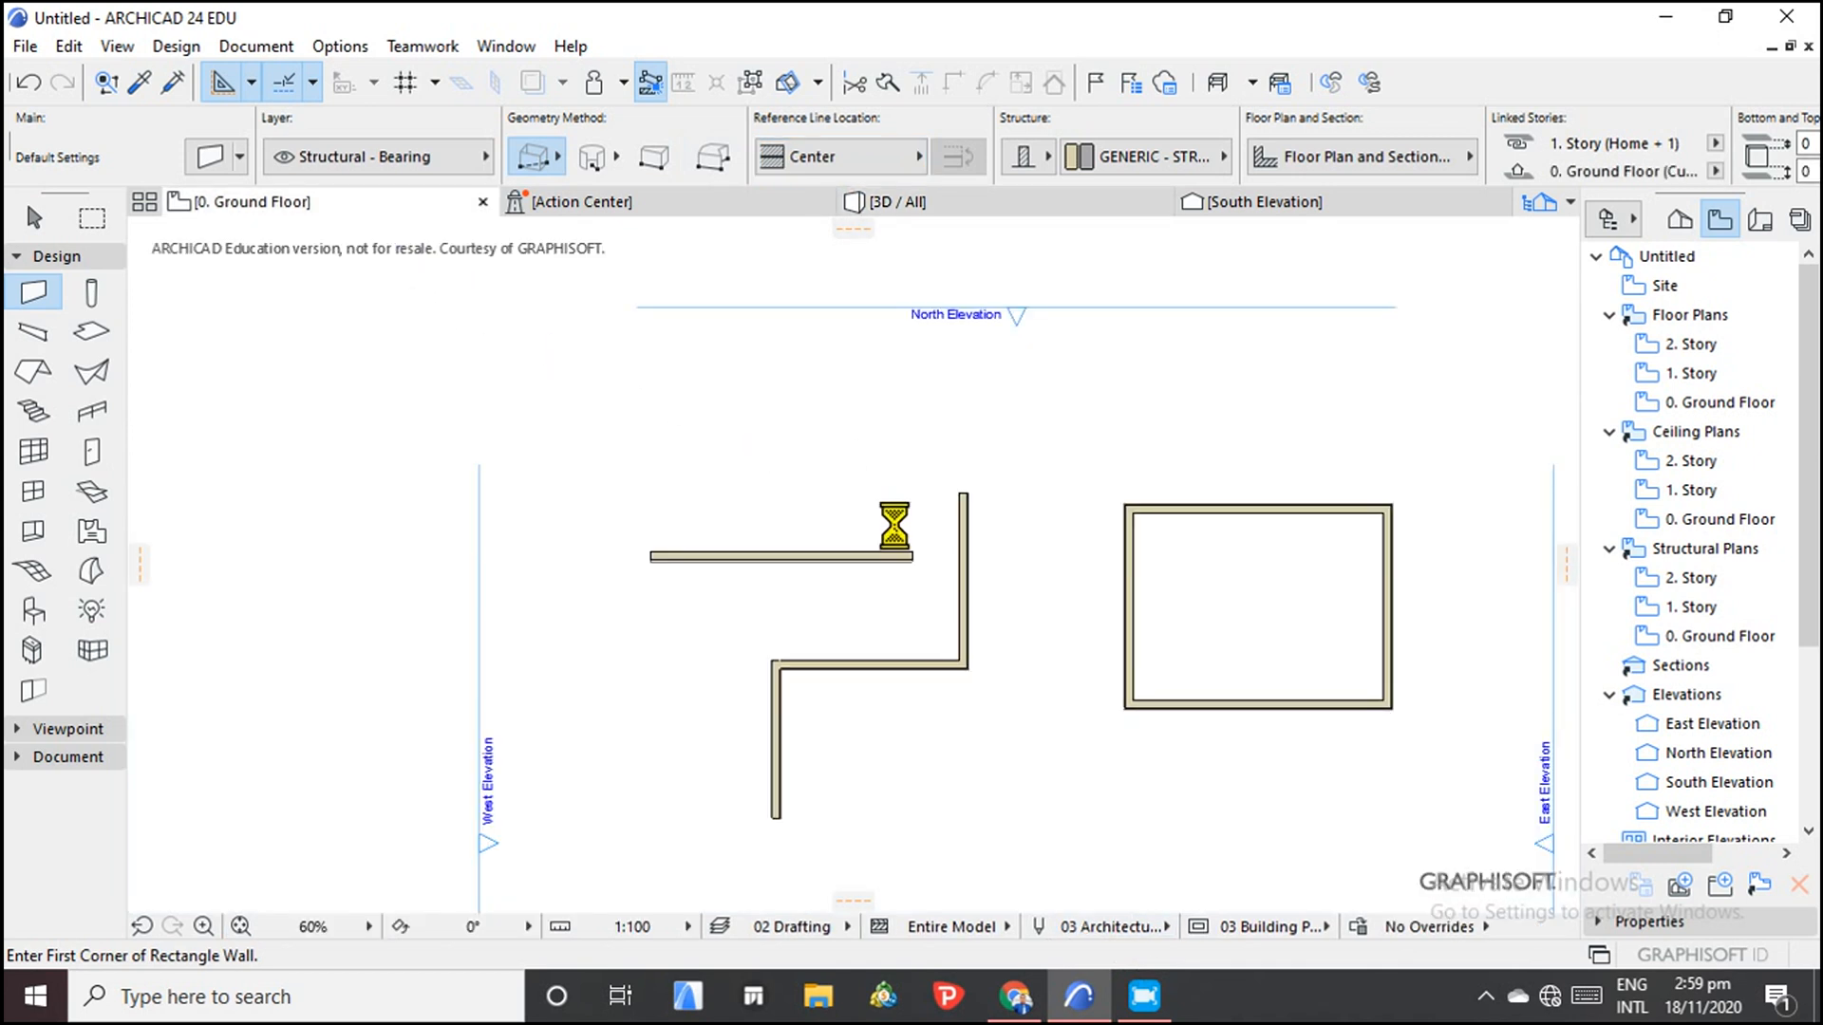
# Draw a second, larger rectangular wall below the others, check it in 3D, and zoom out.
pyautogui.scroll(-3)
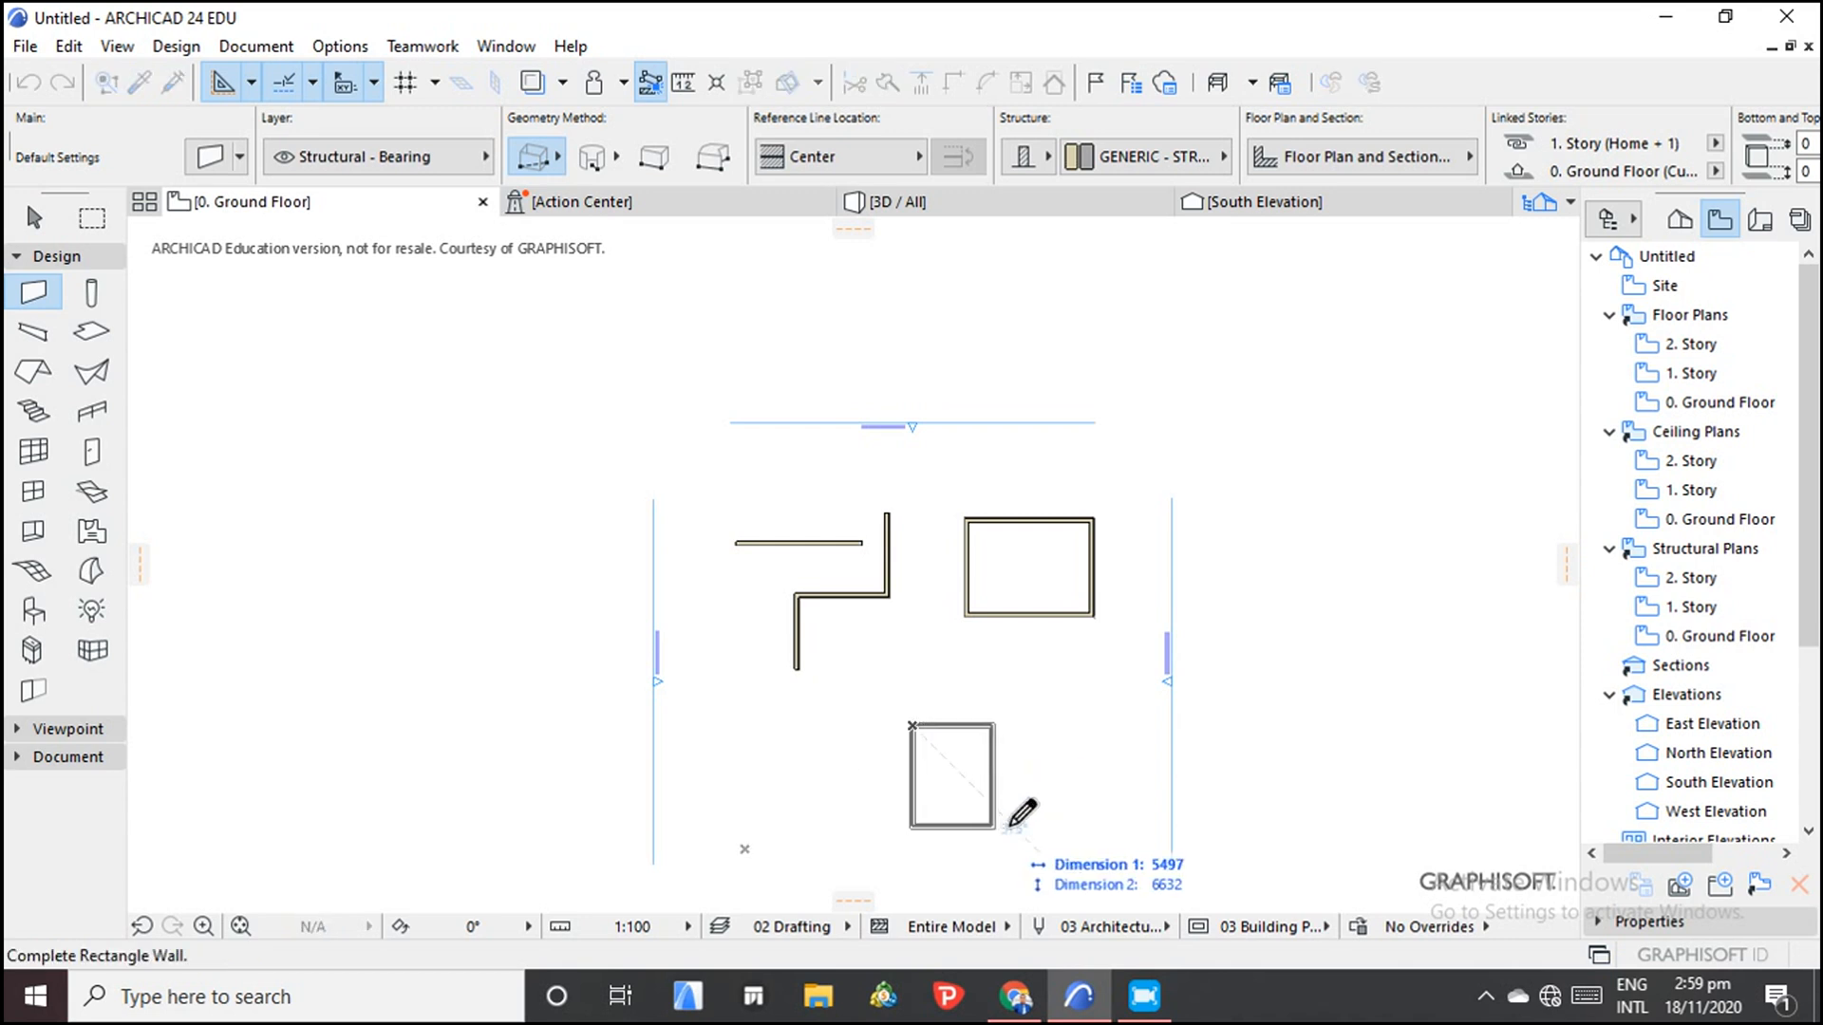
pyautogui.click(1117, 838)
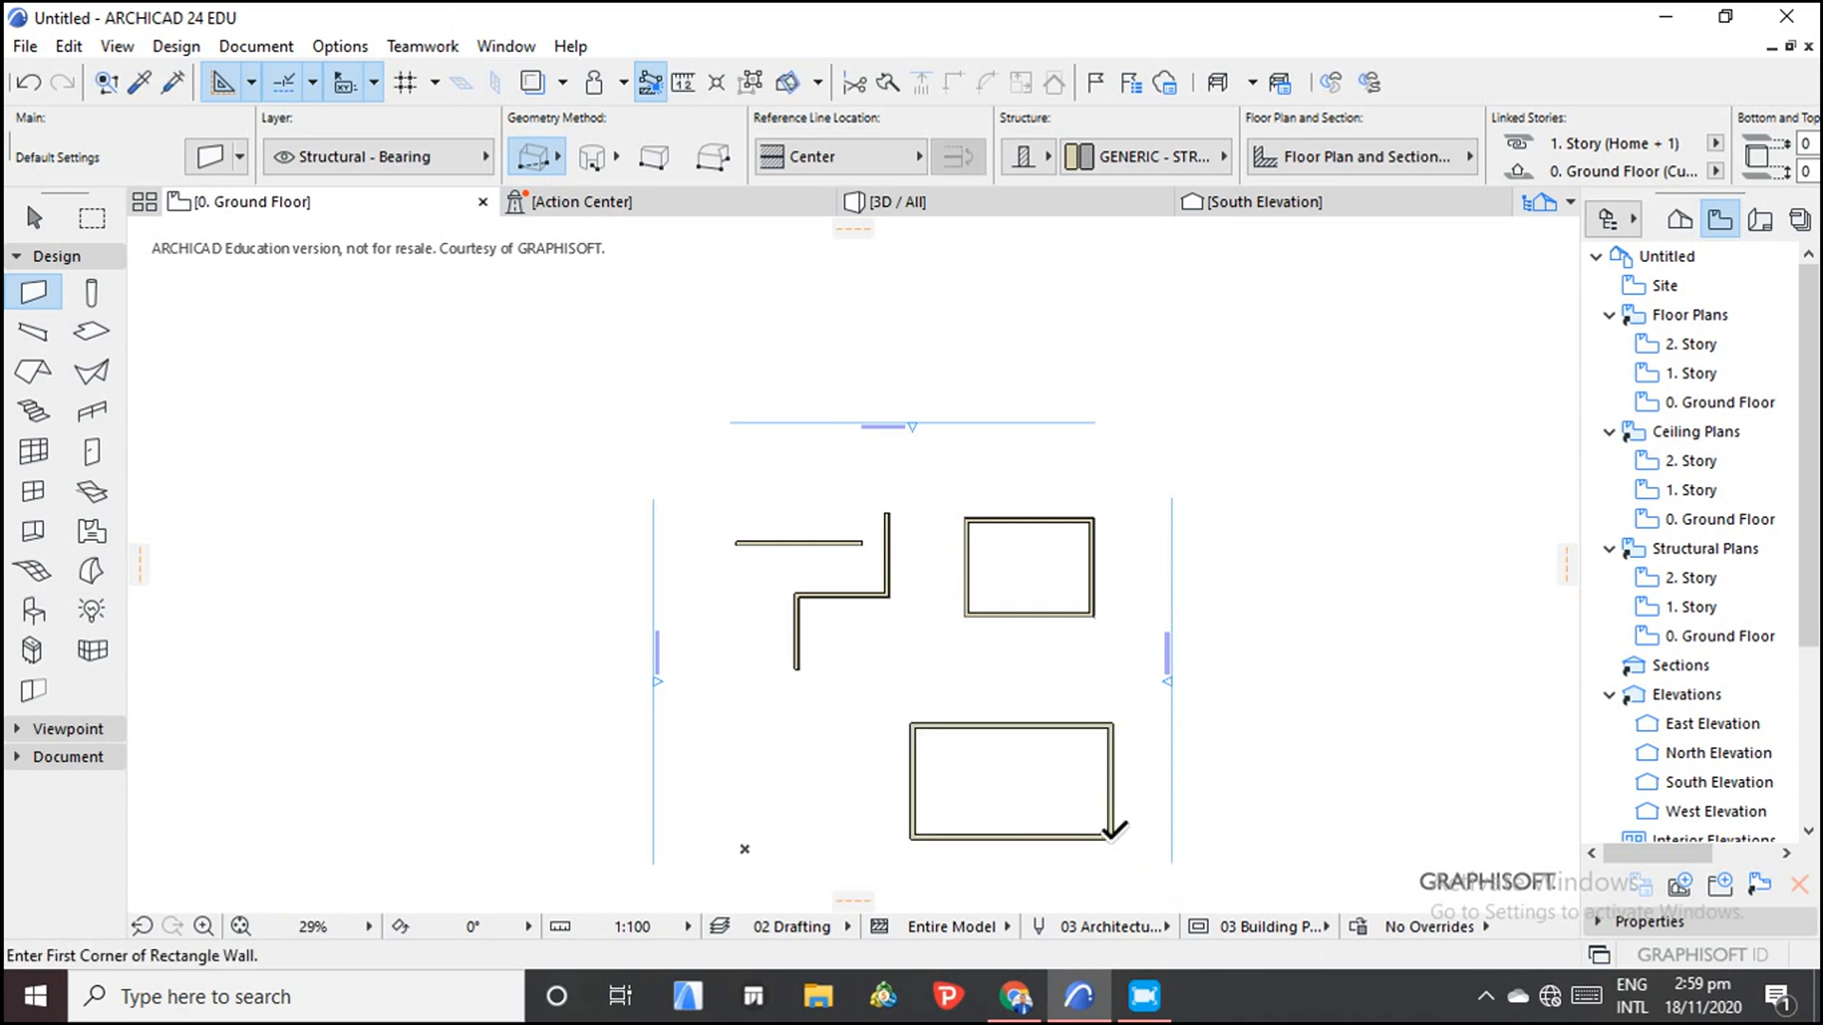
pyautogui.click(892, 202)
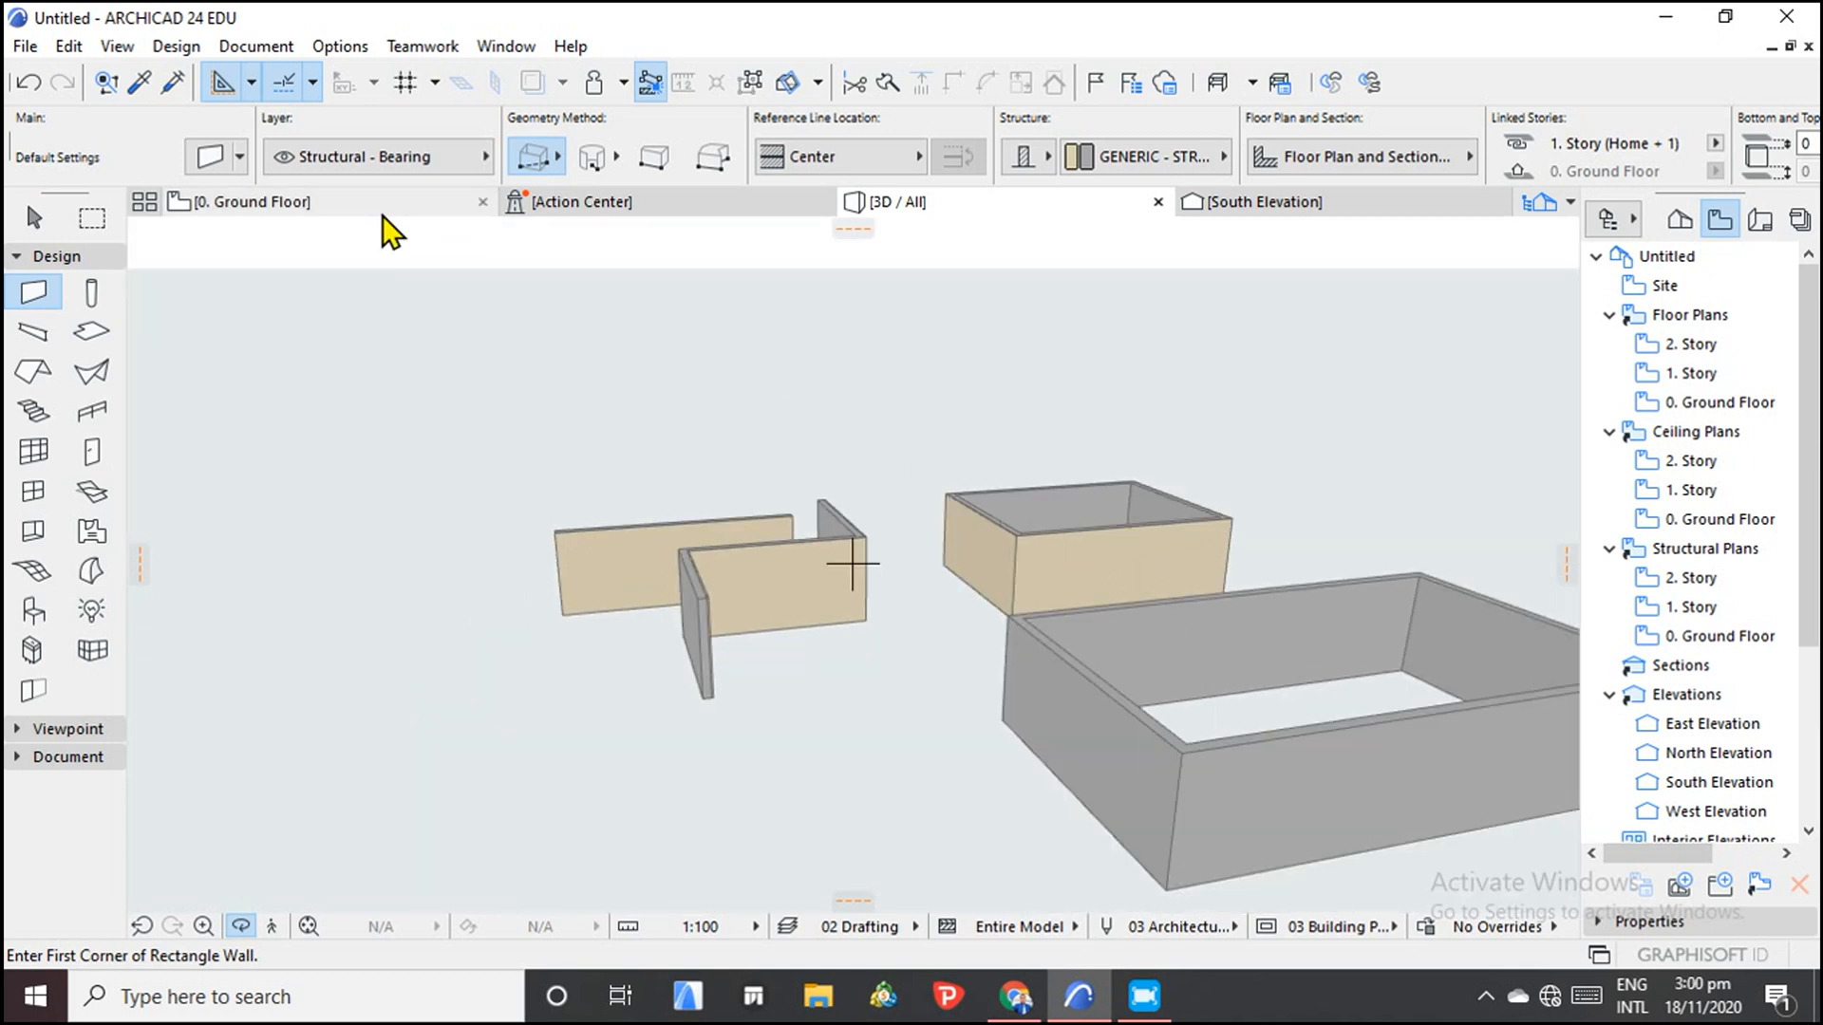
pyautogui.click(250, 201)
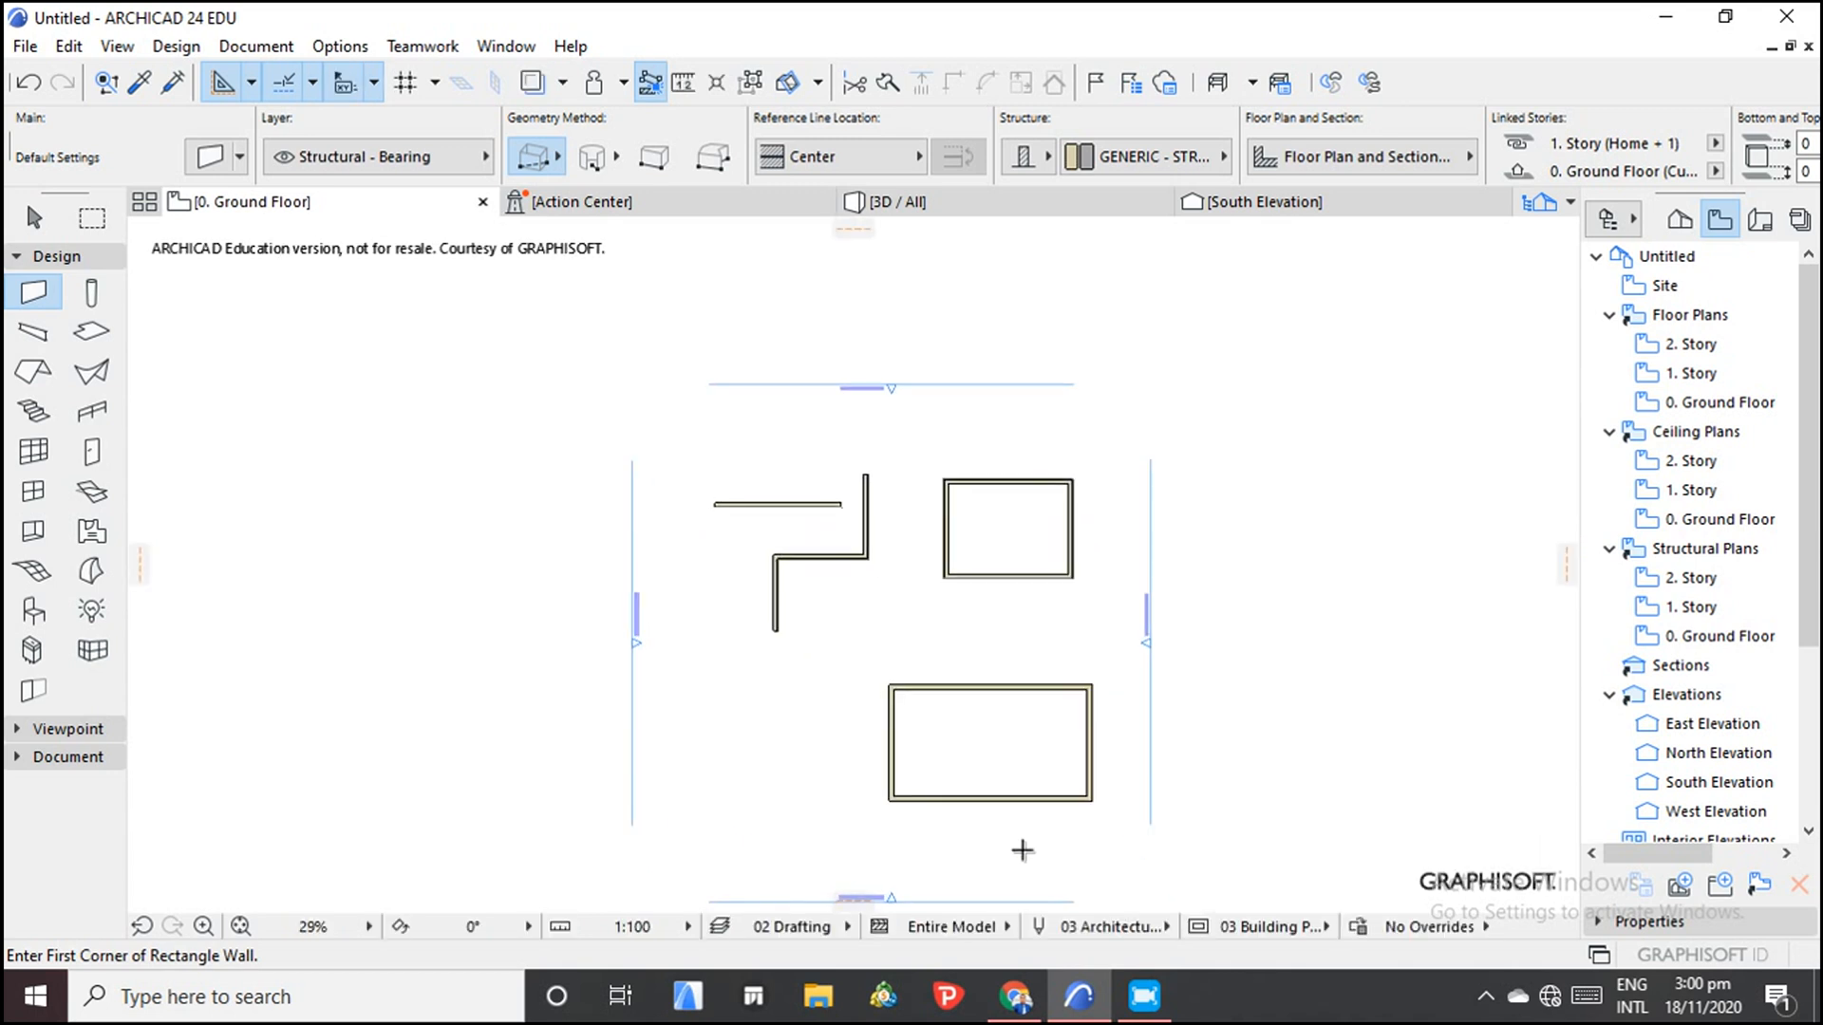
pyautogui.scroll(3)
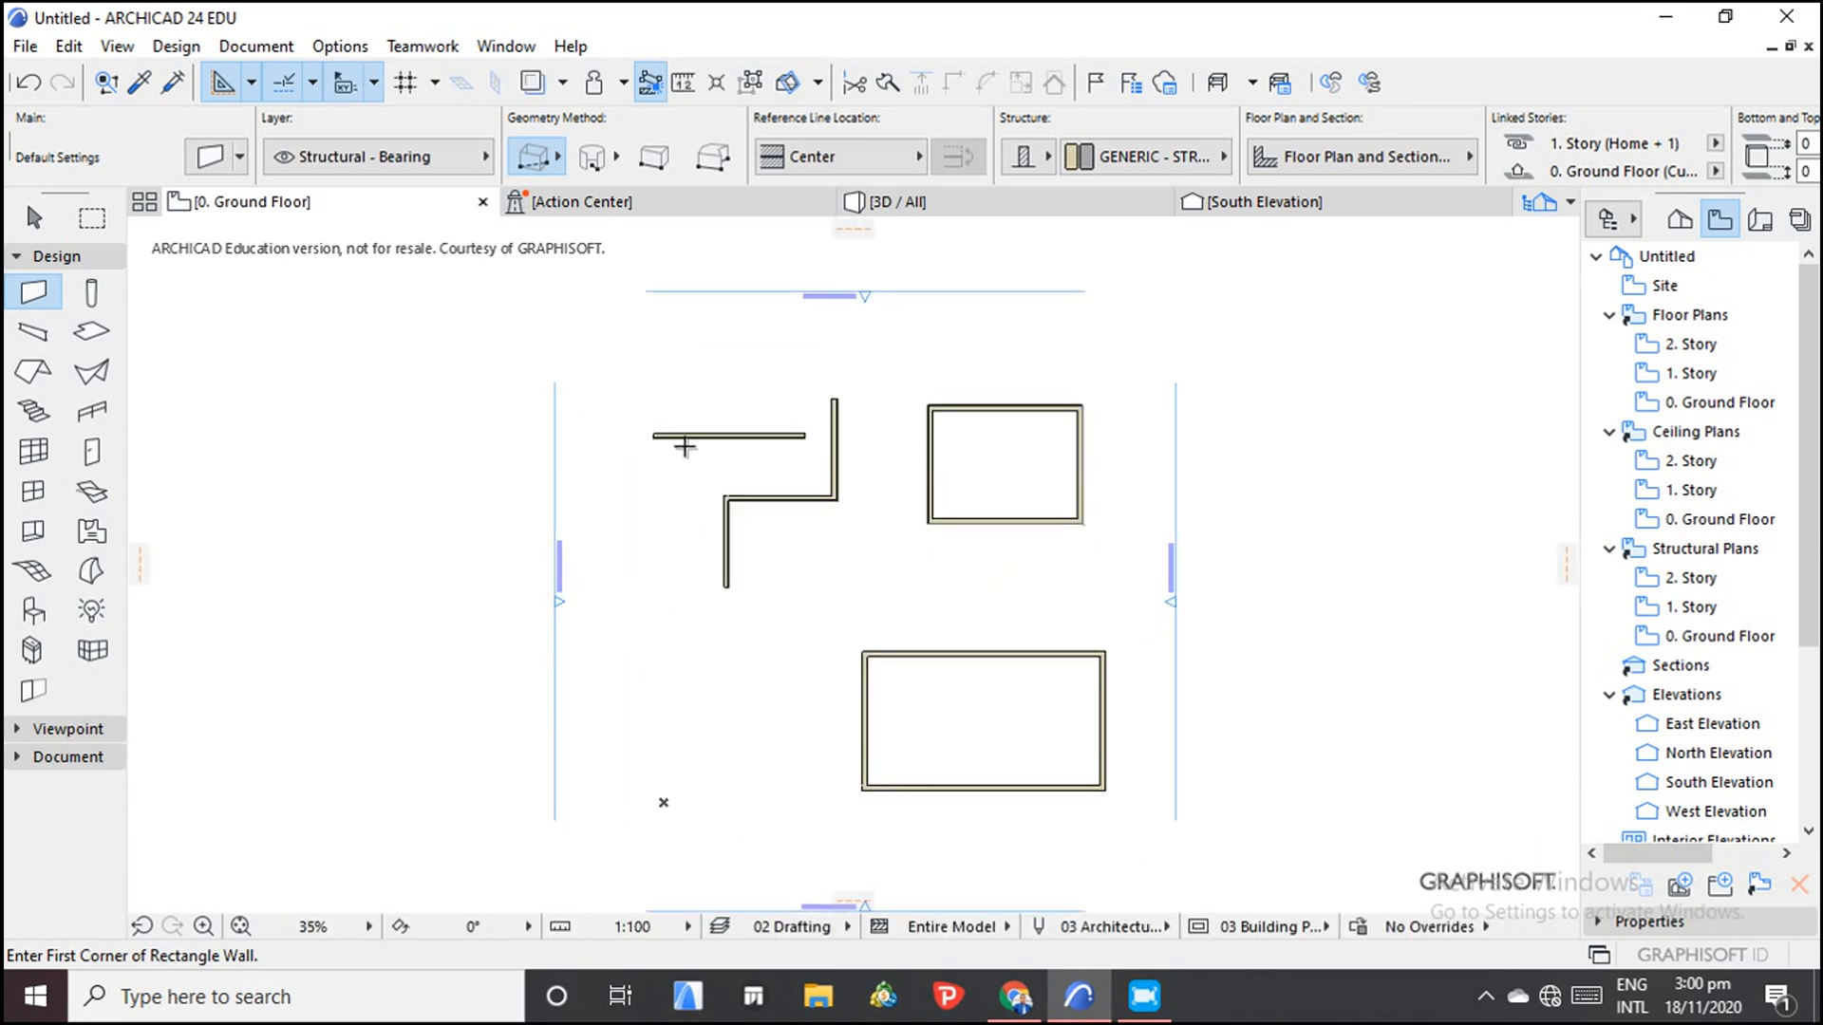
pyautogui.scroll(3)
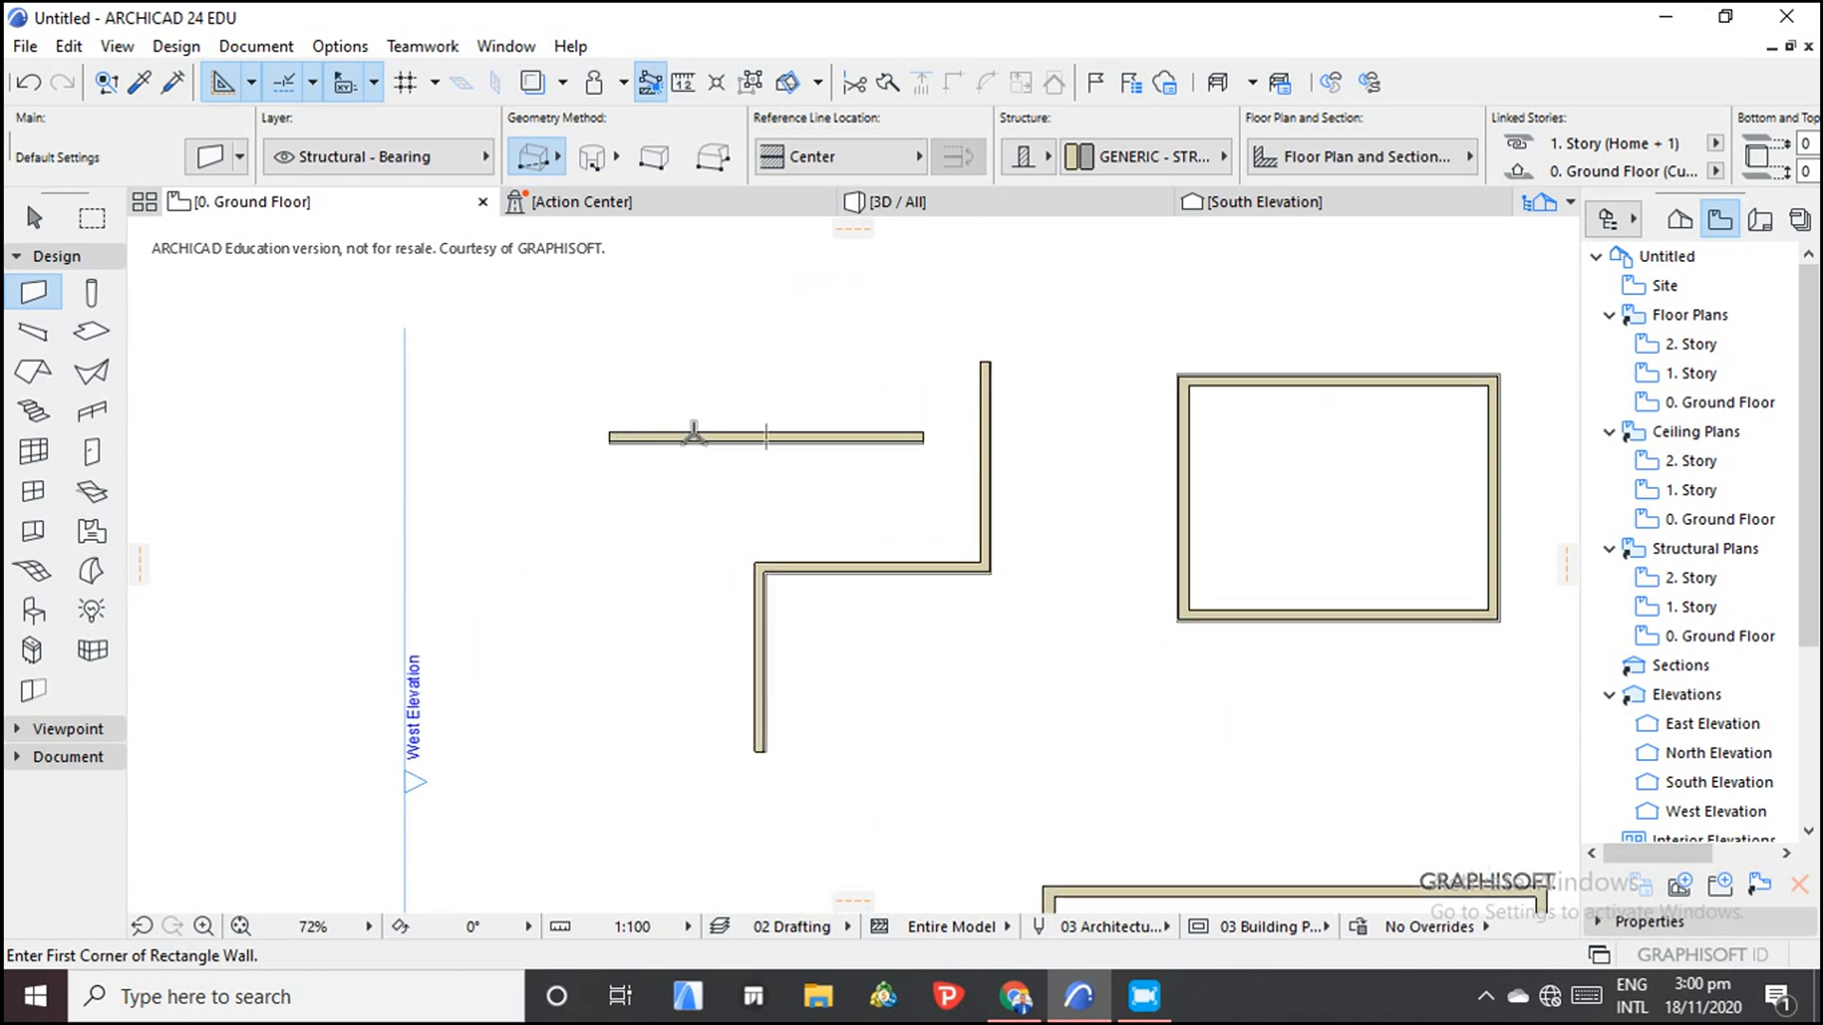
pyautogui.moveTo(881, 464)
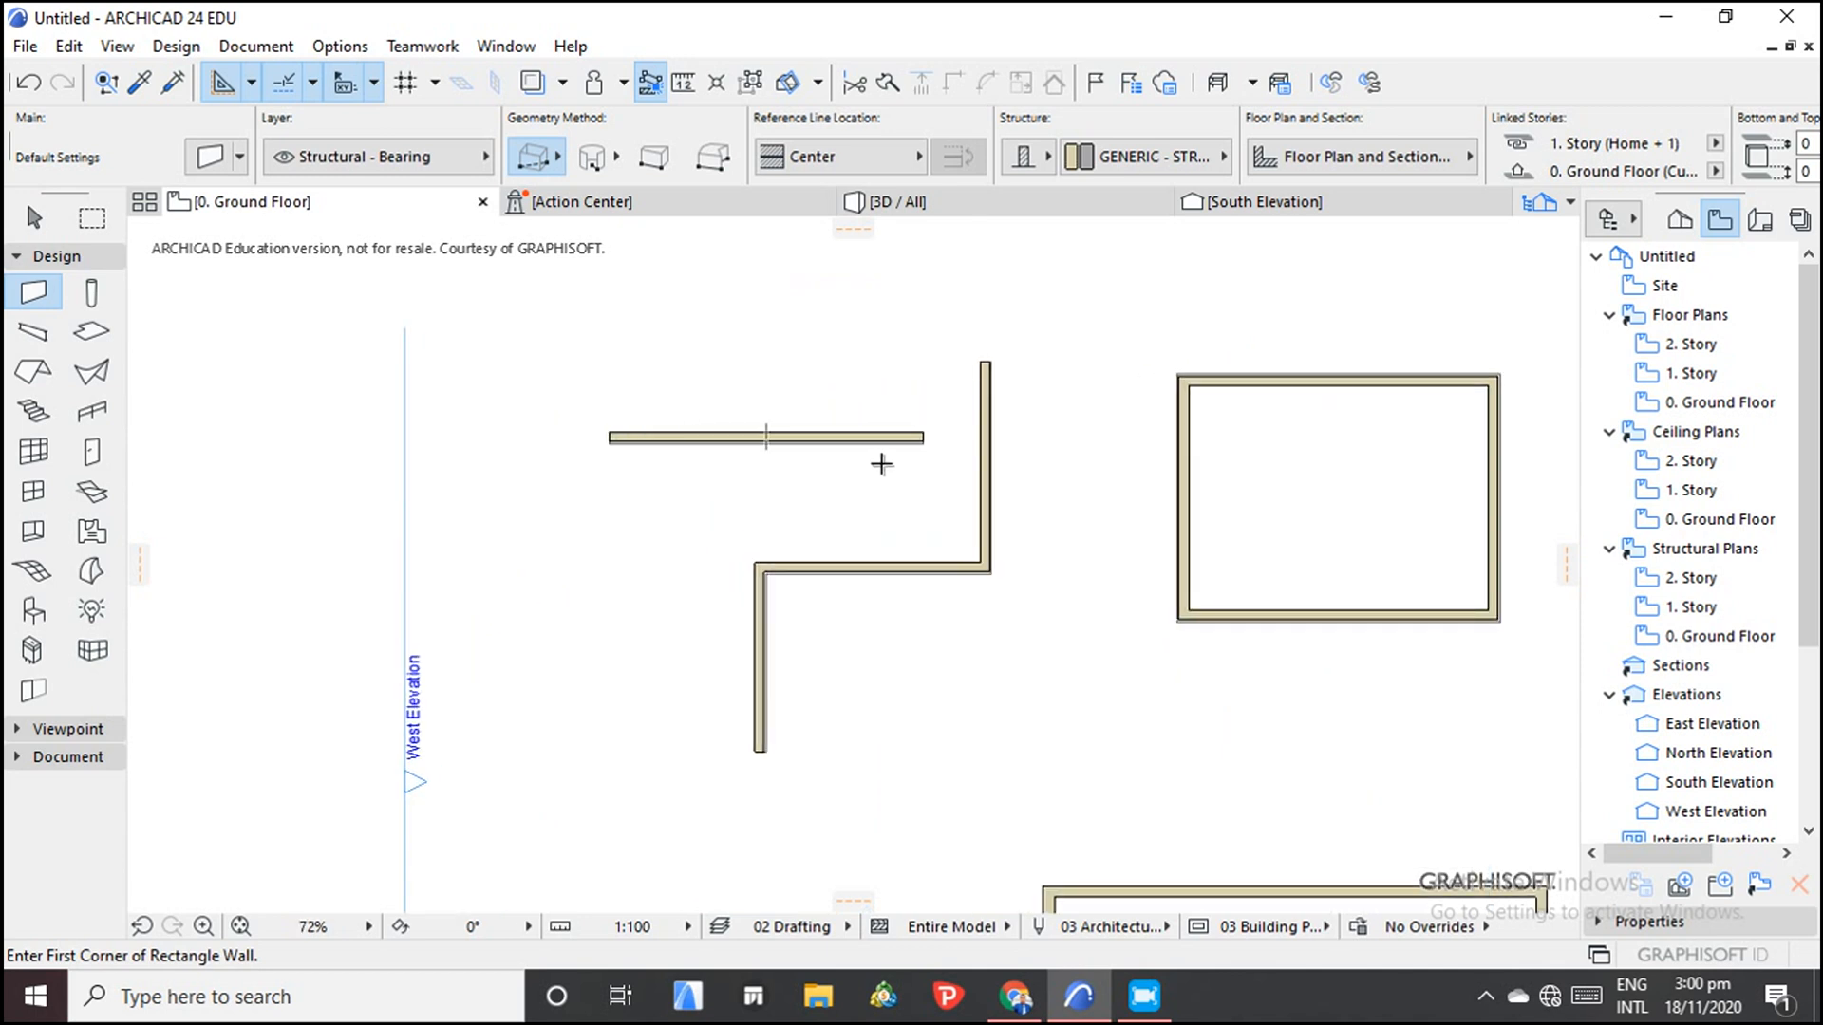
pyautogui.scroll(-3)
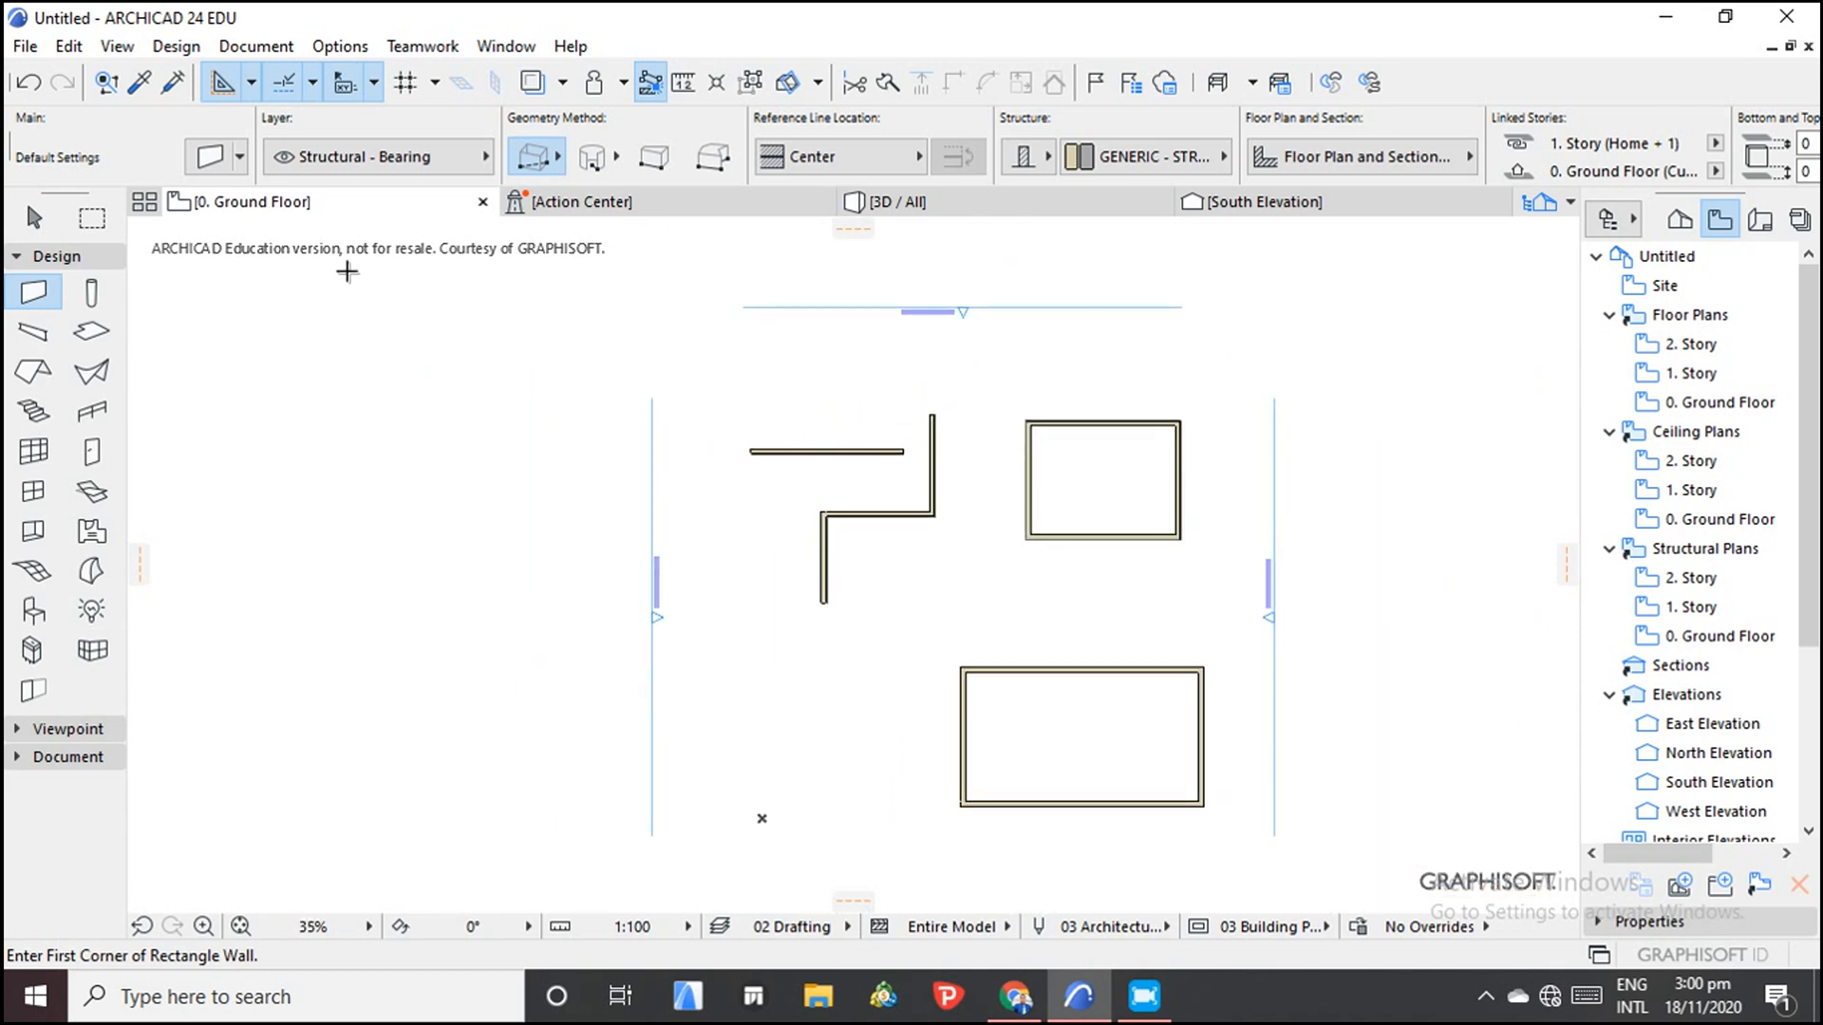
pyautogui.scroll(3)
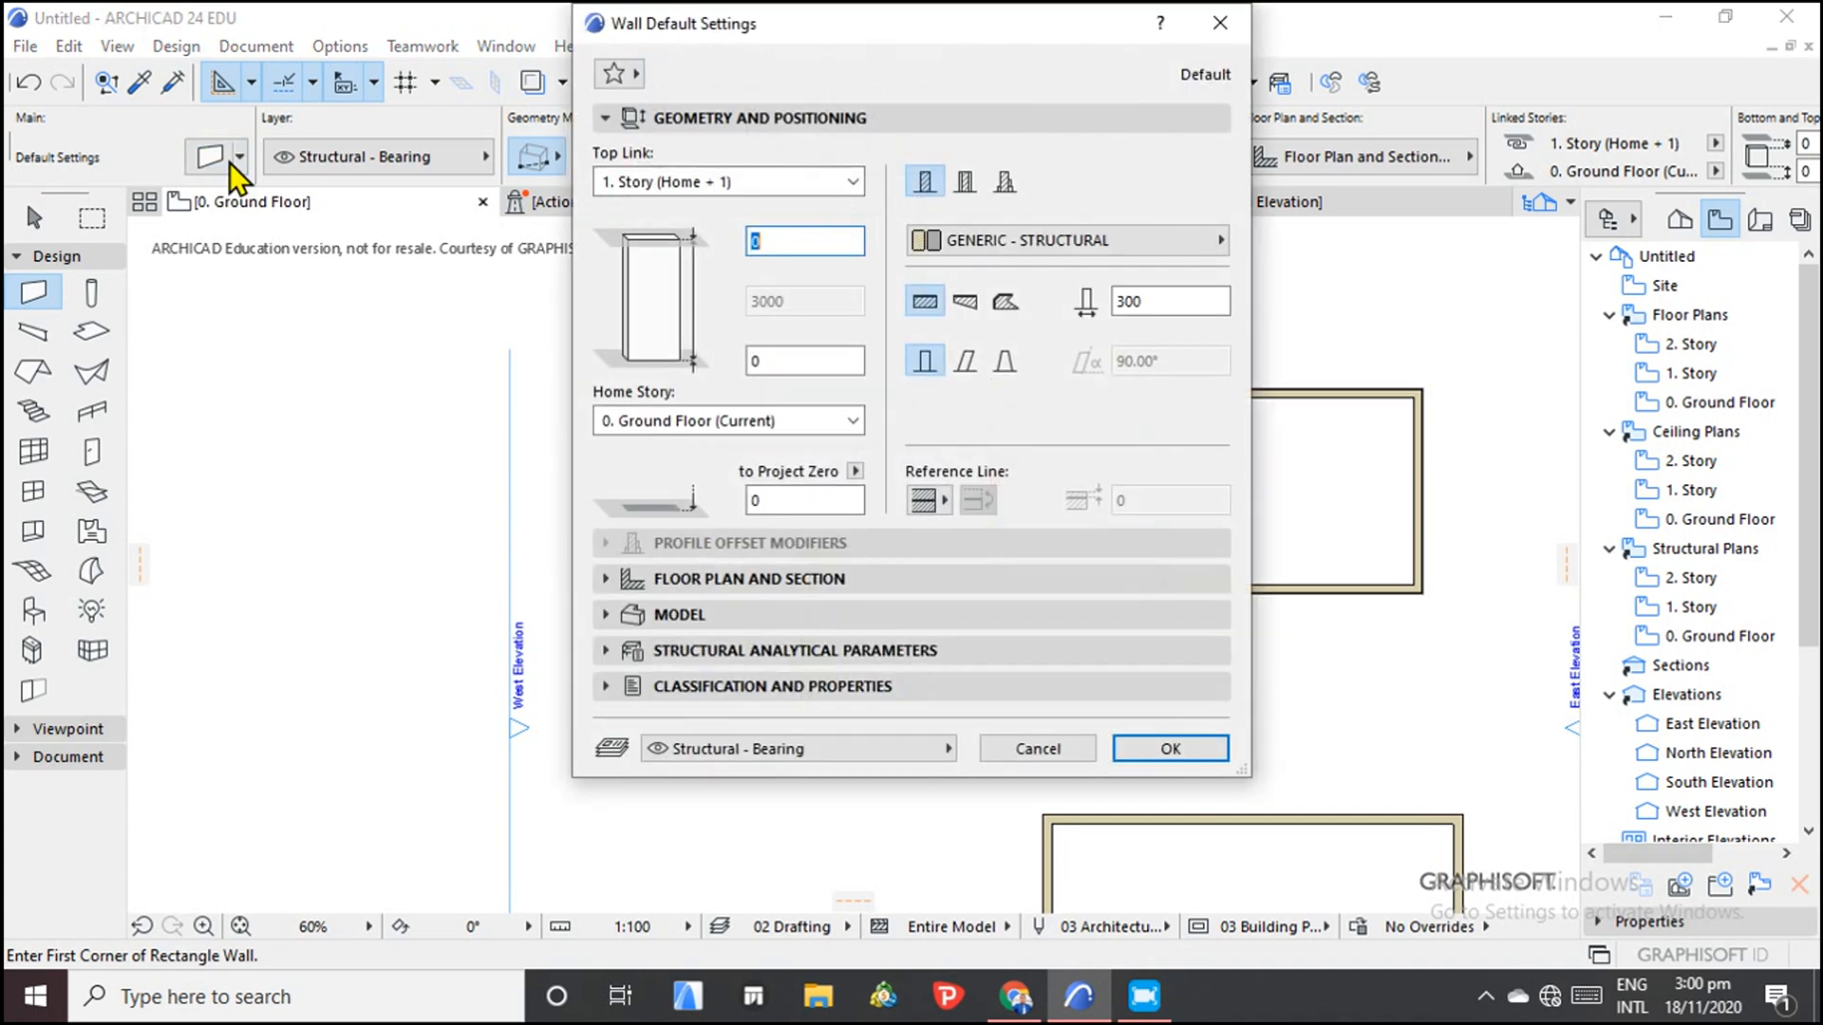
pyautogui.moveTo(965, 337)
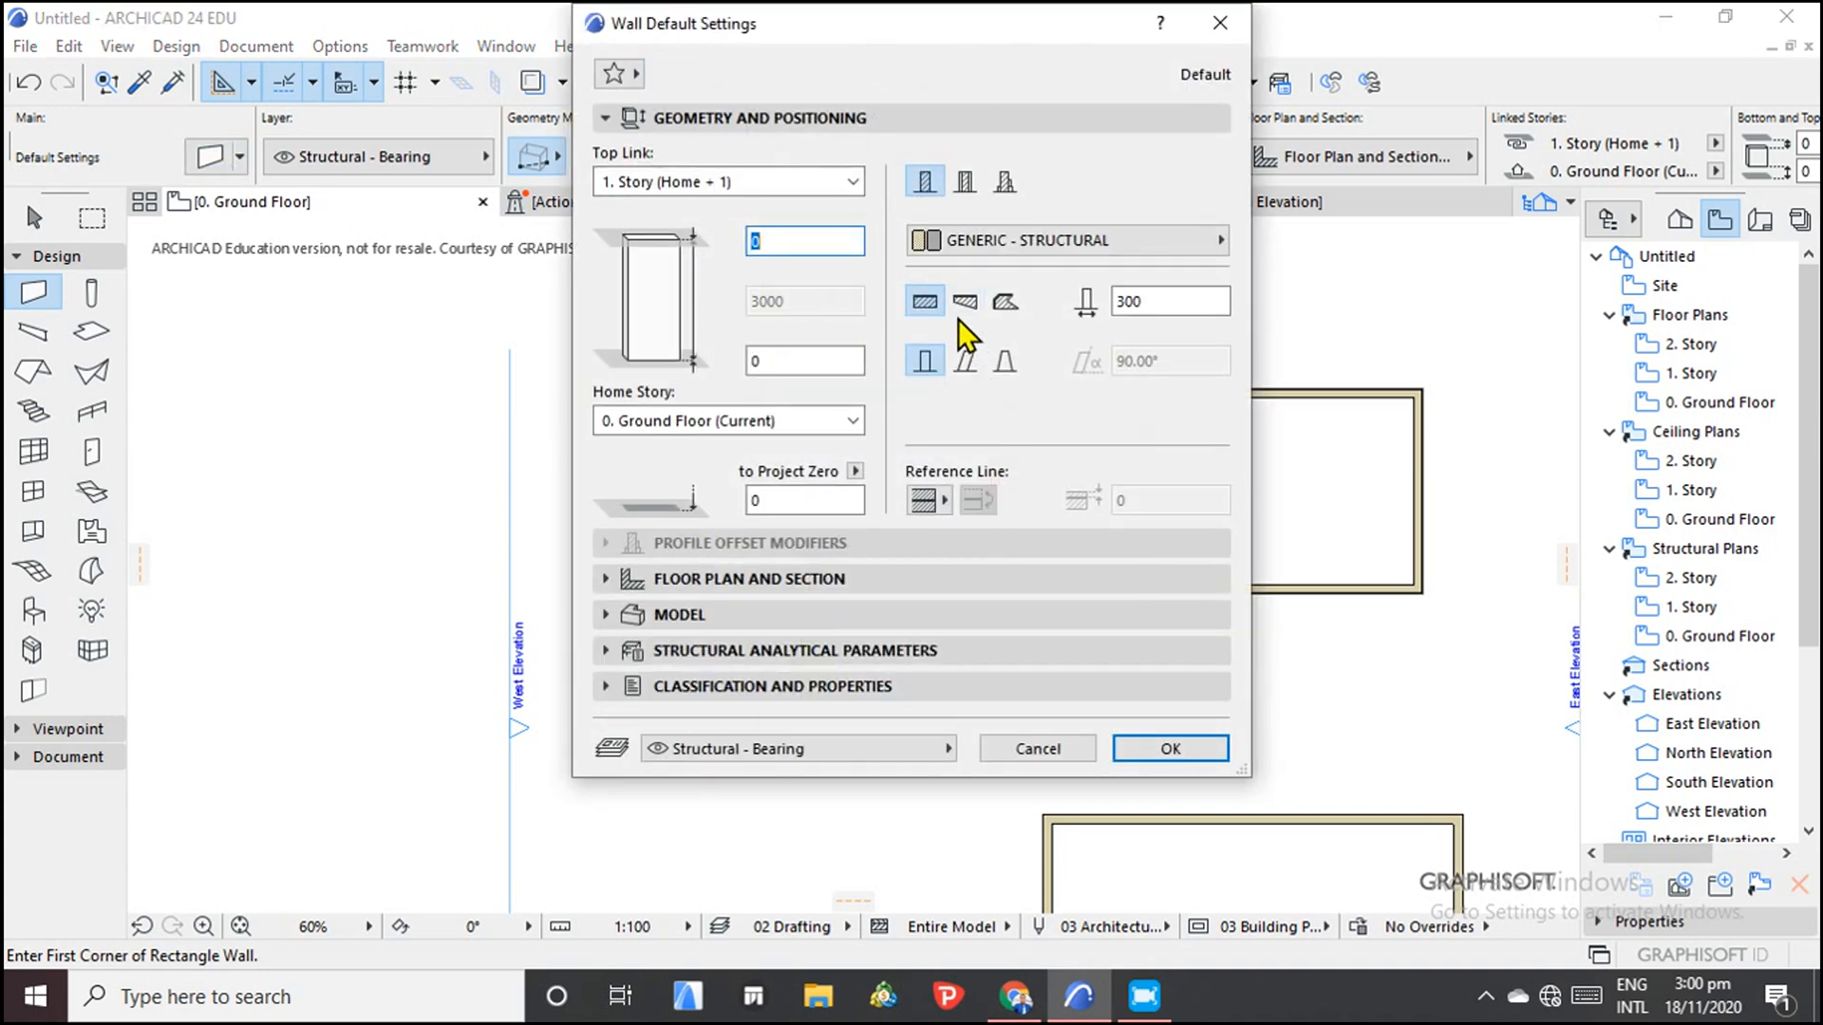
pyautogui.moveTo(967, 362)
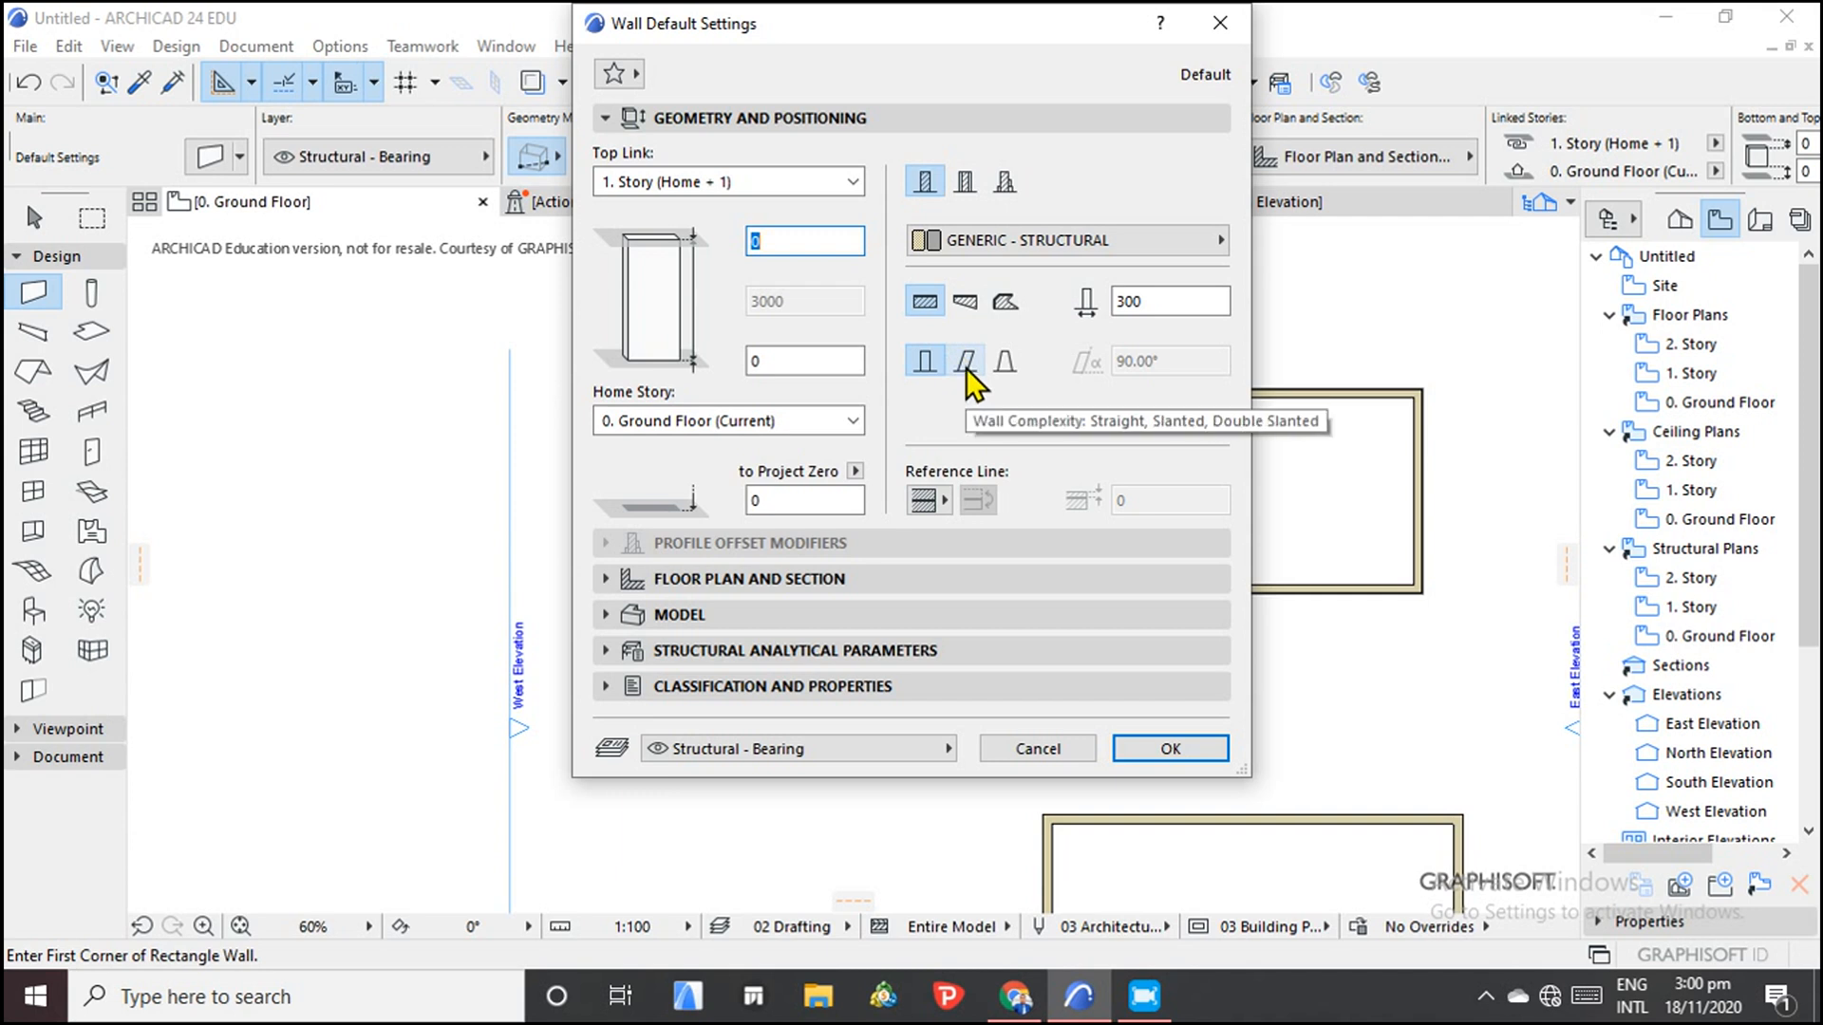
pyautogui.moveTo(1011, 374)
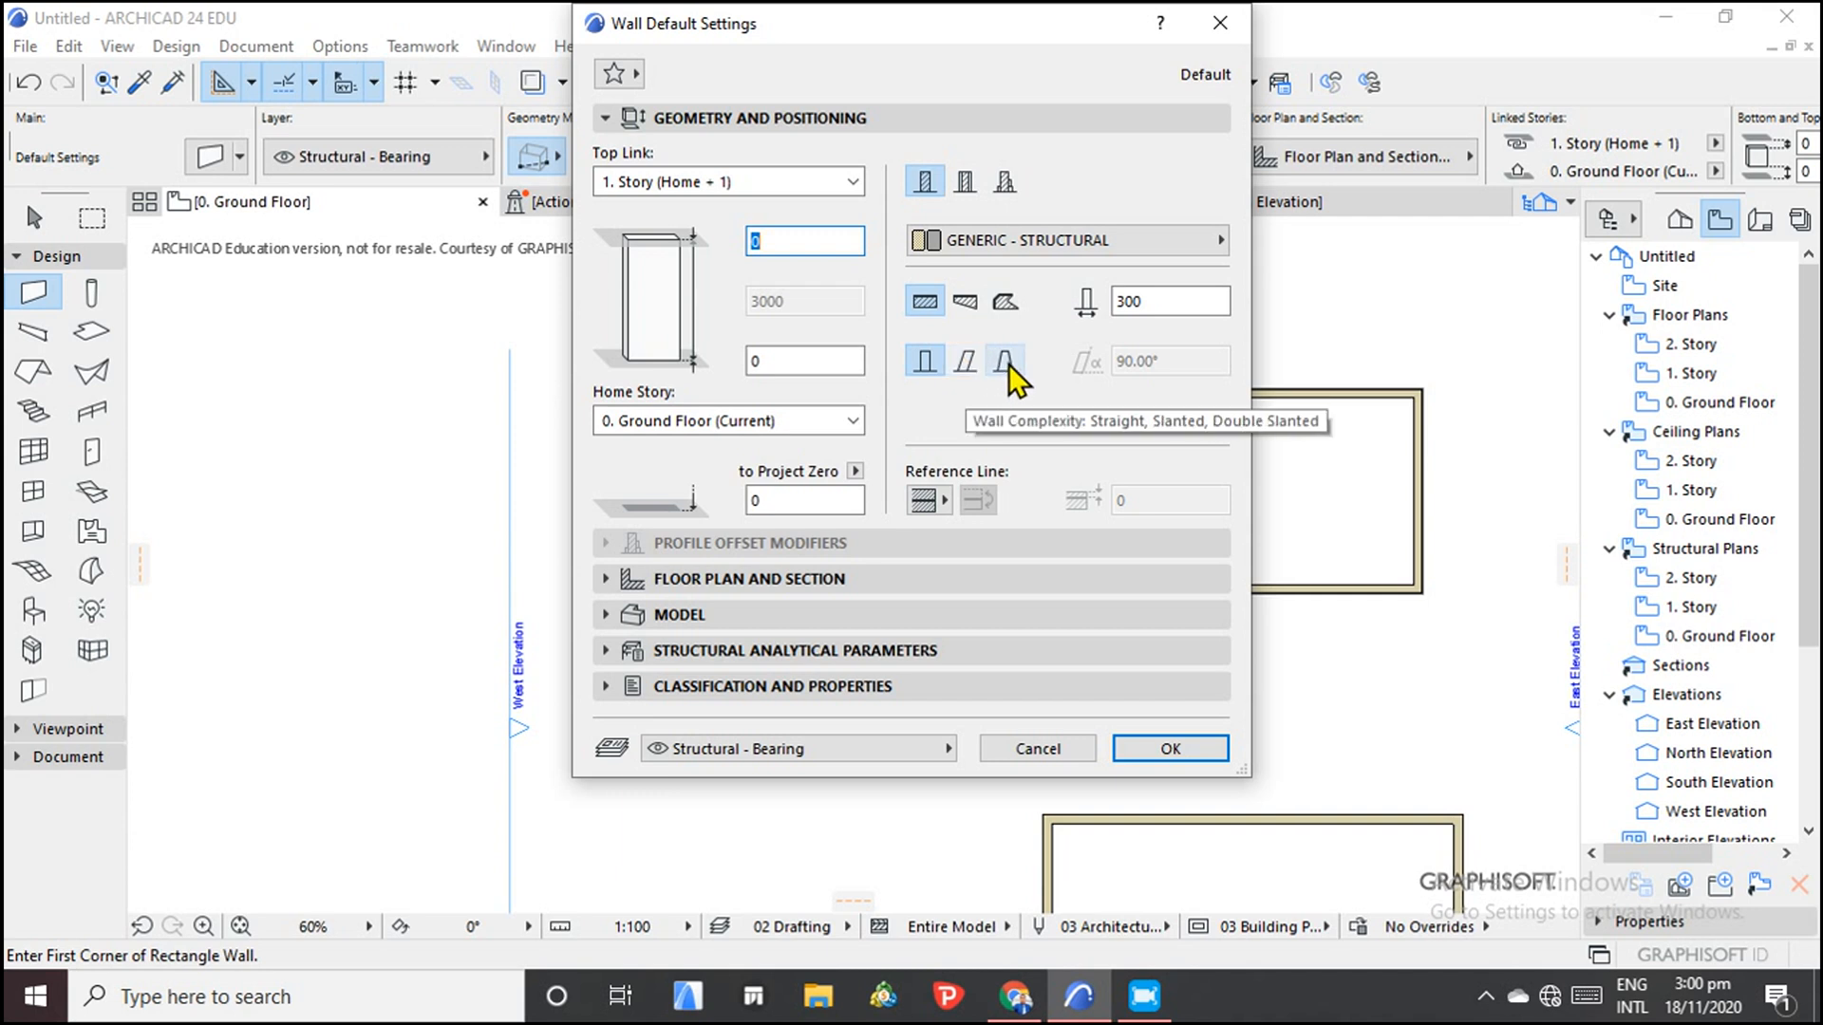
pyautogui.moveTo(1011, 372)
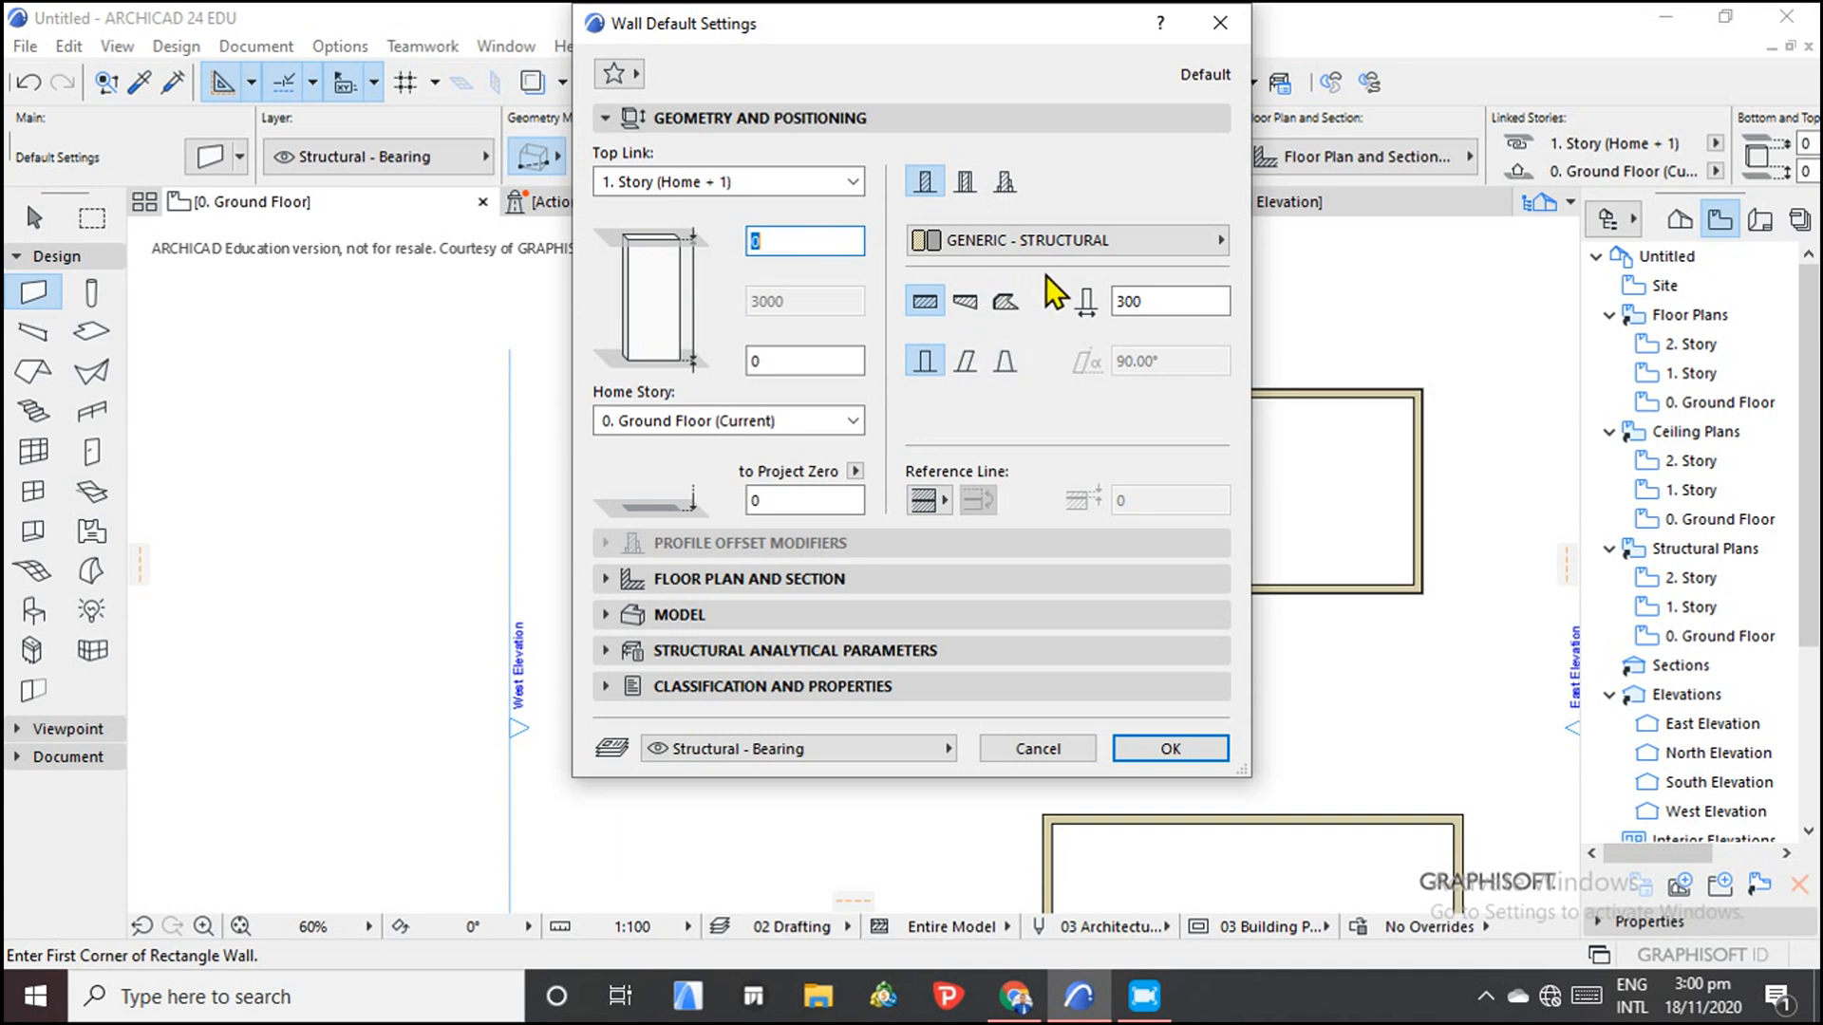
pyautogui.moveTo(793, 218)
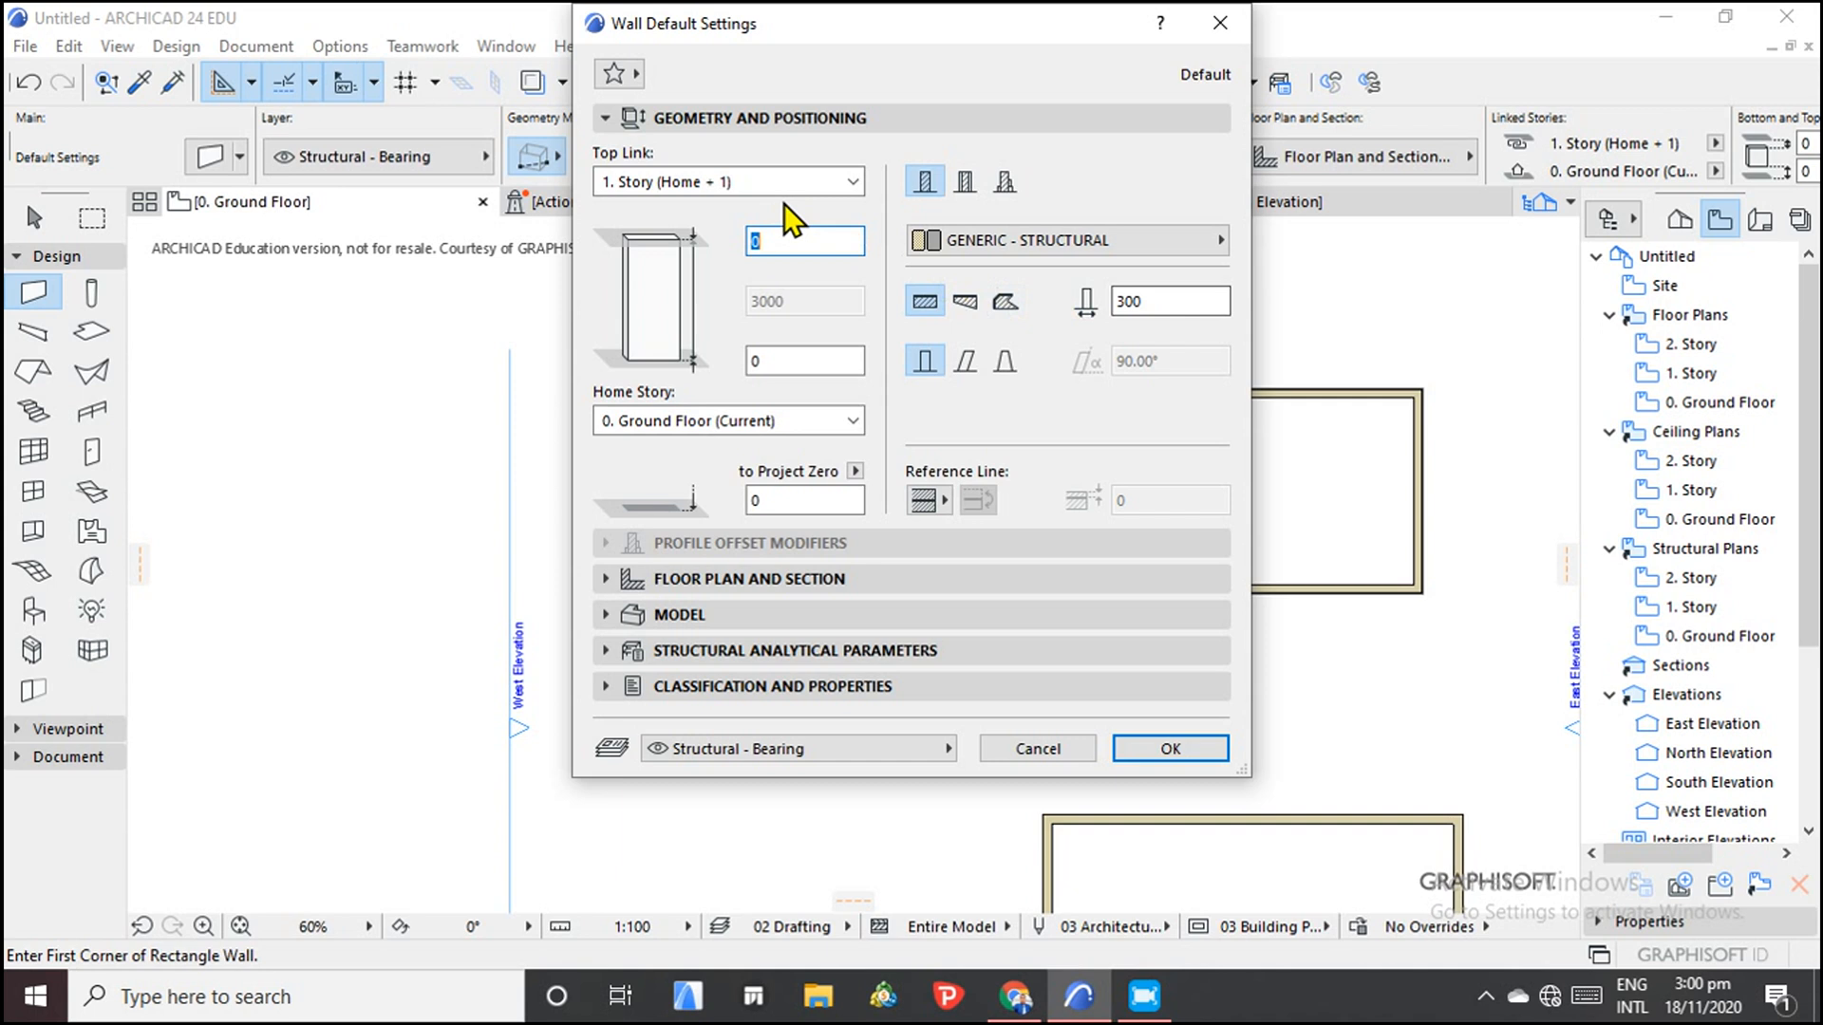
pyautogui.moveTo(761, 41)
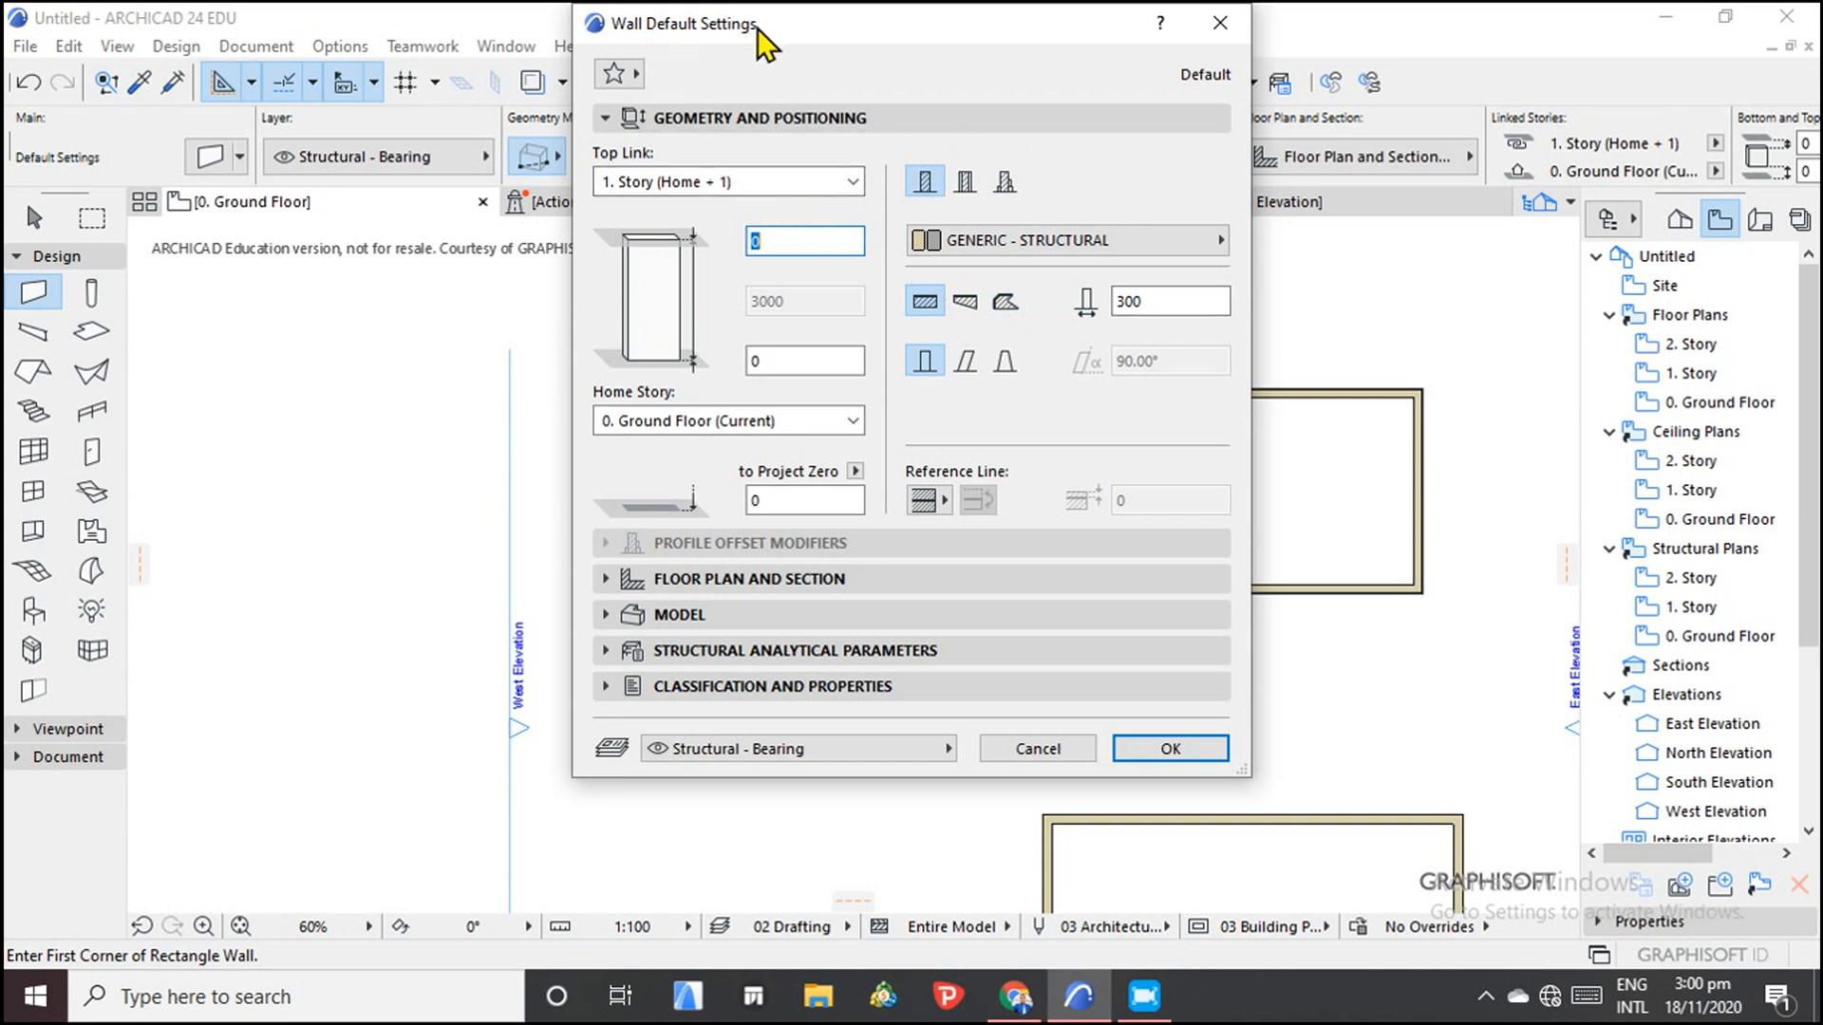
pyautogui.moveTo(750, 145)
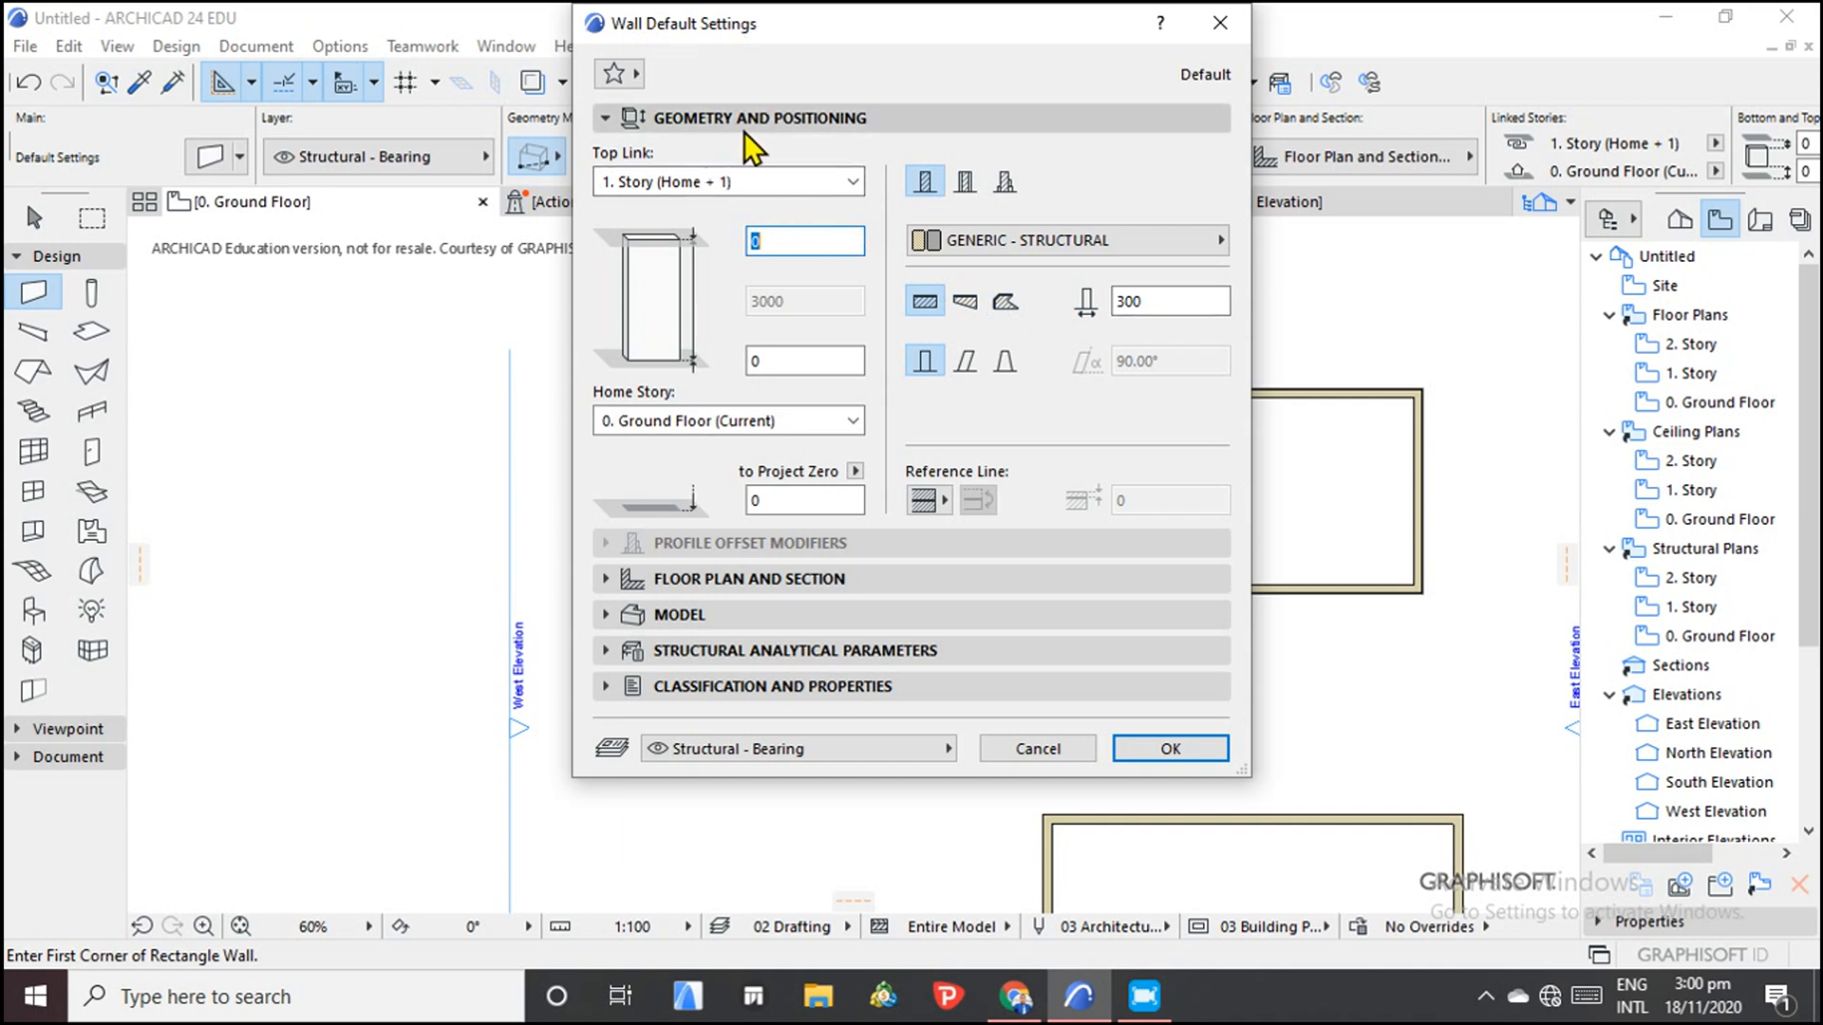
# Change the default wall thickness from 300 to 200.
pyautogui.click(804, 241)
pyautogui.write('2')
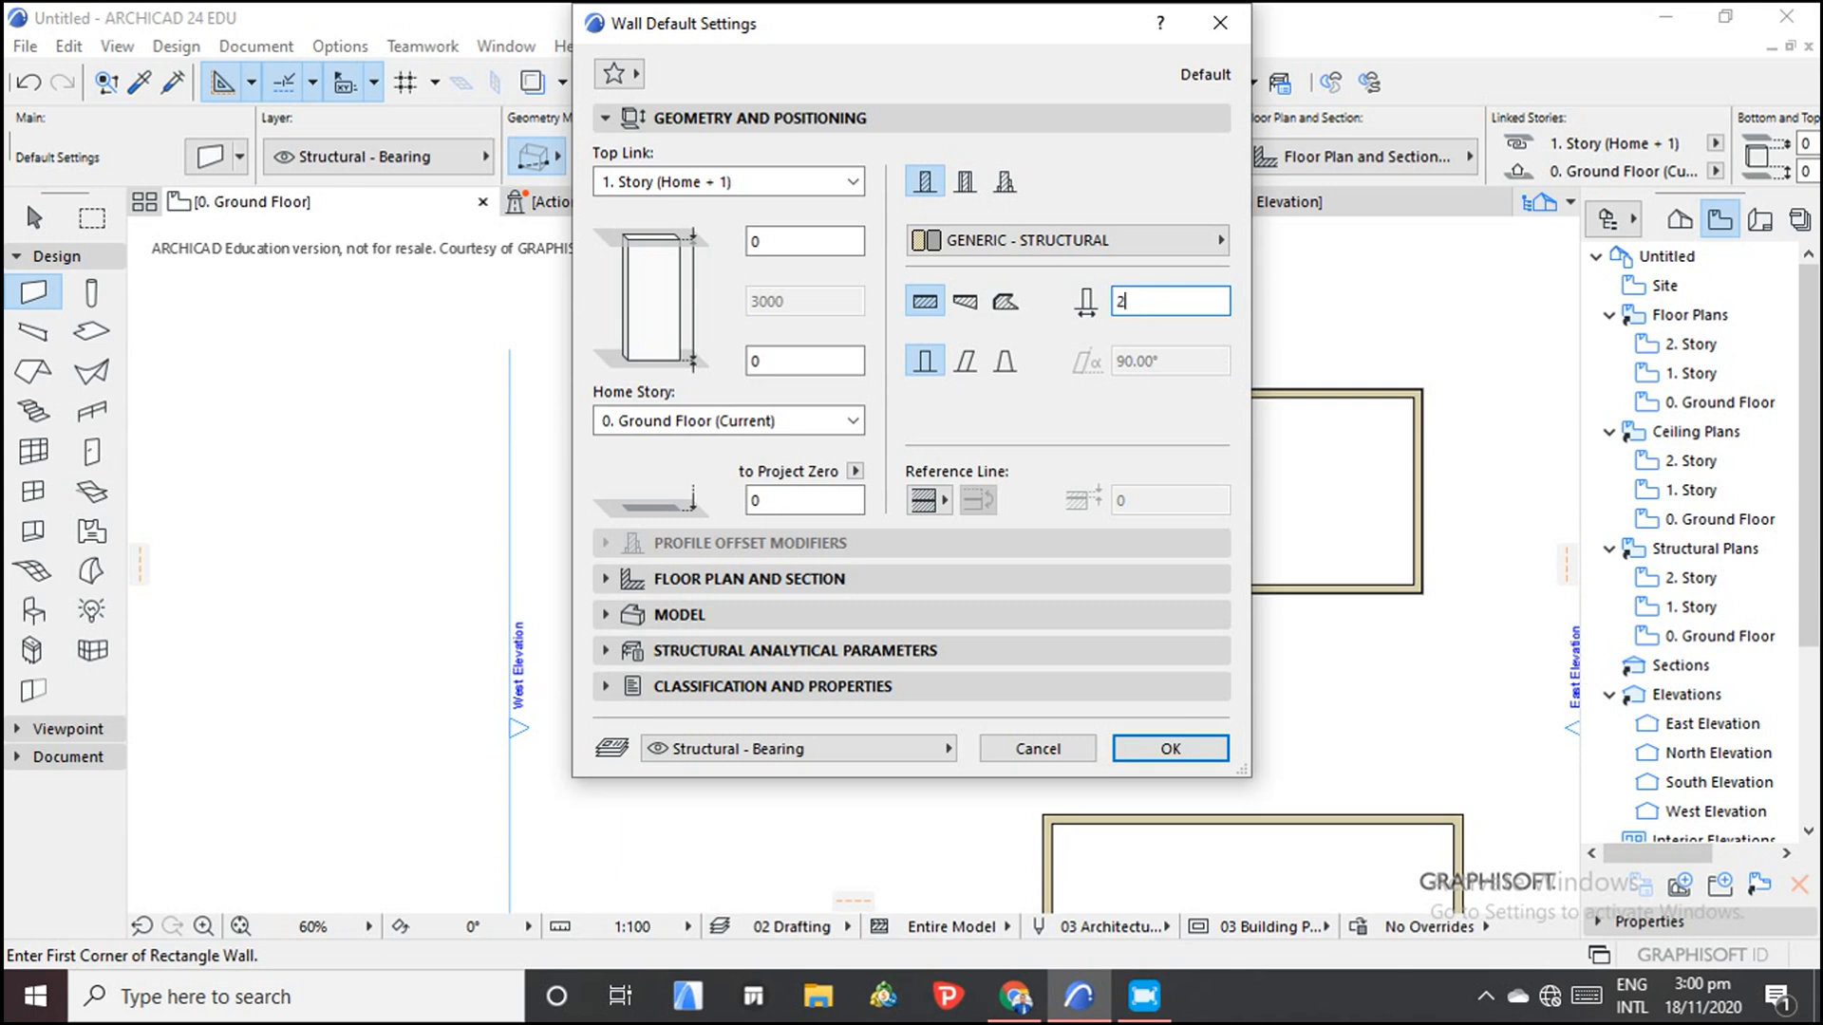
pyautogui.write('00')
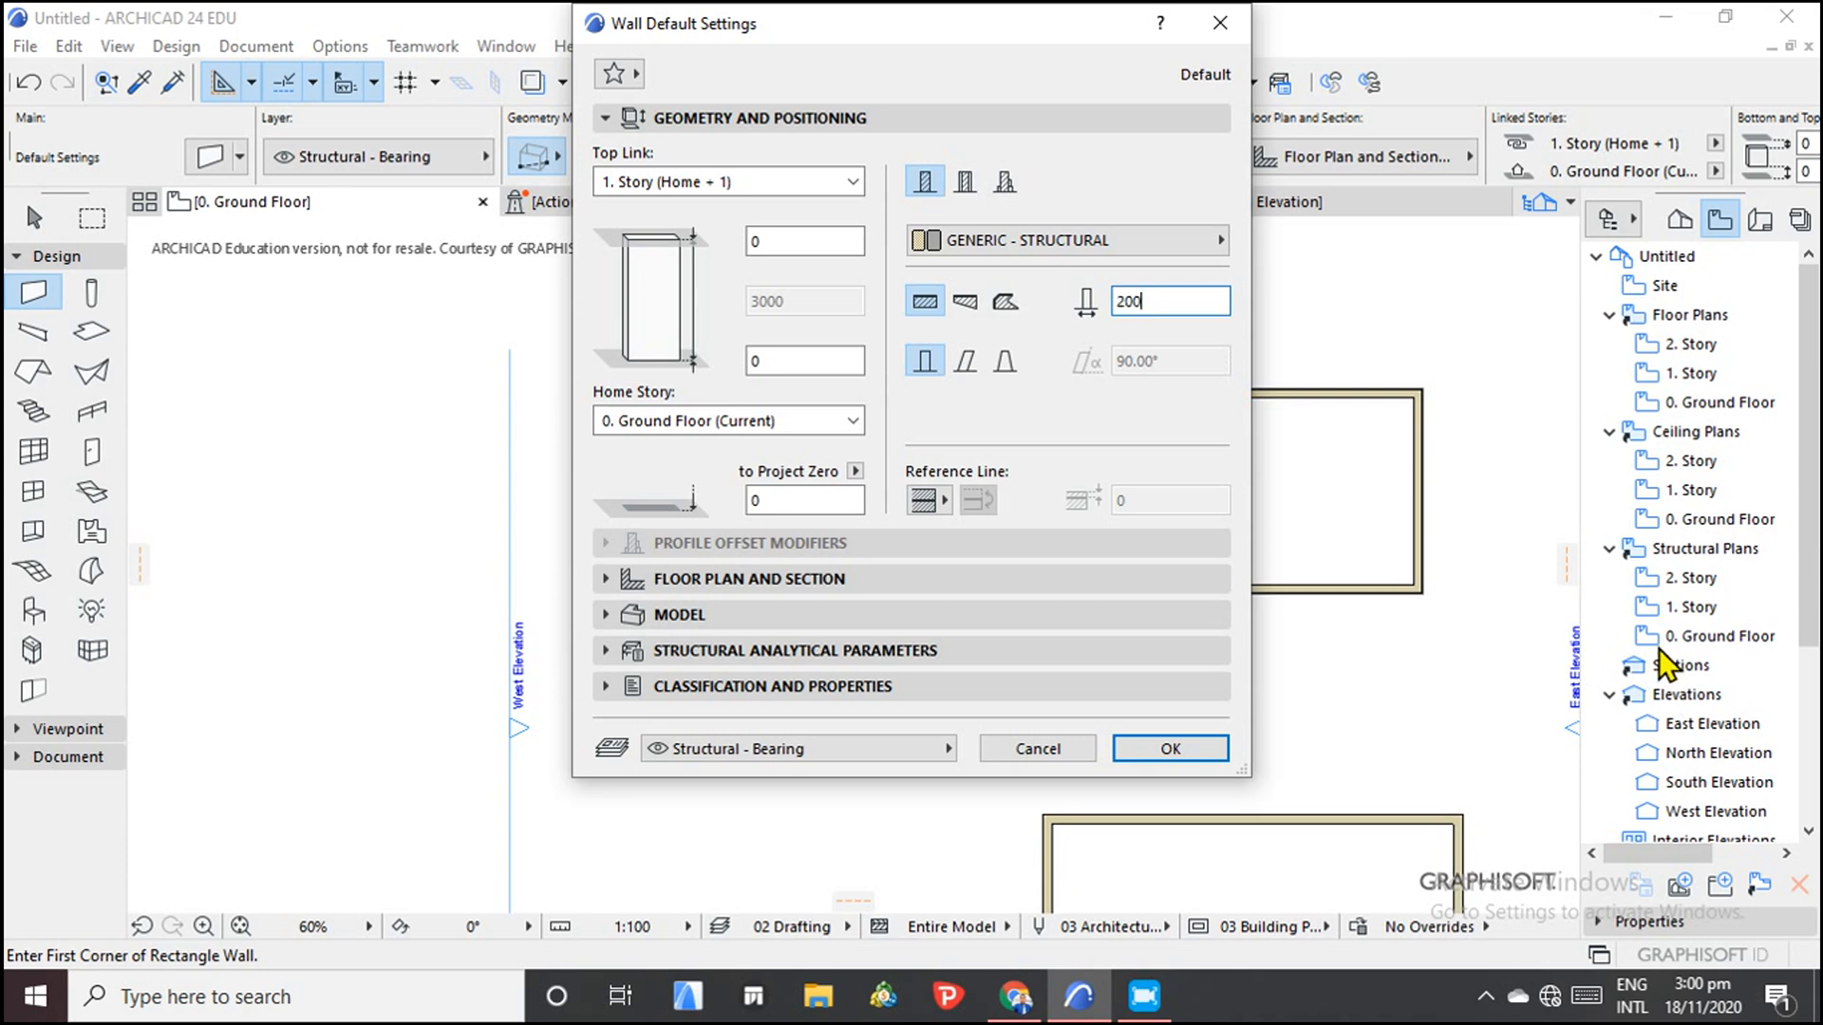
pyautogui.moveTo(750, 591)
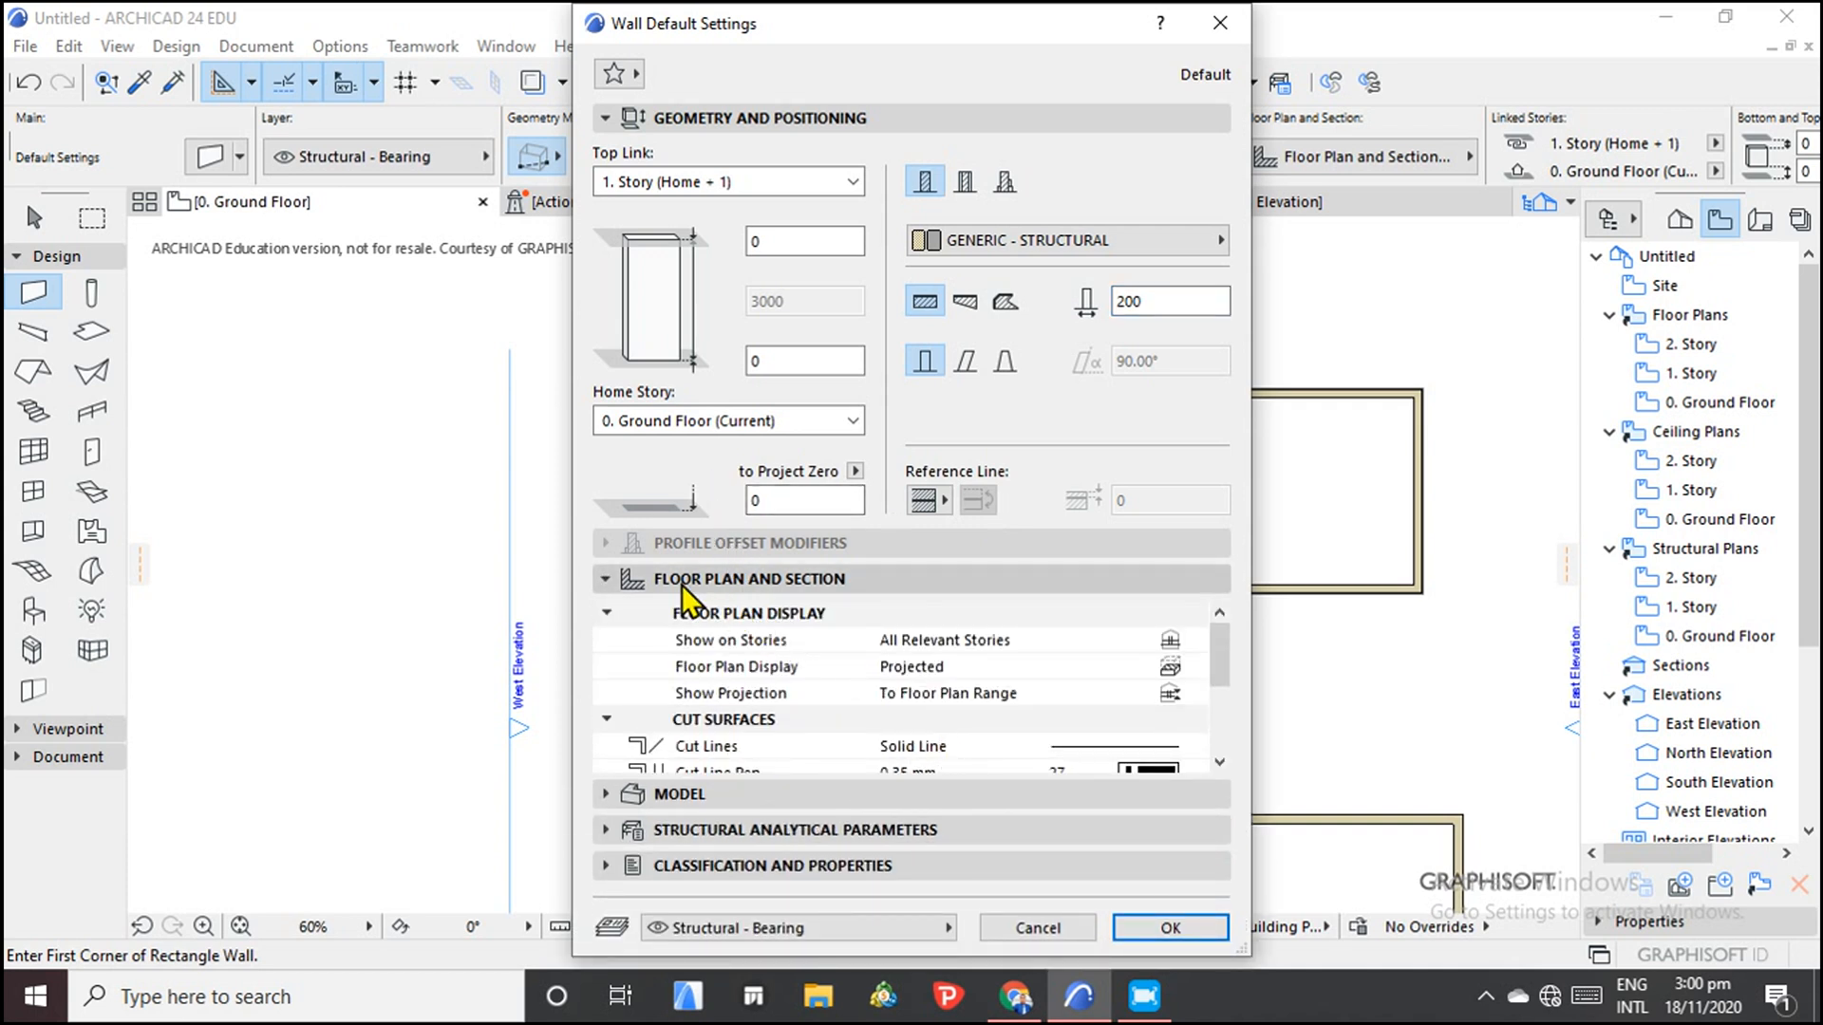
pyautogui.moveTo(791, 610)
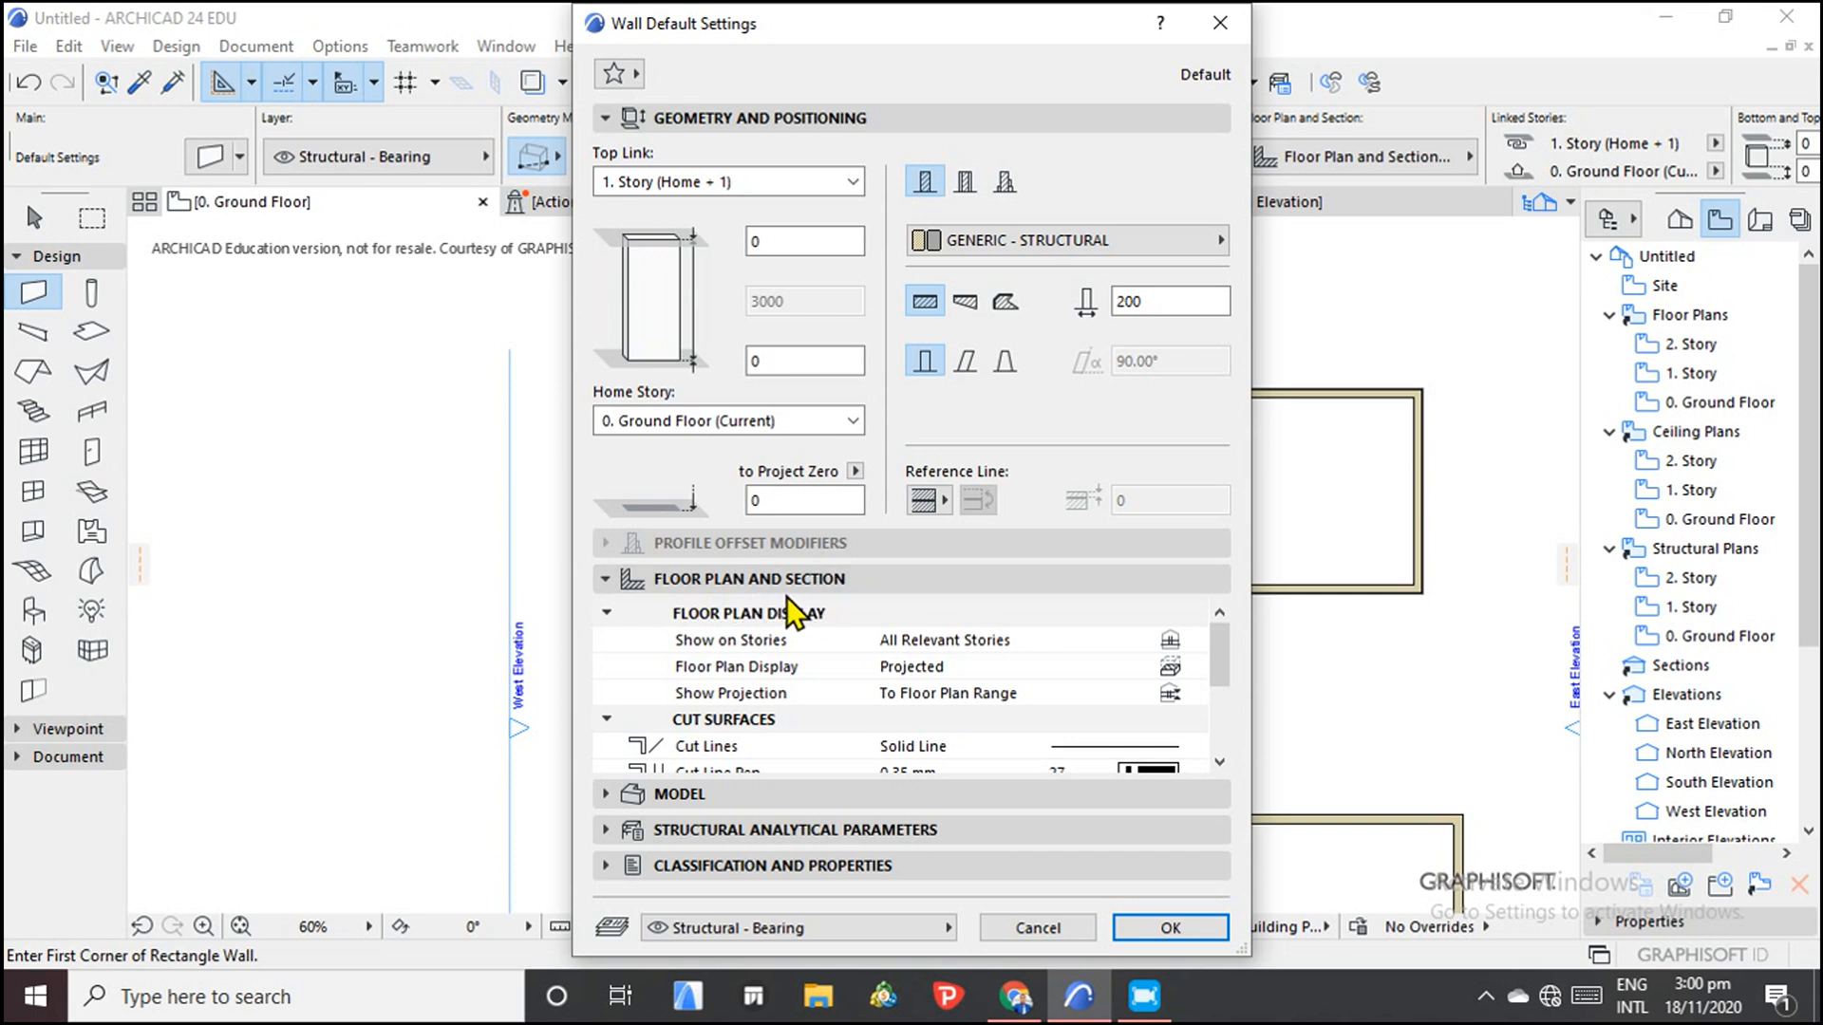
# Scroll through the Floor Plan and Section panel's Cut Surfaces and Outlines options.
pyautogui.scroll(-3)
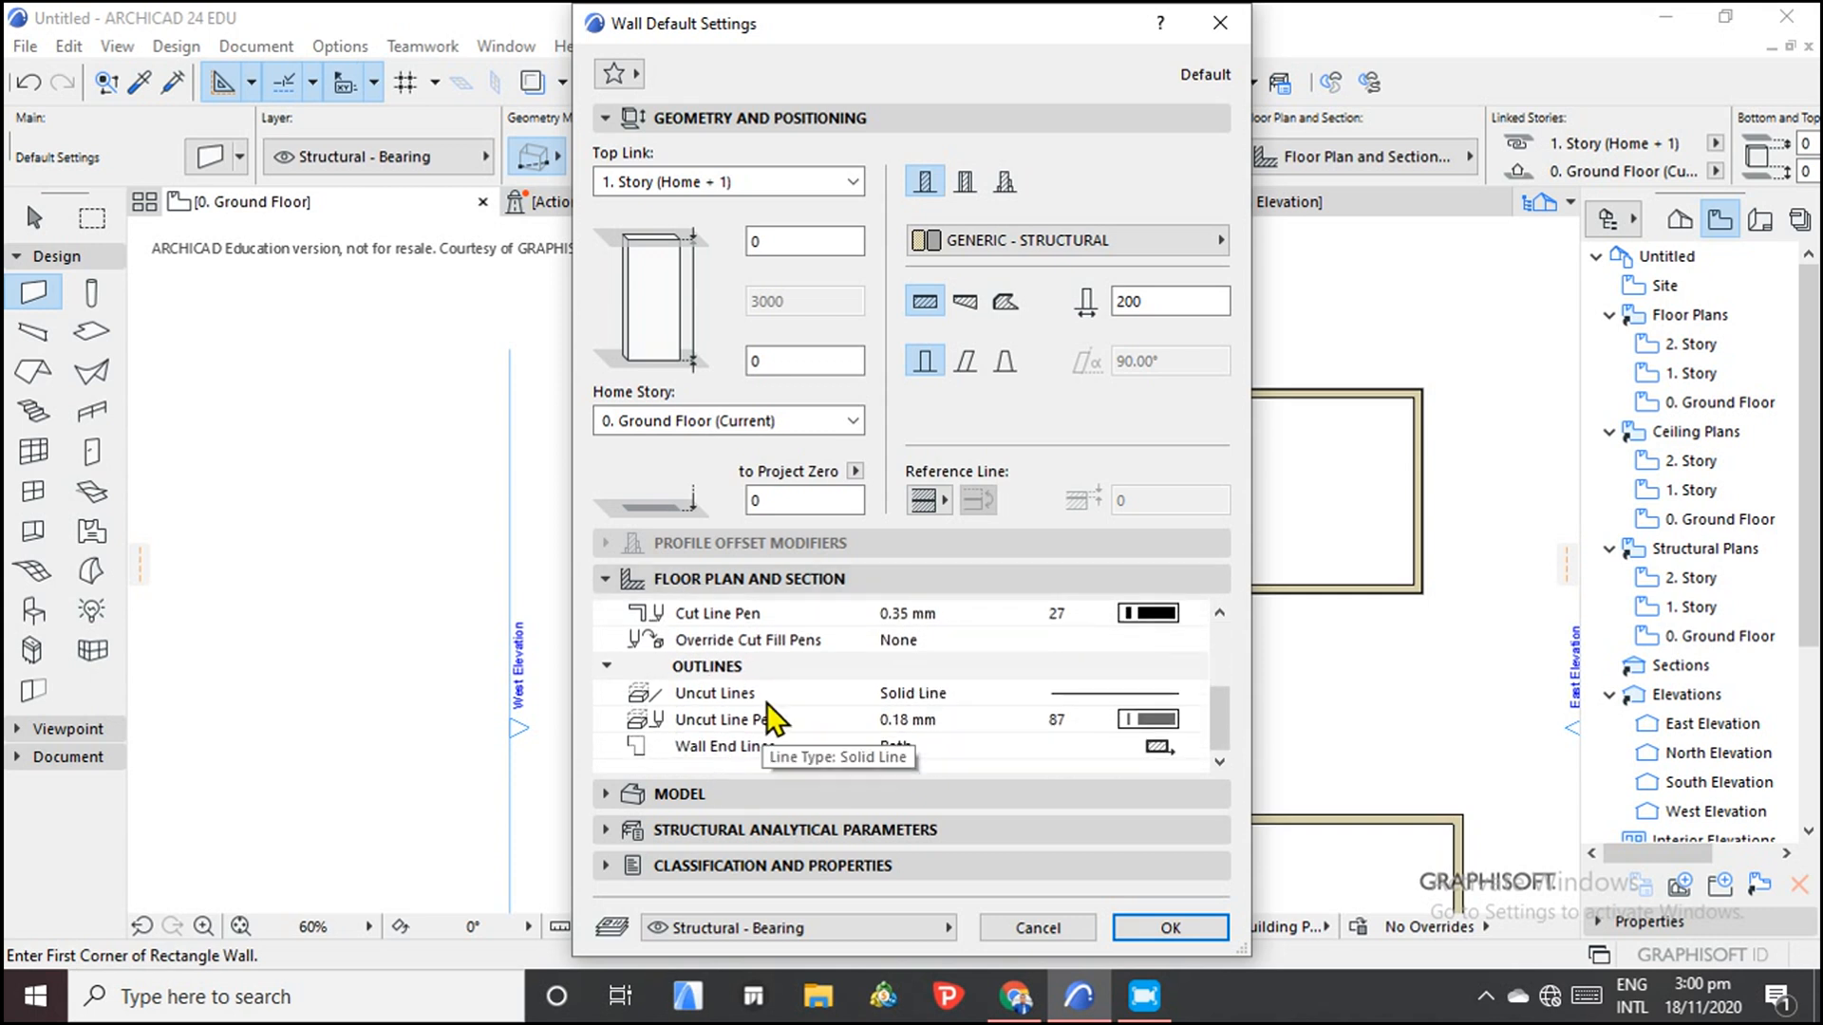
pyautogui.moveTo(788, 683)
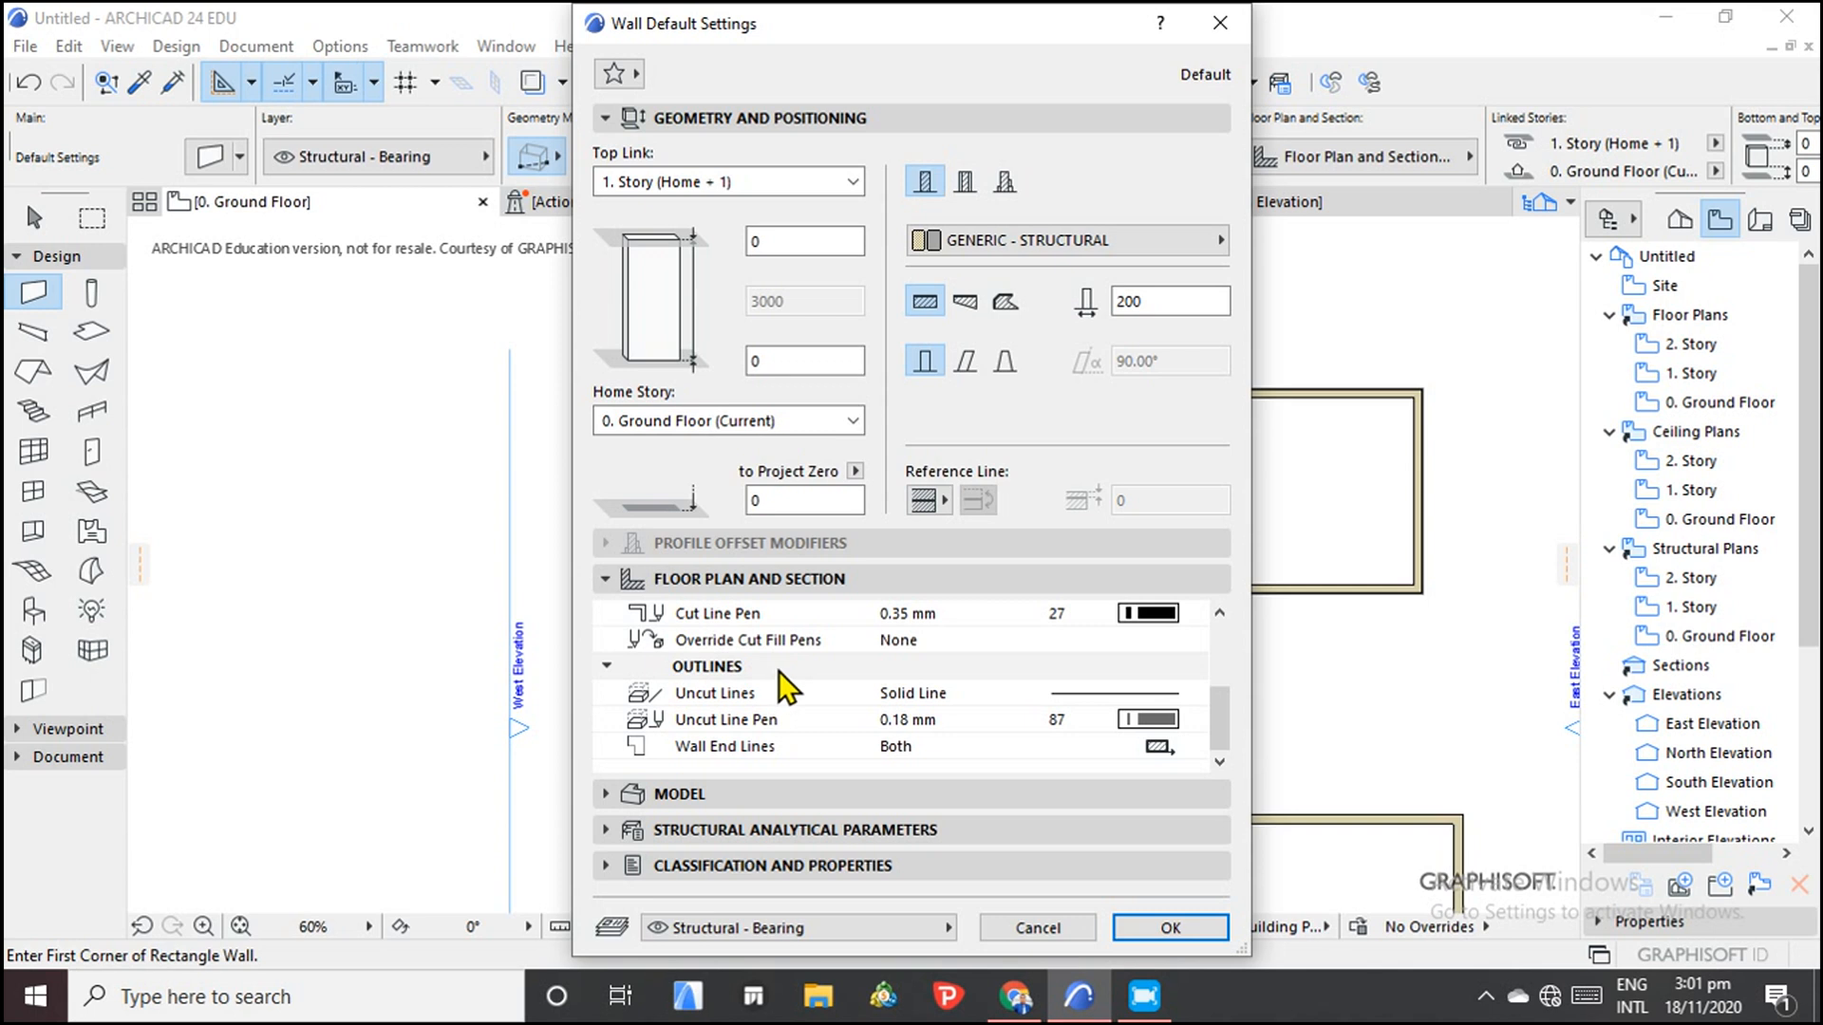
pyautogui.moveTo(1148, 333)
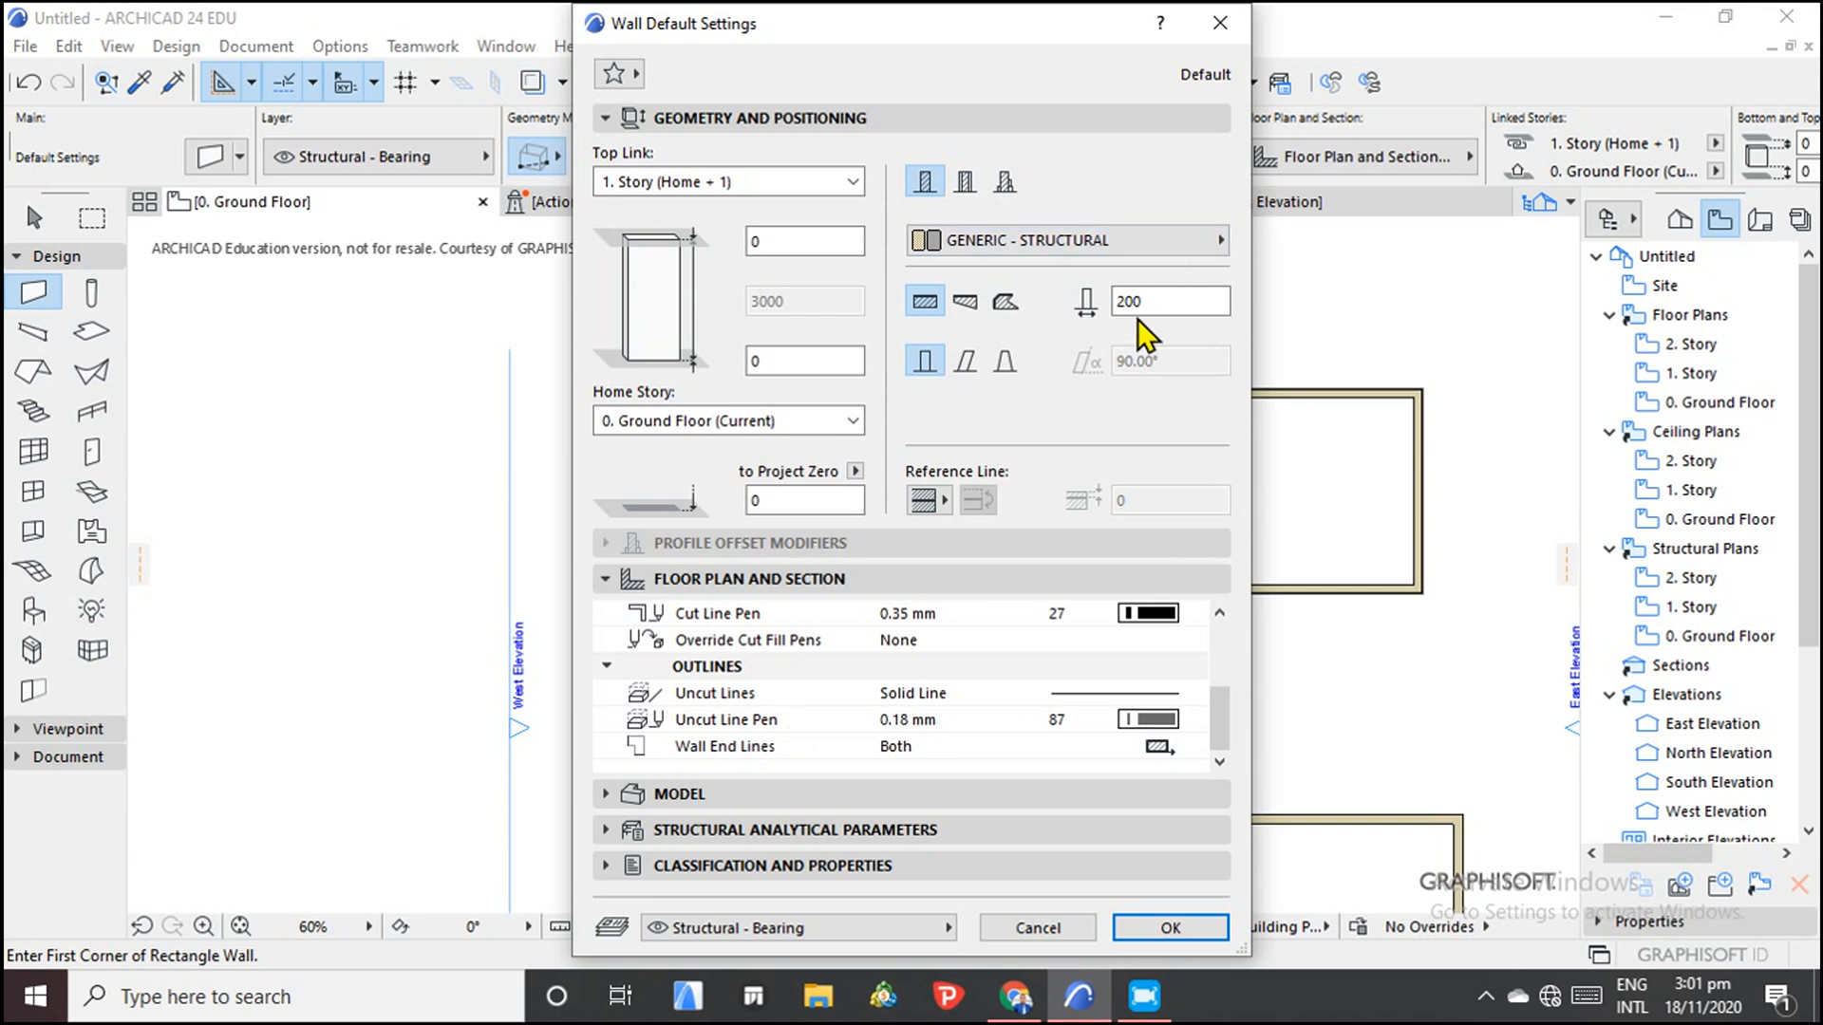
pyautogui.moveTo(765, 736)
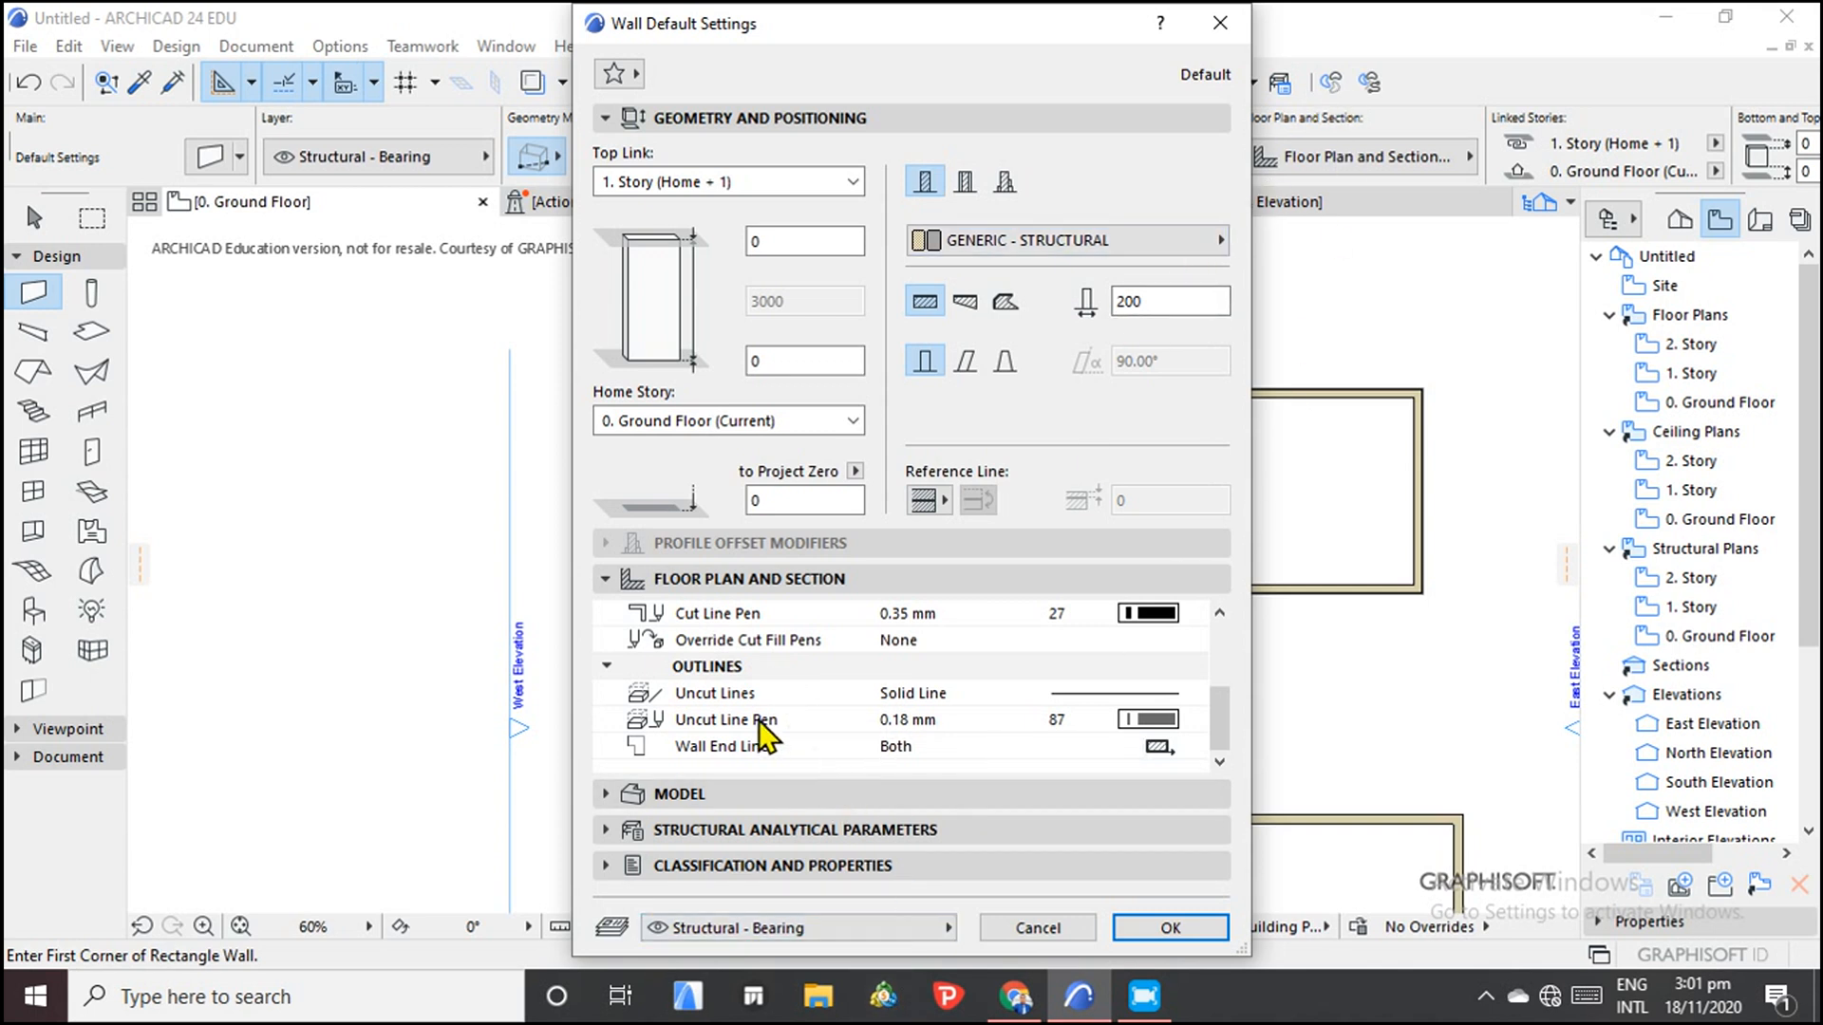
pyautogui.moveTo(1052, 907)
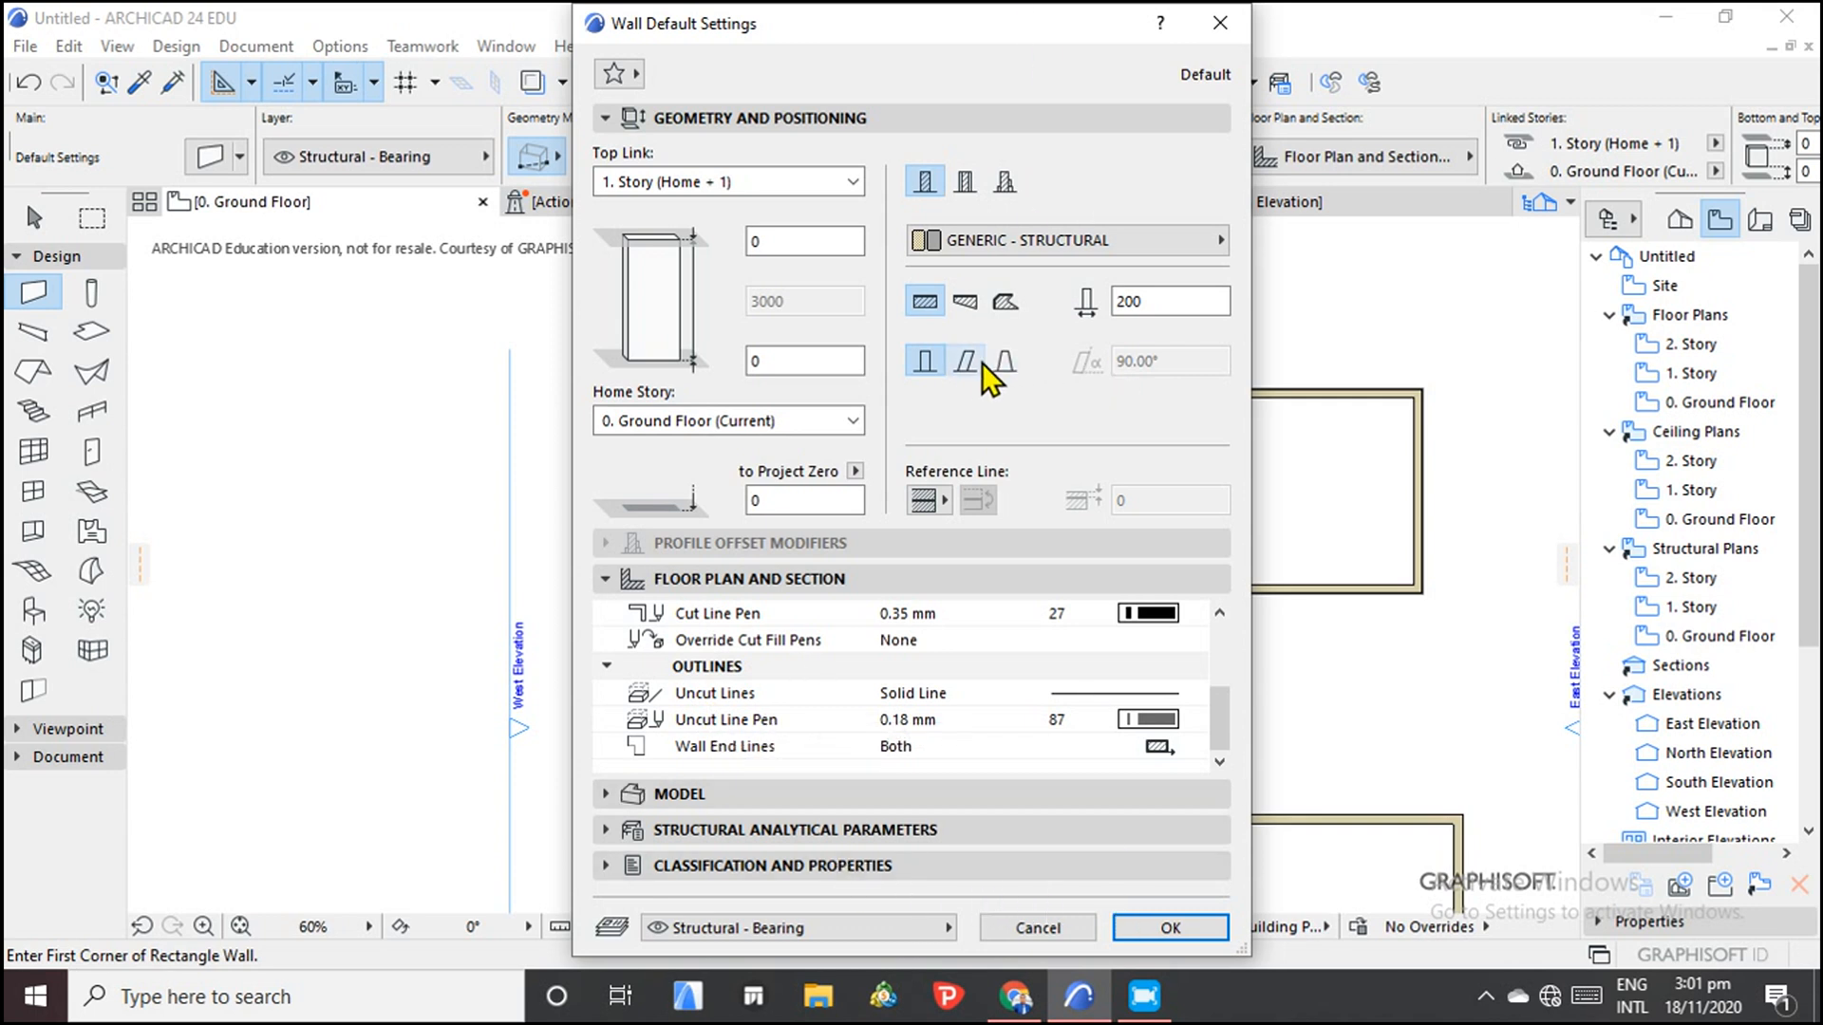
# Make new walls Slanted with a 60° slant angle, confirm the settings, and adjust the plan view.
pyautogui.click(964, 362)
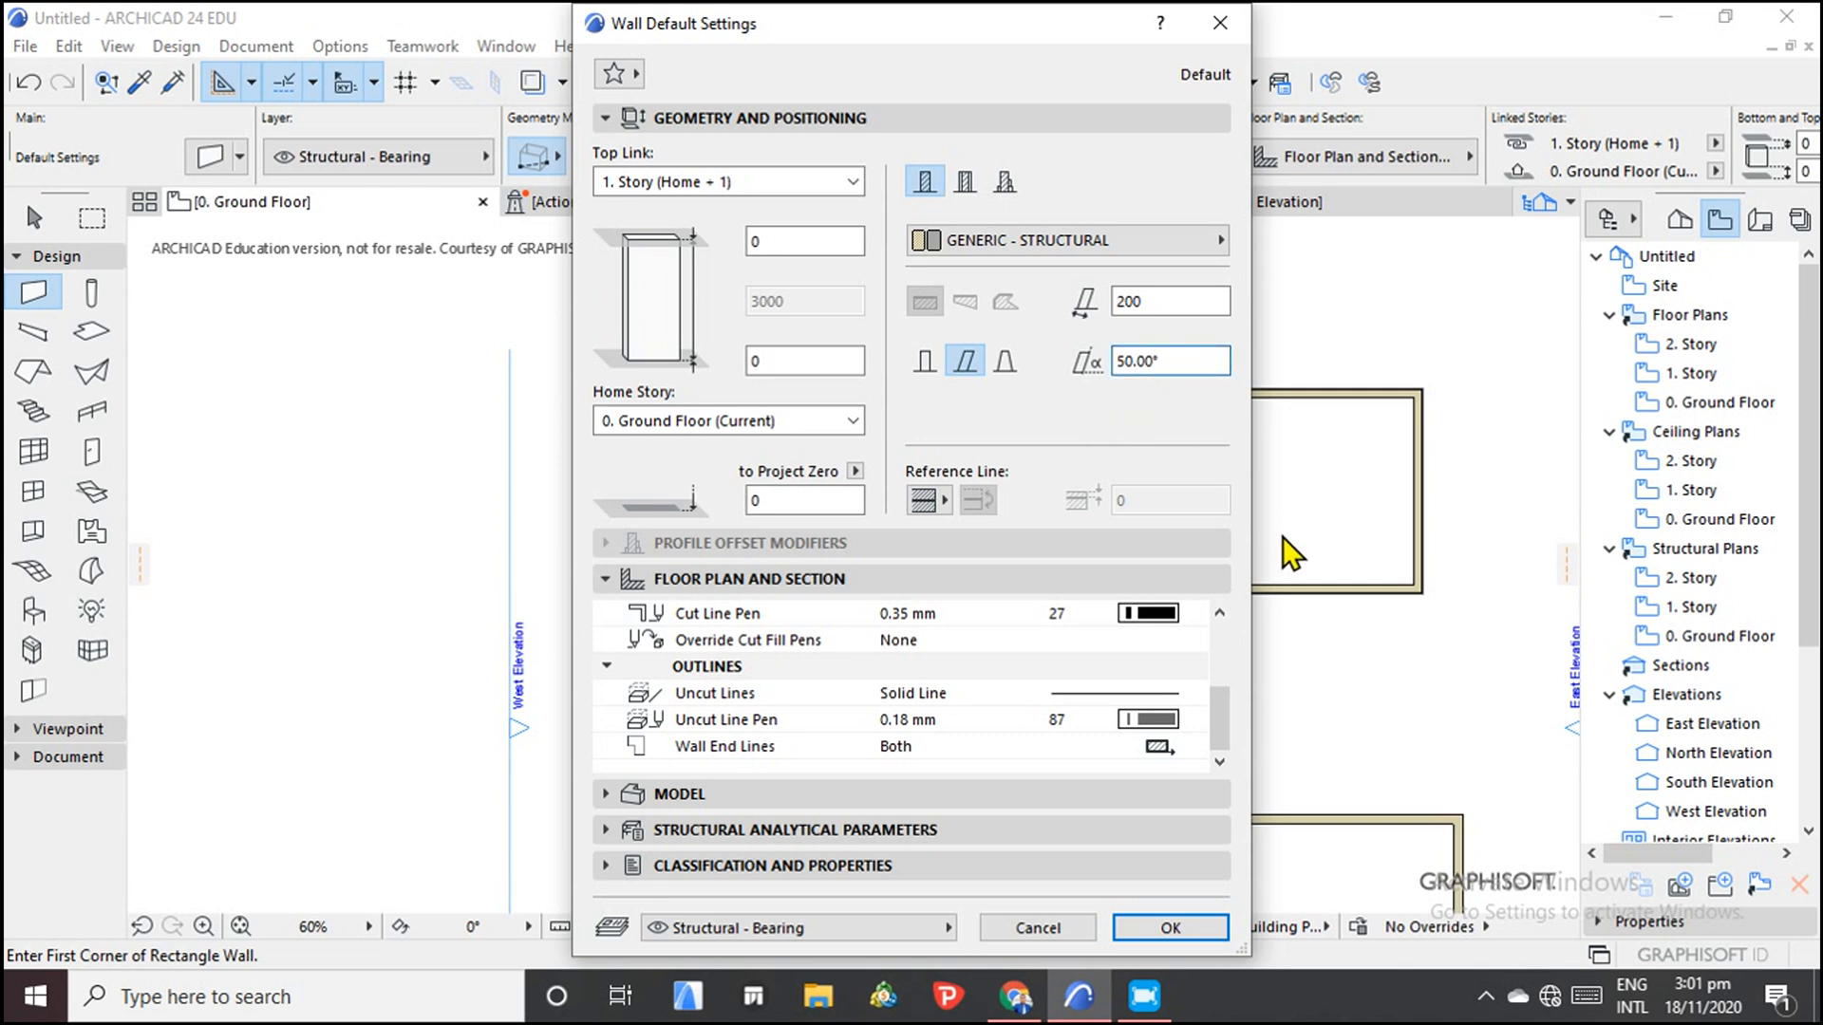
pyautogui.tripleClick(1169, 361)
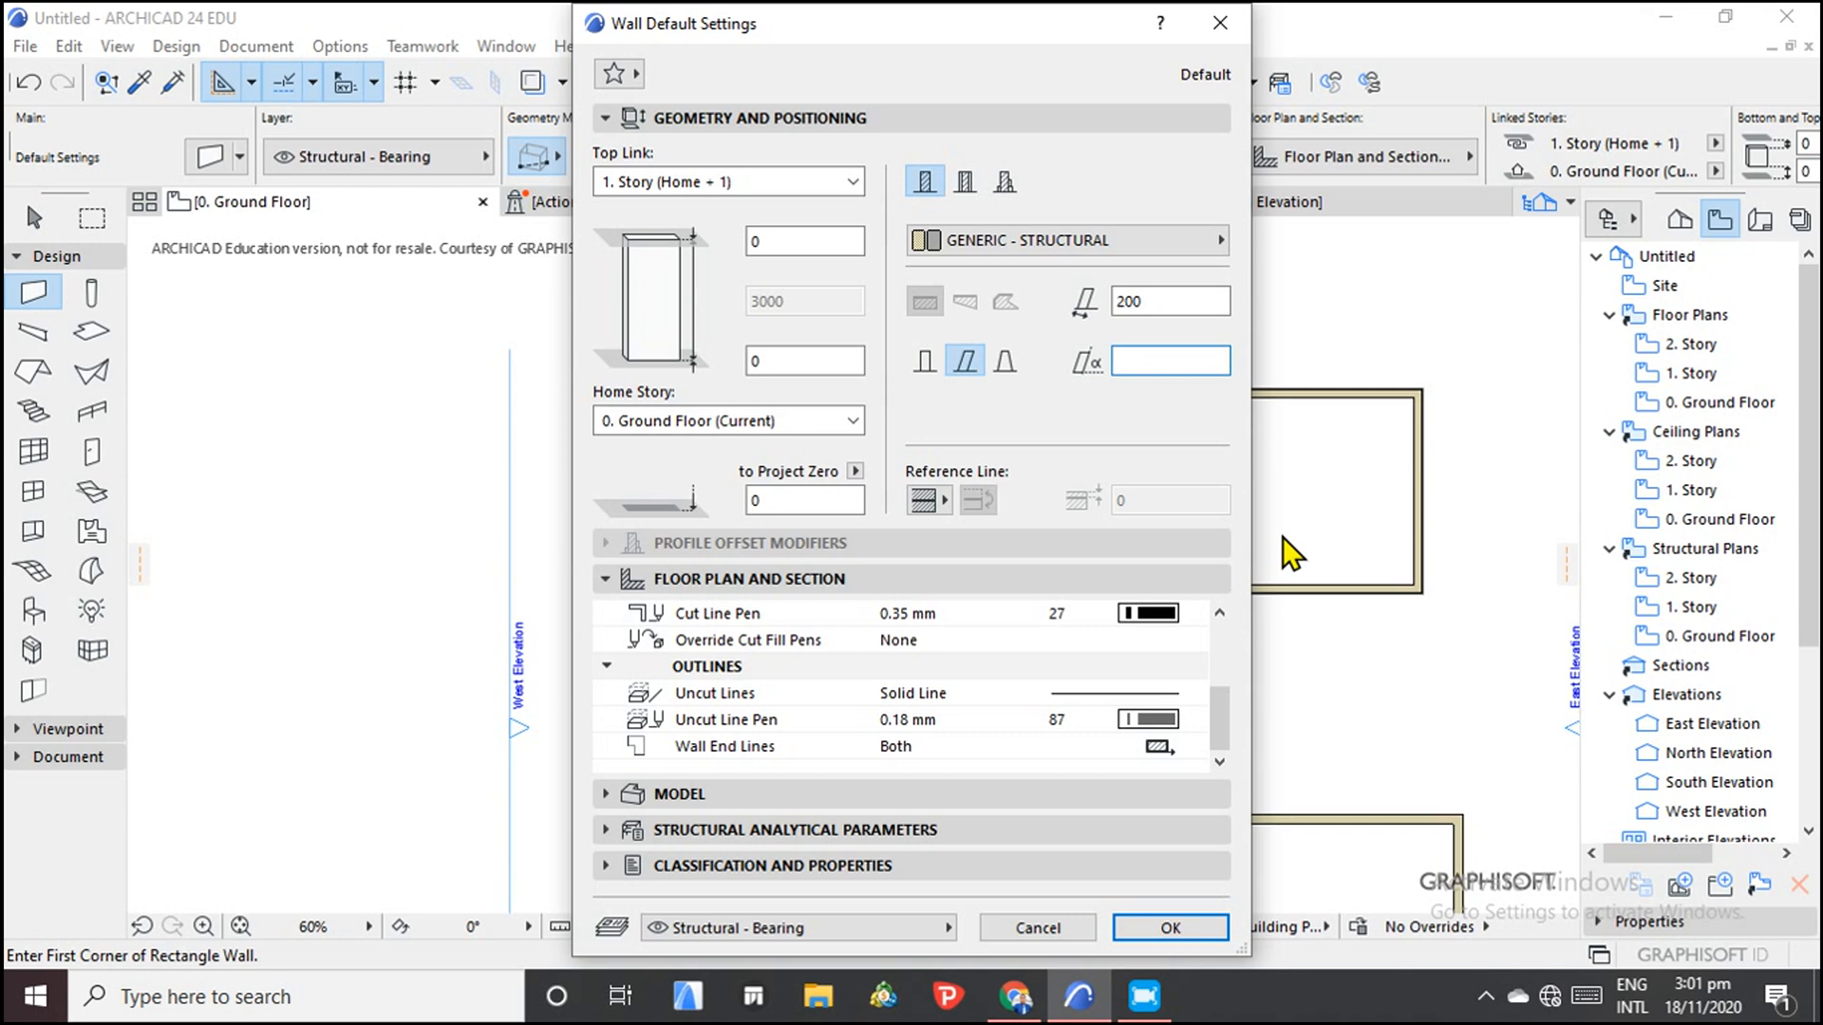
pyautogui.write('5')
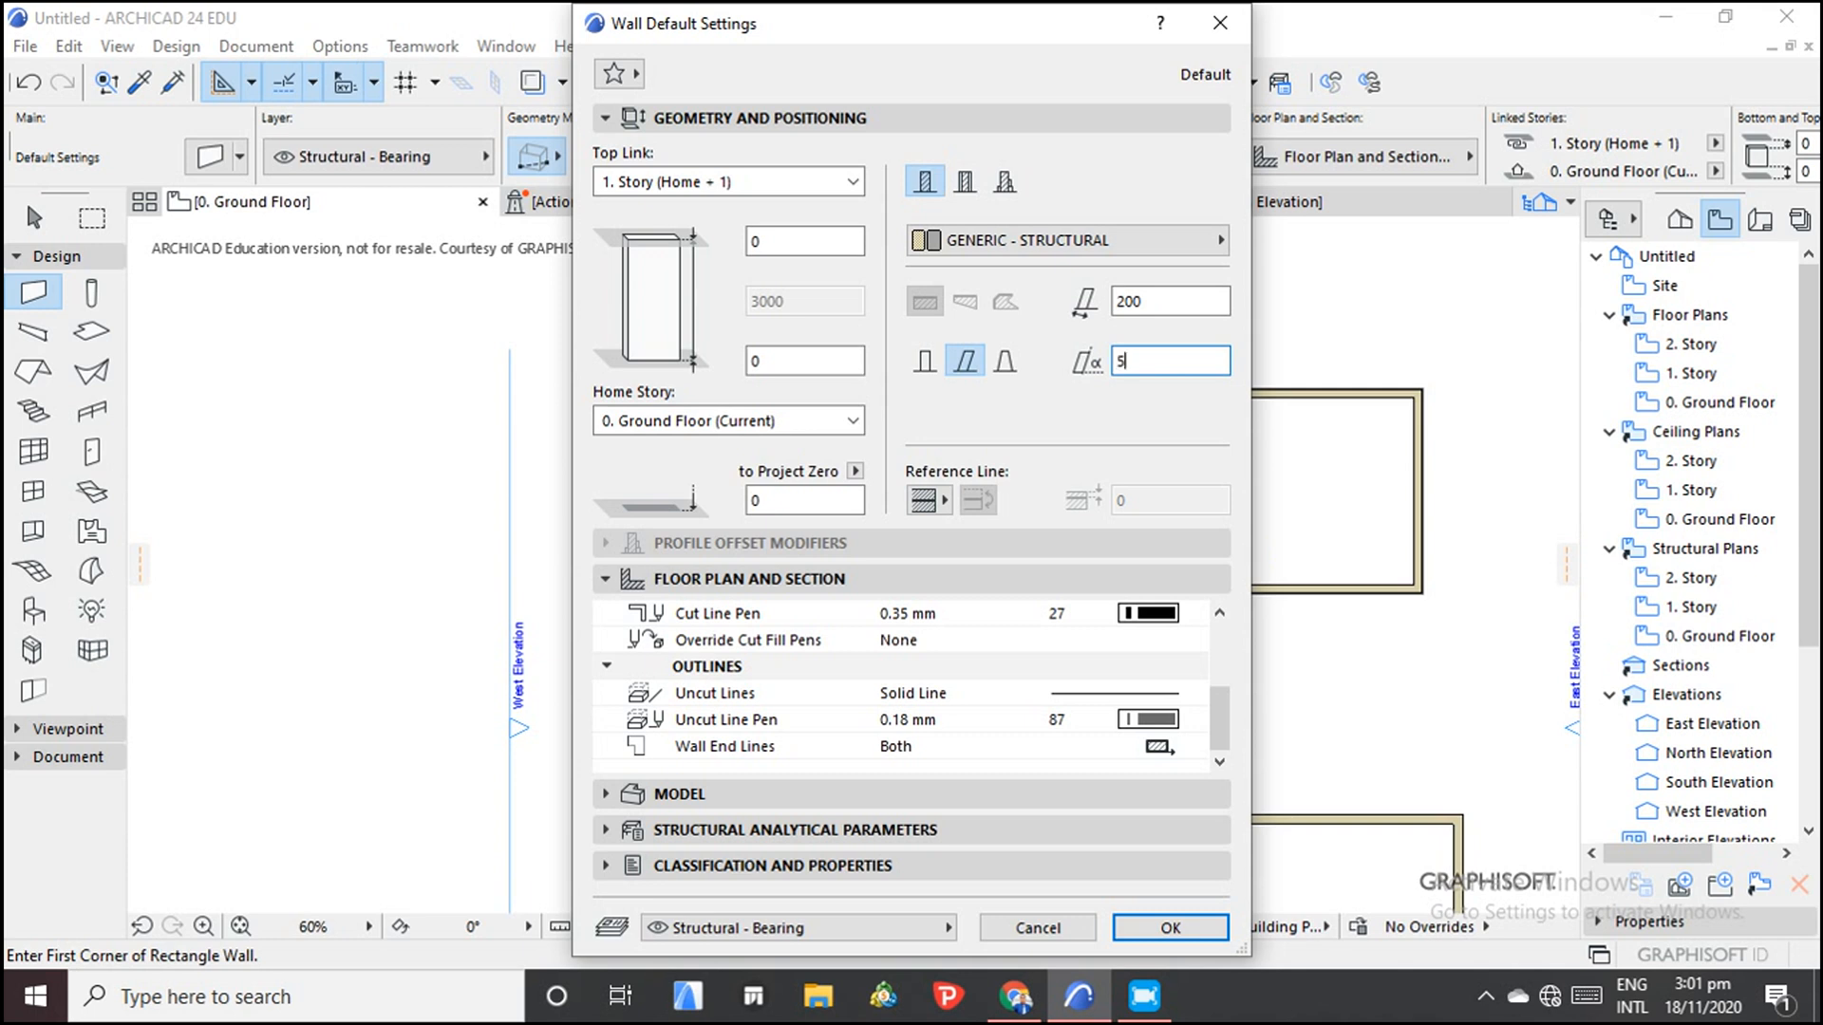
pyautogui.write('0')
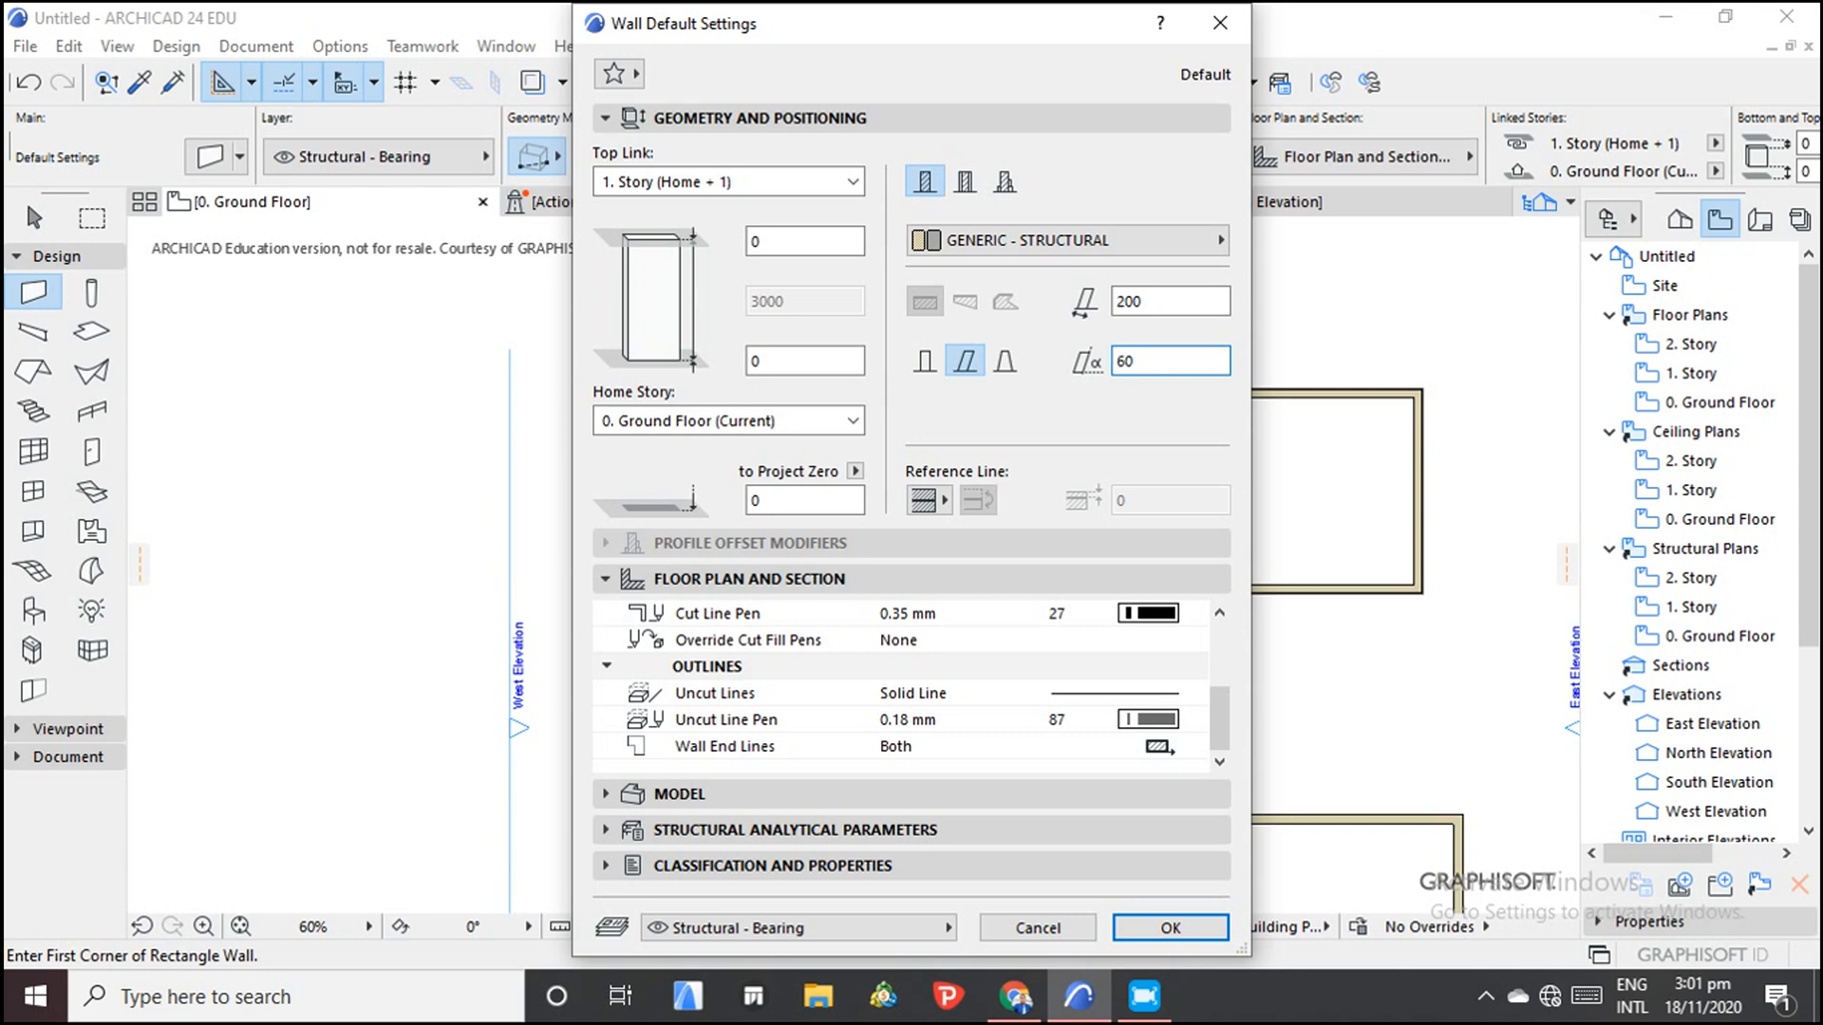
pyautogui.click(1168, 927)
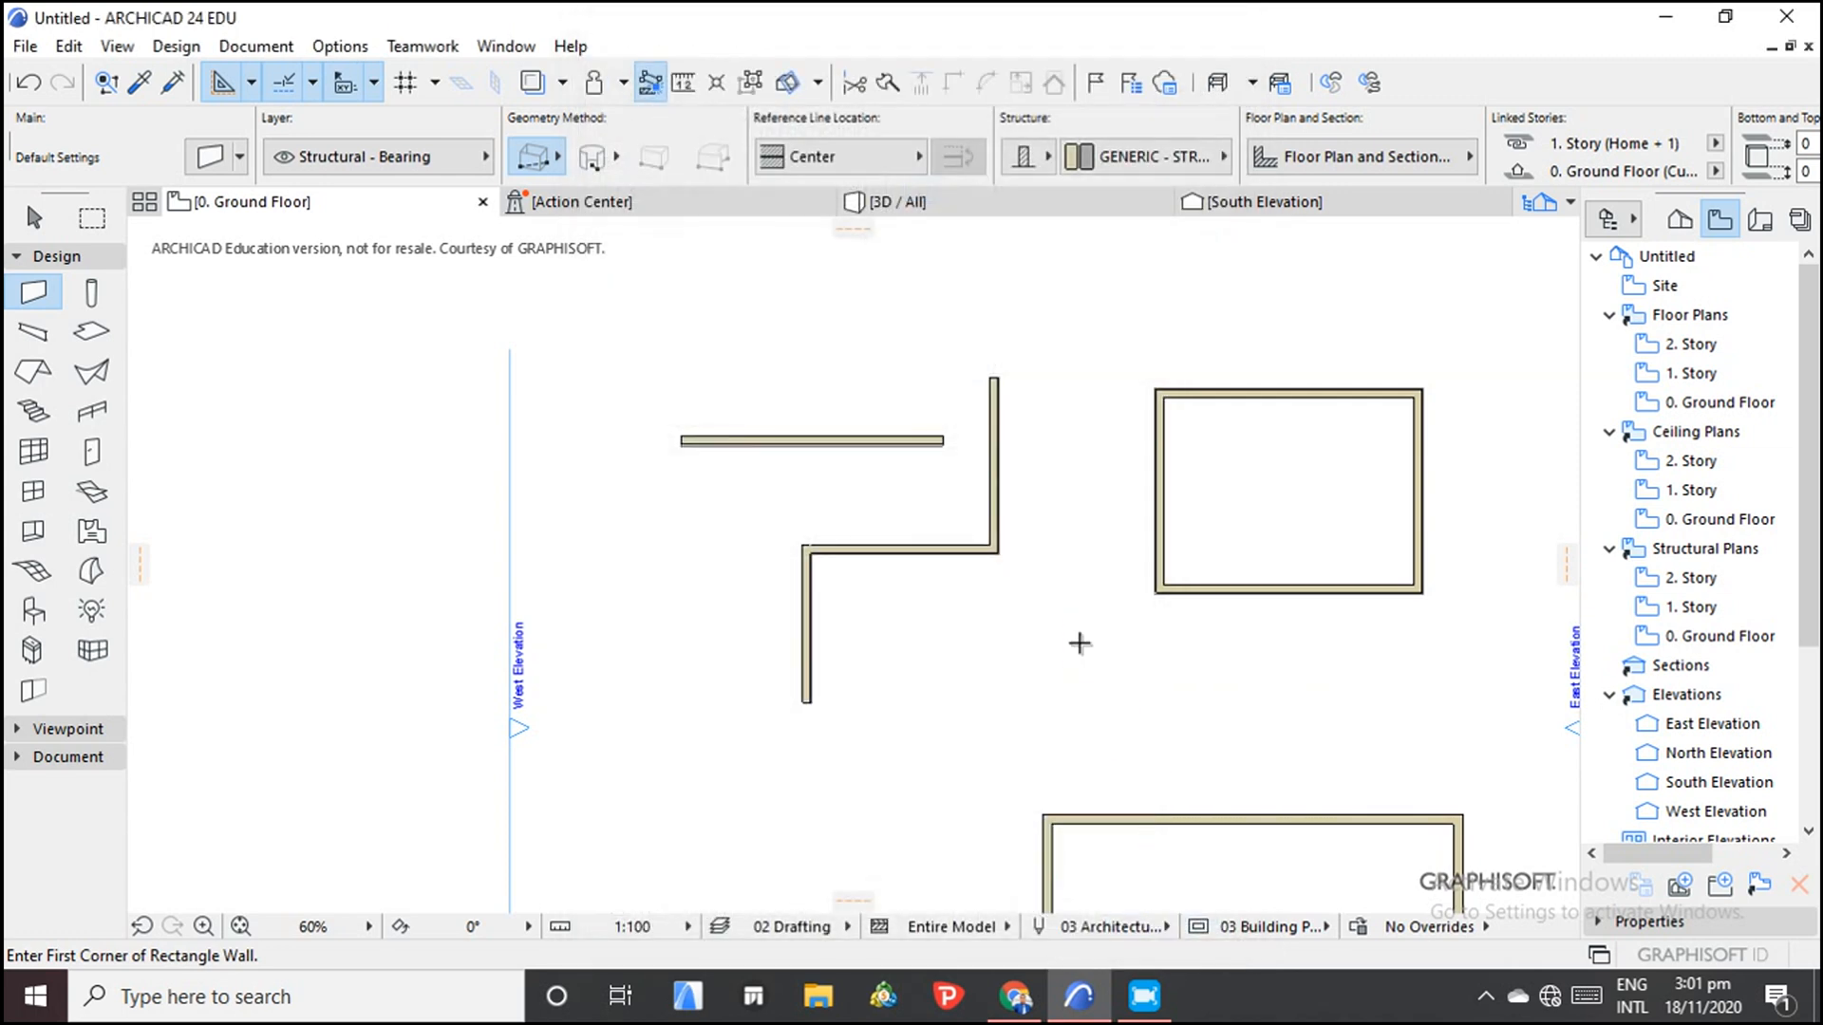
pyautogui.scroll(-3)
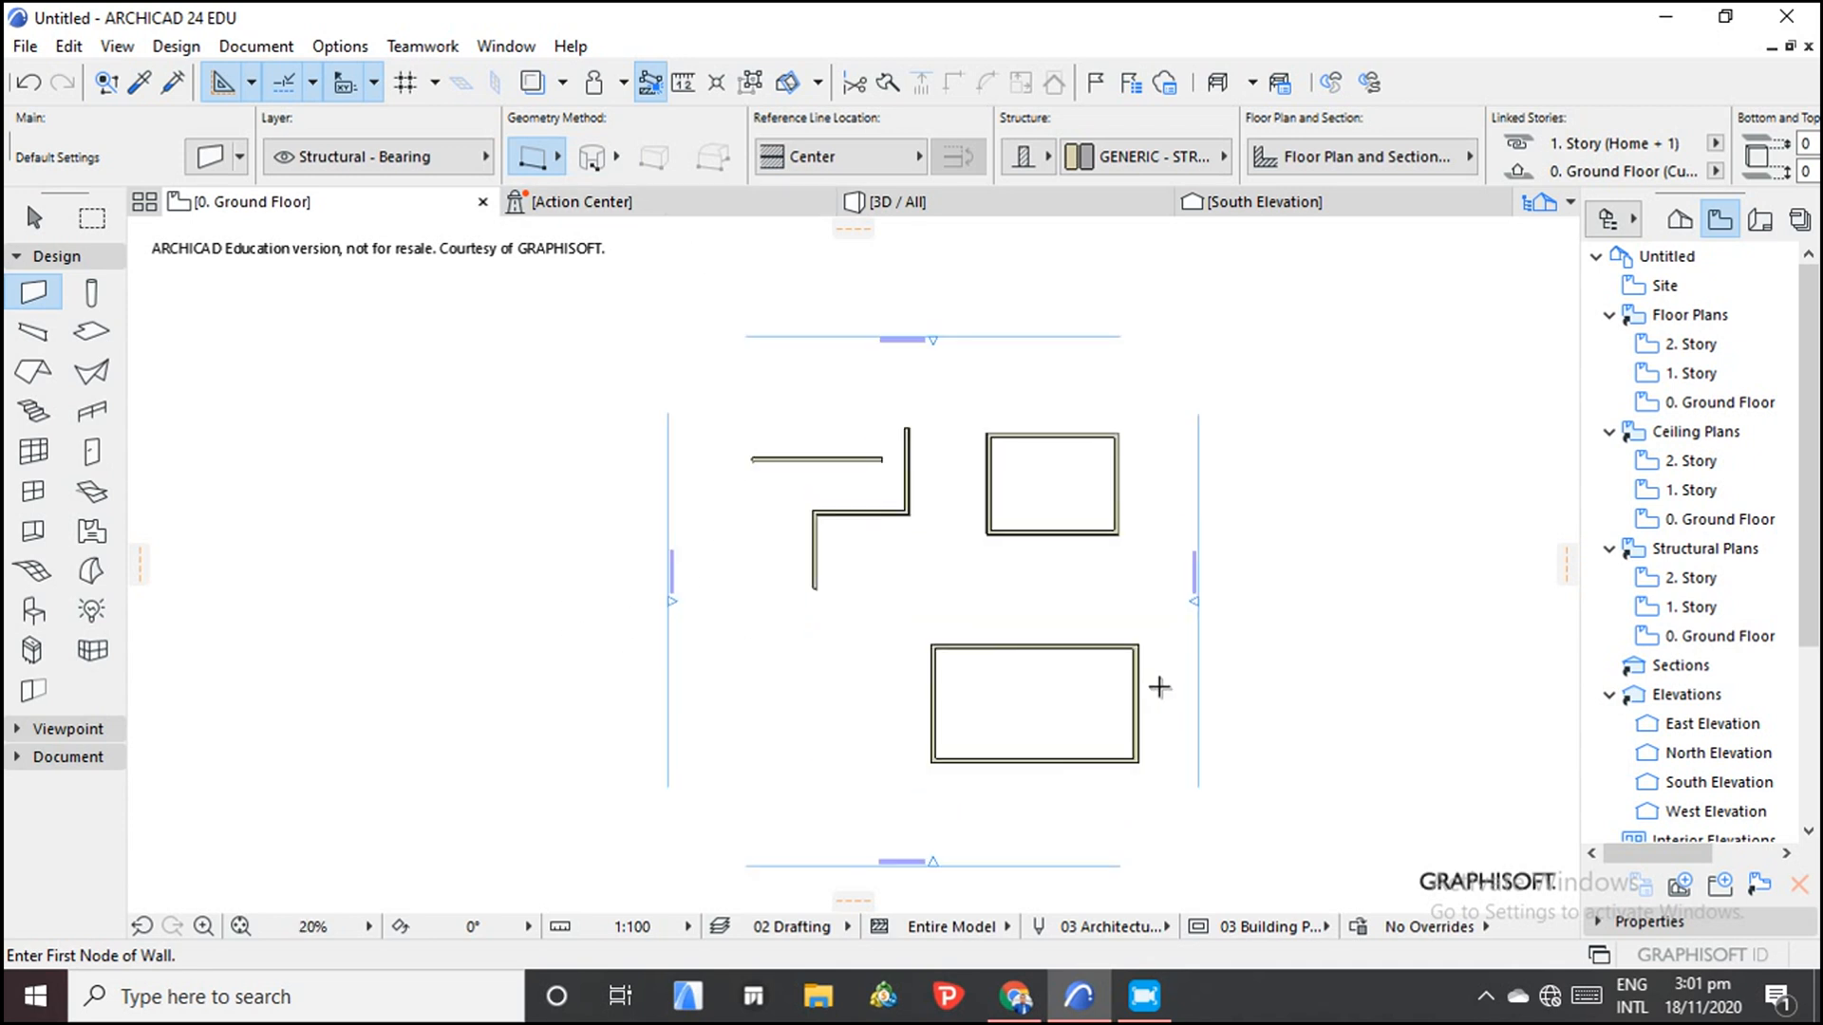
pyautogui.scroll(3)
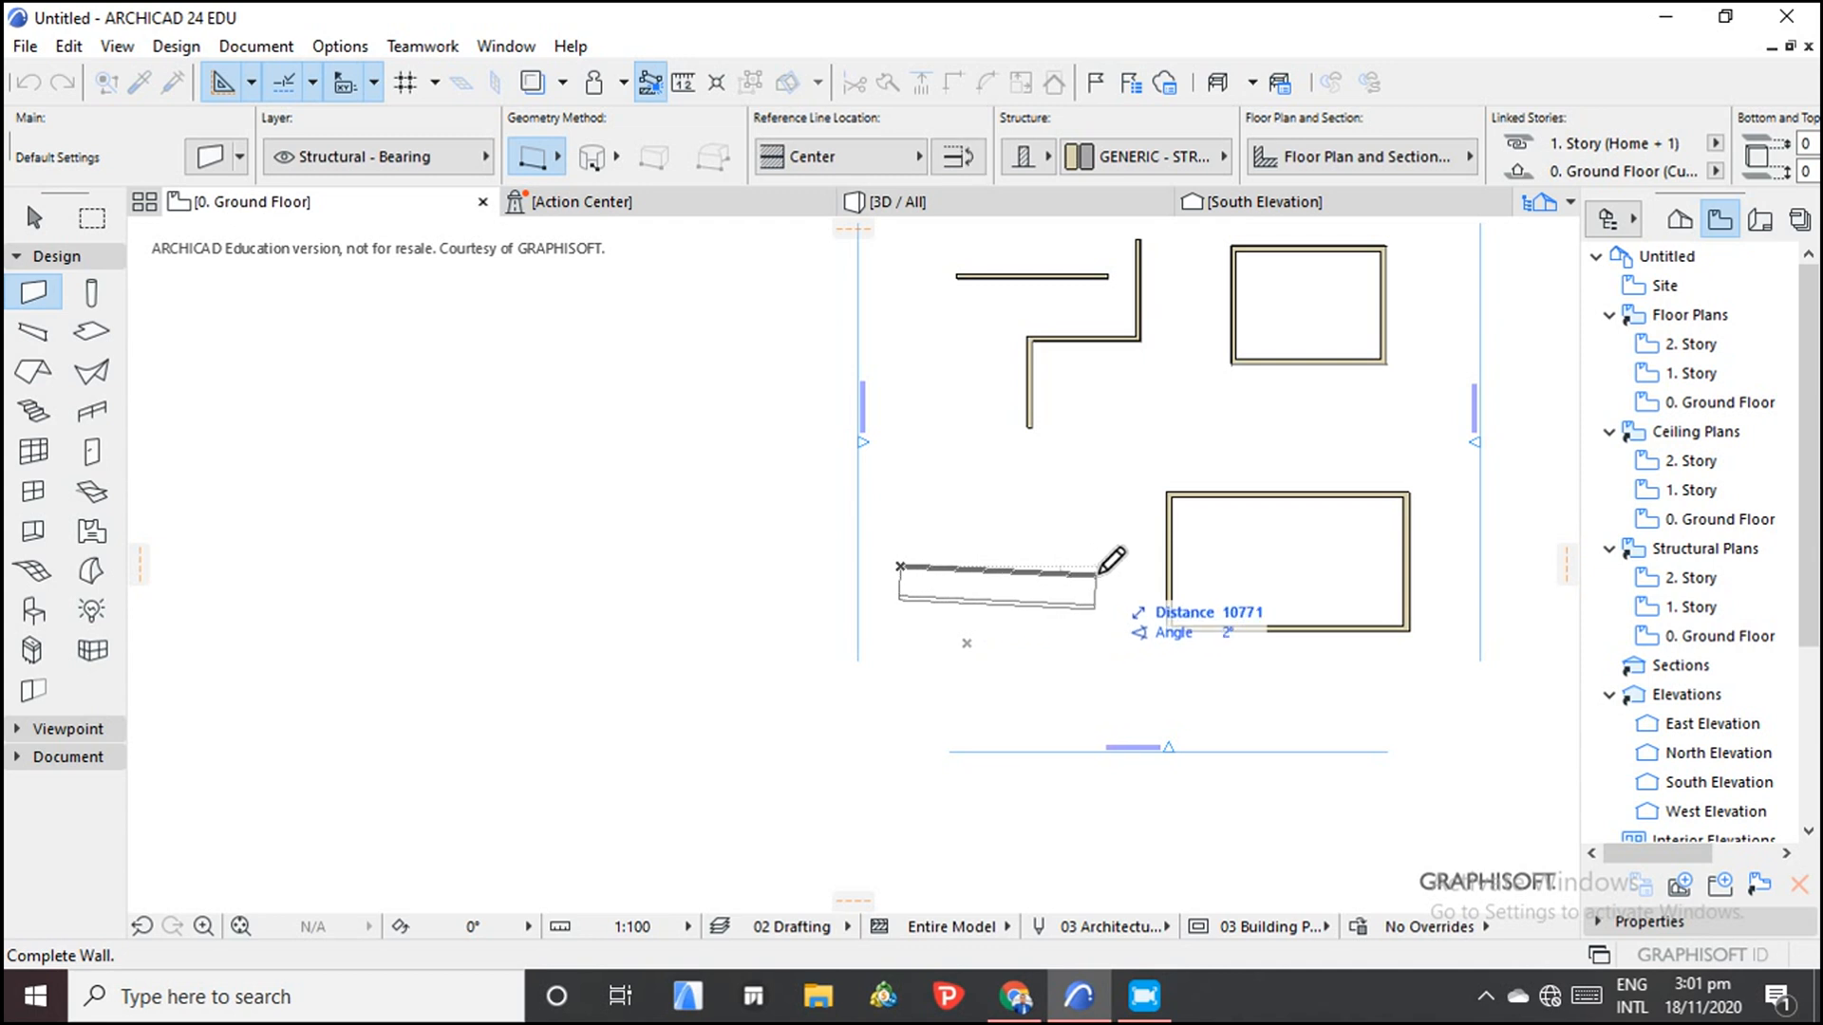
pyautogui.moveTo(1151, 539)
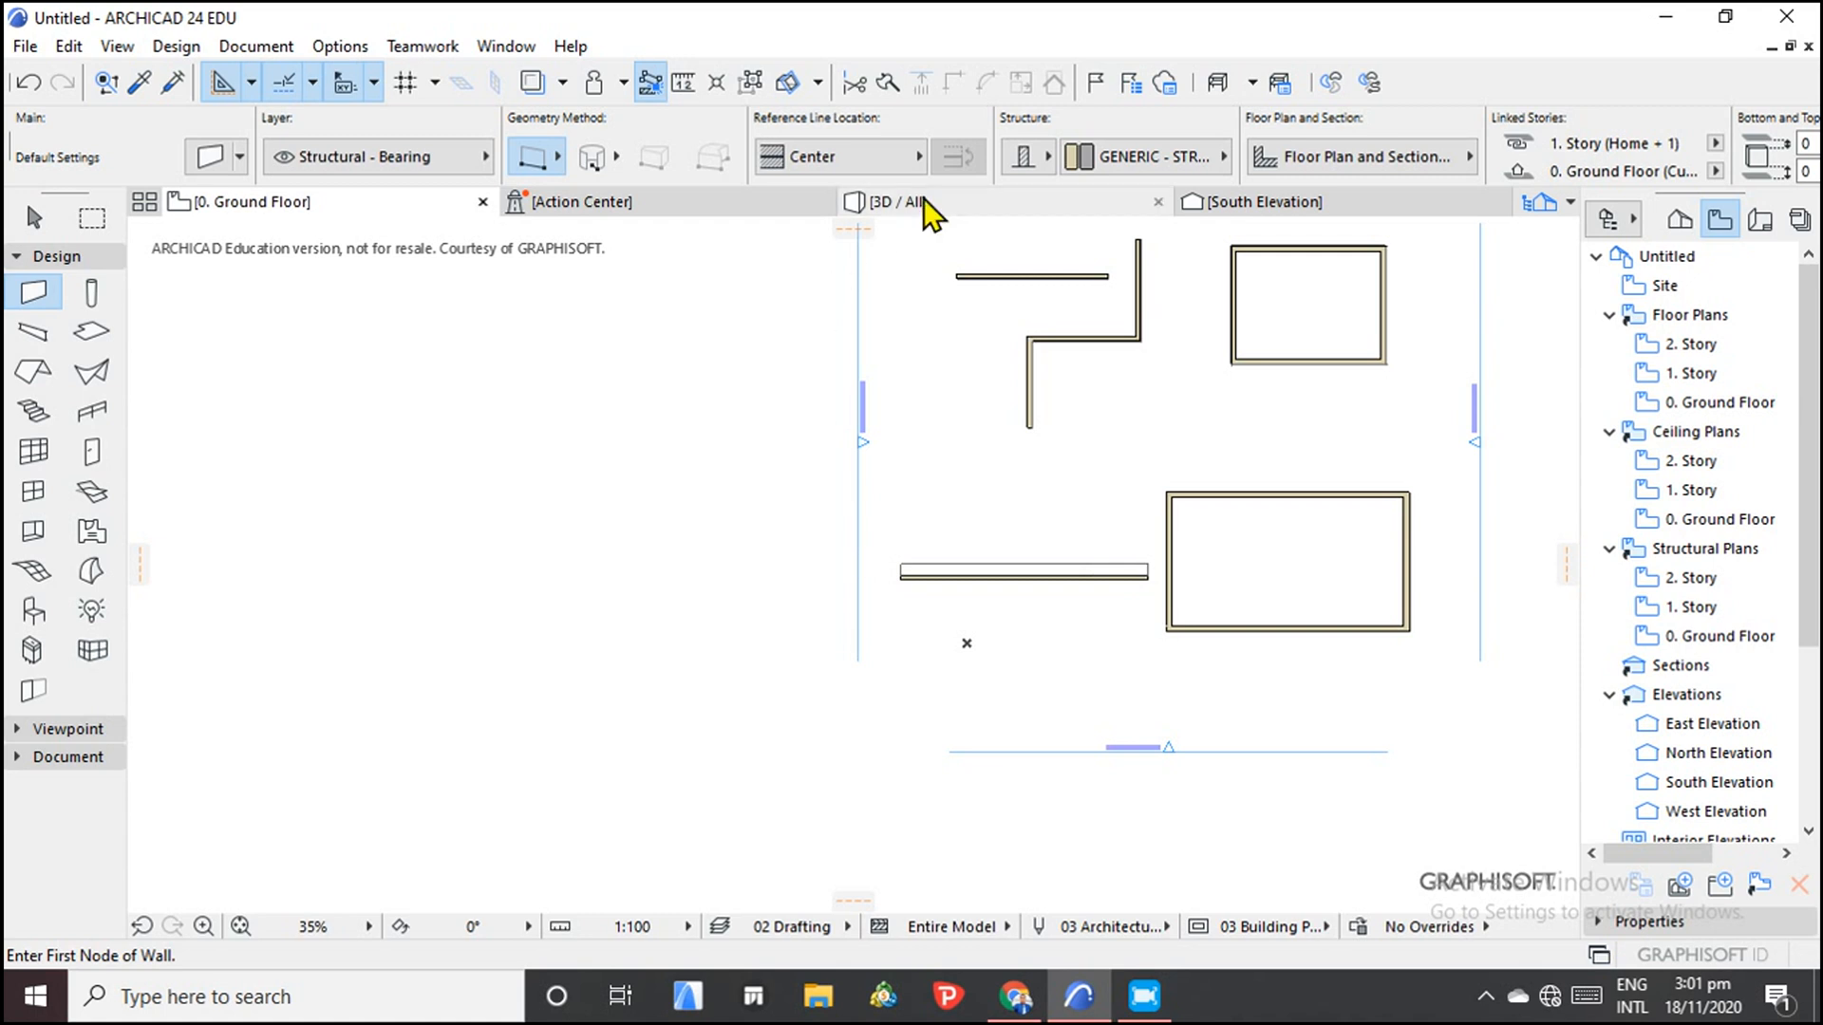
# View the model in 3D, select the leaning slanted wall, then return to Ground Floor.
pyautogui.click(889, 201)
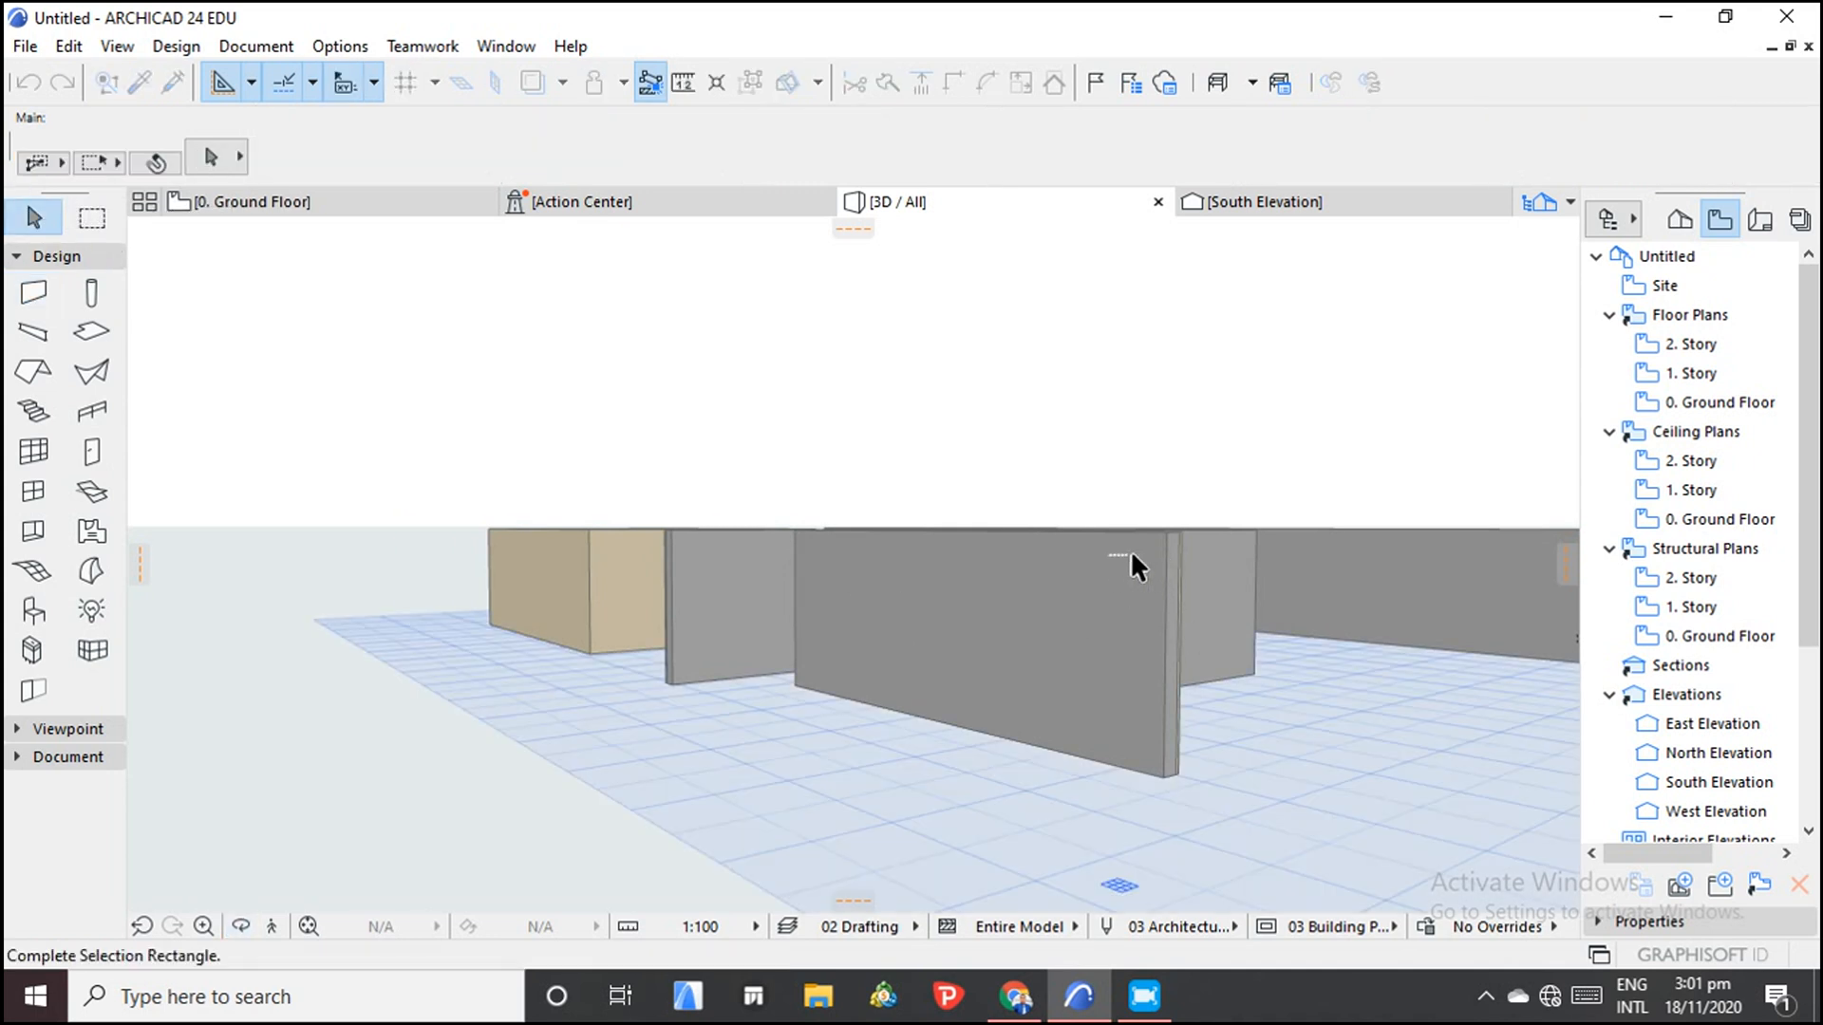
pyautogui.click(989, 604)
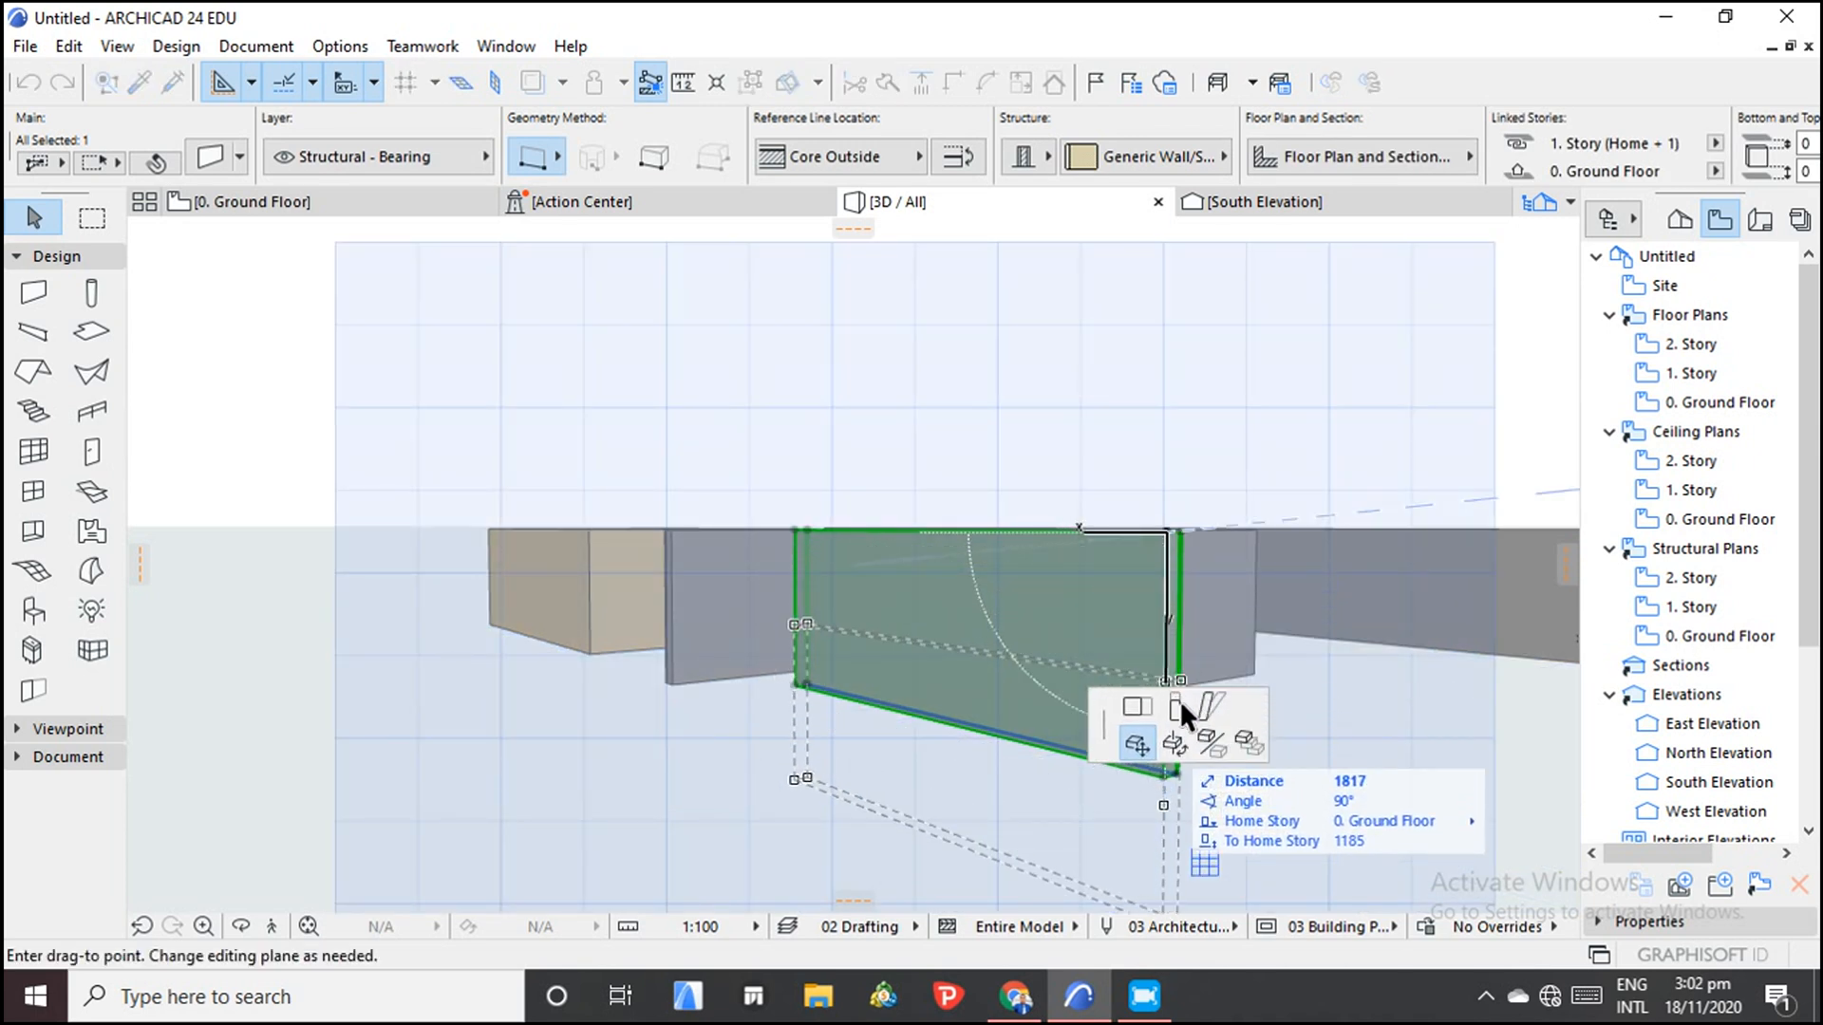
pyautogui.click(1214, 713)
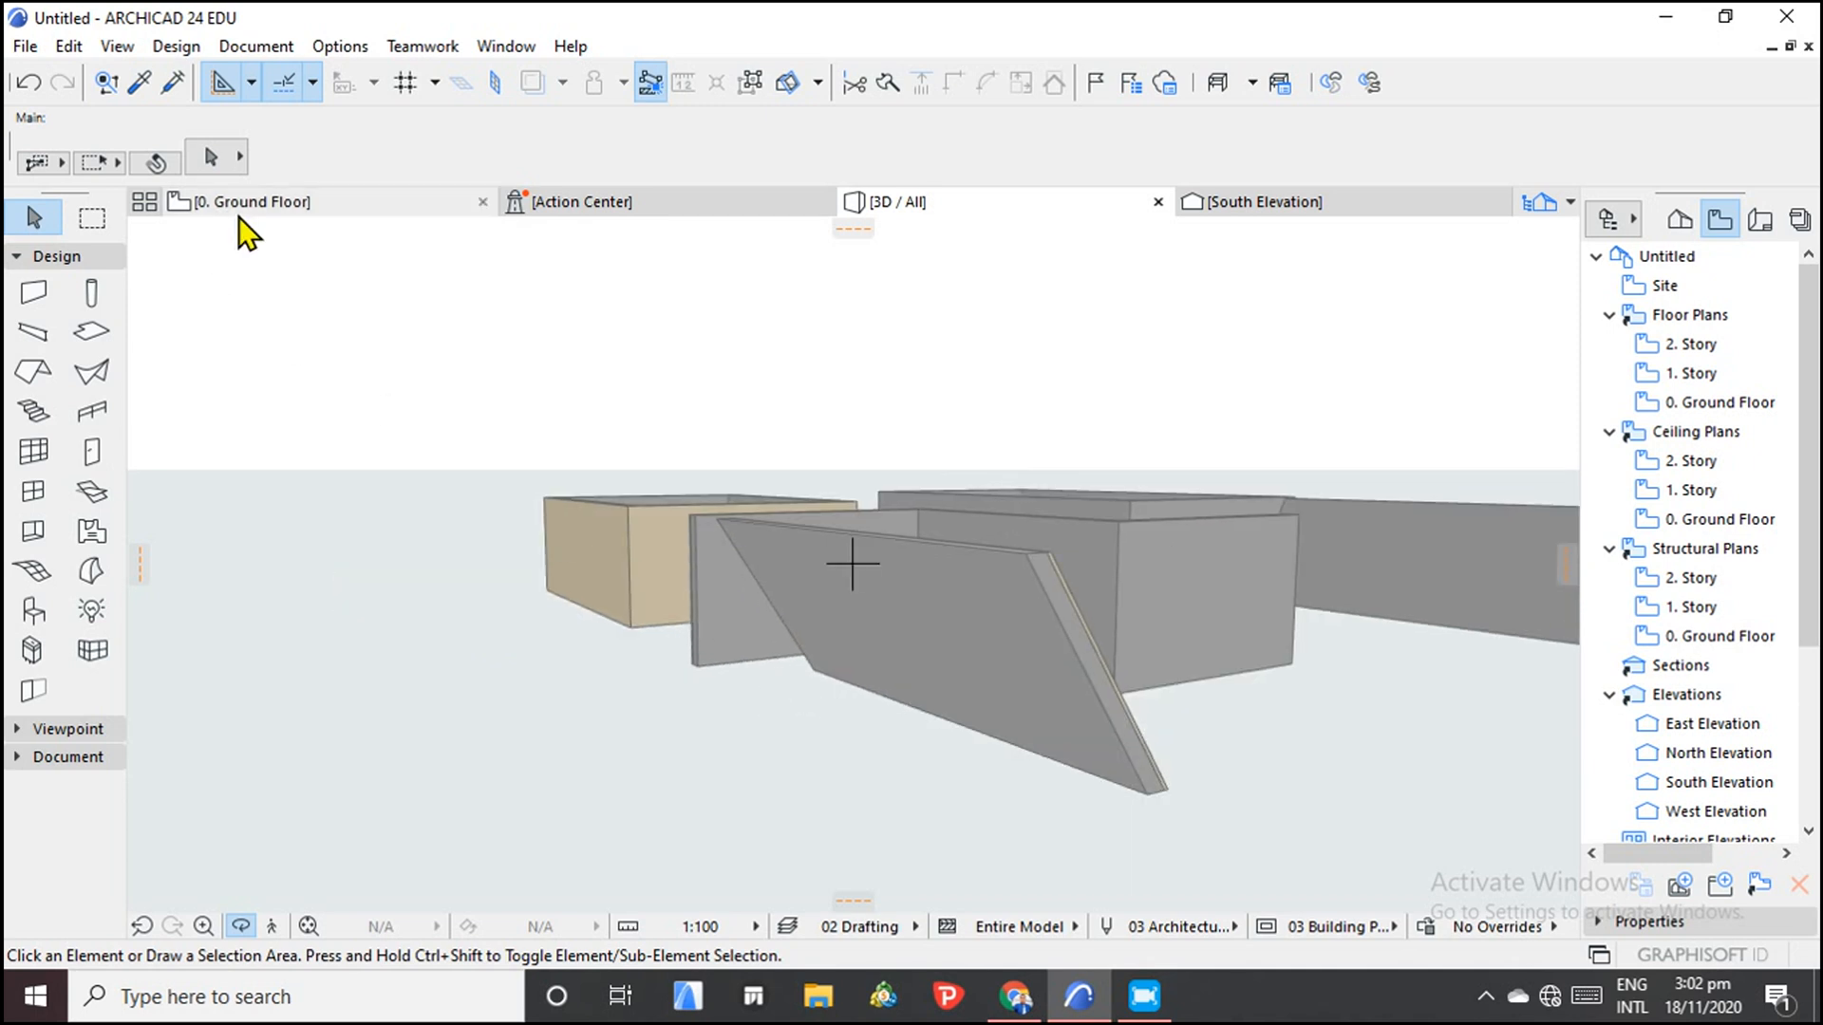
pyautogui.click(247, 201)
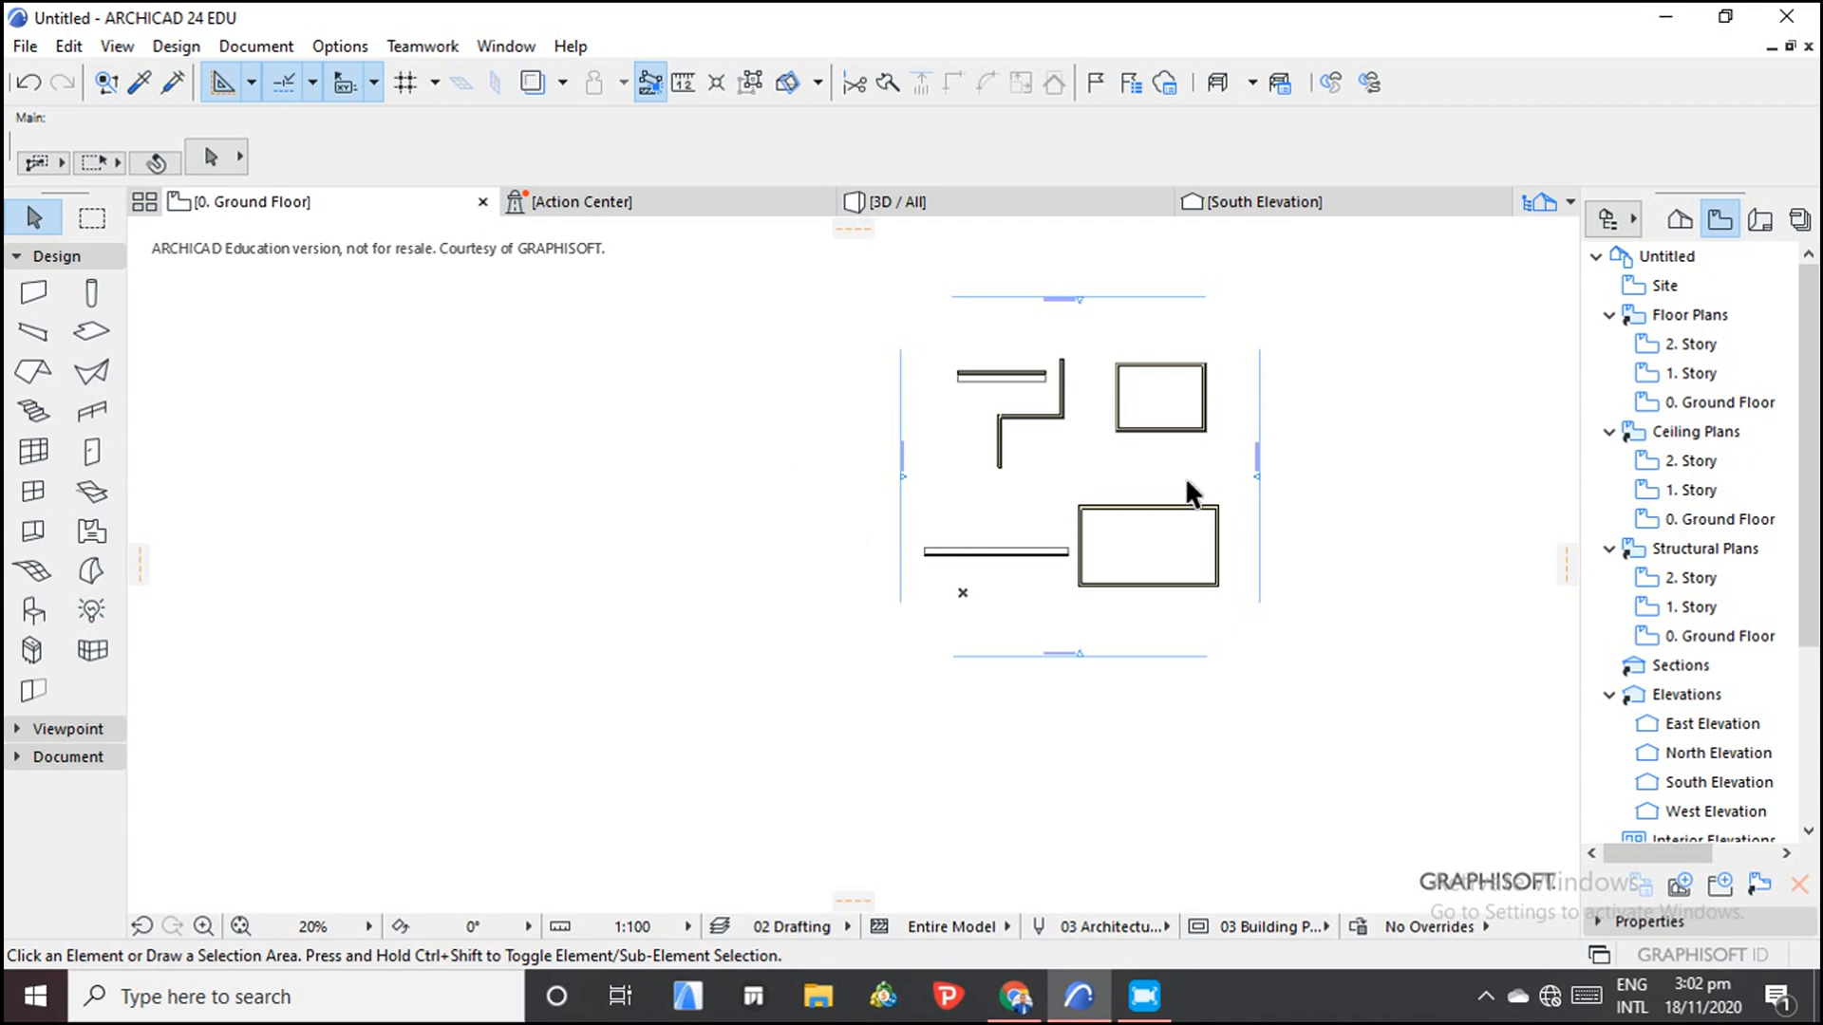
# Zoom the plan, activate the Wall tool, and expand the Toolbox Document section to reveal Spline.
pyautogui.scroll(3)
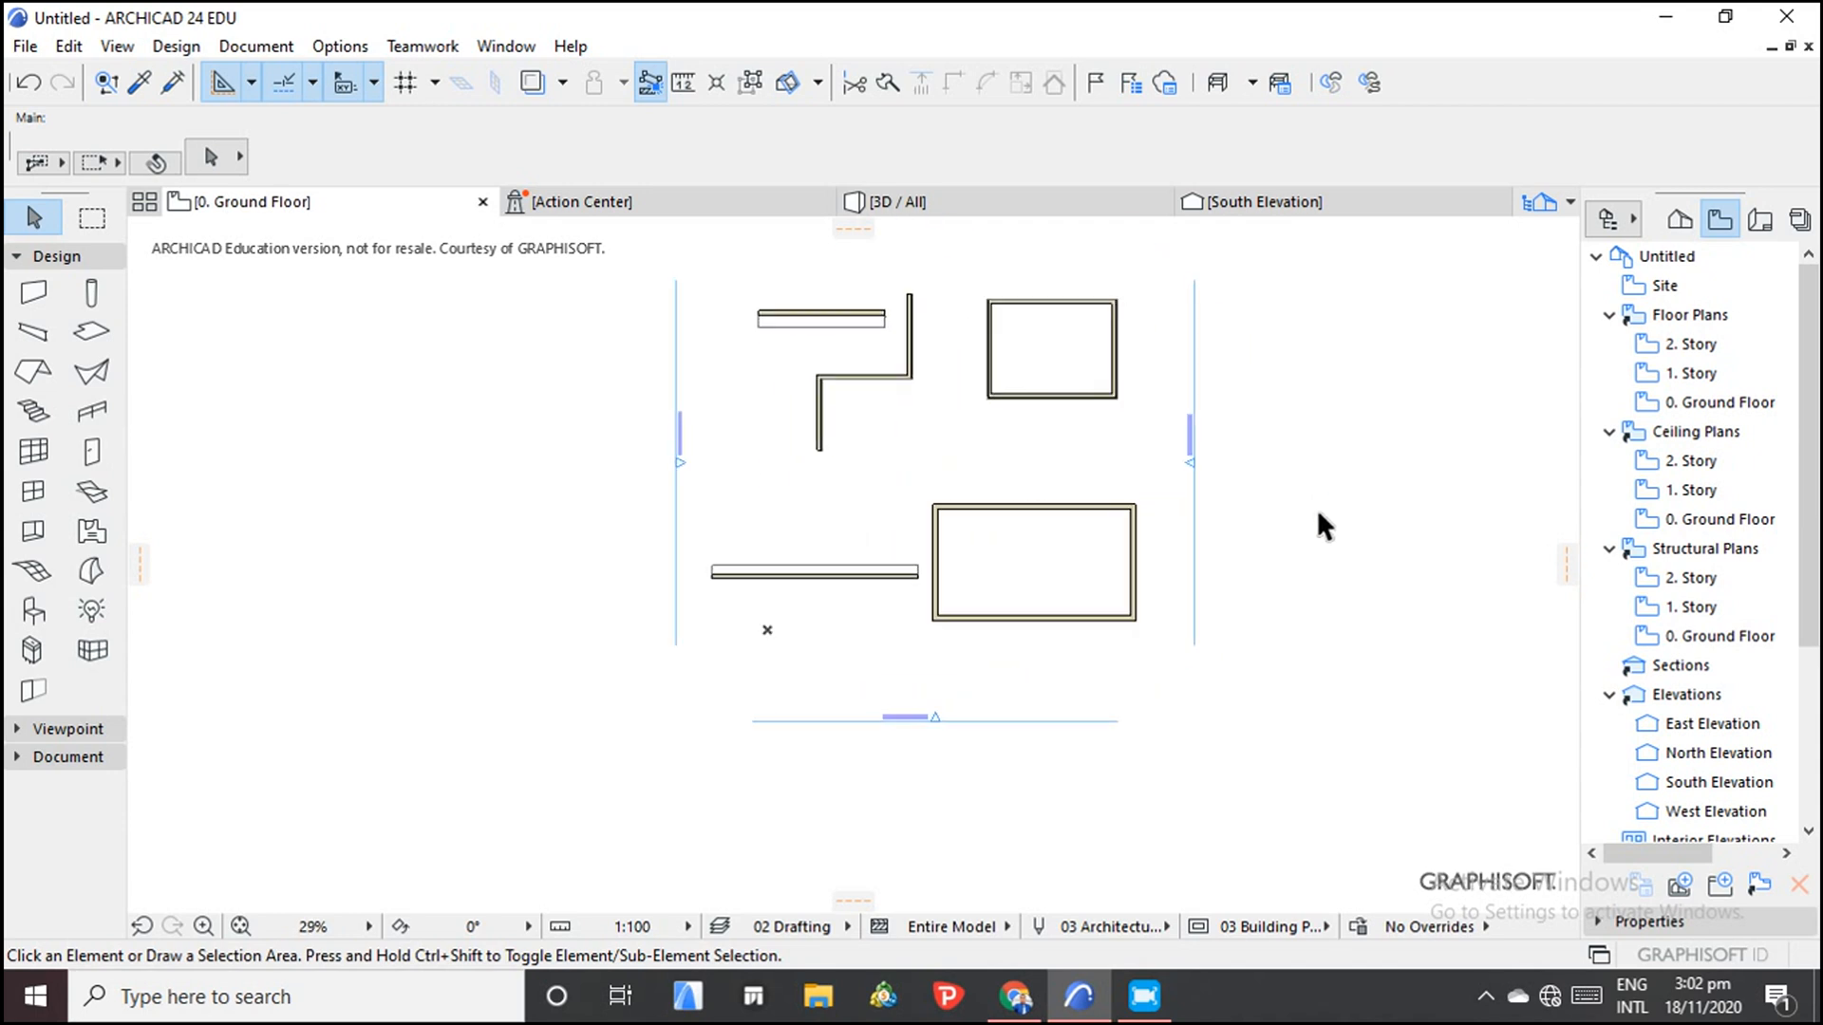
pyautogui.moveTo(1042, 838)
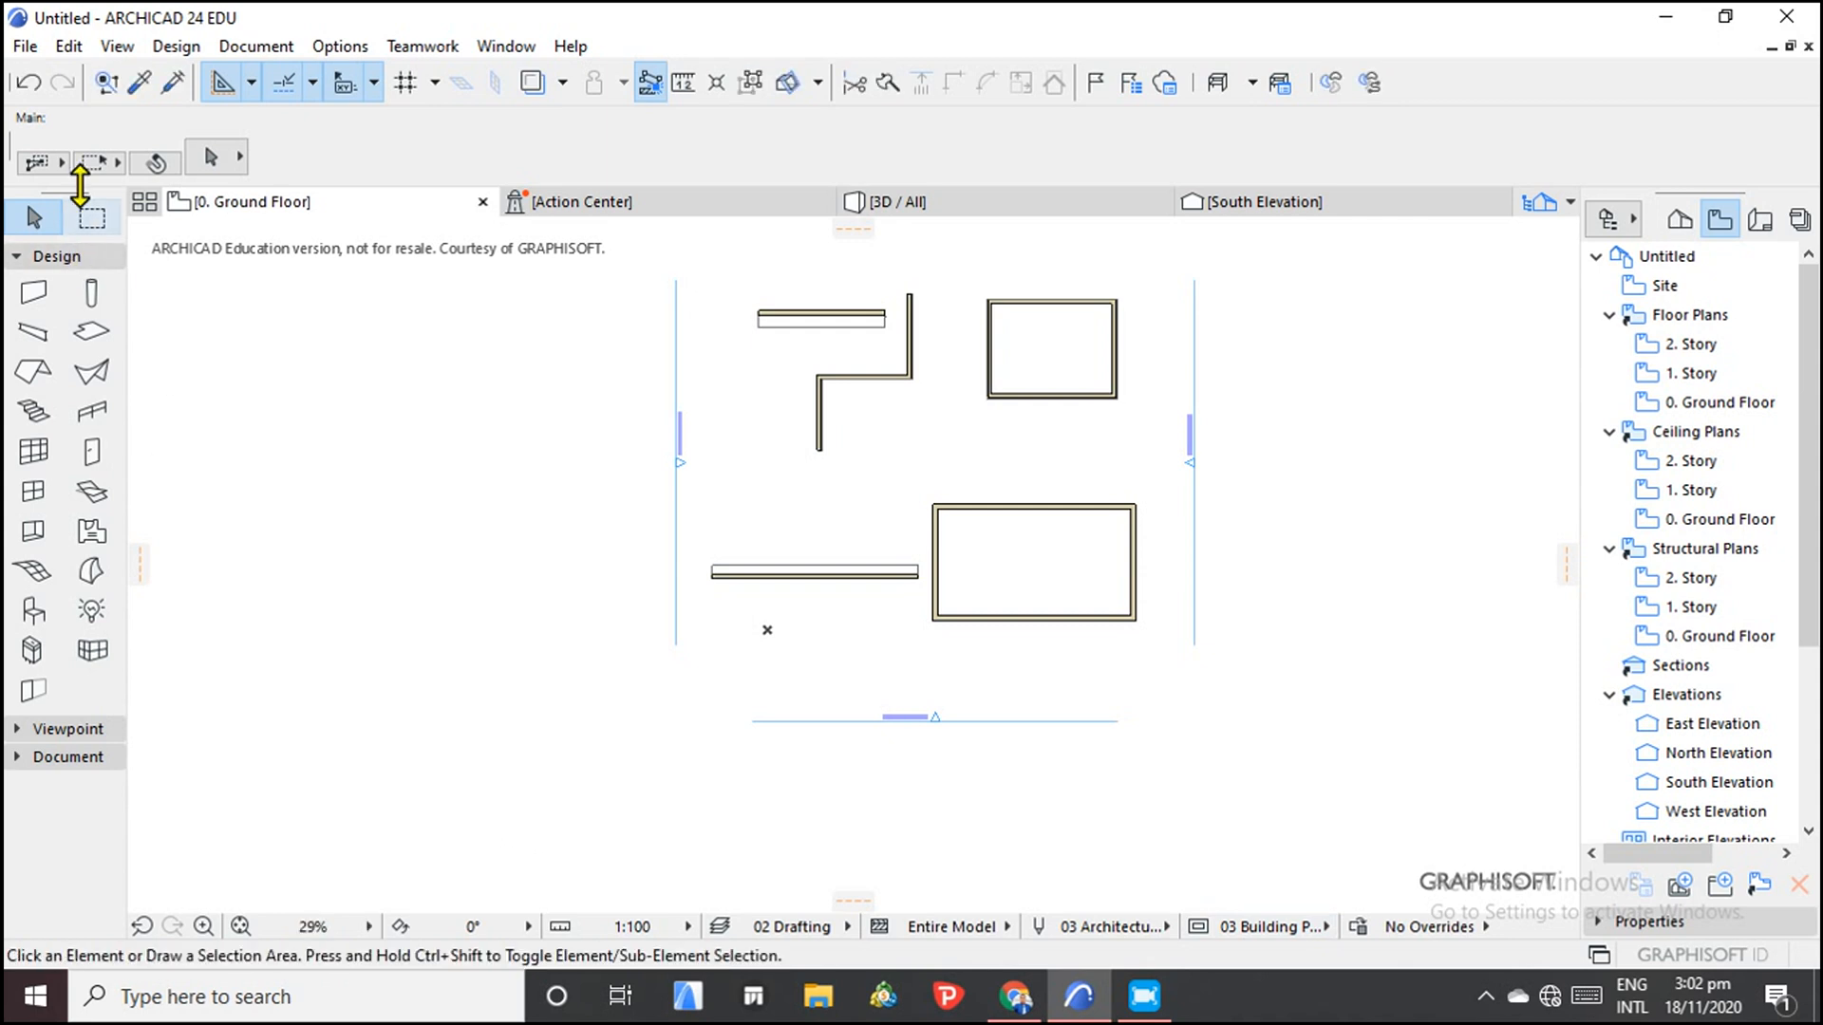
pyautogui.click(32, 292)
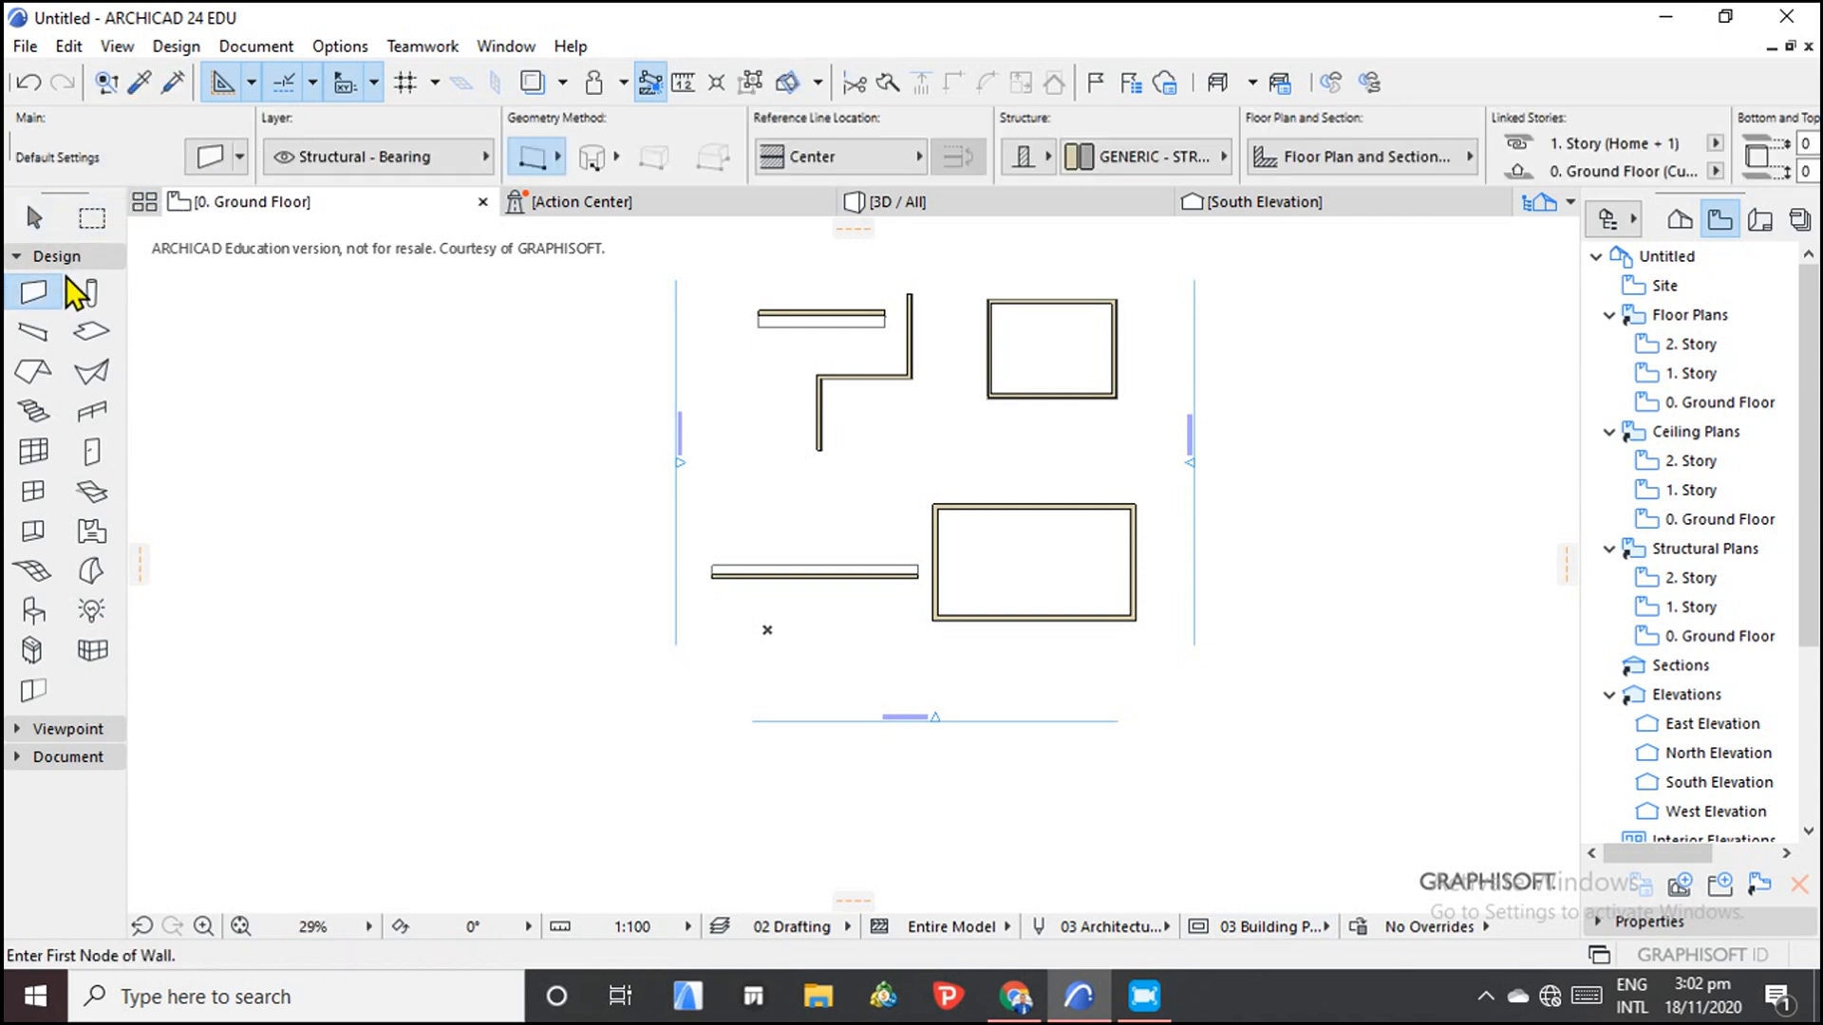
pyautogui.moveTo(591, 155)
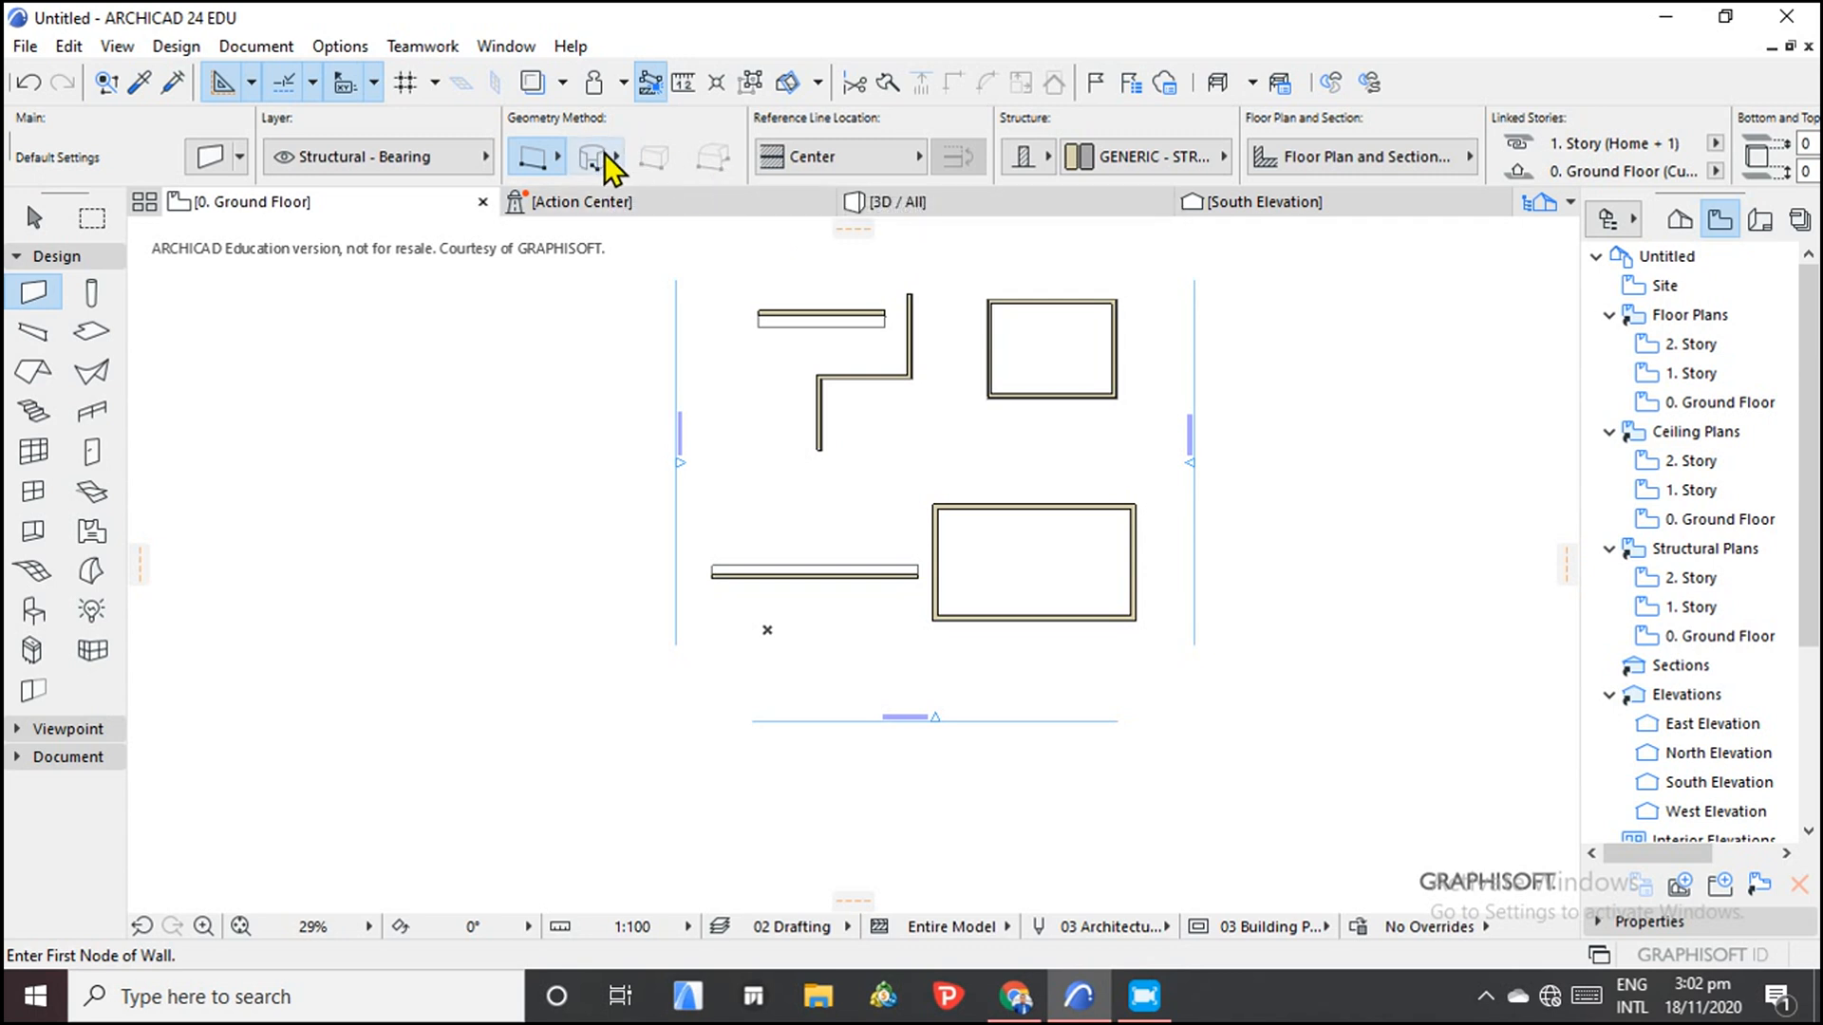
pyautogui.moveTo(596, 157)
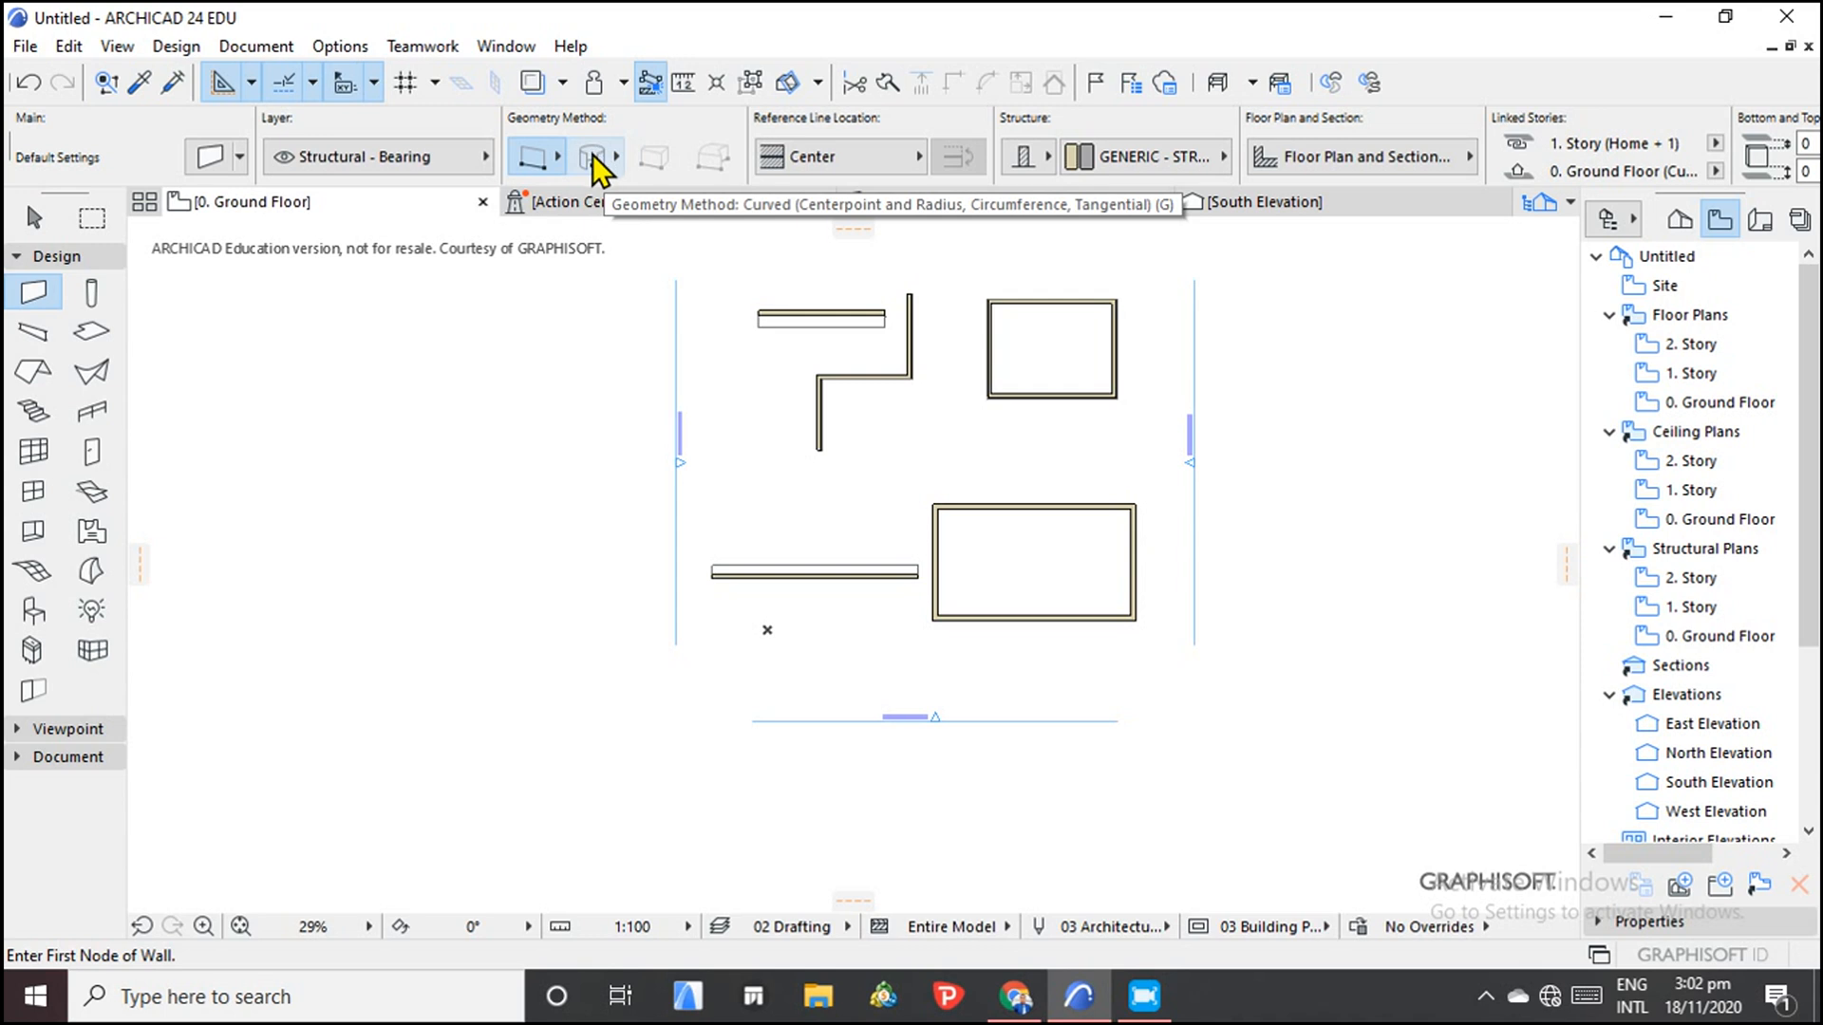
pyautogui.moveTo(592, 156)
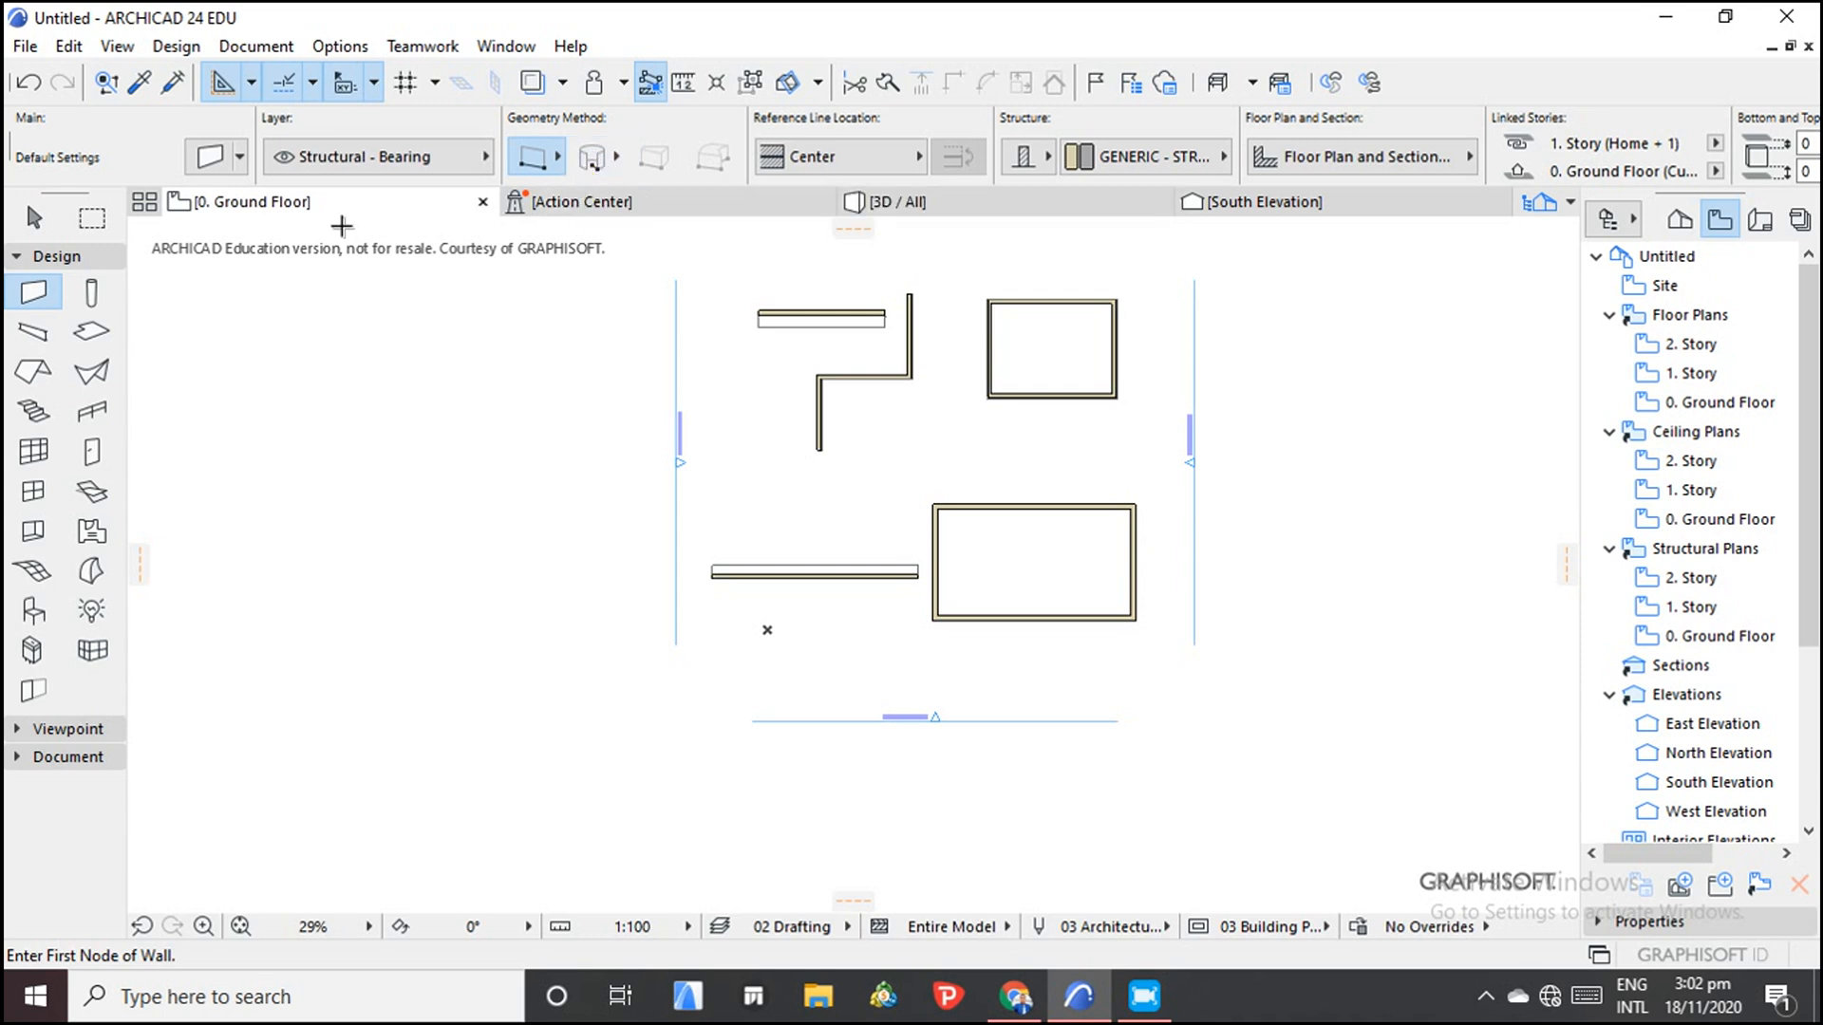
pyautogui.click(63, 757)
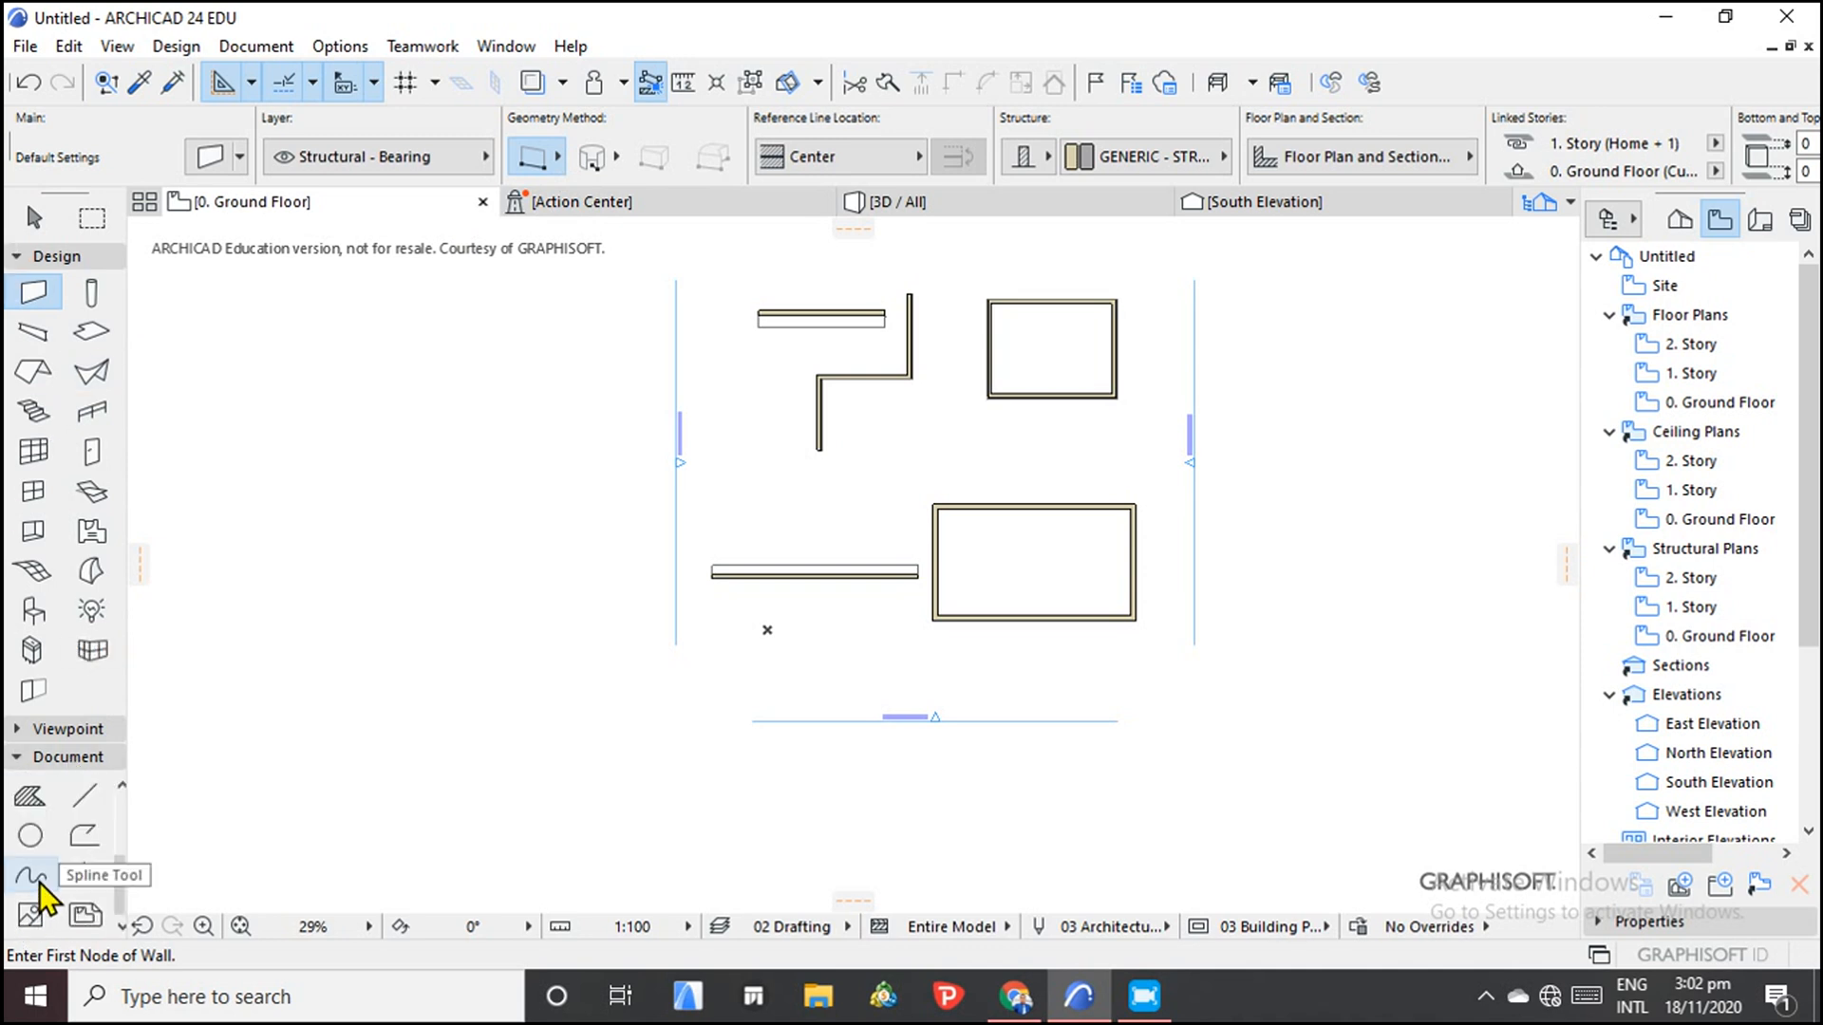
# Draw a closed kidney-shaped spline to the right of the walls with the Spline tool.
pyautogui.click(31, 873)
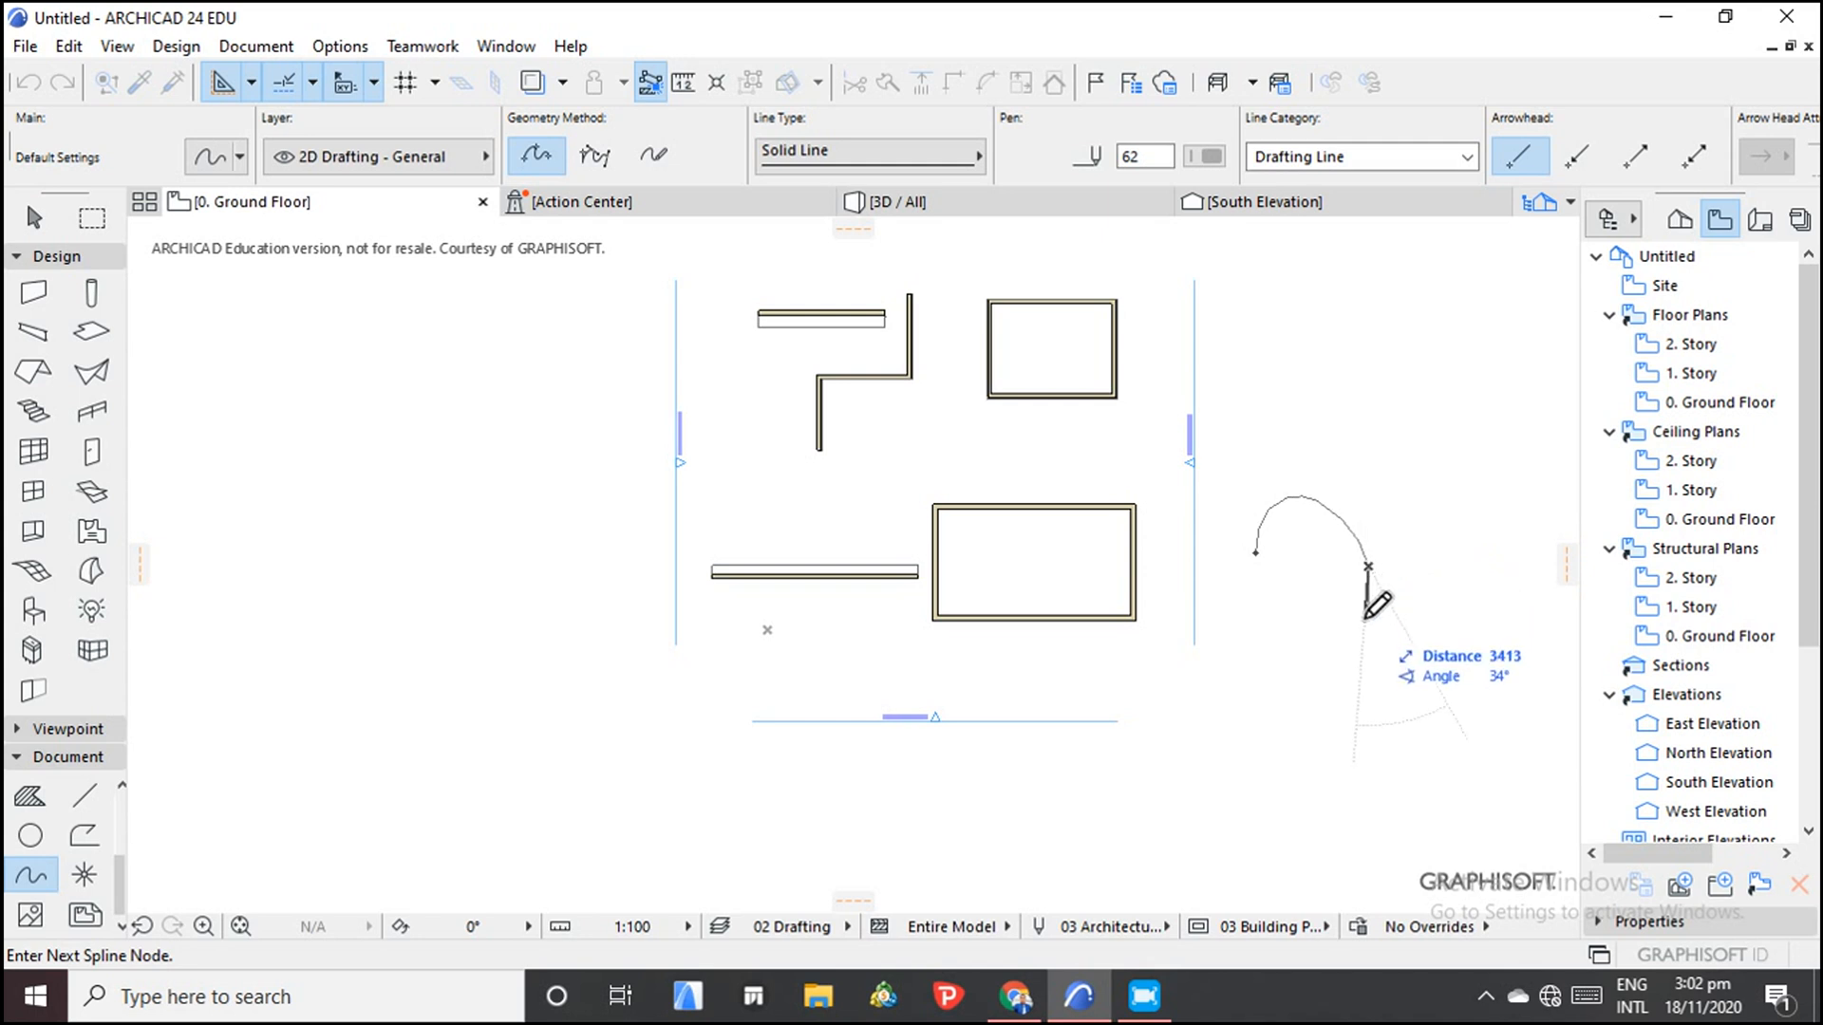
pyautogui.moveTo(1238, 685)
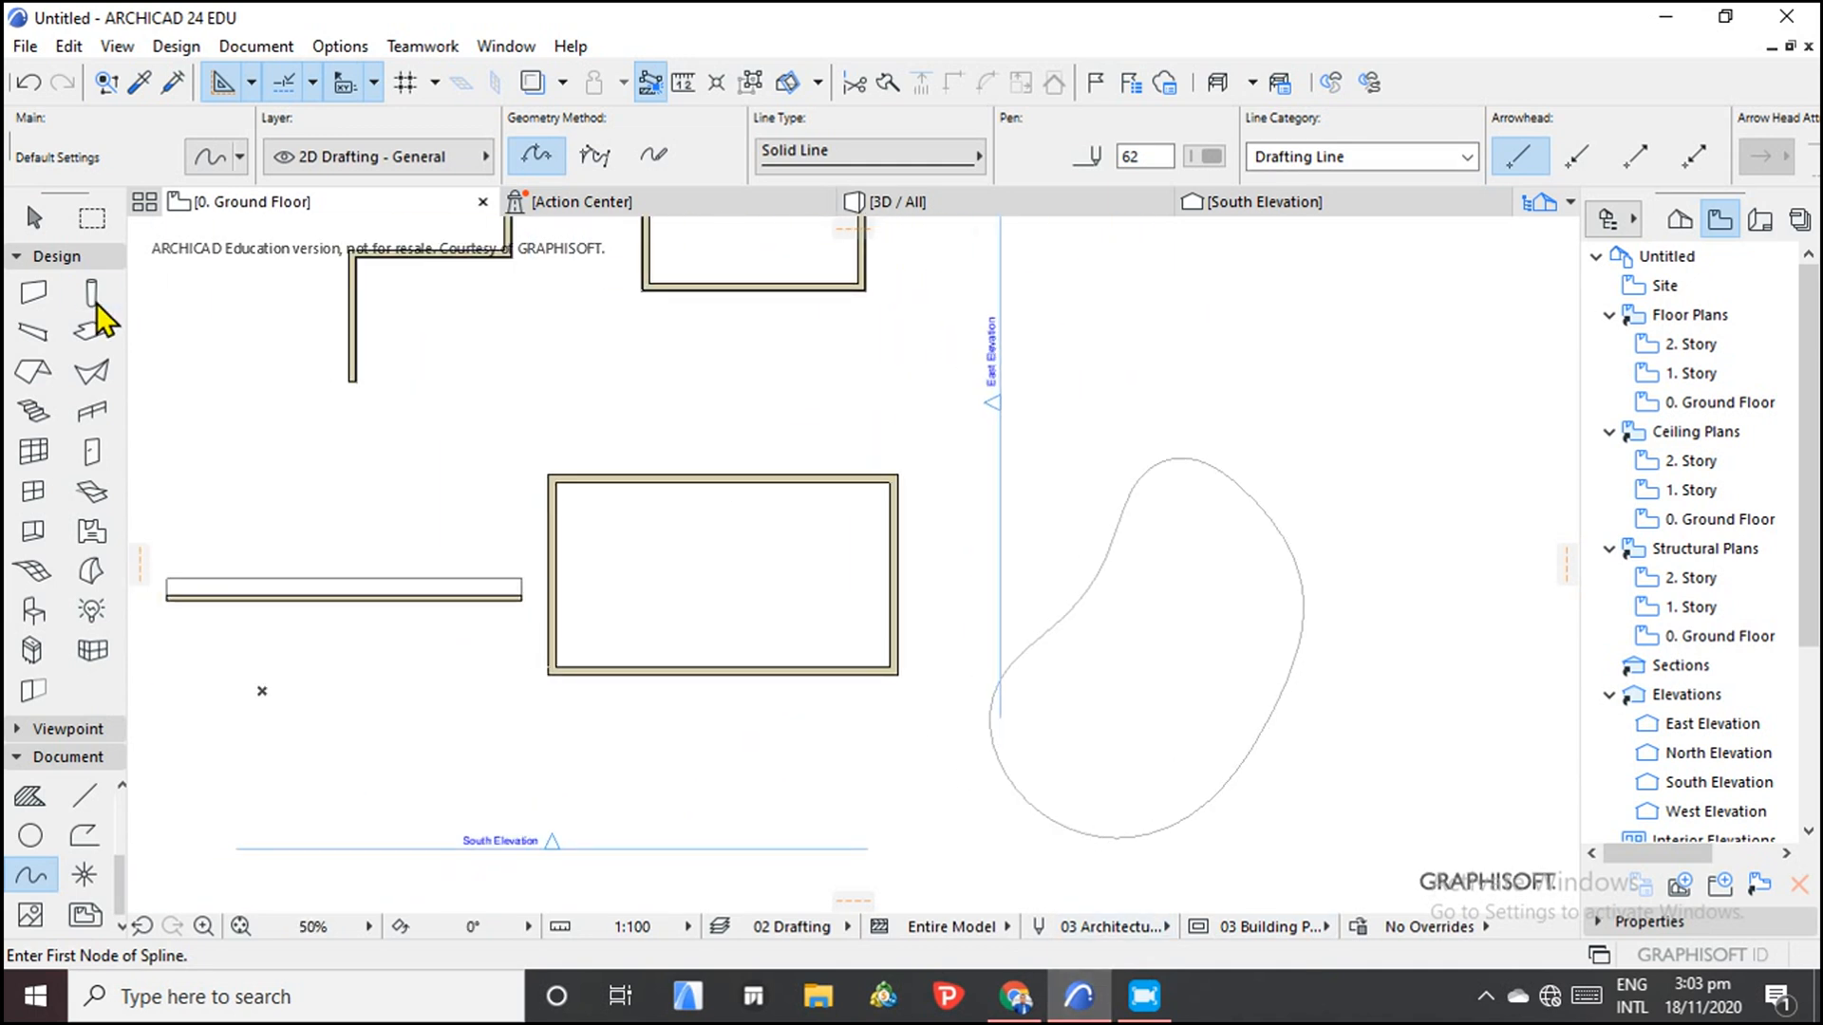
# Set wall defaults to Straight and trace a closed 200-thick wall along the spline.
pyautogui.click(32, 292)
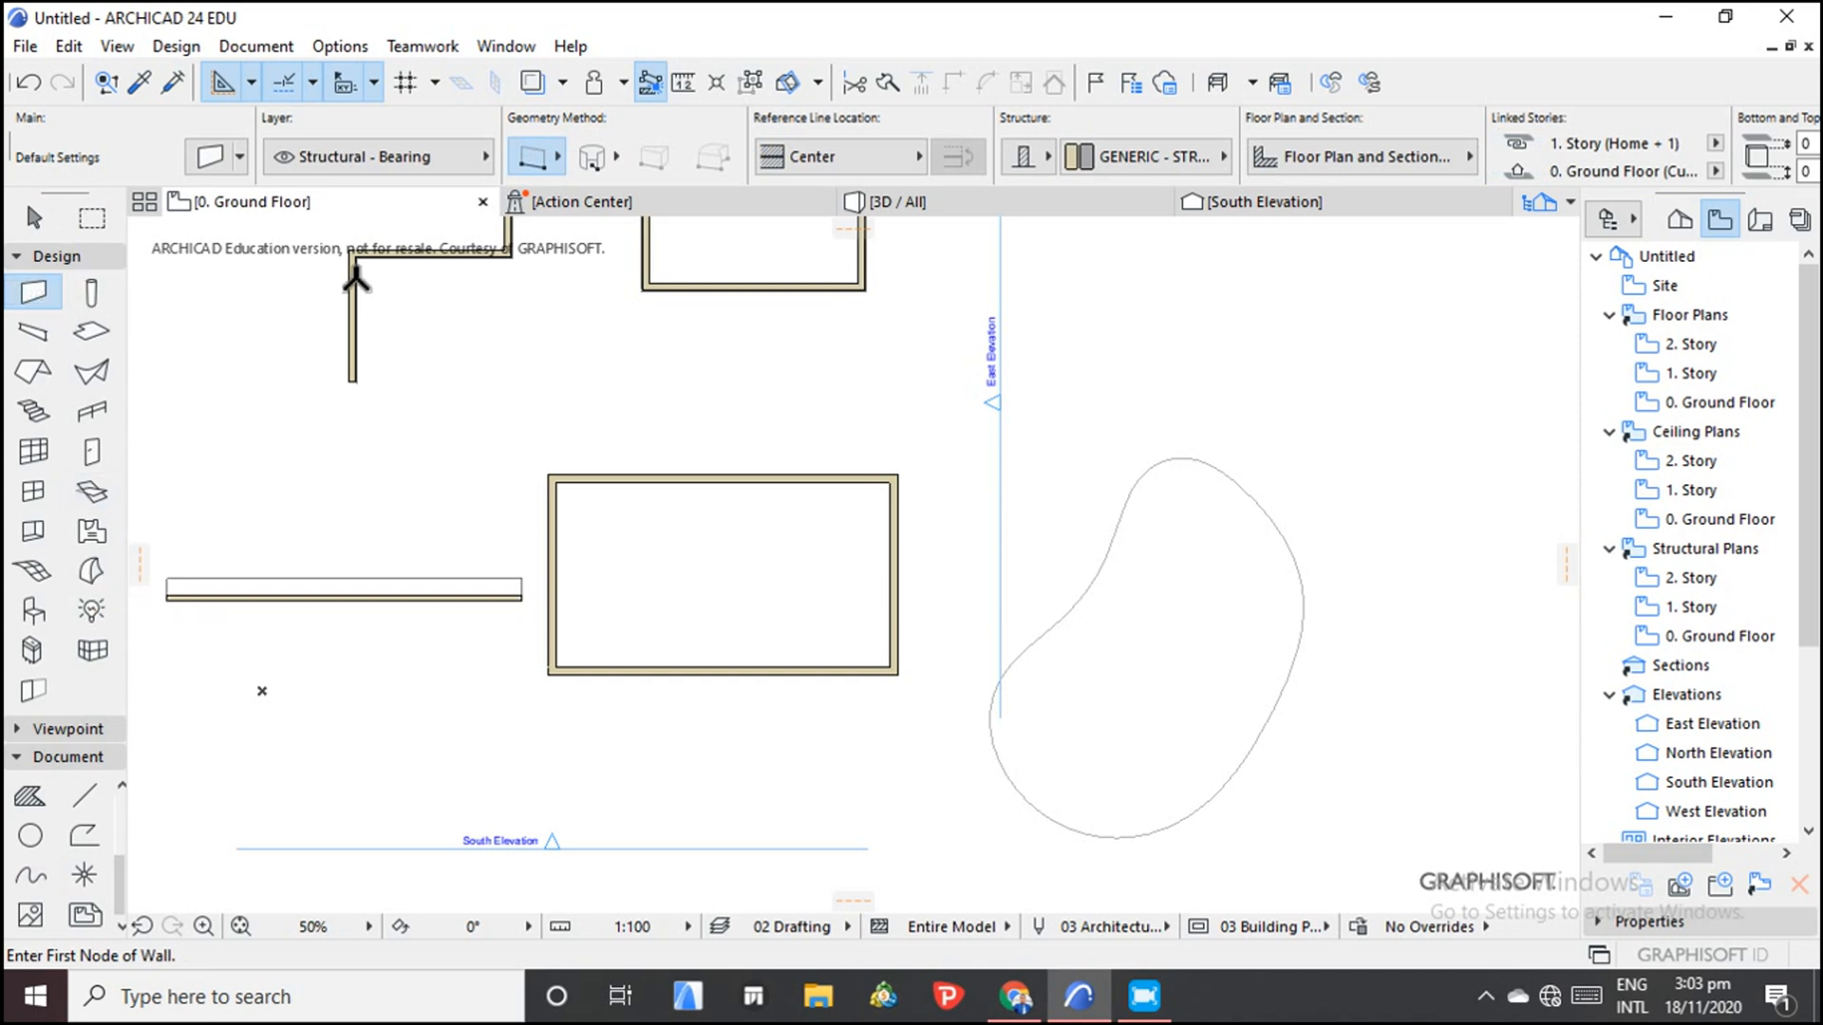
pyautogui.moveTo(454, 578)
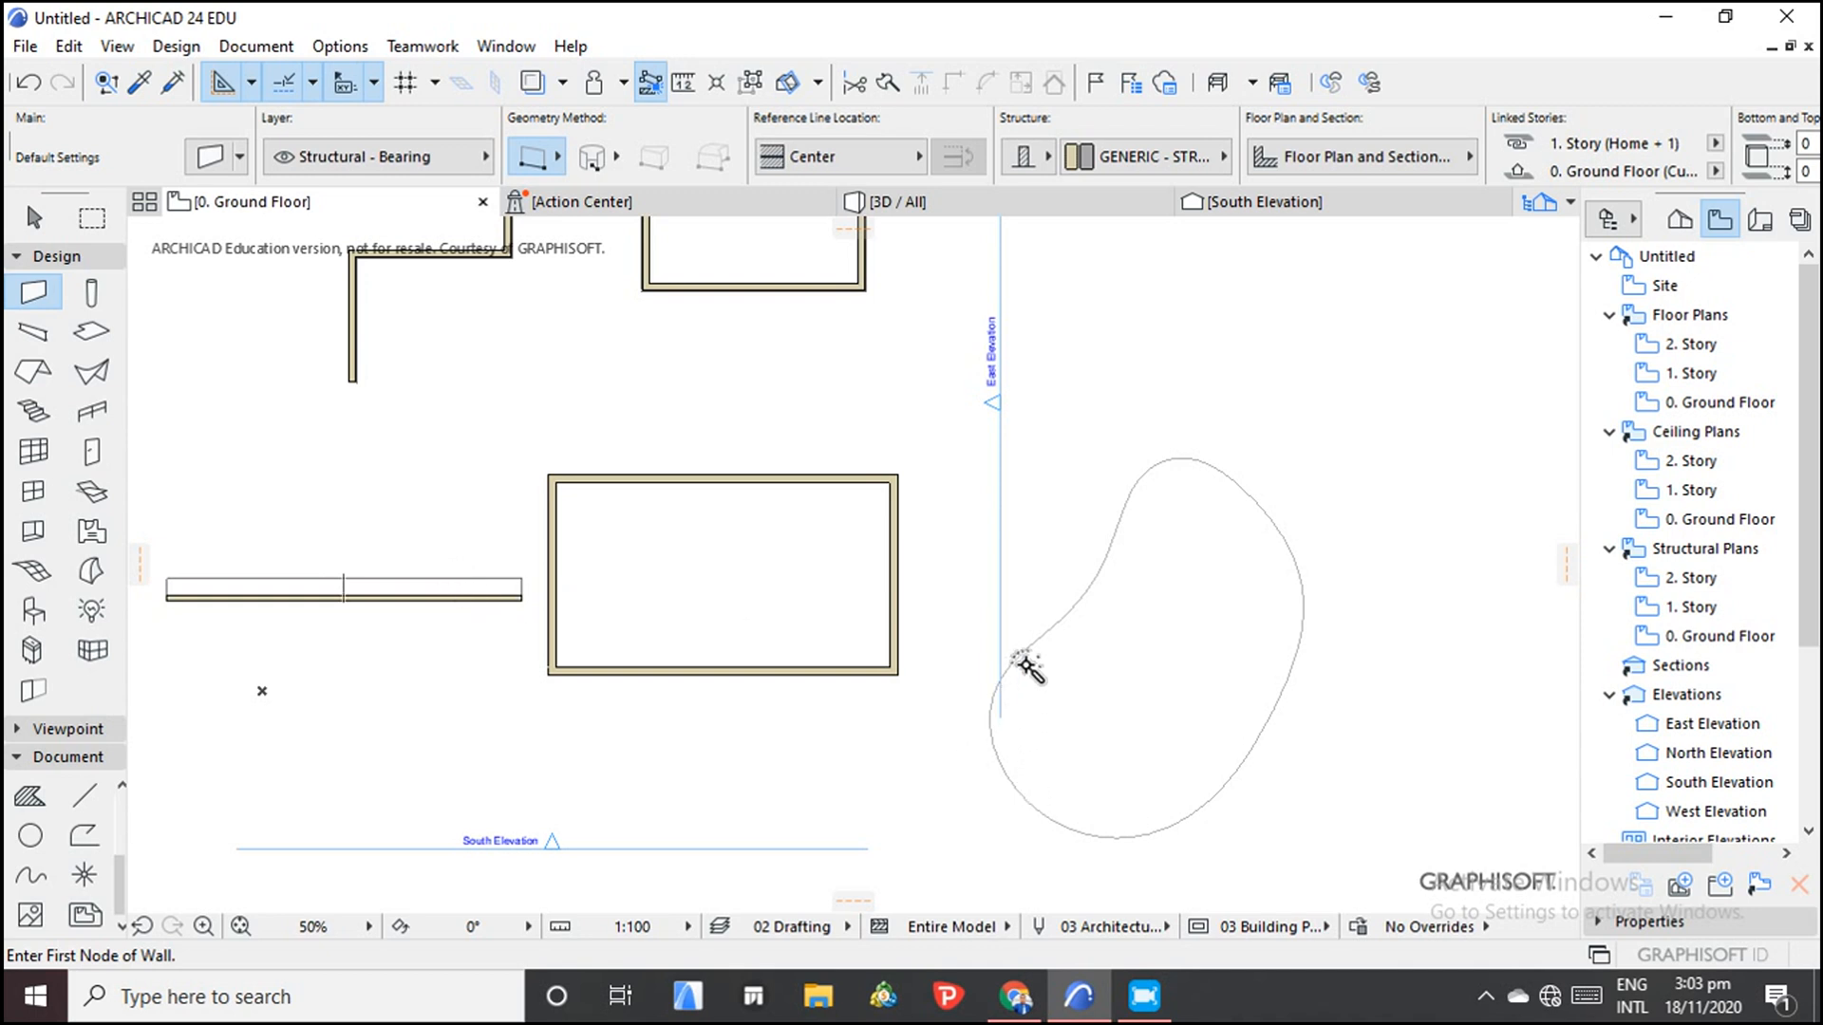
pyautogui.click(1027, 667)
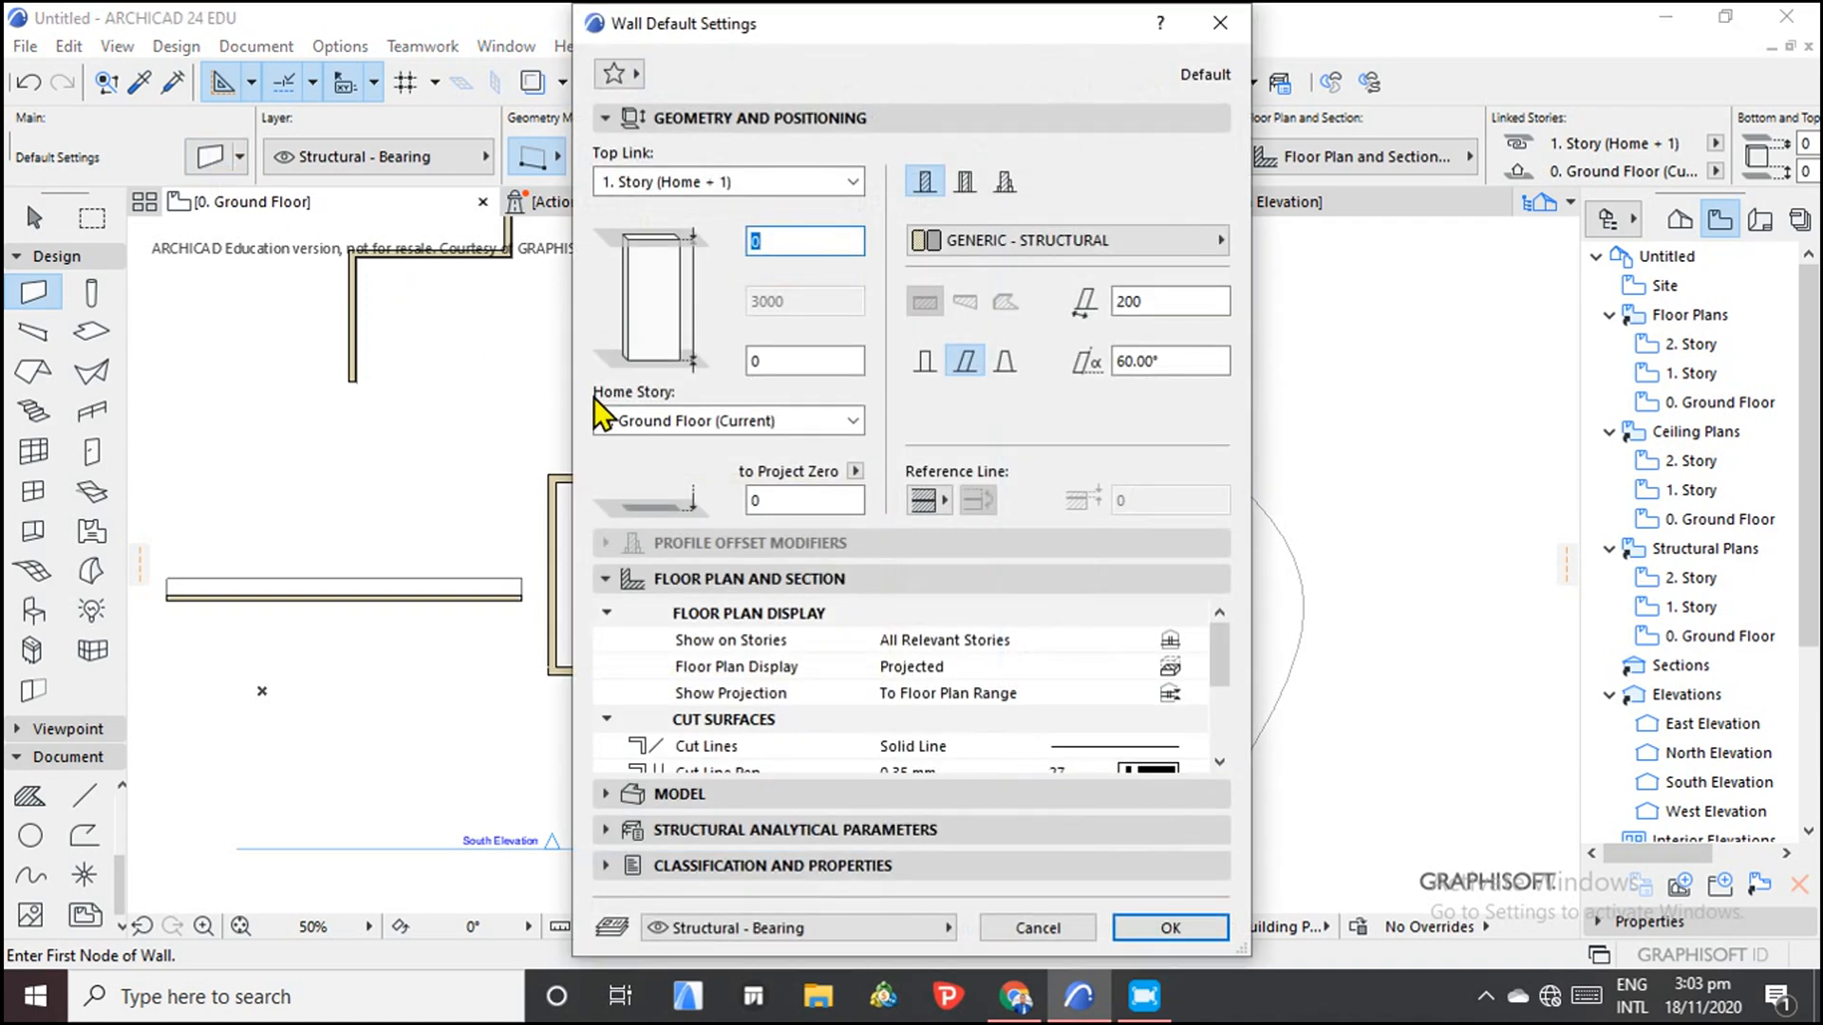
pyautogui.click(923, 361)
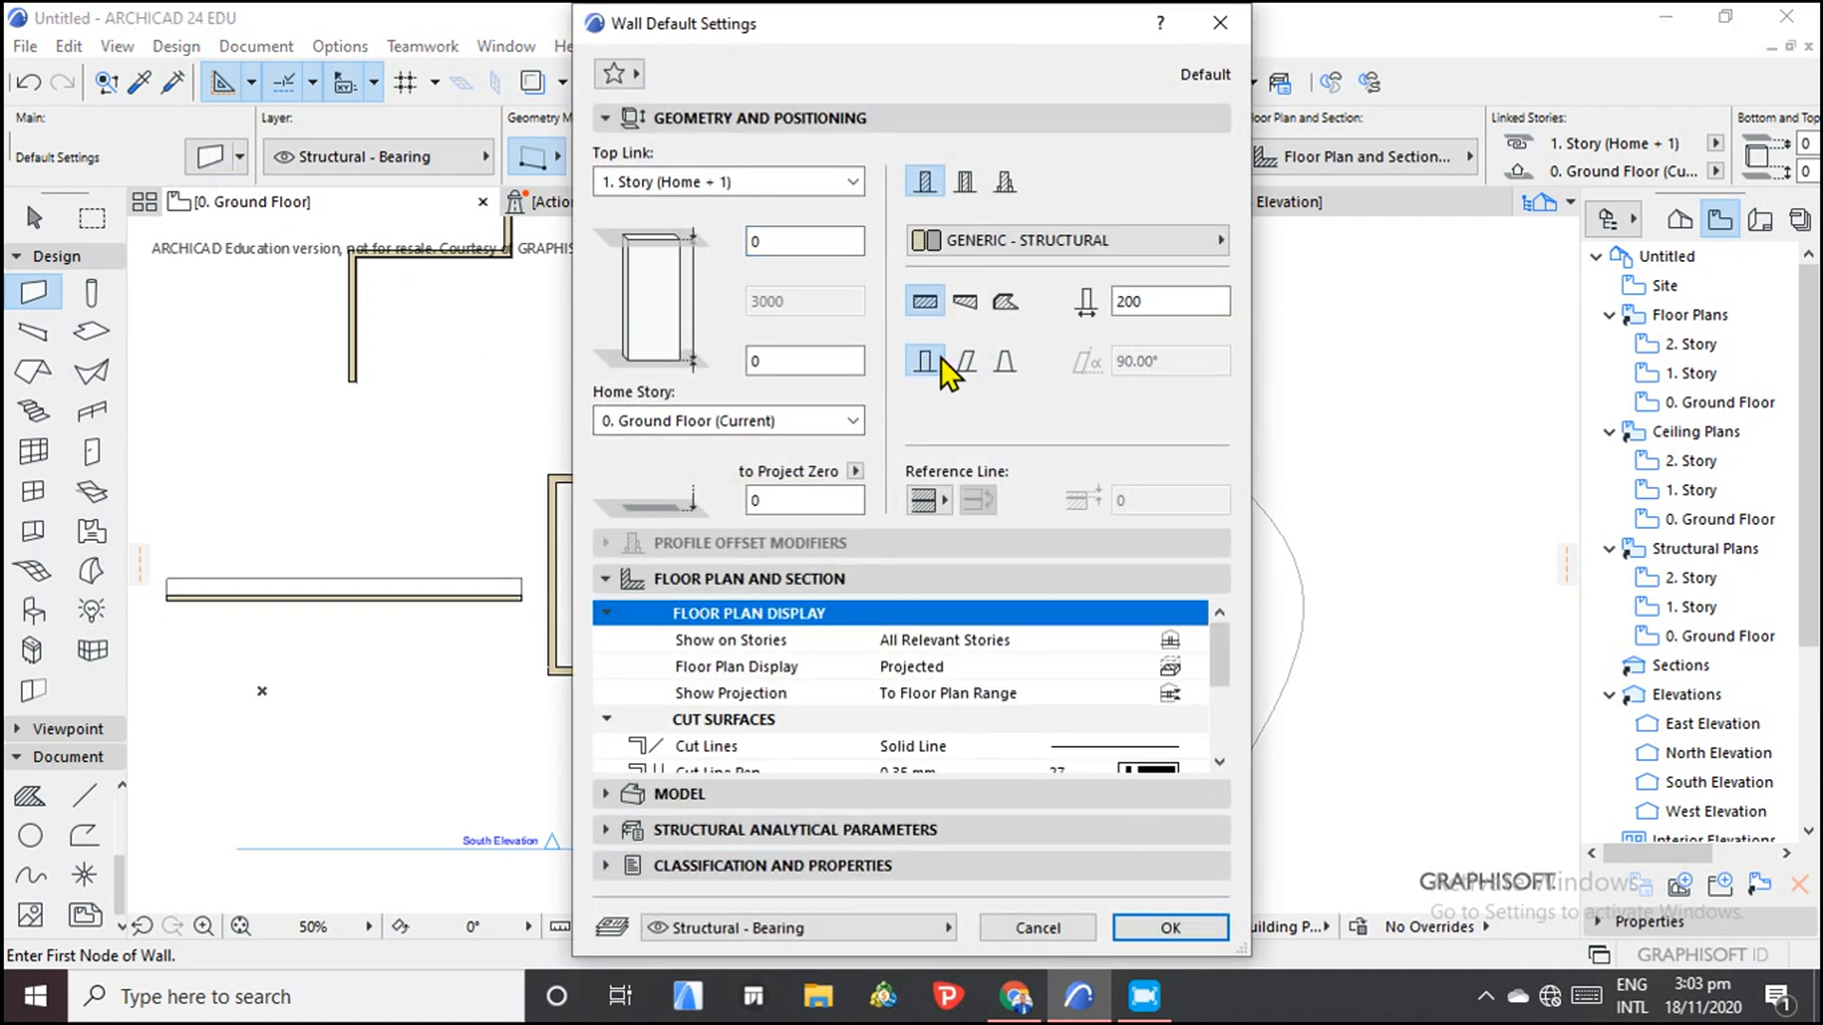
pyautogui.moveTo(923, 363)
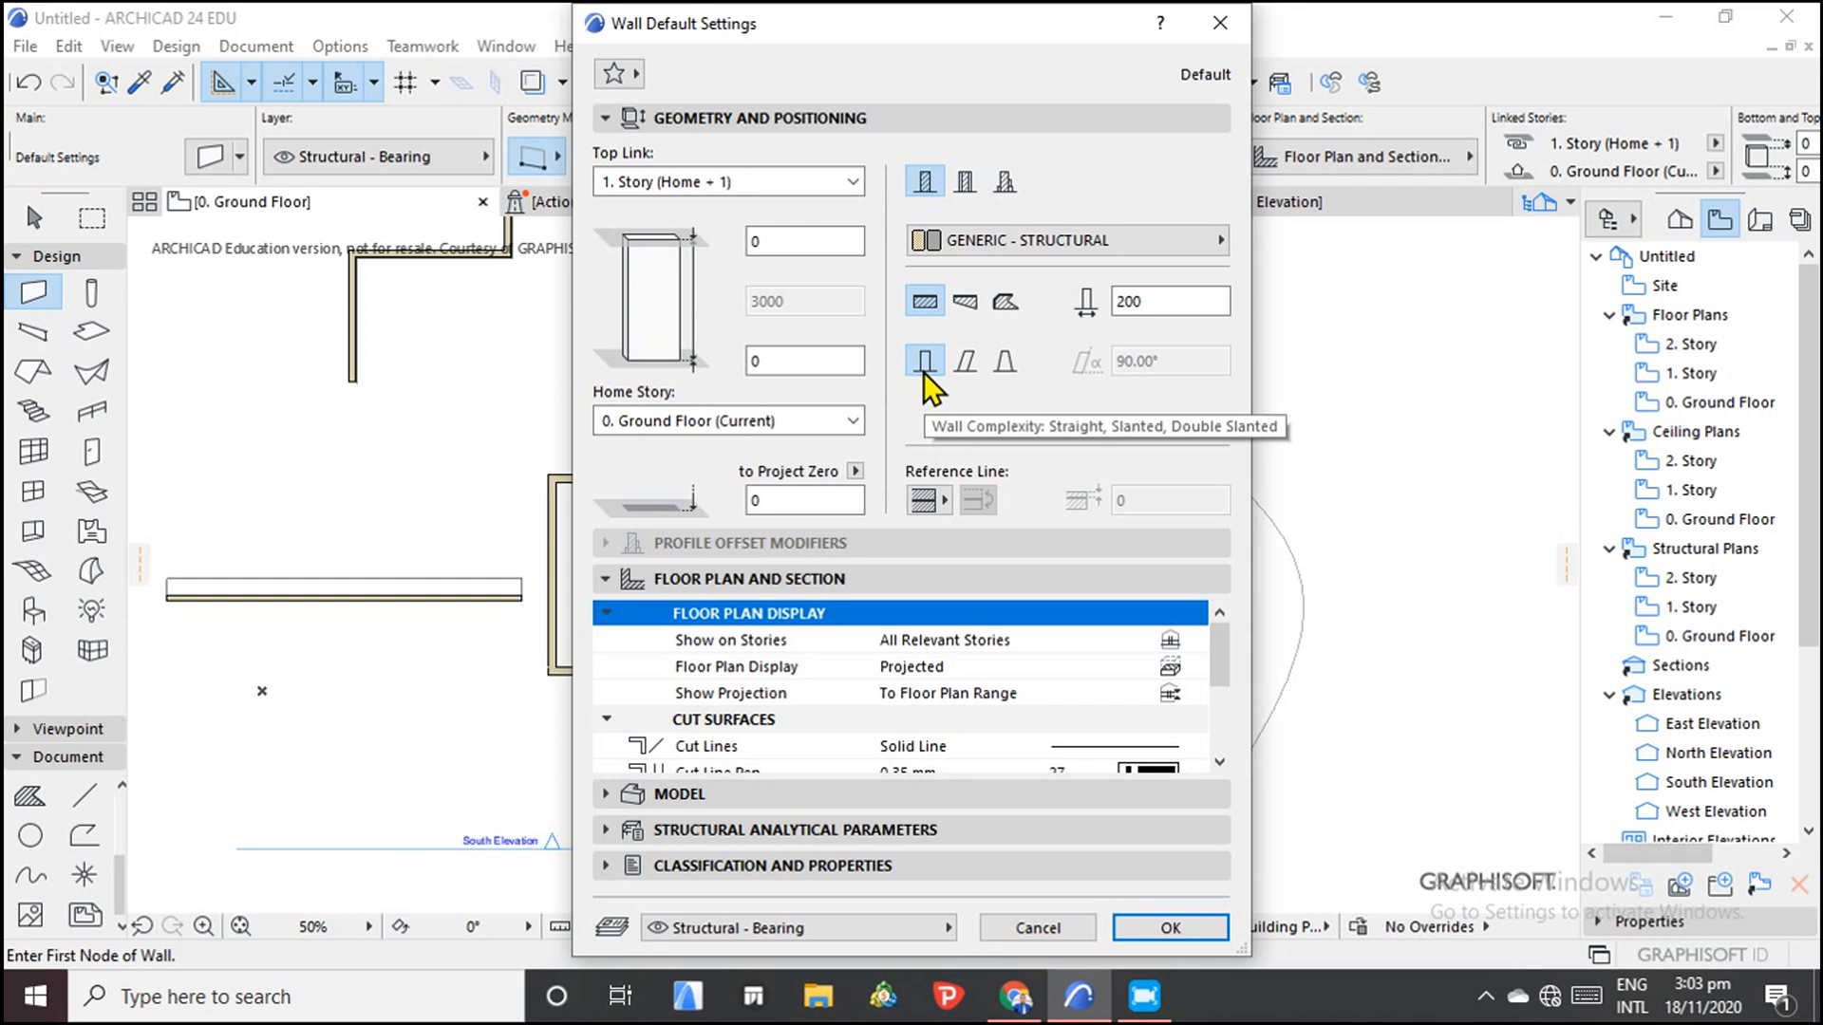
pyautogui.moveTo(1170, 927)
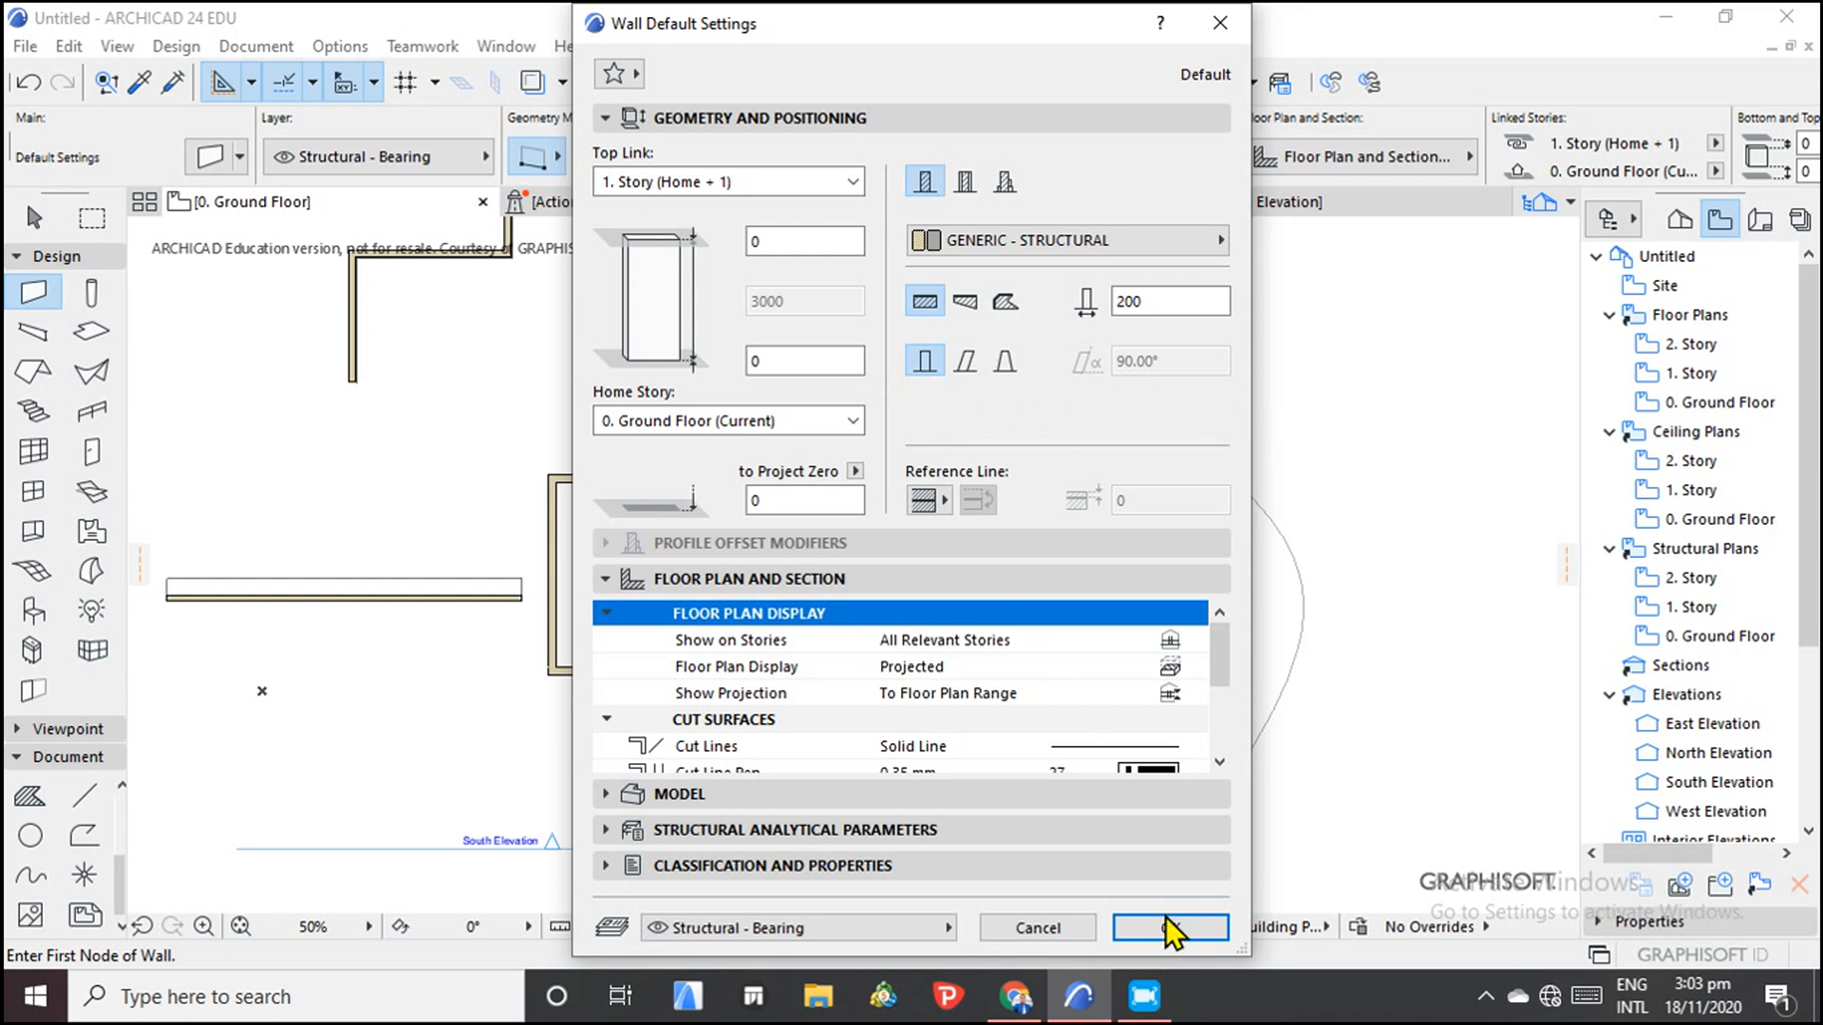
pyautogui.click(1170, 927)
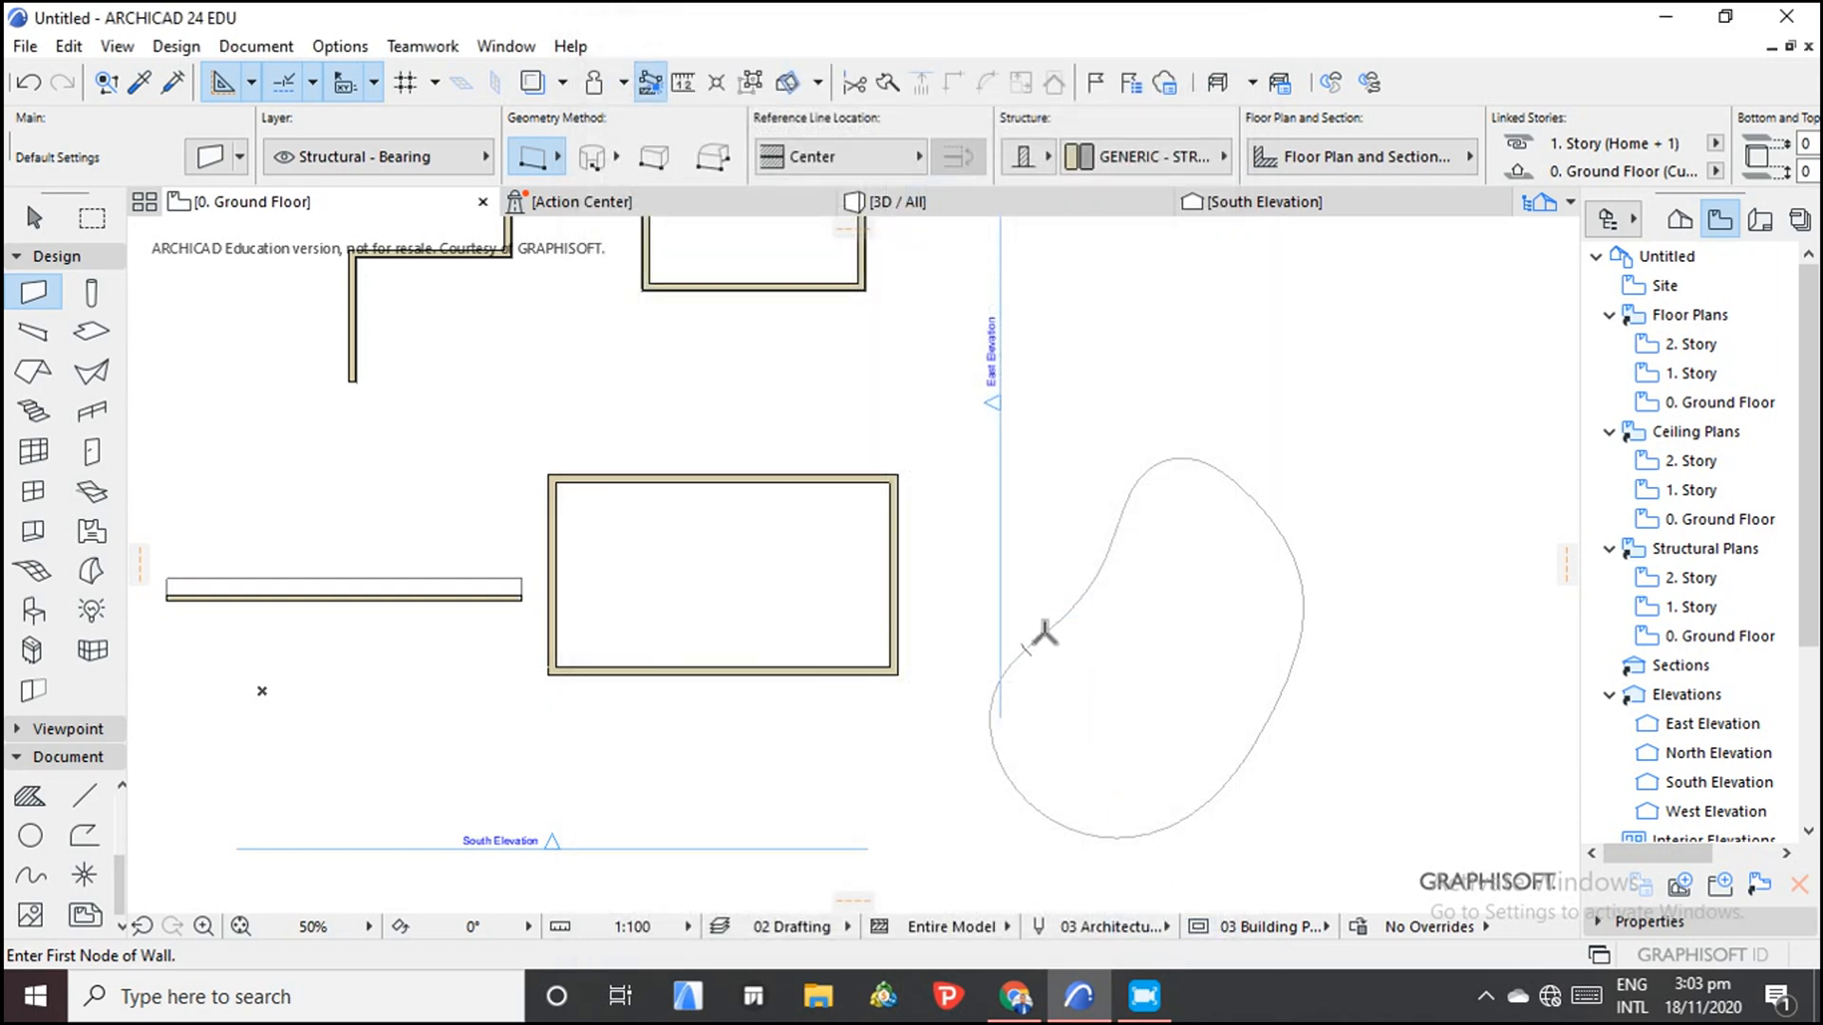
pyautogui.moveTo(1043, 641)
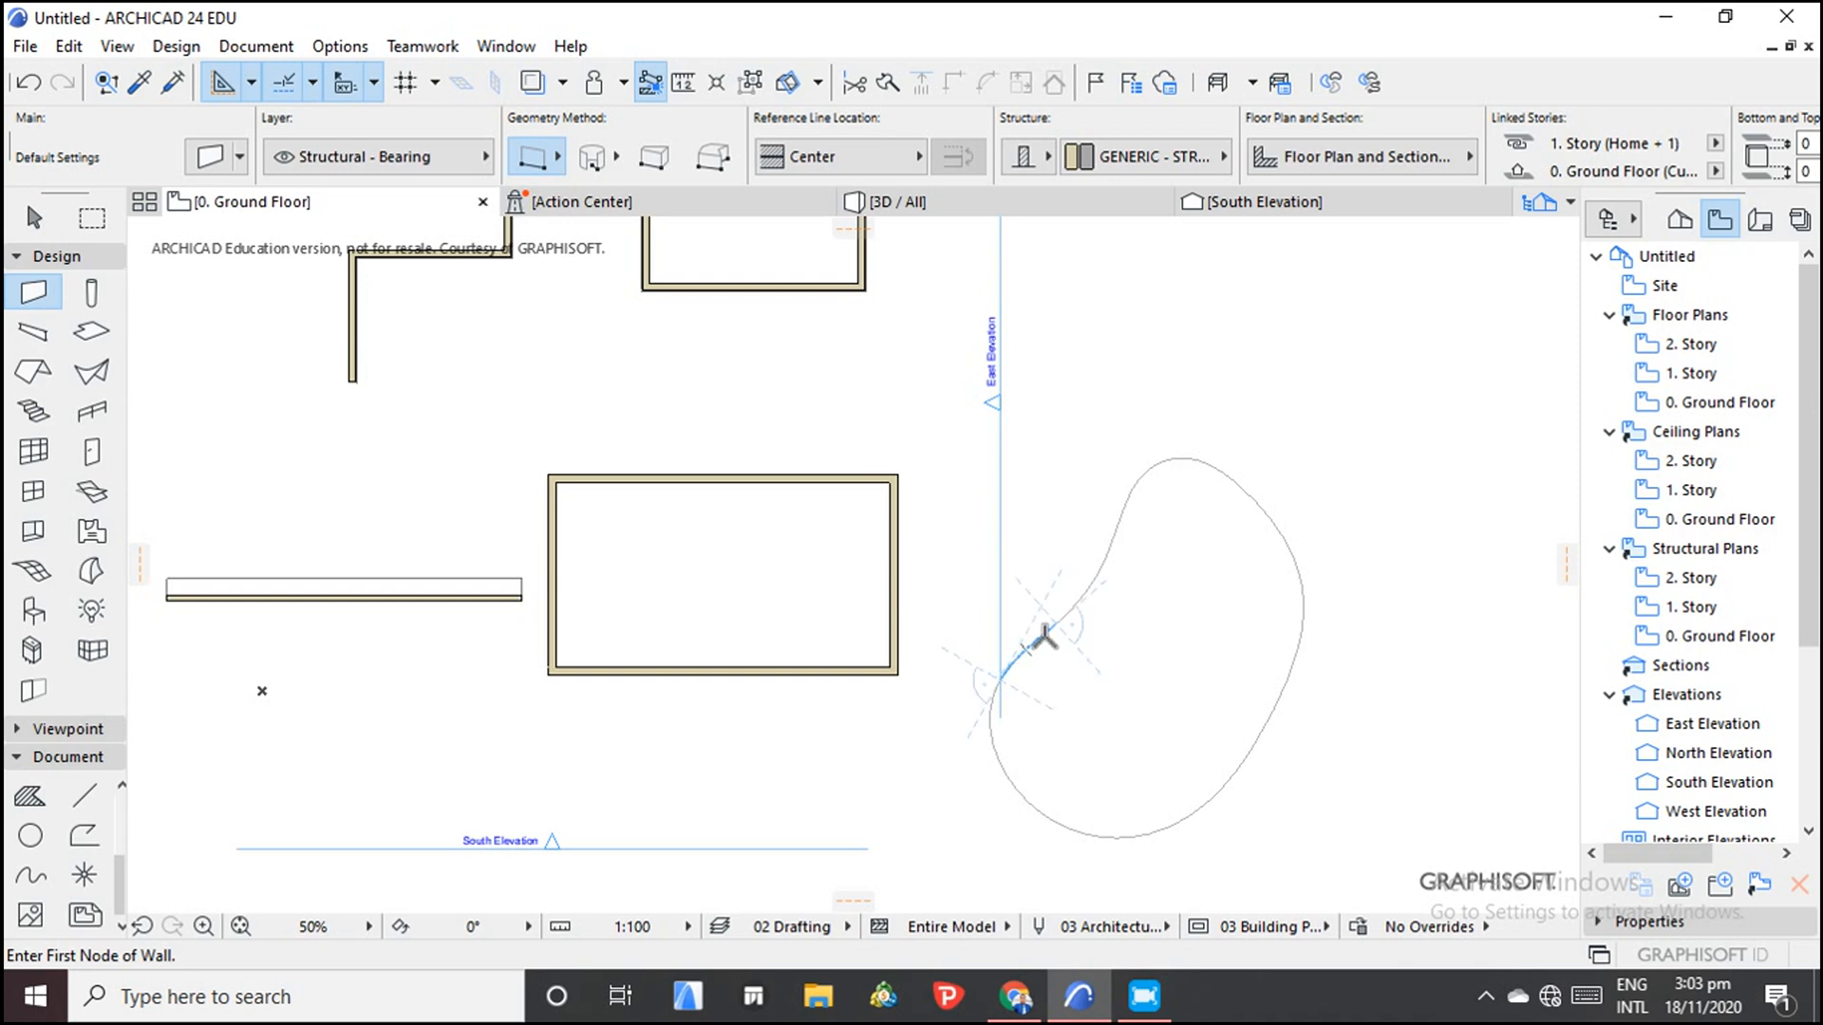
pyautogui.click(1040, 637)
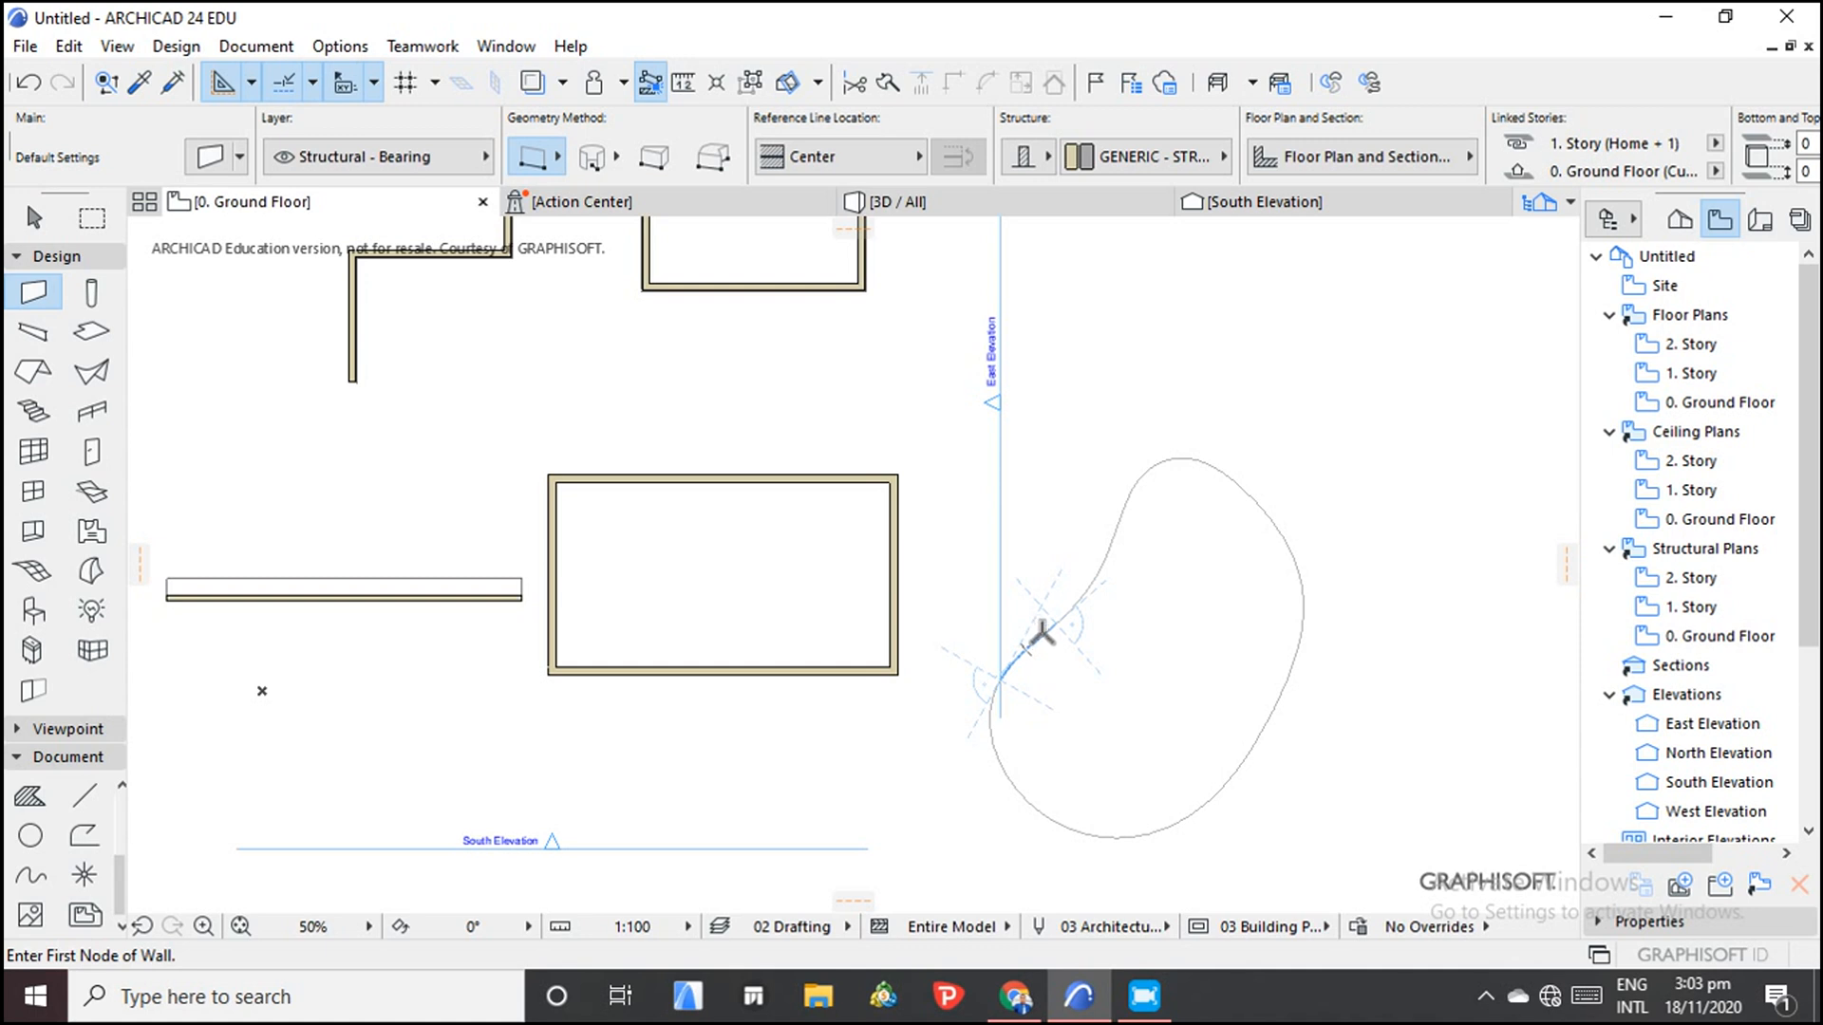
pyautogui.click(1038, 633)
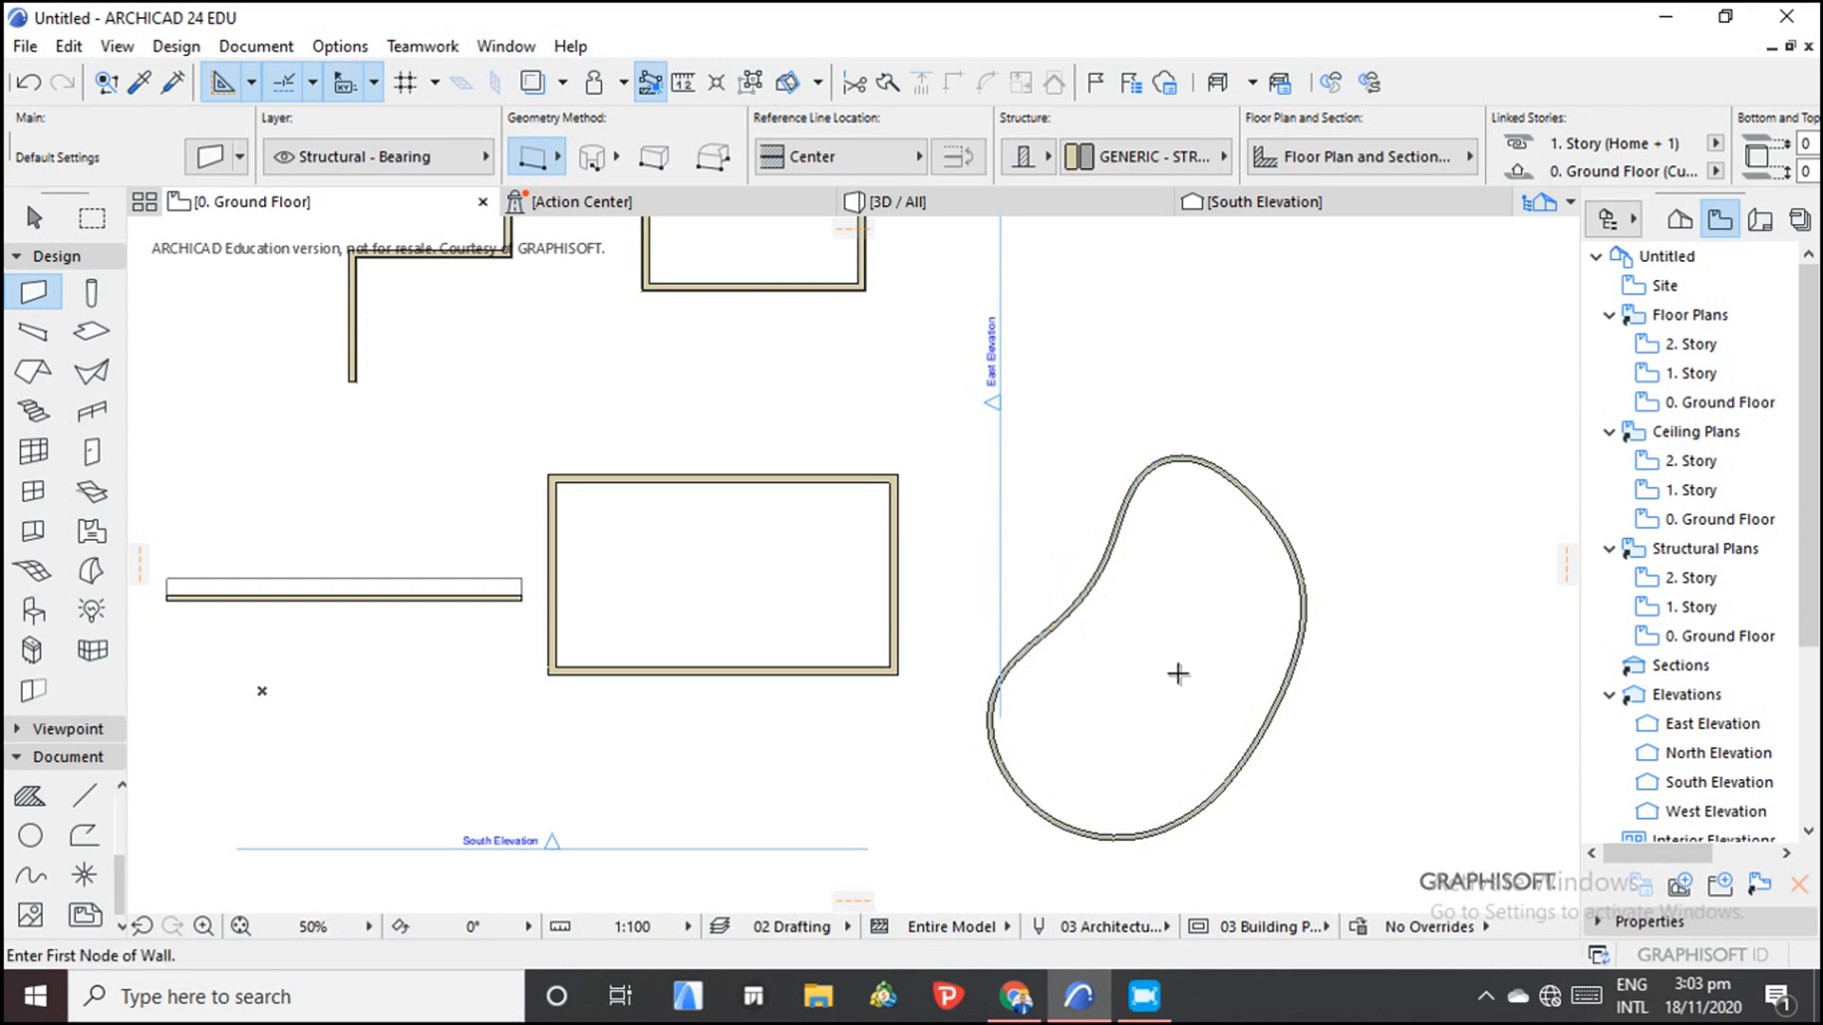
pyautogui.moveTo(894, 220)
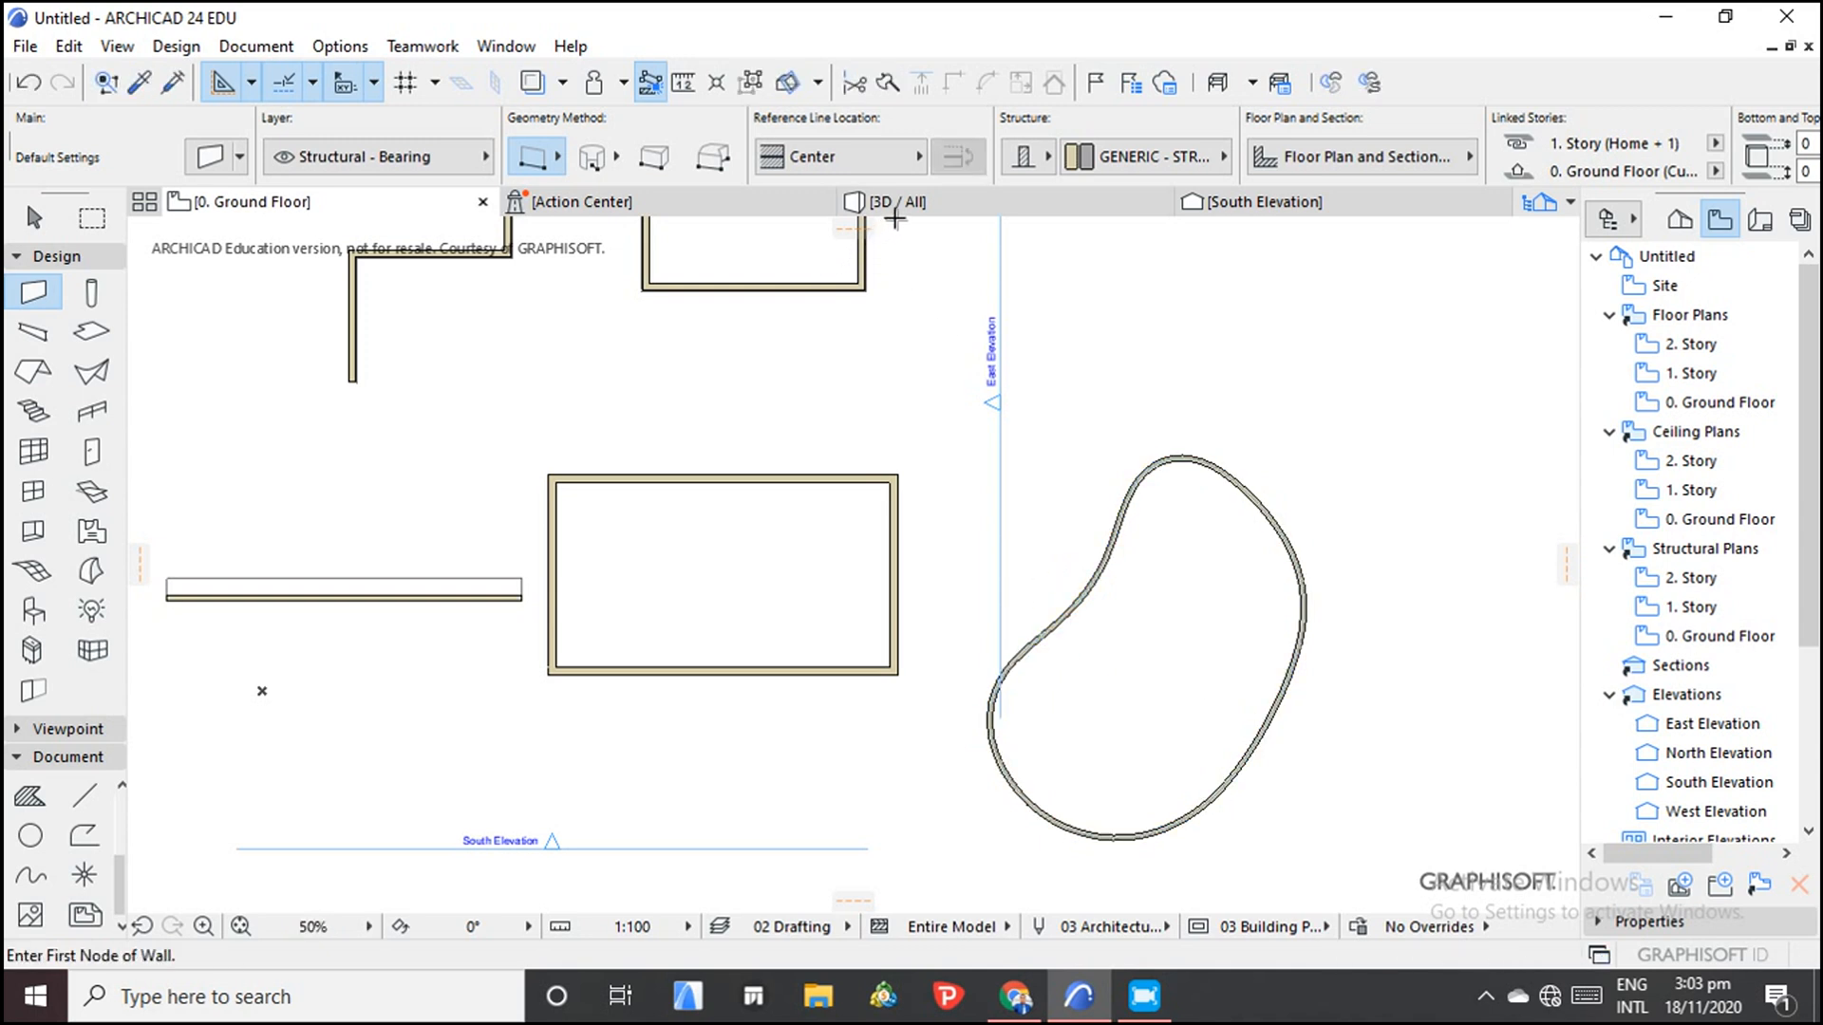
pyautogui.click(895, 201)
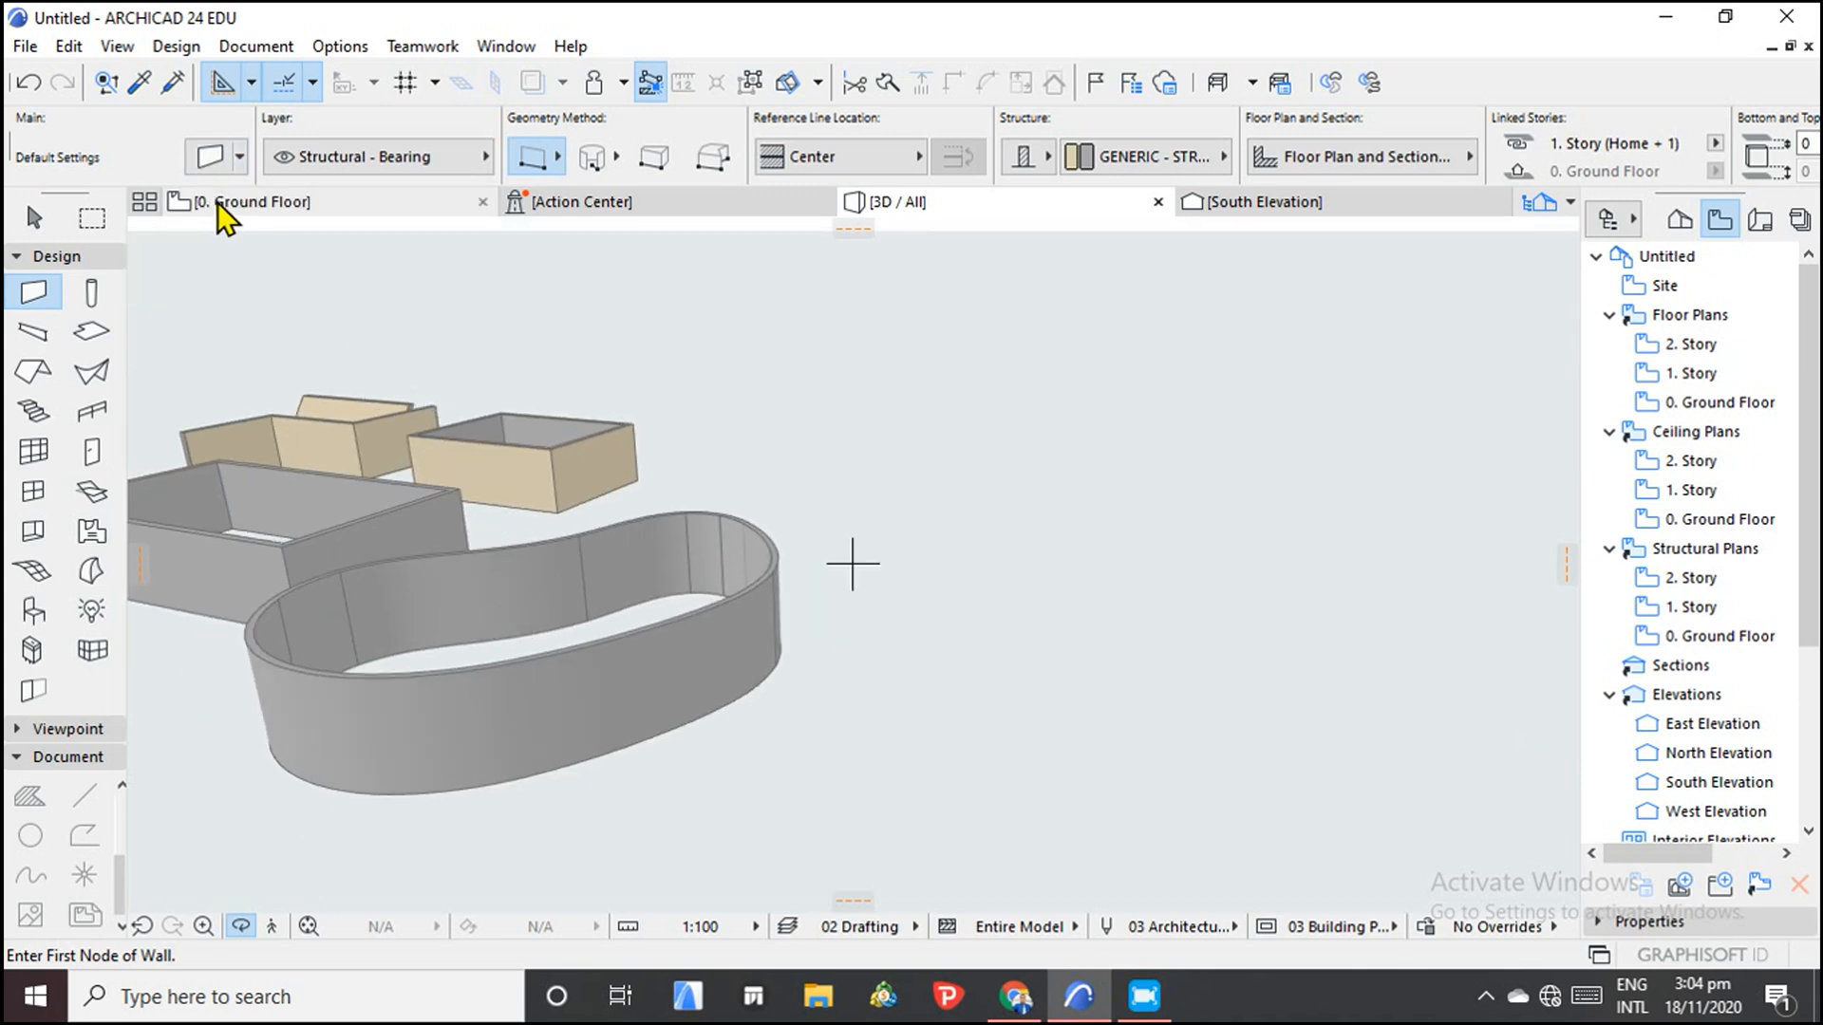
pyautogui.click(253, 202)
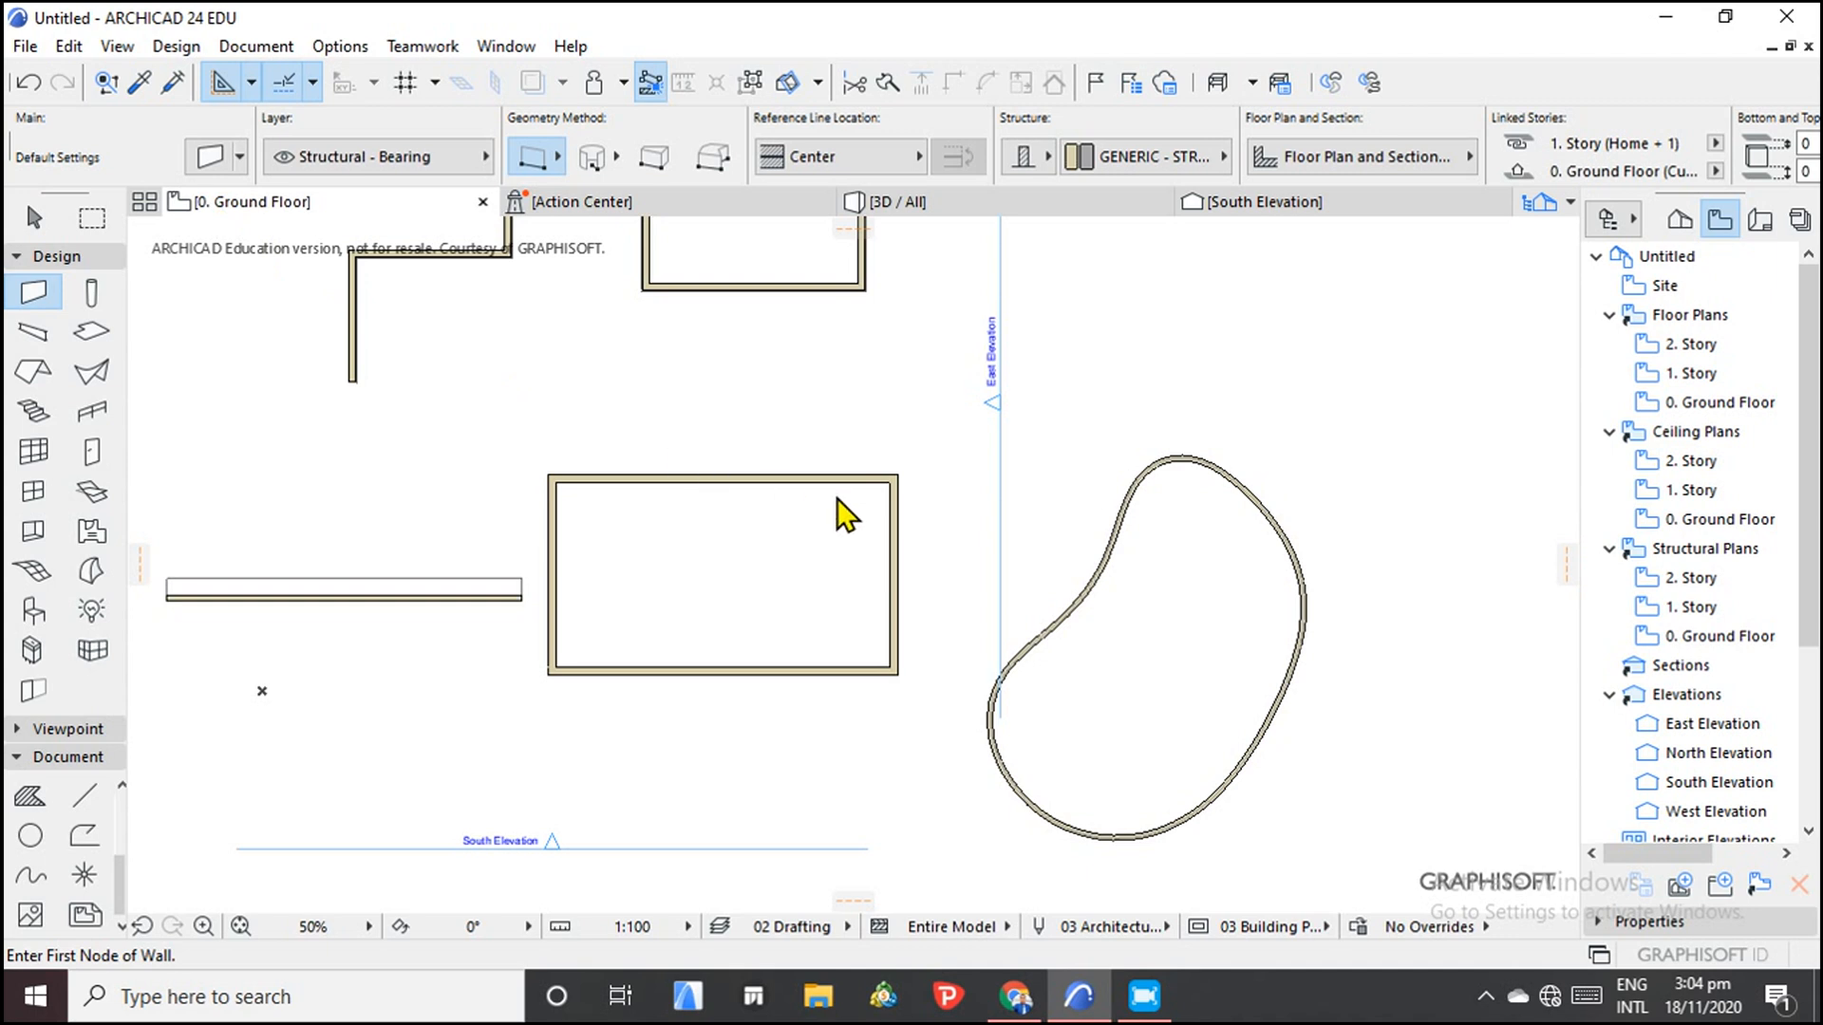
# Undo the straight wall, set wall defaults to Slanted 60°, and show the 3D view.
pyautogui.click(27, 82)
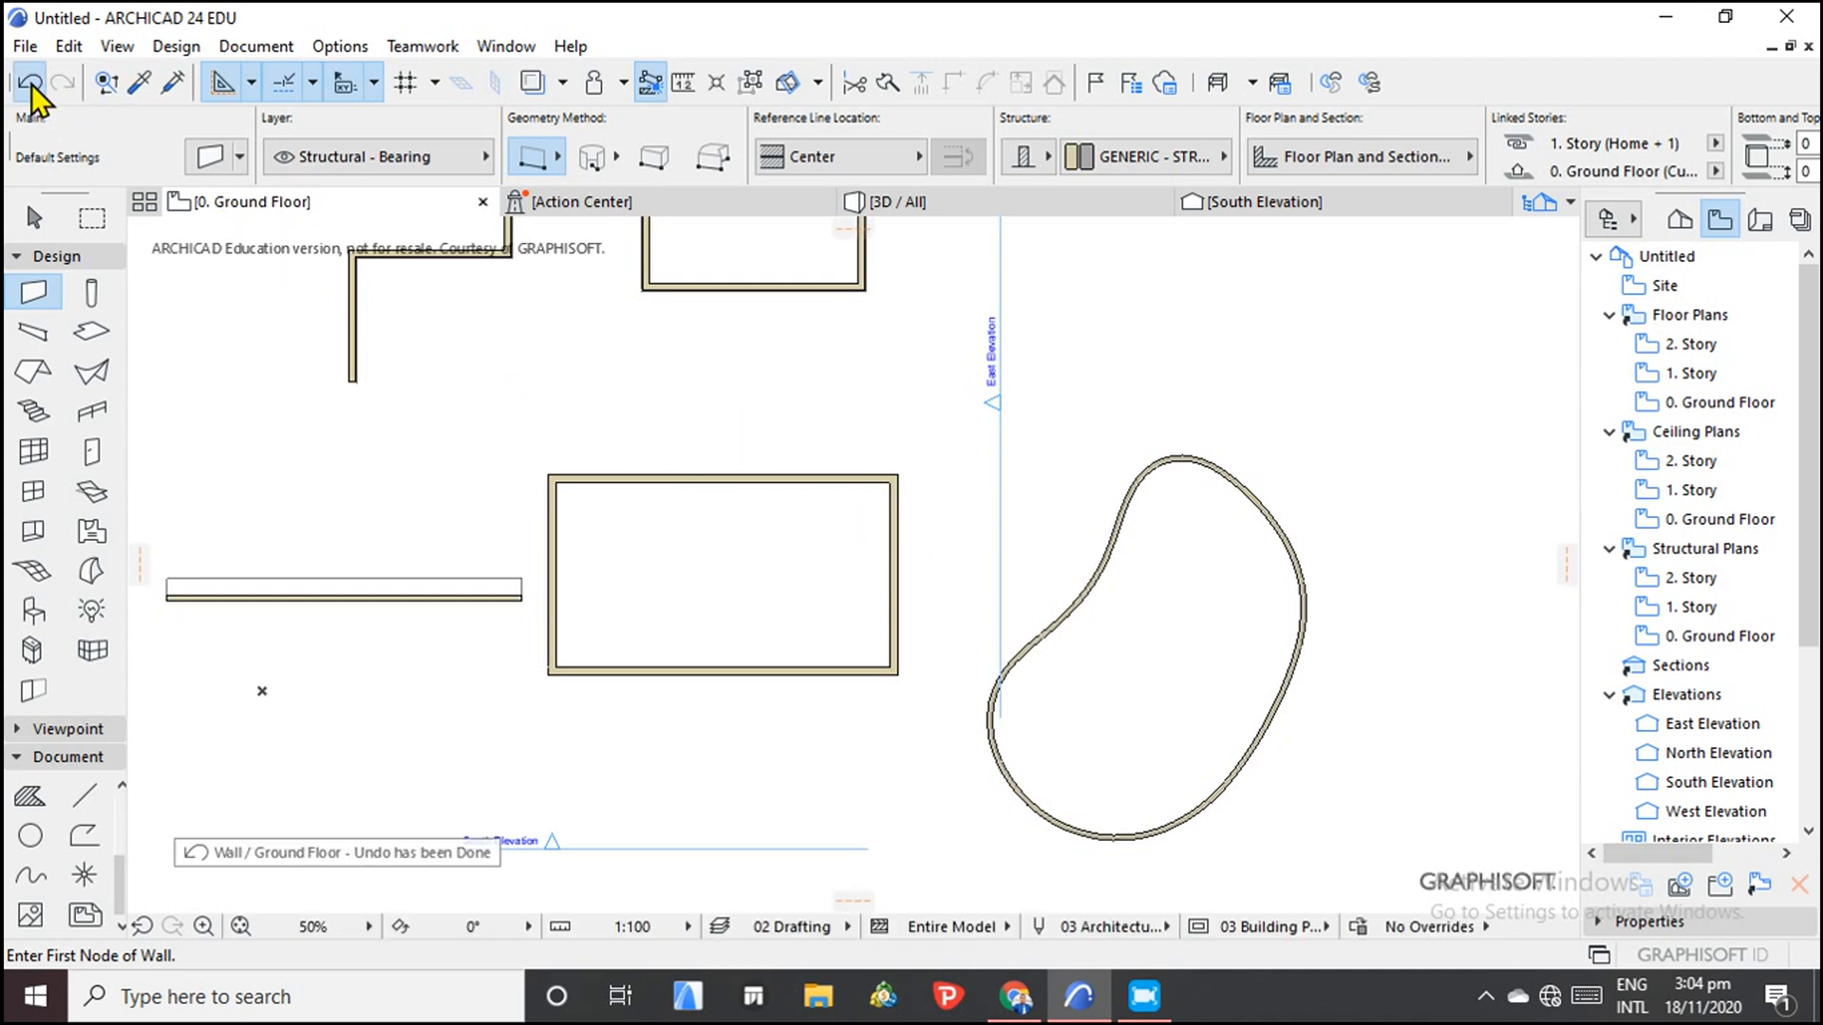
pyautogui.click(28, 82)
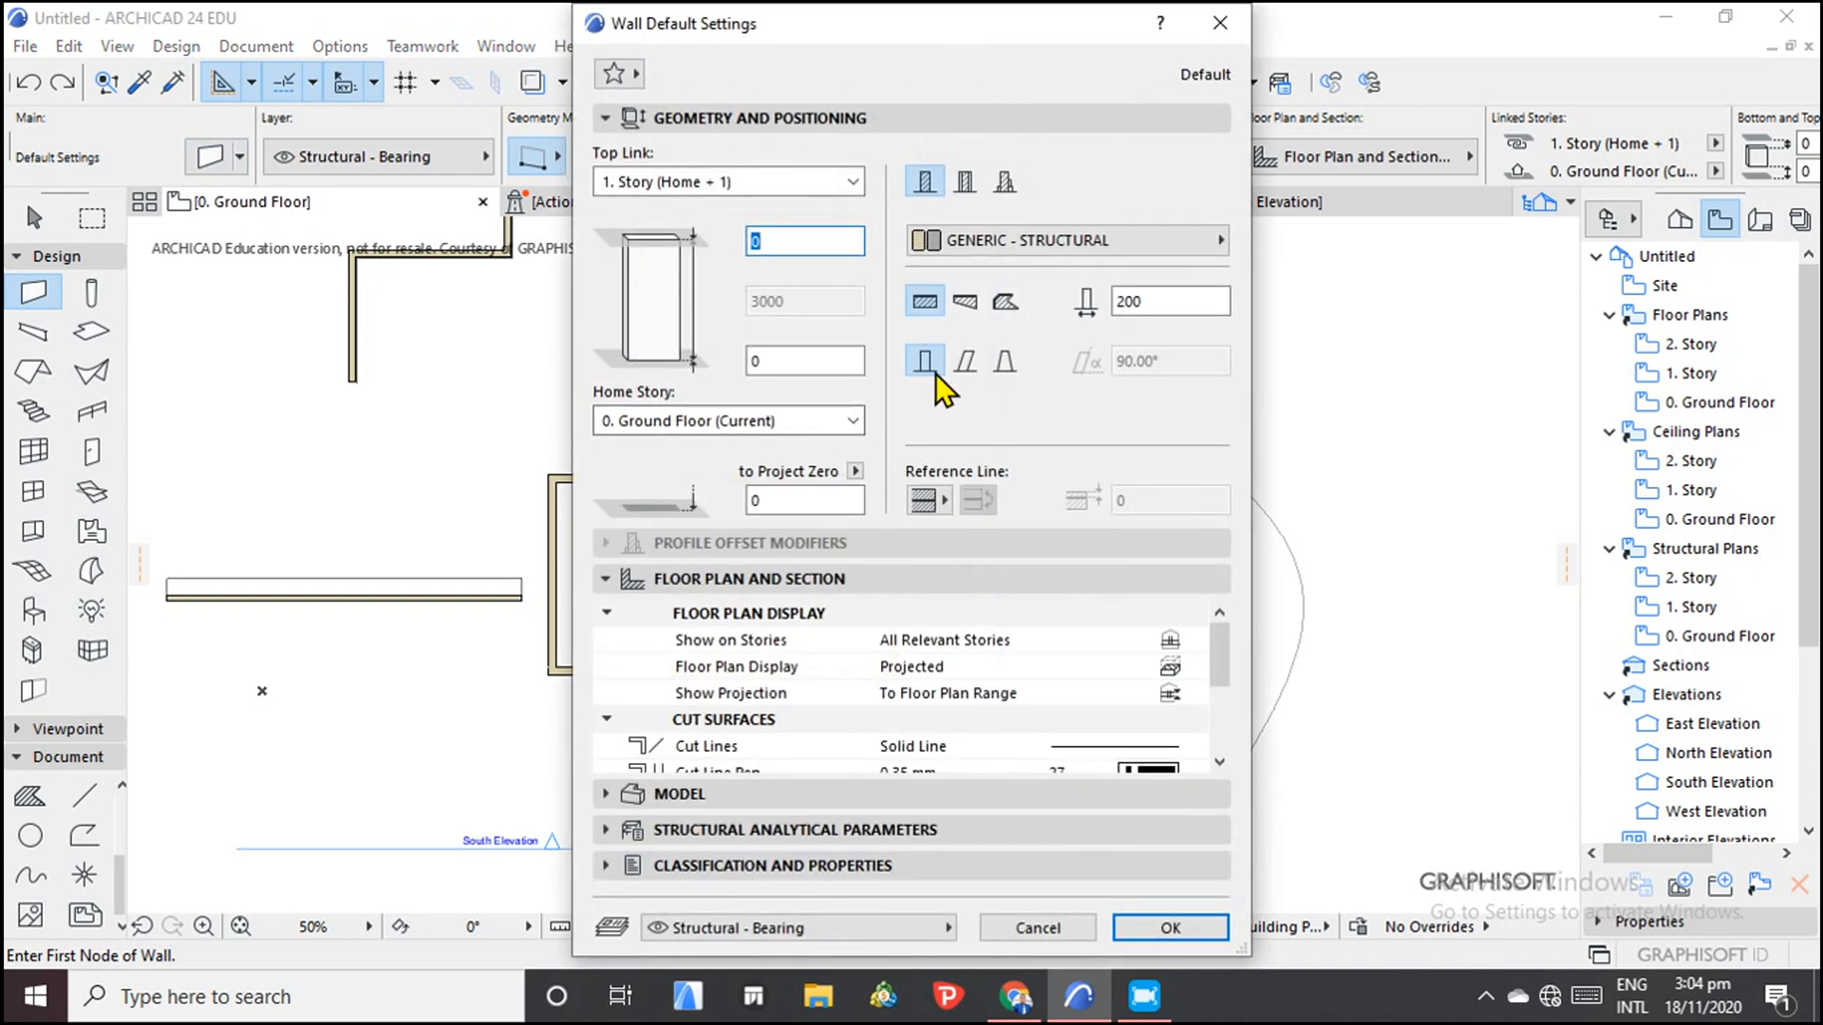
pyautogui.click(963, 362)
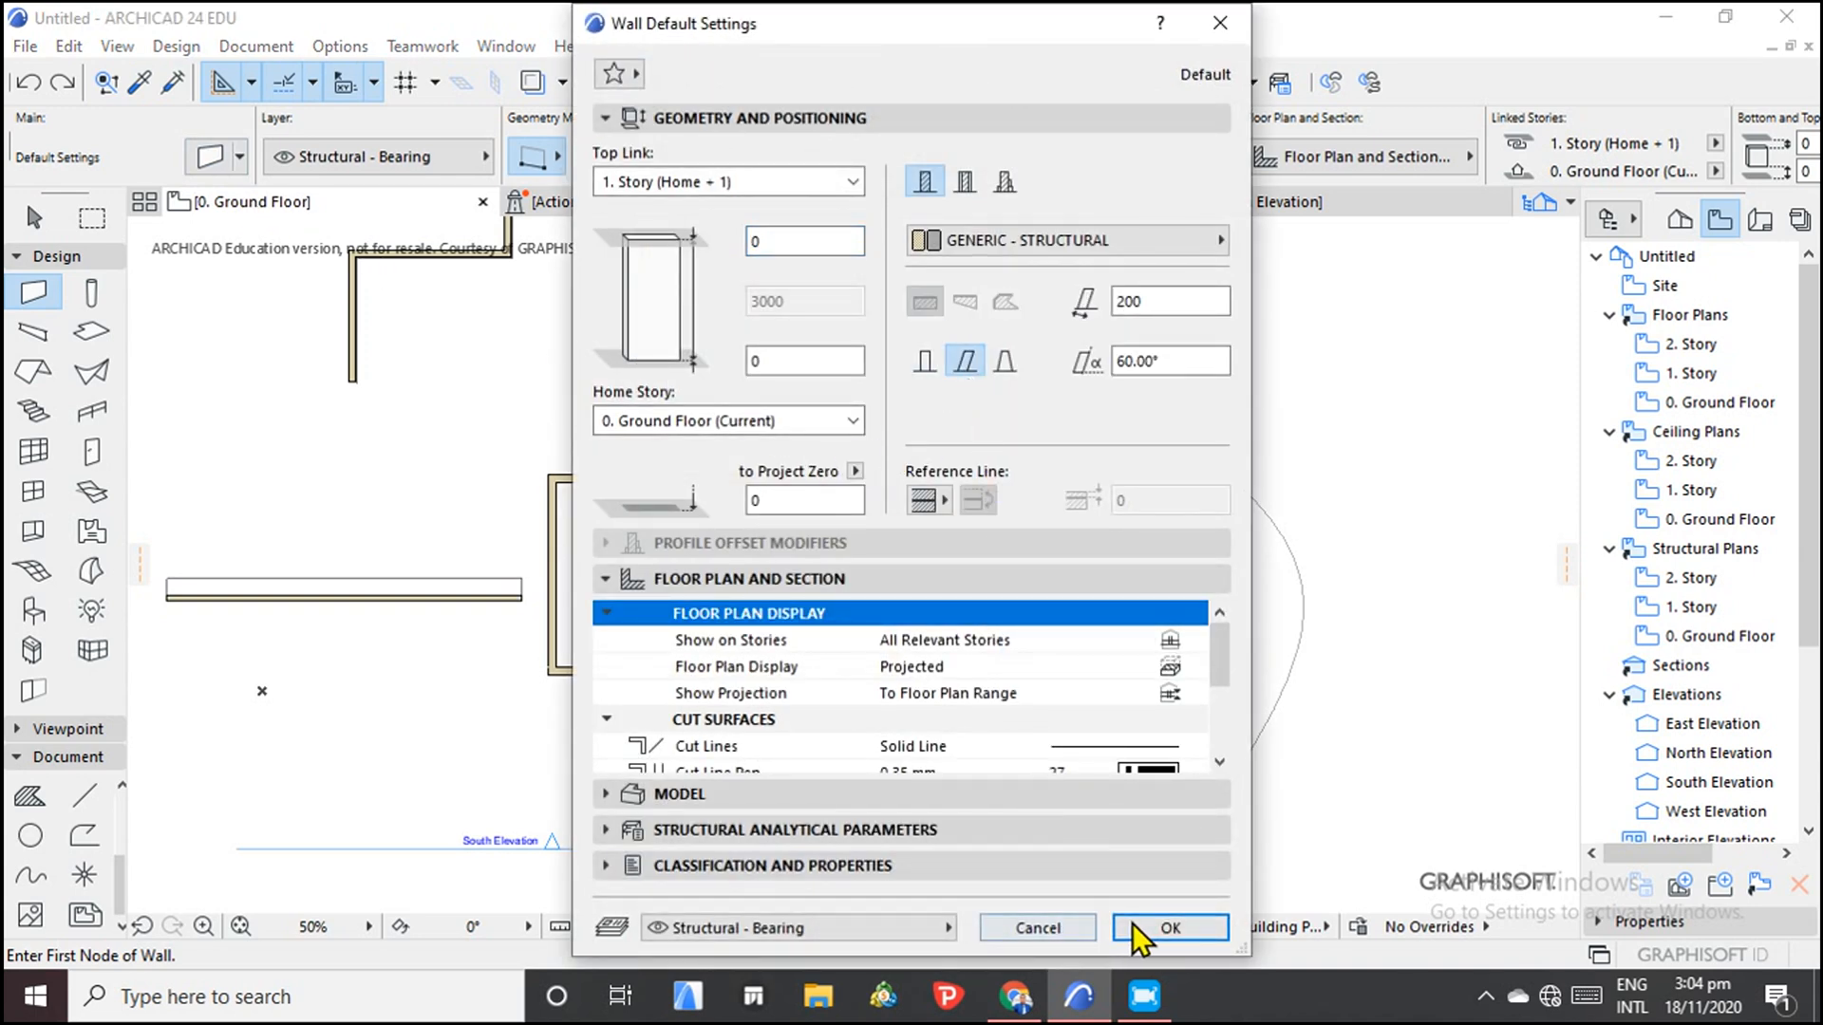
pyautogui.click(1167, 928)
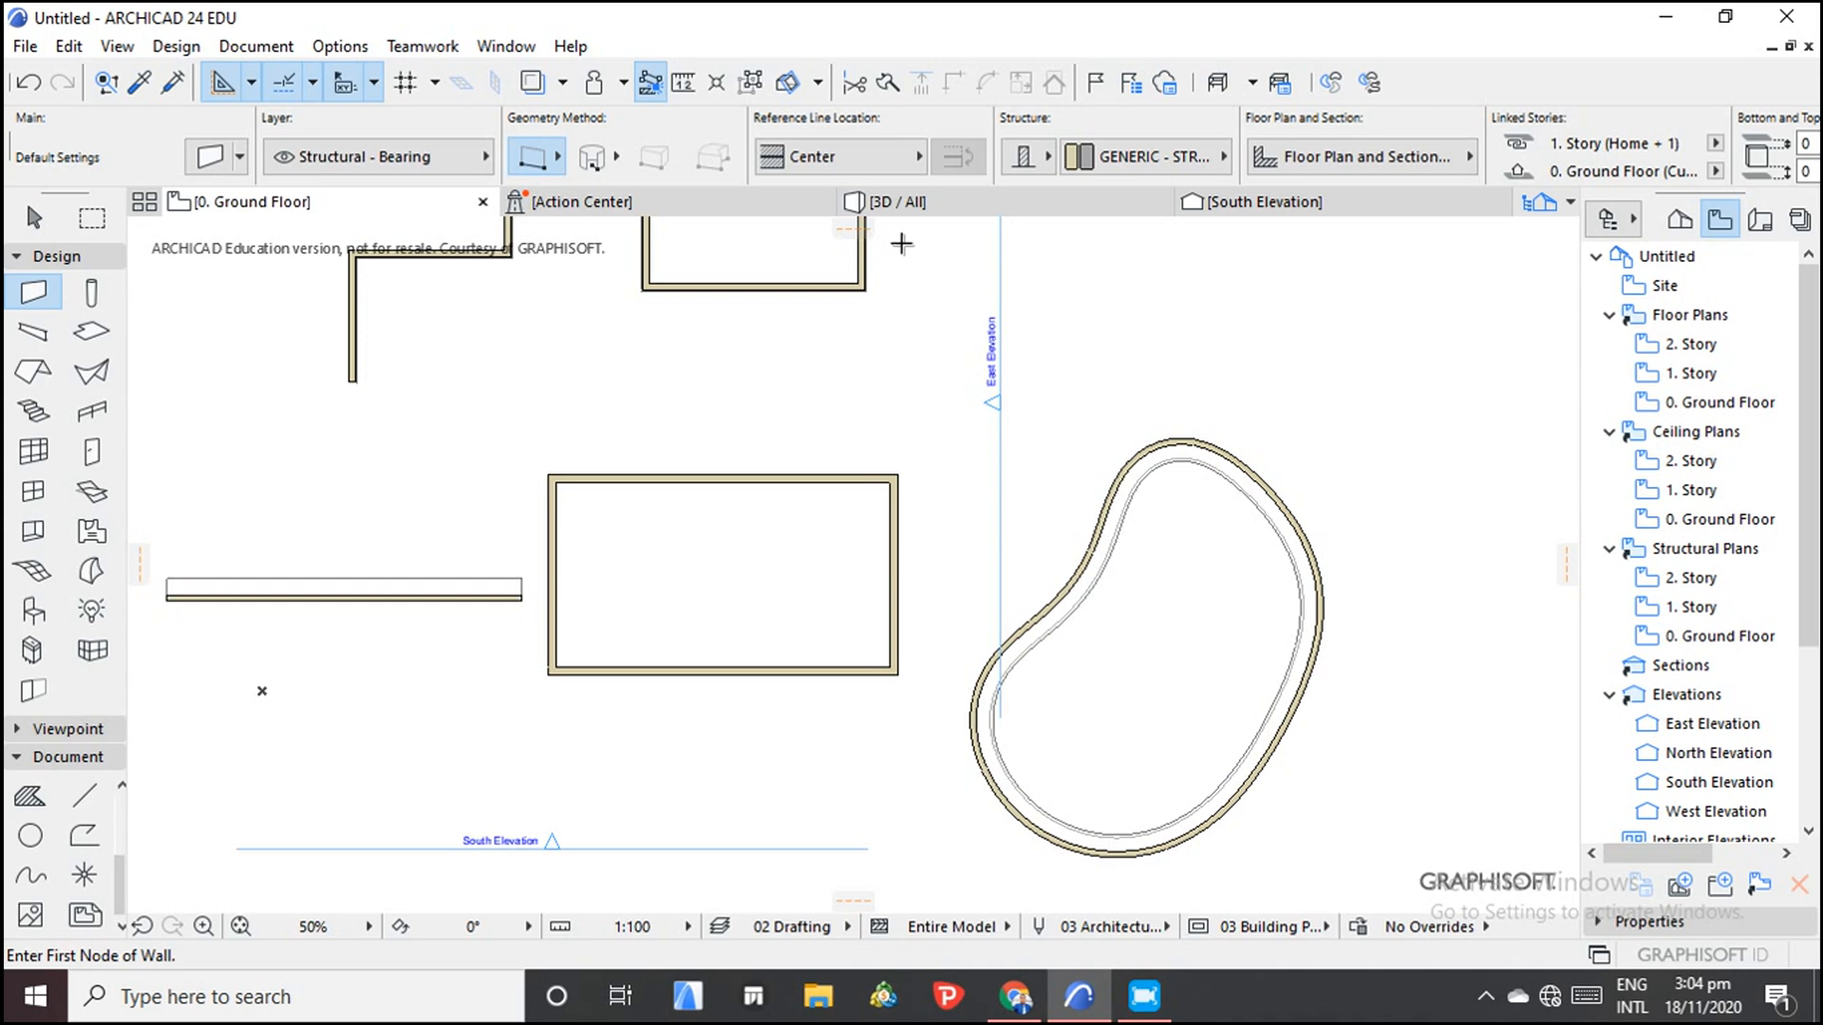
pyautogui.click(895, 201)
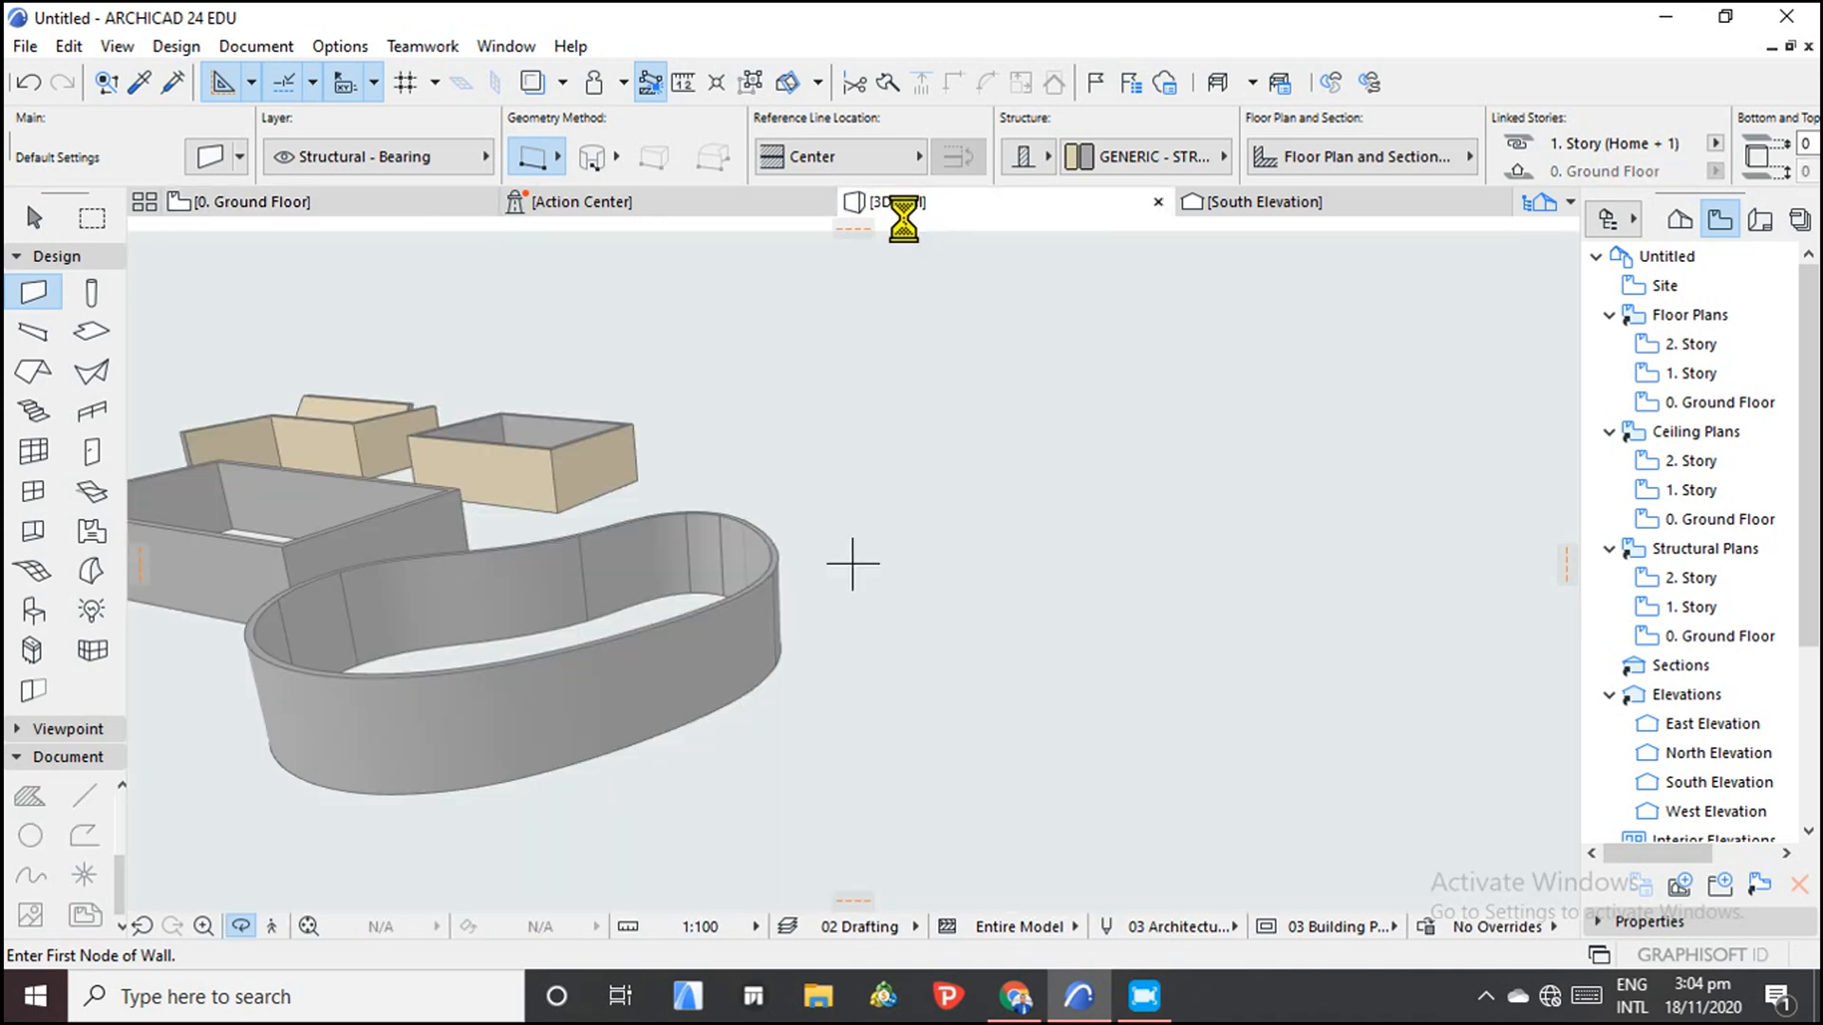